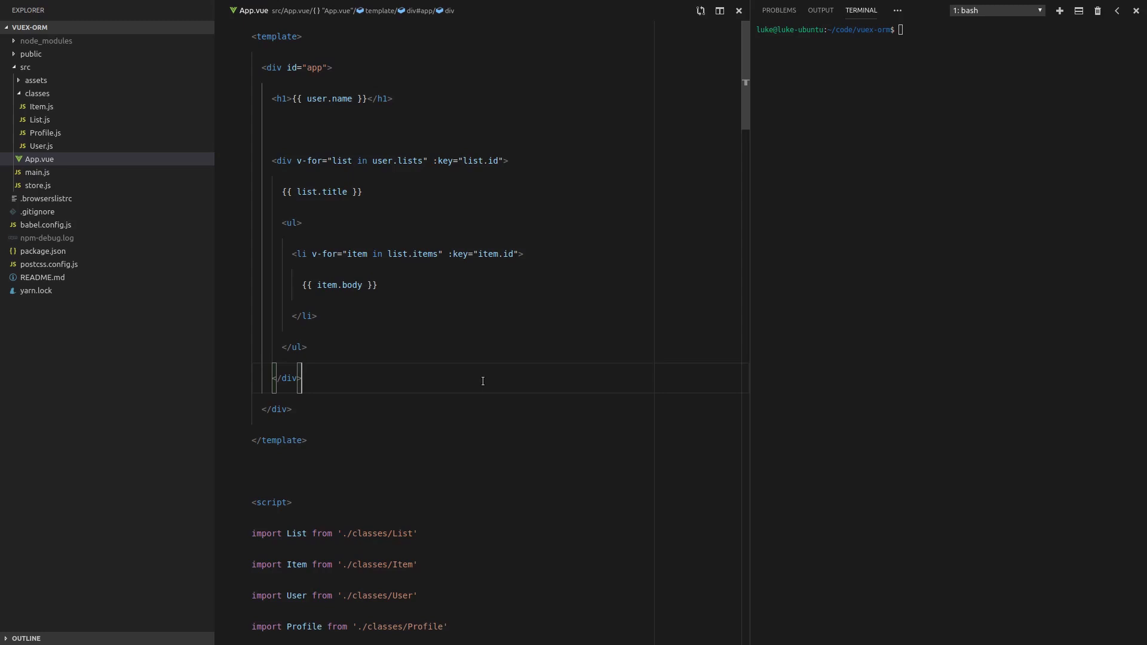
# - Remove the nested list markup from App.vue's template
pyautogui.write('a')
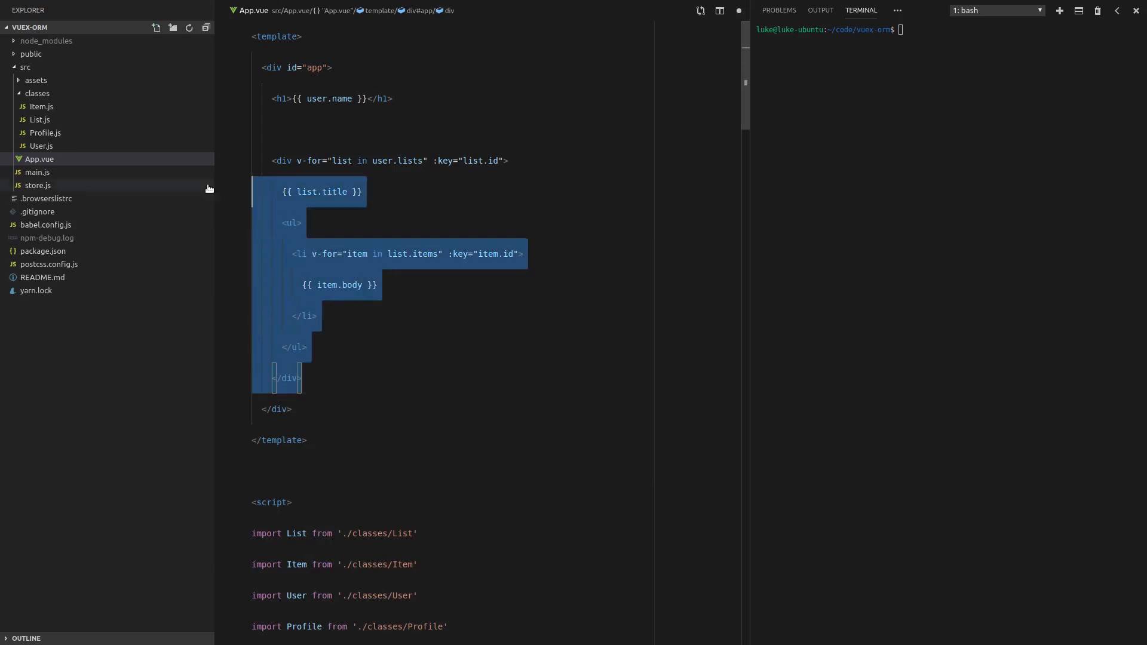
pyautogui.press('Delete')
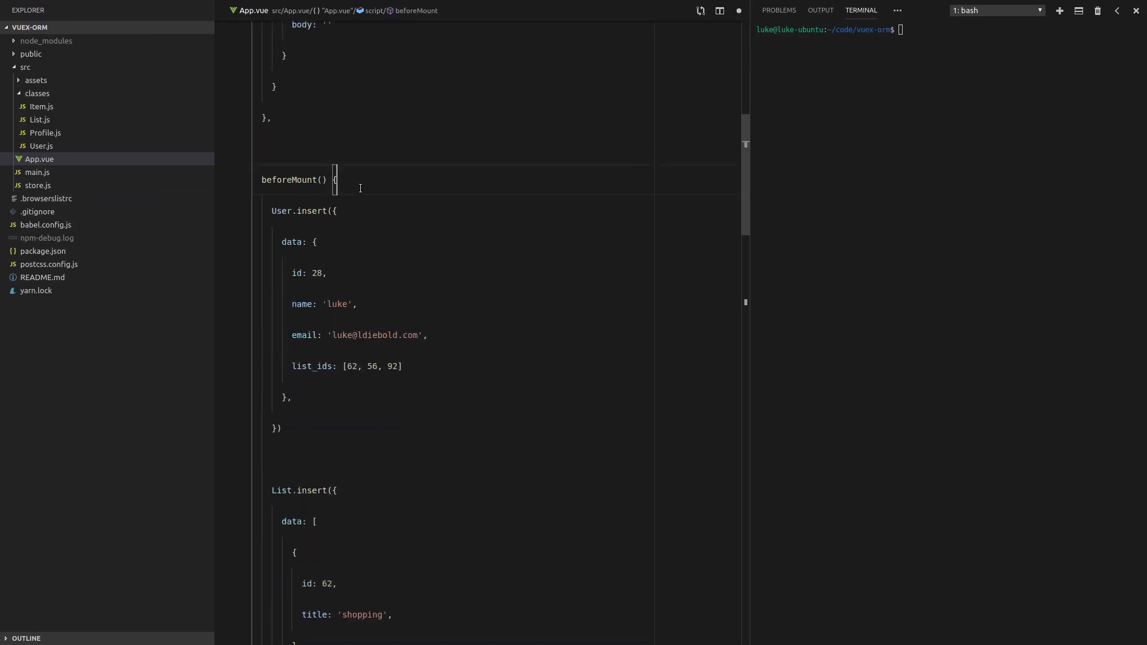
# - Remove the List.insert data and the addItem method, leaving only the User insert in beforeMount
pyautogui.scroll(-3)
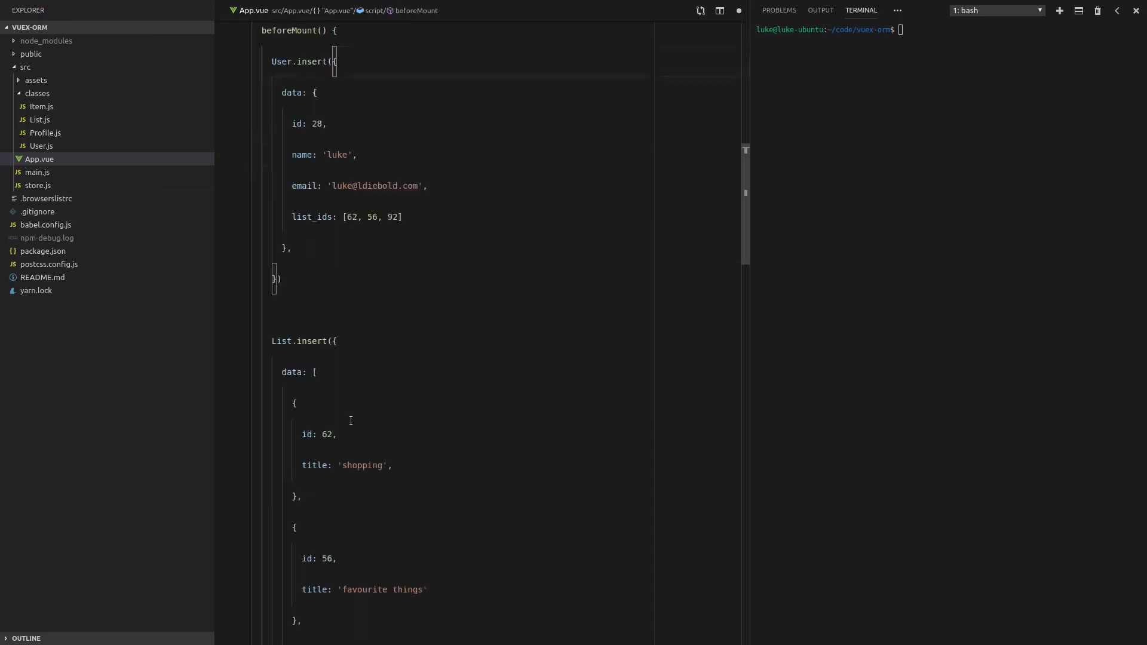
pyautogui.scroll(-3)
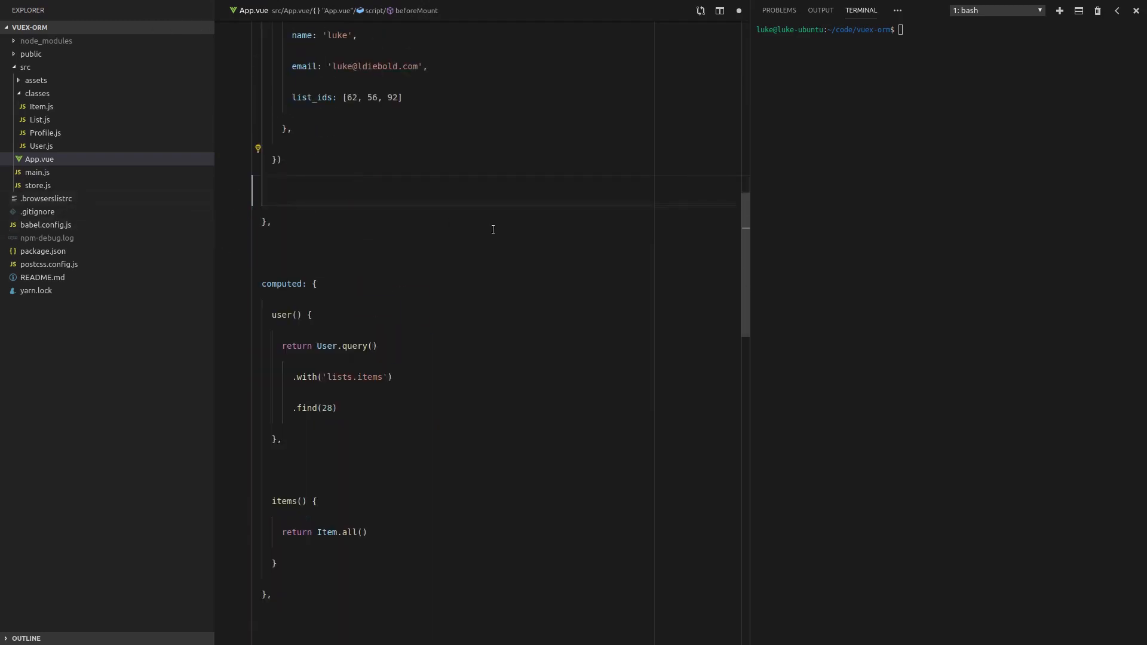
pyautogui.scroll(-3)
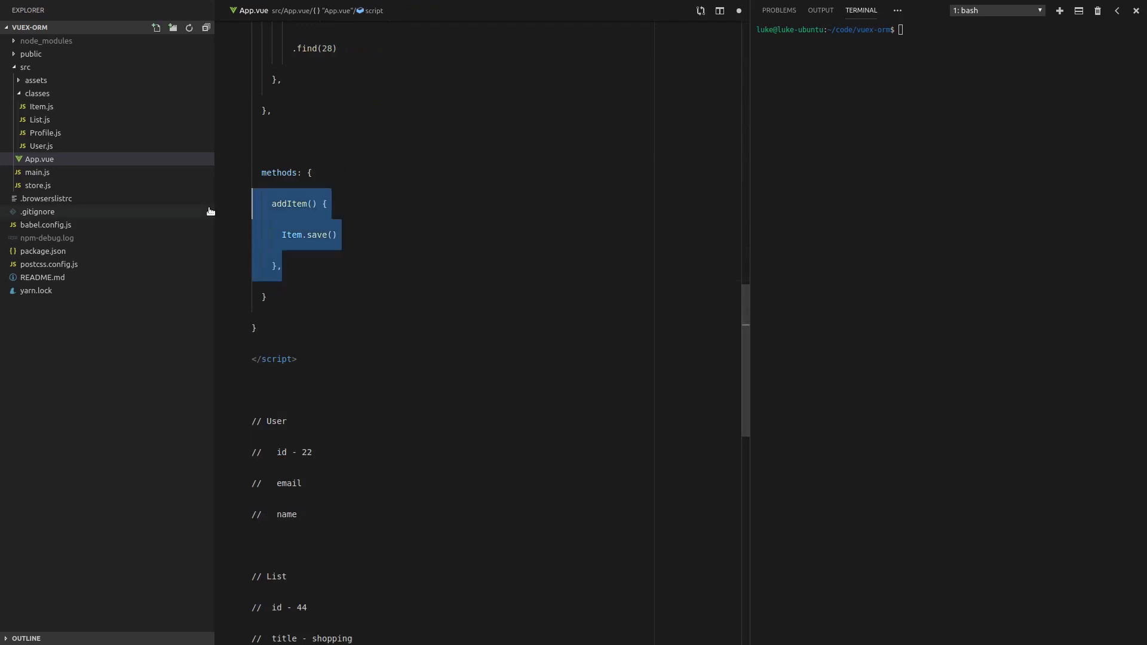
pyautogui.press('Delete')
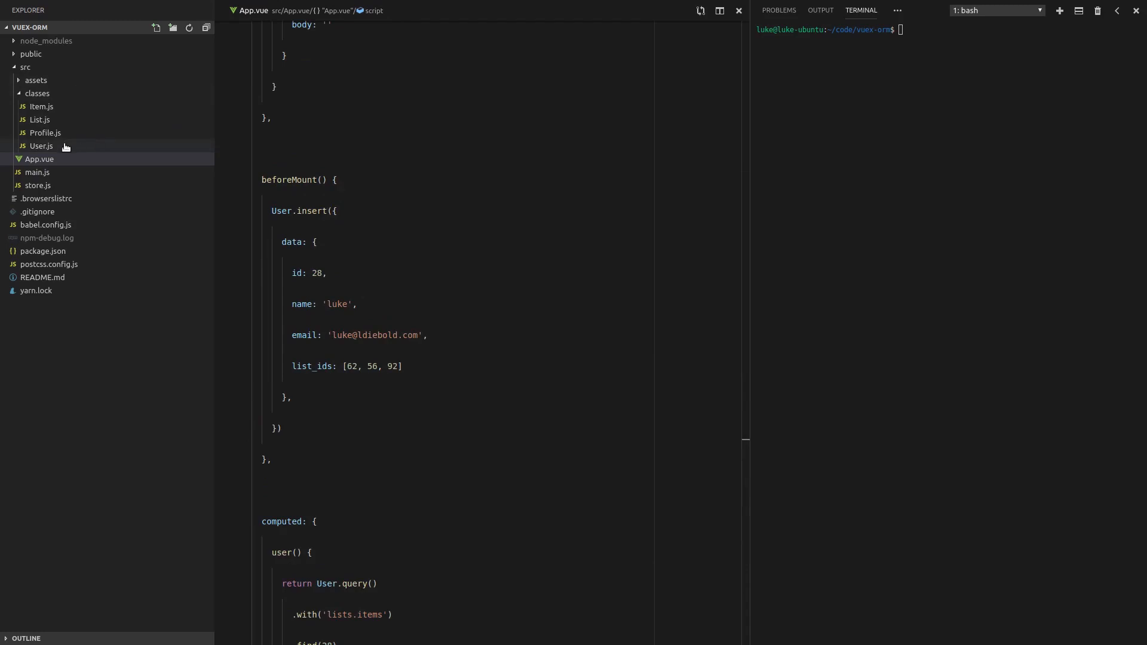
# - In User.js define lists as hasMany(List, 'user_id') and drop the list_ids field
pyautogui.click(41, 146)
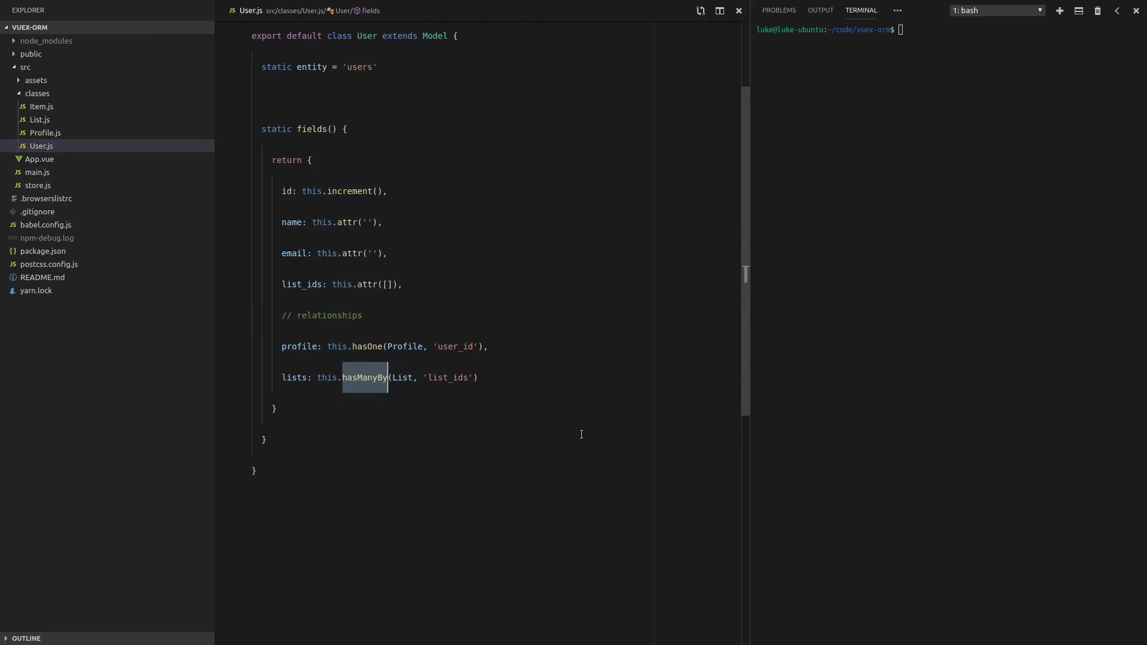
pyautogui.write('hasM')
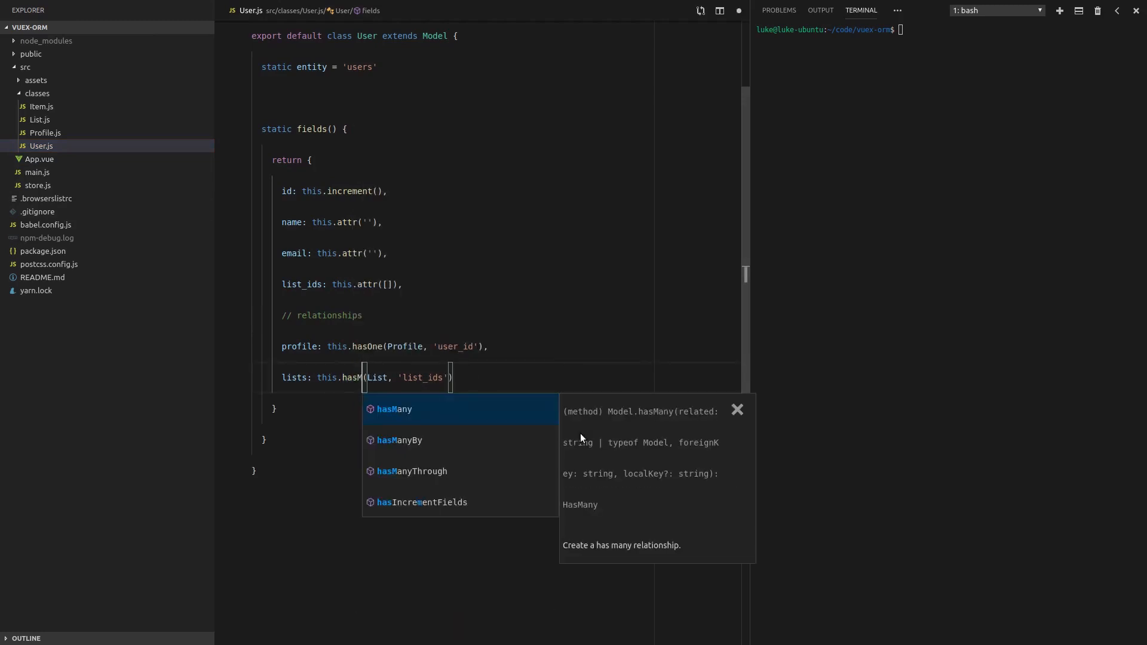
pyautogui.press('Tab')
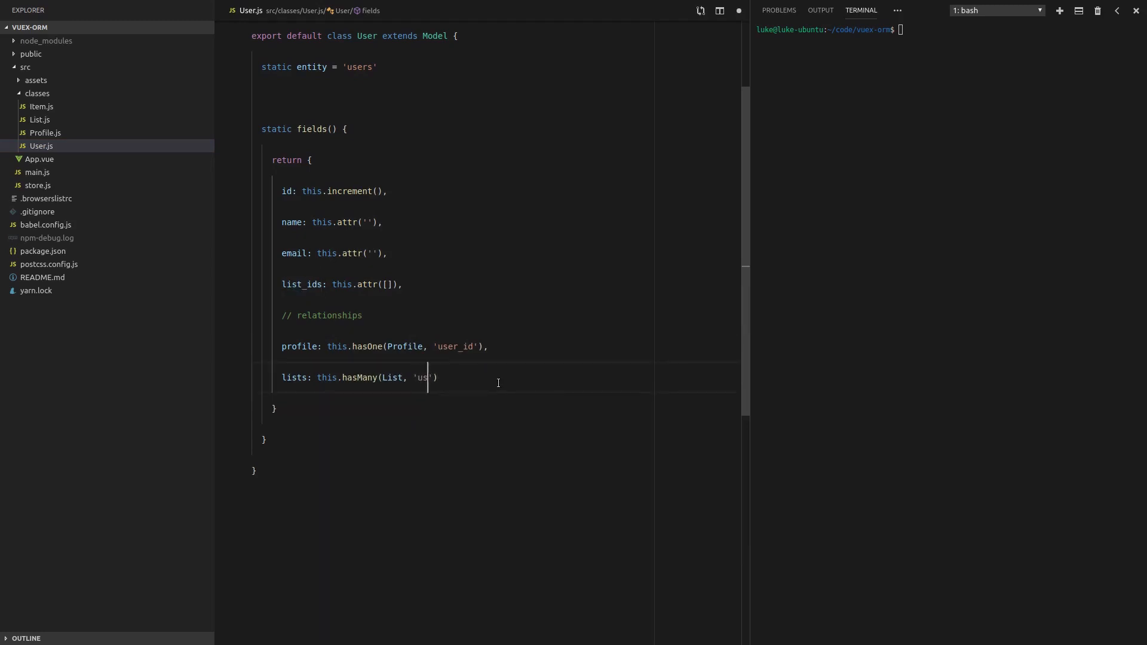
pyautogui.write('er_id')
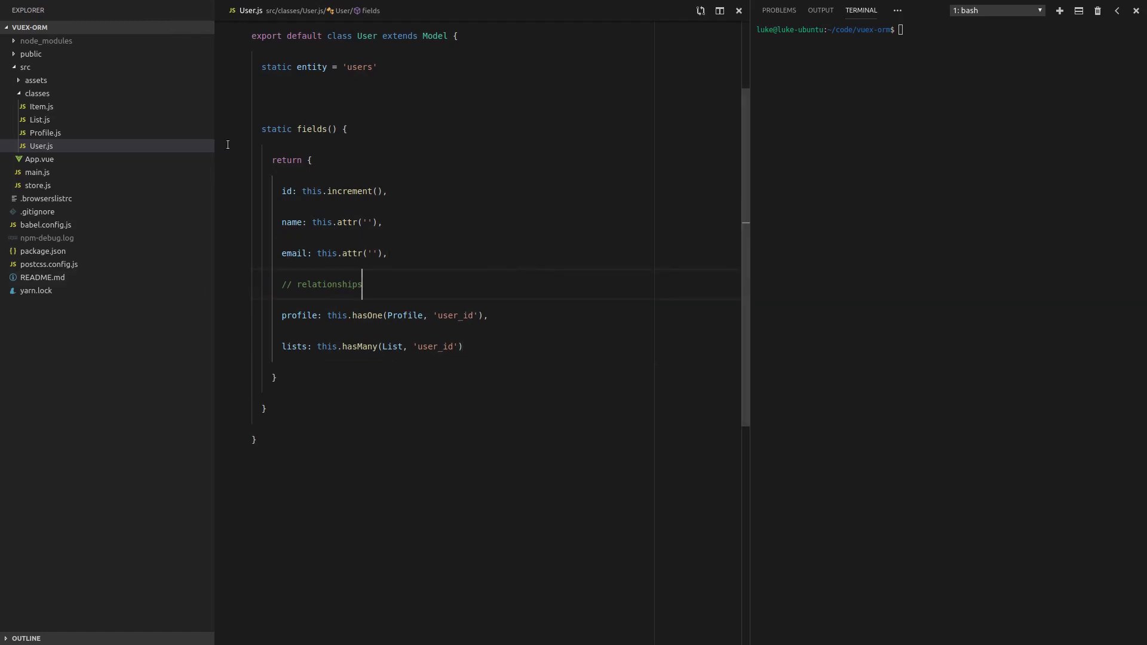
# - Check the List model in List.js, then return to App.vue
pyautogui.click(39, 120)
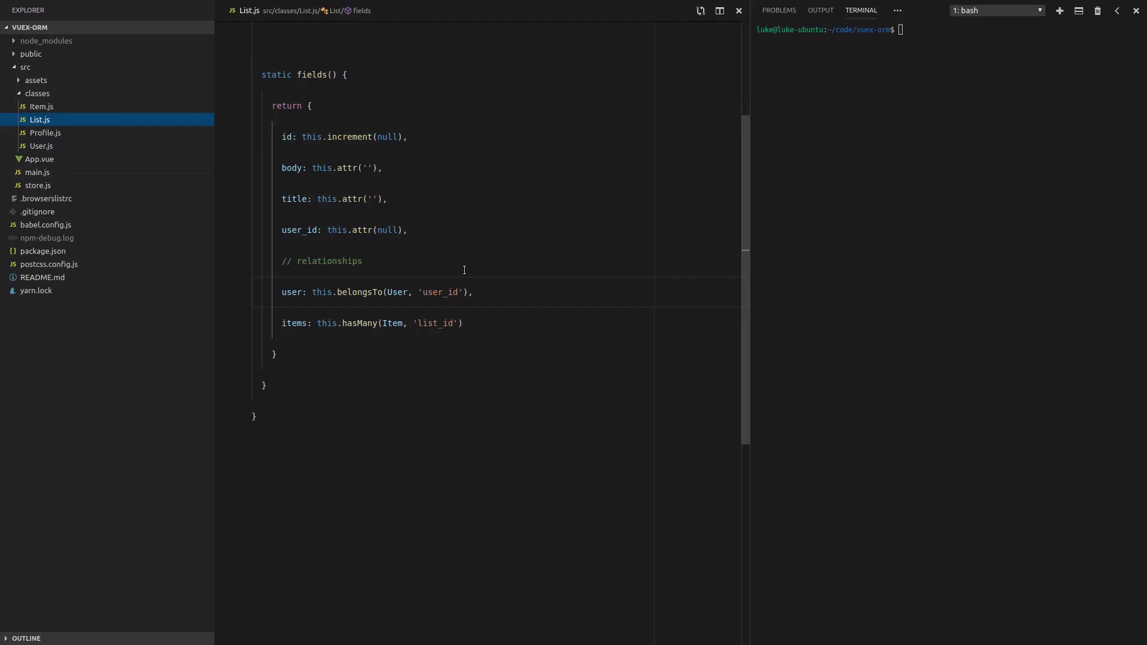
pyautogui.click(352, 322)
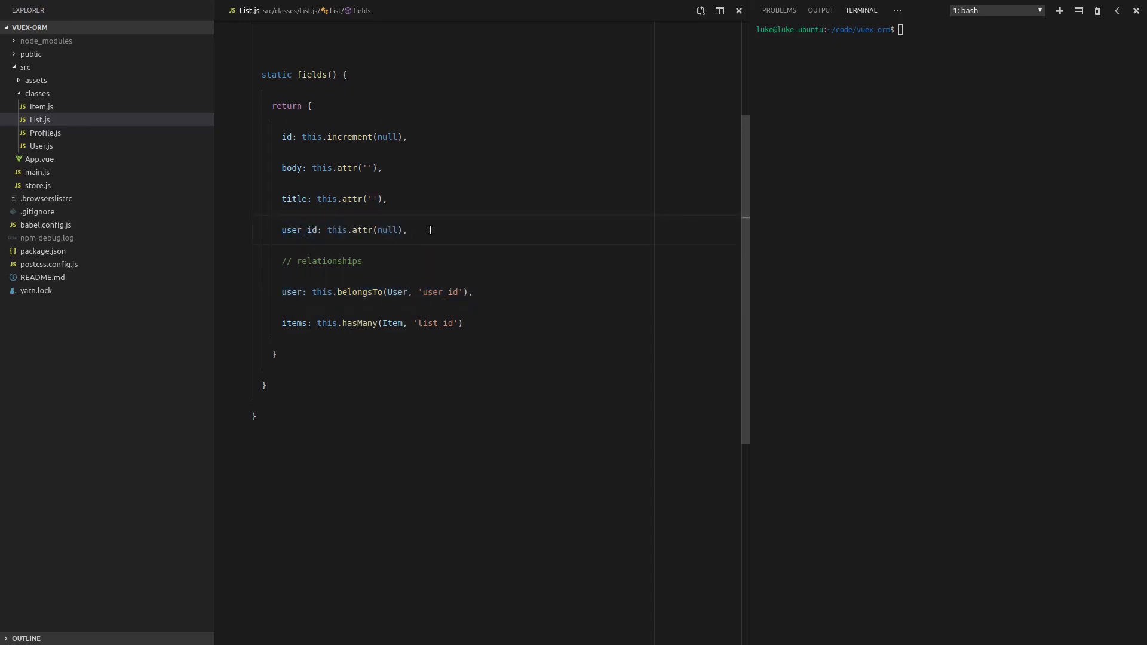
pyautogui.click(40, 159)
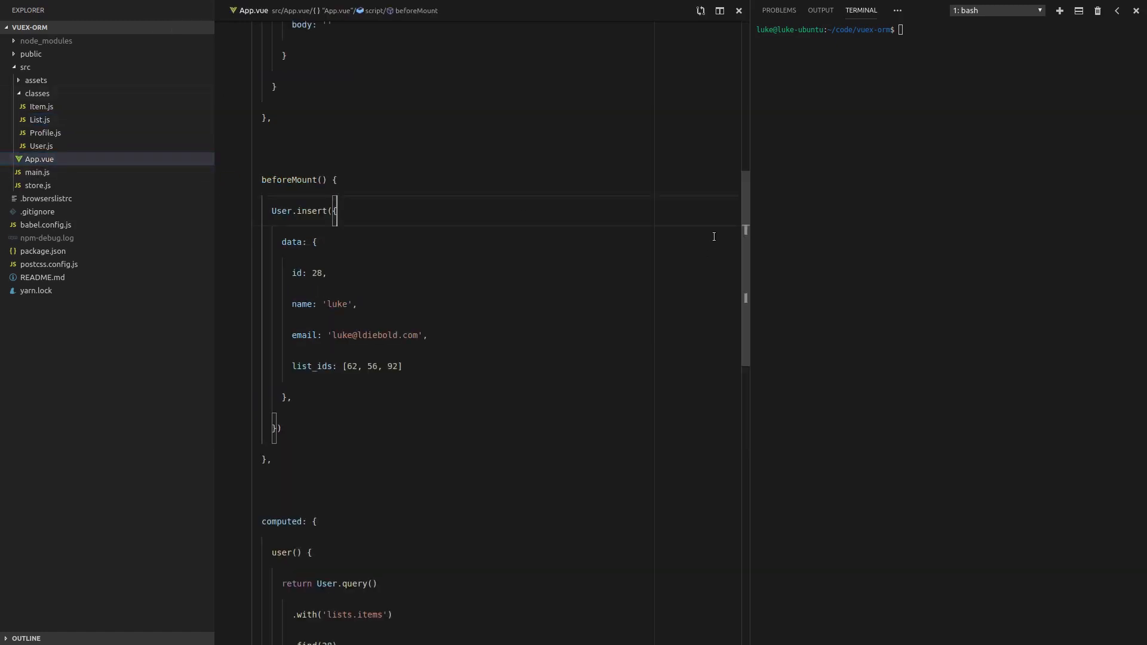
# - Review App.vue's script and collapse the classes folder in the Explorer
pyautogui.scroll(-3)
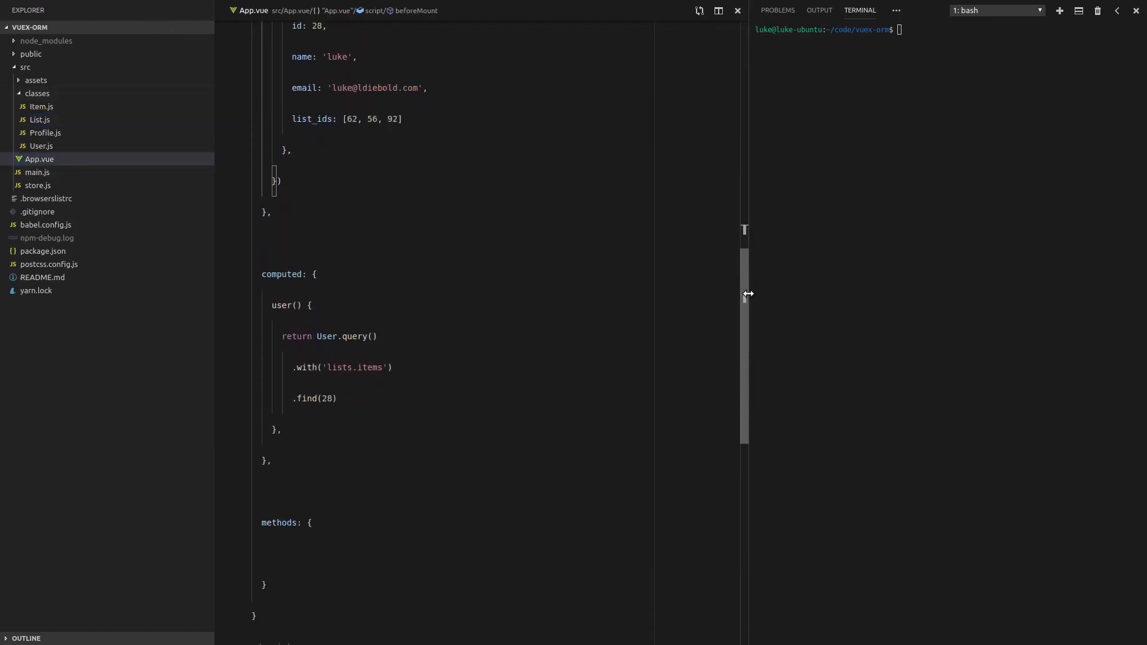
pyautogui.scroll(3)
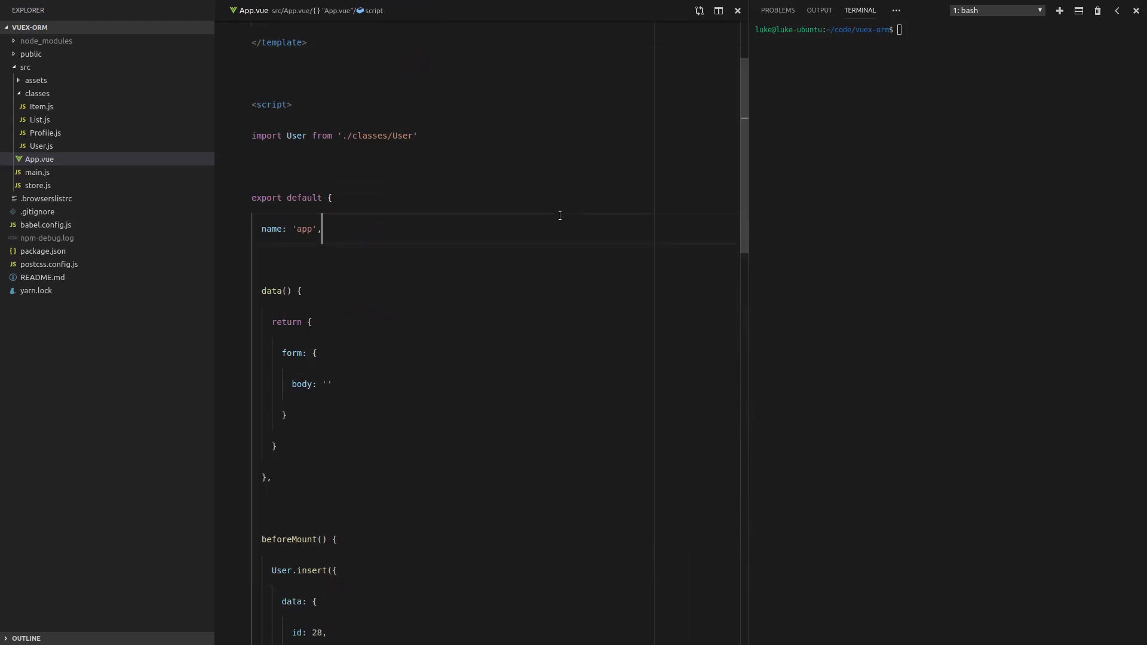
pyautogui.moveTo(342, 141)
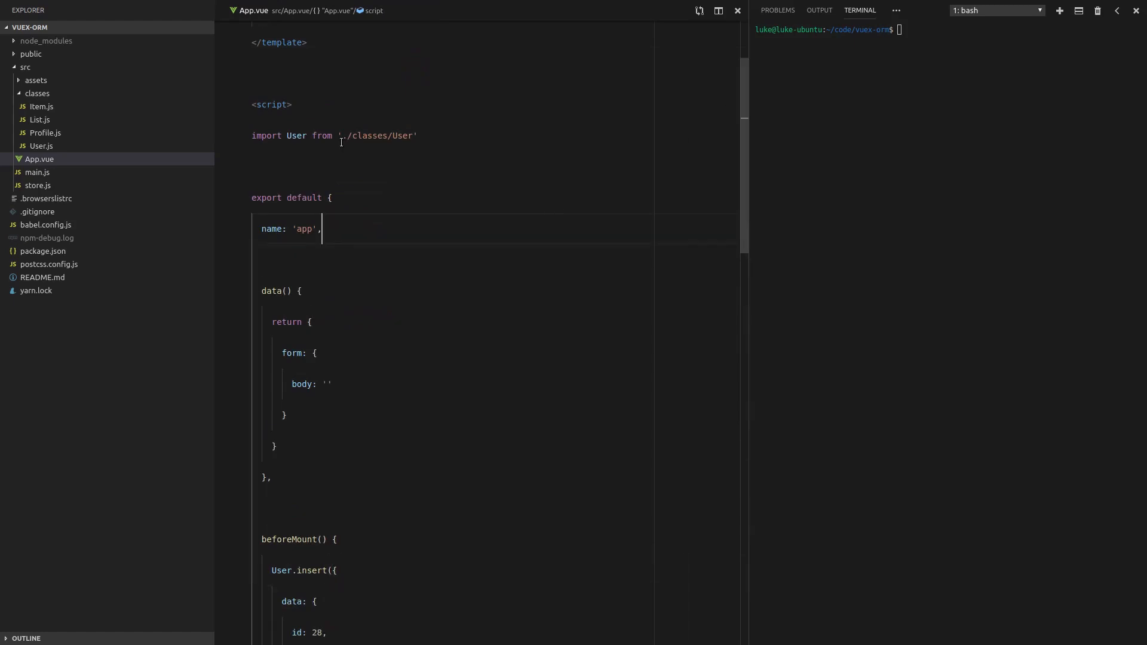
pyautogui.click(37, 93)
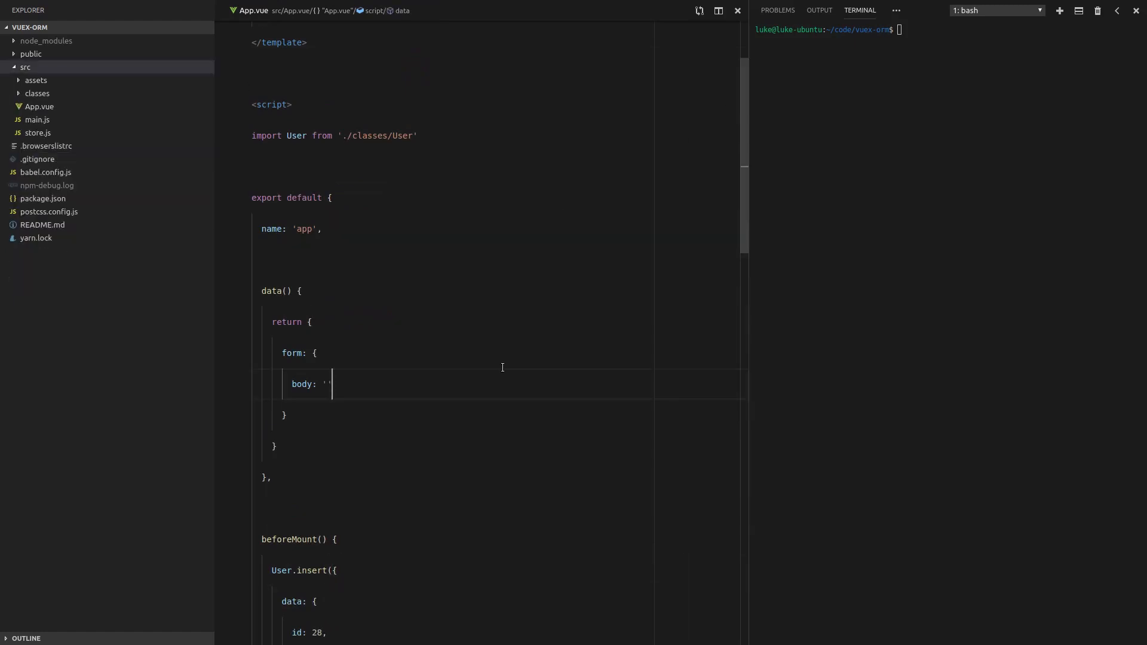
pyautogui.moveTo(307, 99)
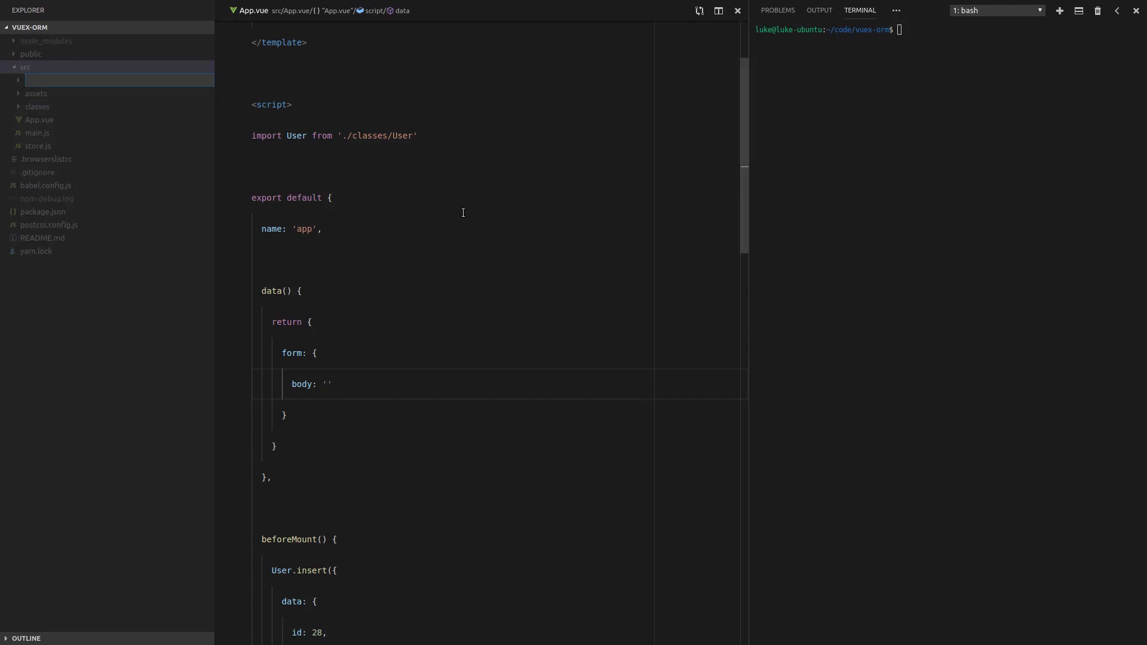
# - Name the new folder components and create a List.vue file inside it
pyautogui.write('component')
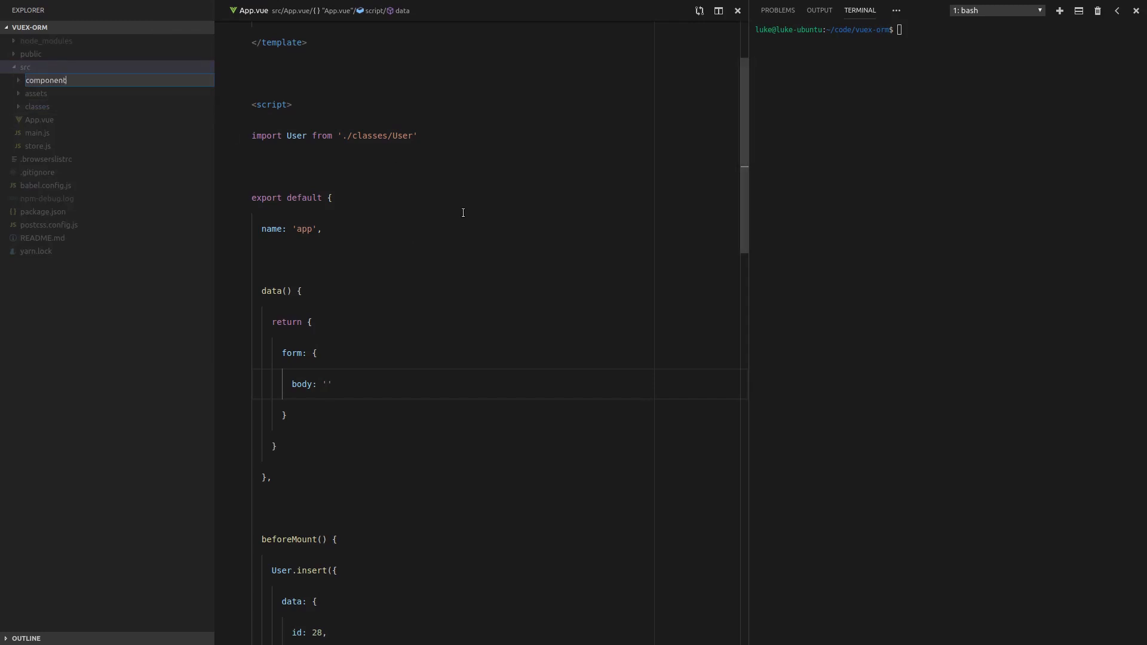
pyautogui.rightClick(45, 106)
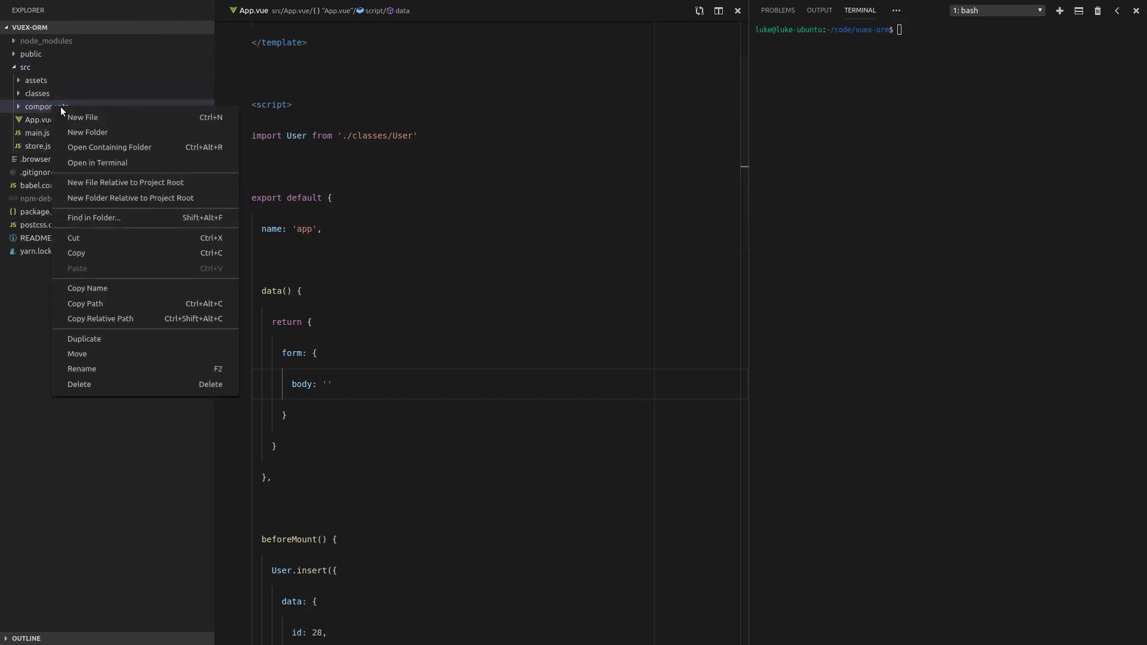
pyautogui.click(82, 117)
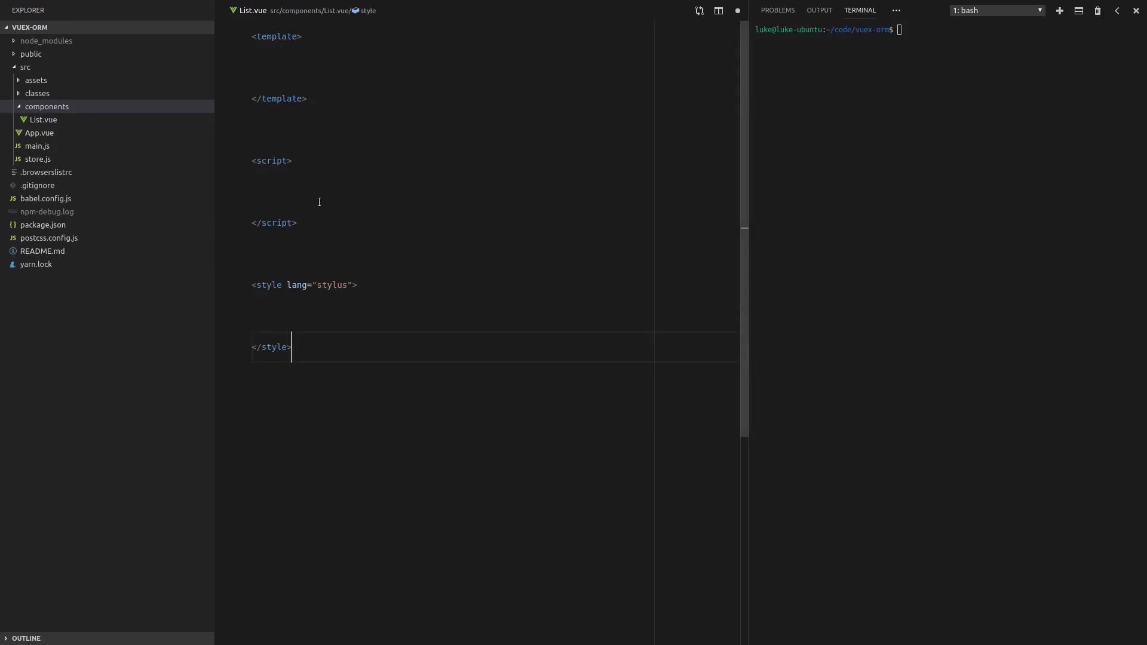
# - Write List.vue's export default with a list prop marked required: true
pyautogui.write('export default')
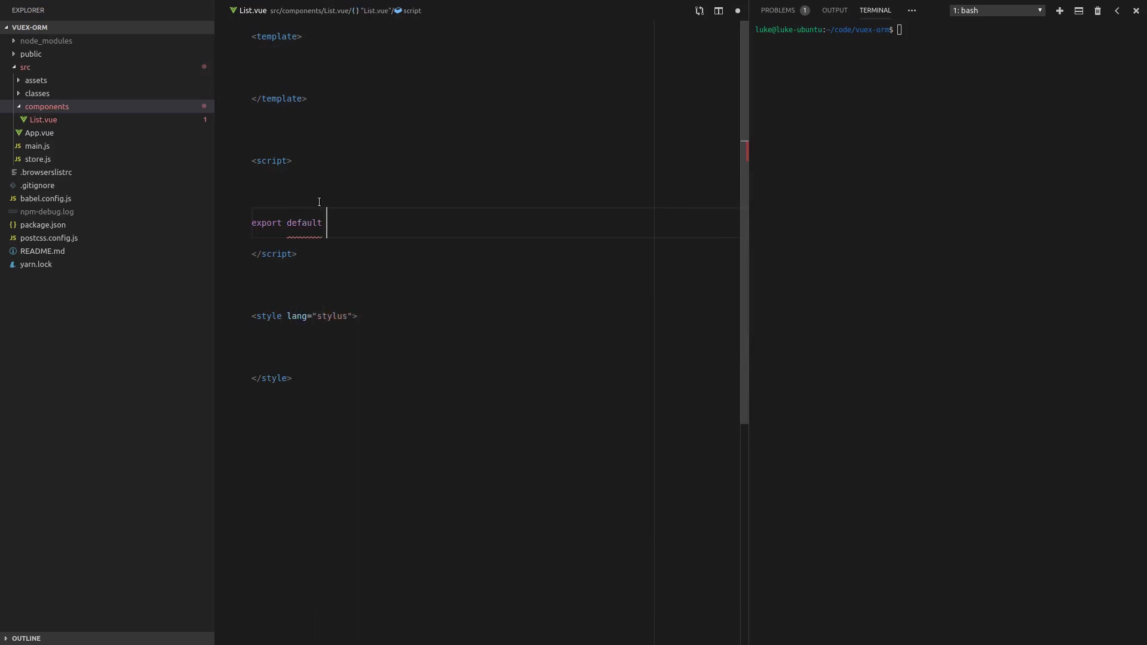
pyautogui.write('{')
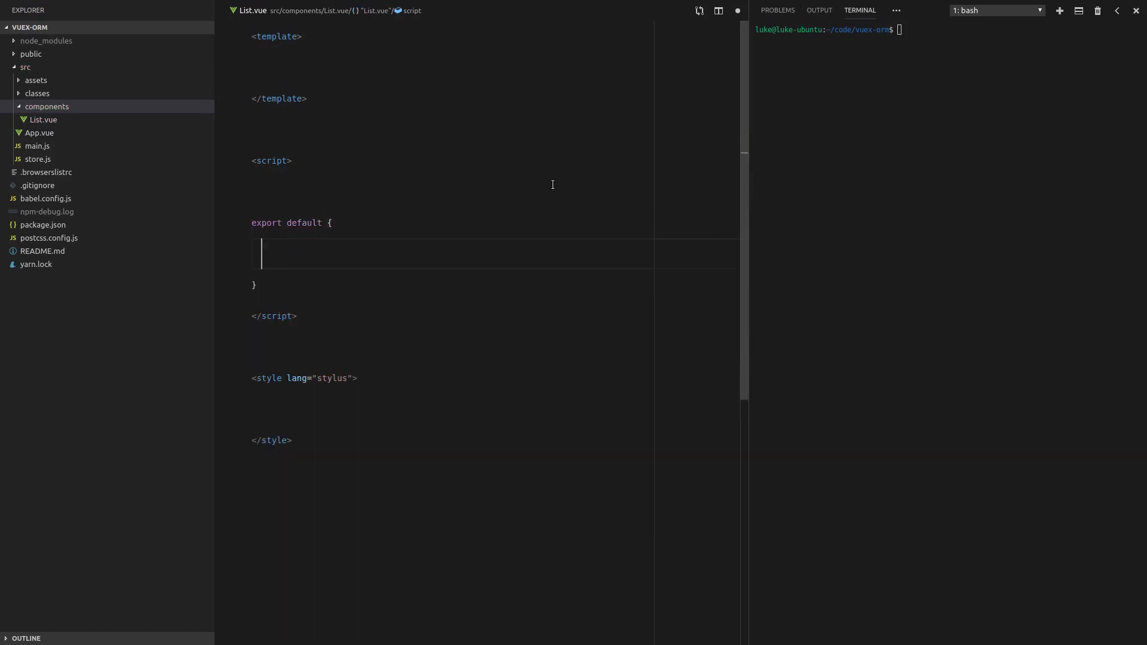
pyautogui.write('props: {')
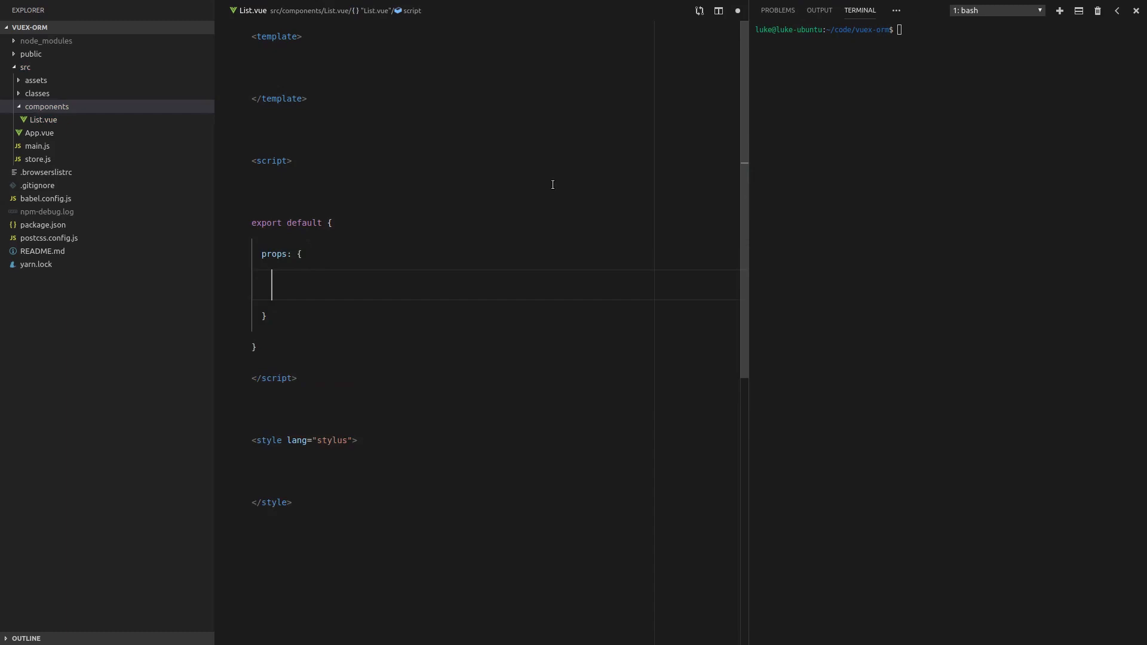
pyautogui.write('list: {')
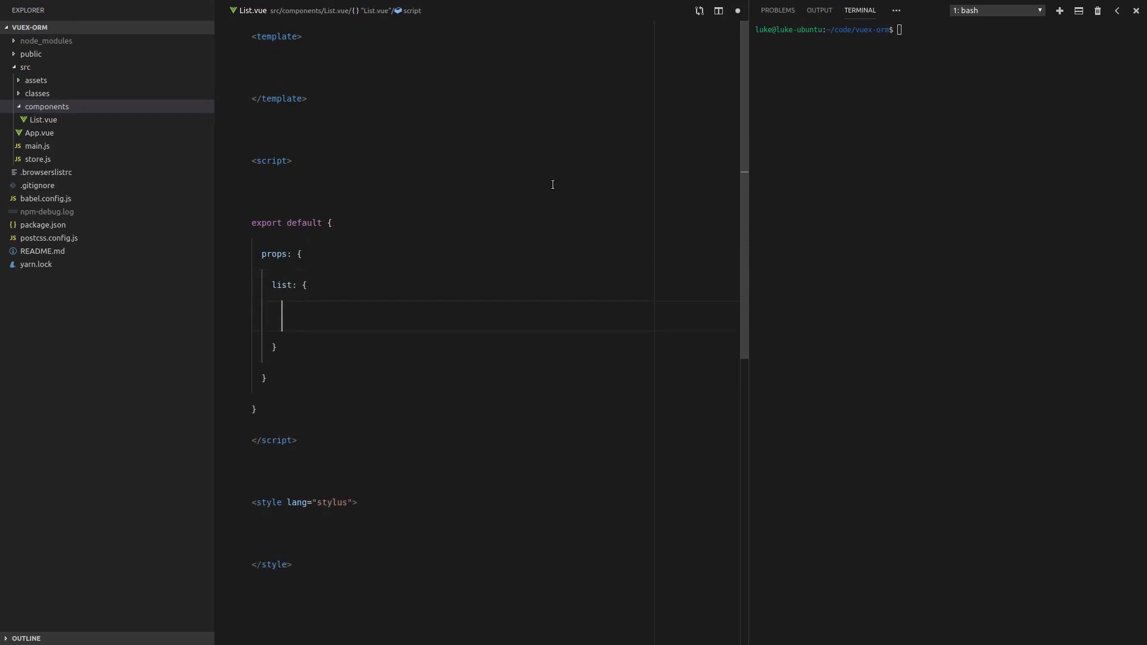
pyautogui.write('required: t')
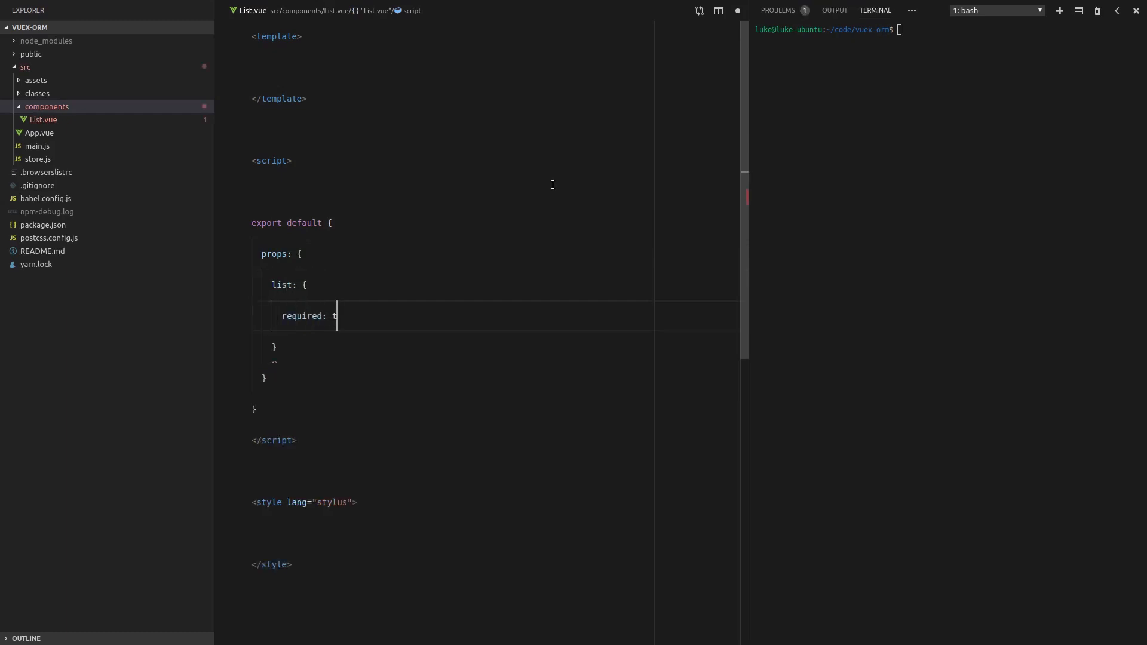
pyautogui.write('rue,')
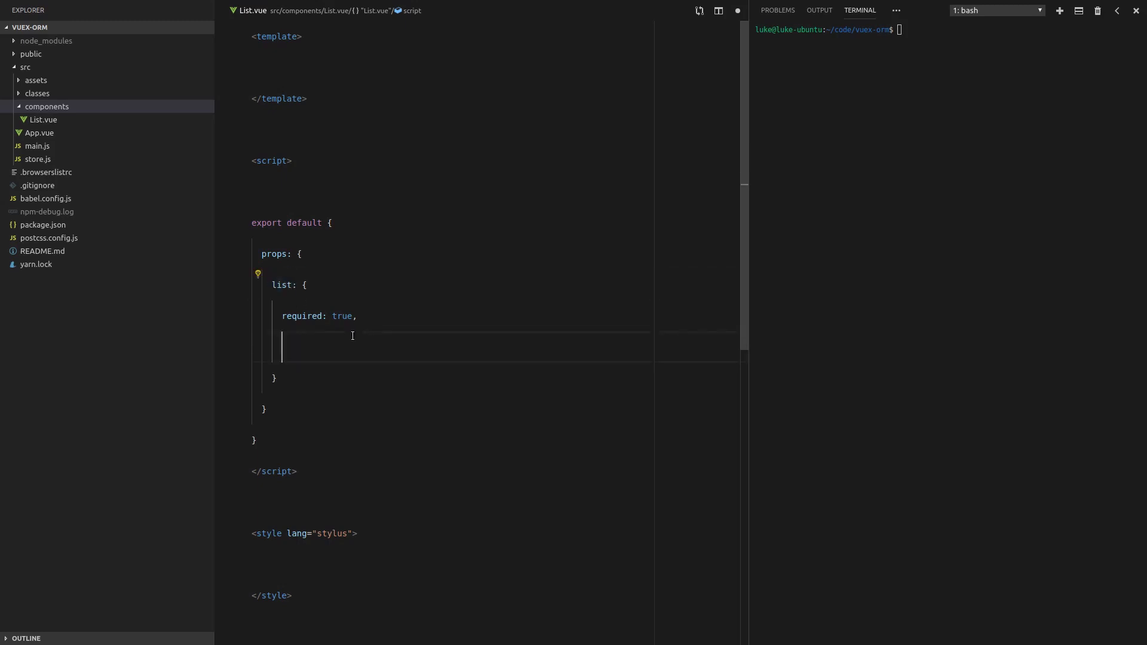
# - Give the list prop type: List, importing List from '../classes/List'
pyautogui.scroll(-3)
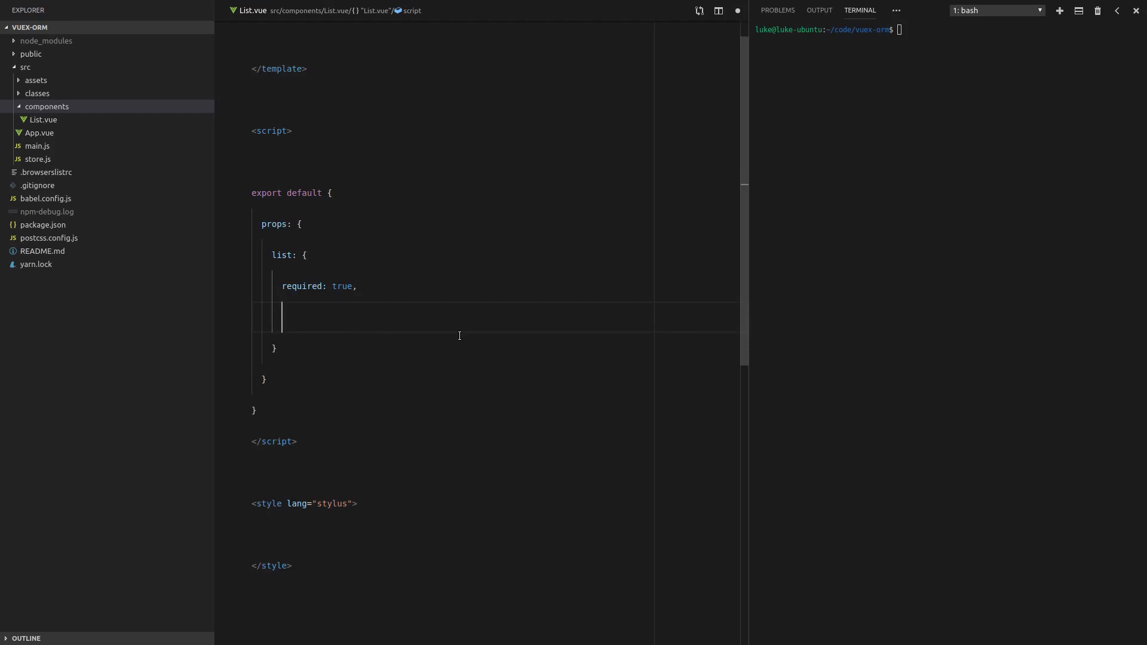
pyautogui.write('type: List')
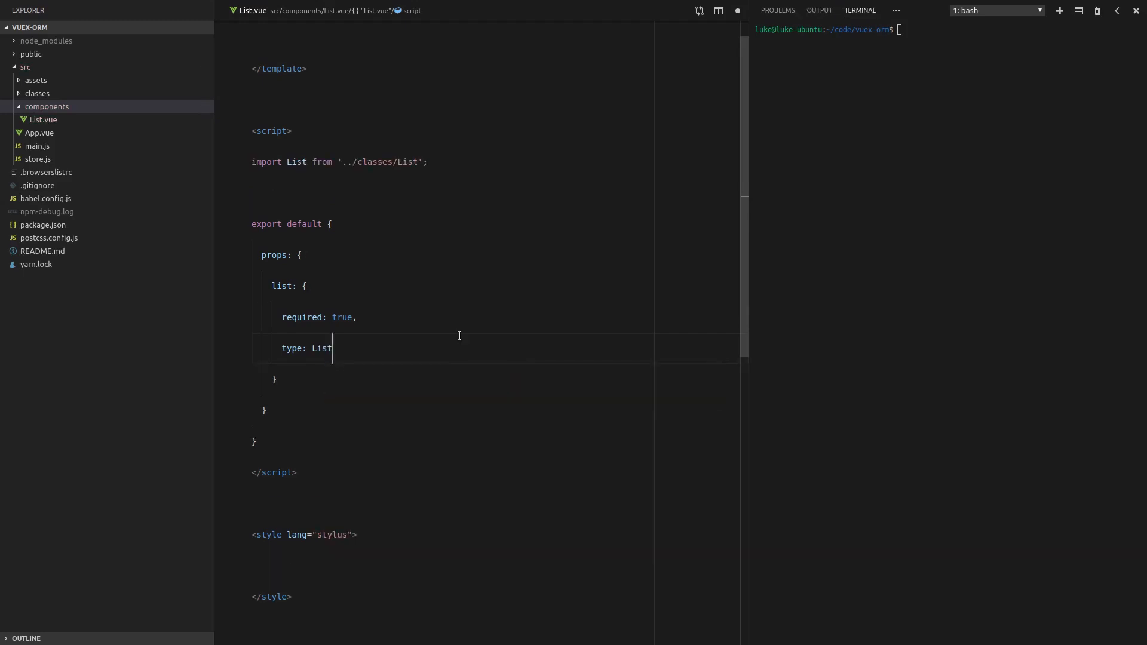
pyautogui.write(',')
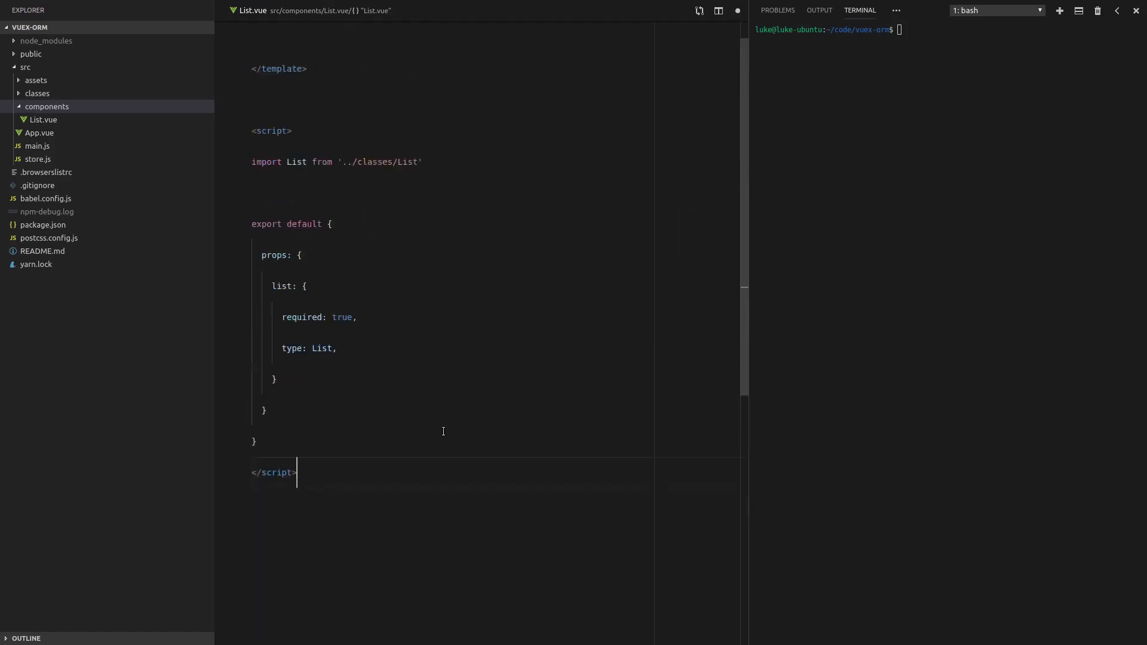
# - Make List.vue's template a div with an h2 showing {{ list.title }}
pyautogui.write('div')
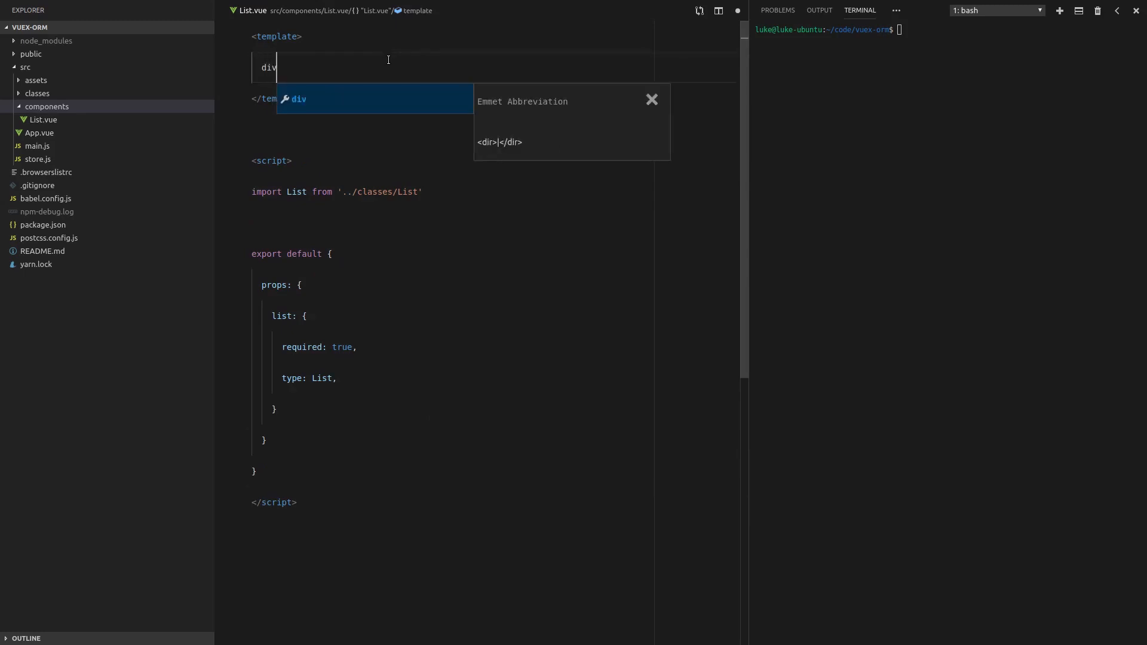
pyautogui.press('Tab')
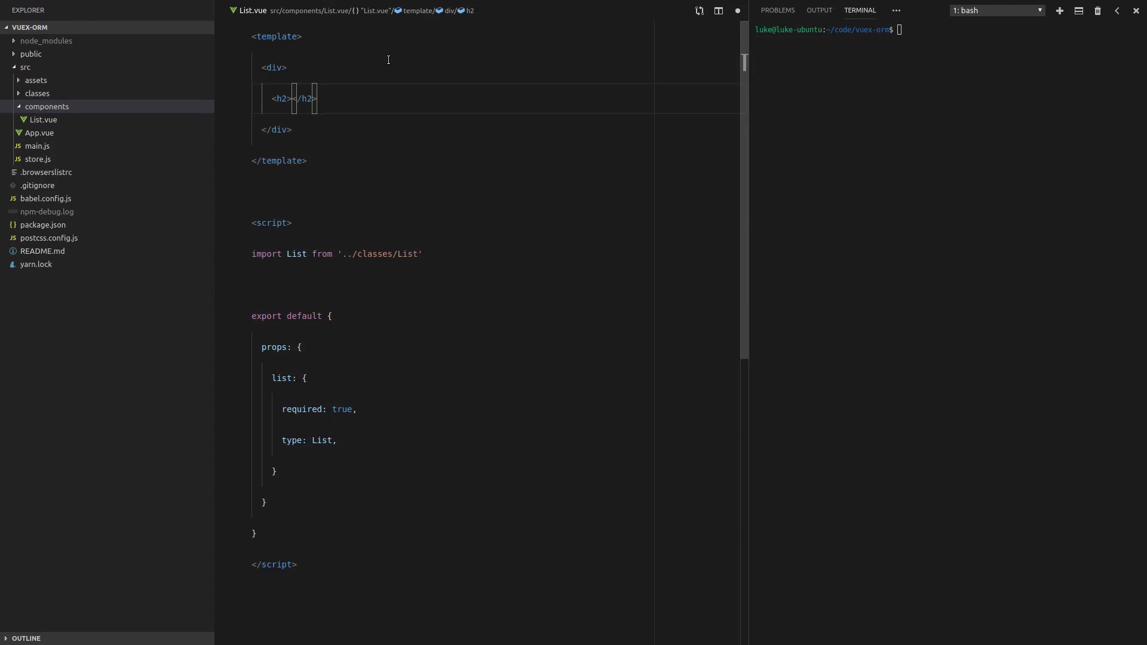
pyautogui.write('{{ }}')
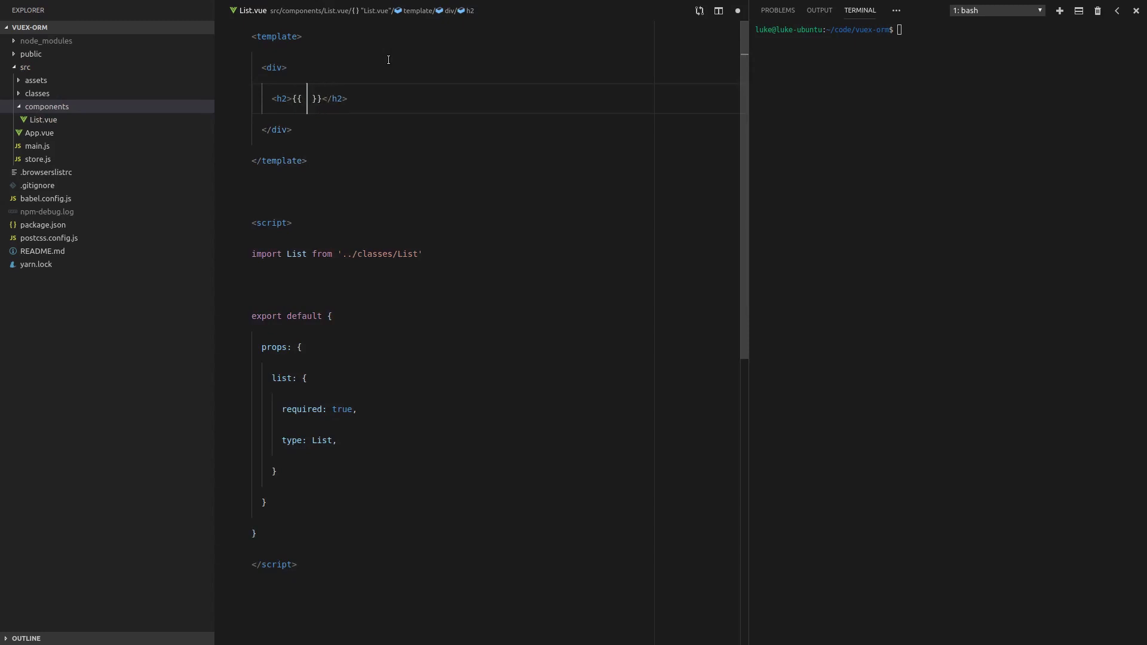
pyautogui.write('list.title')
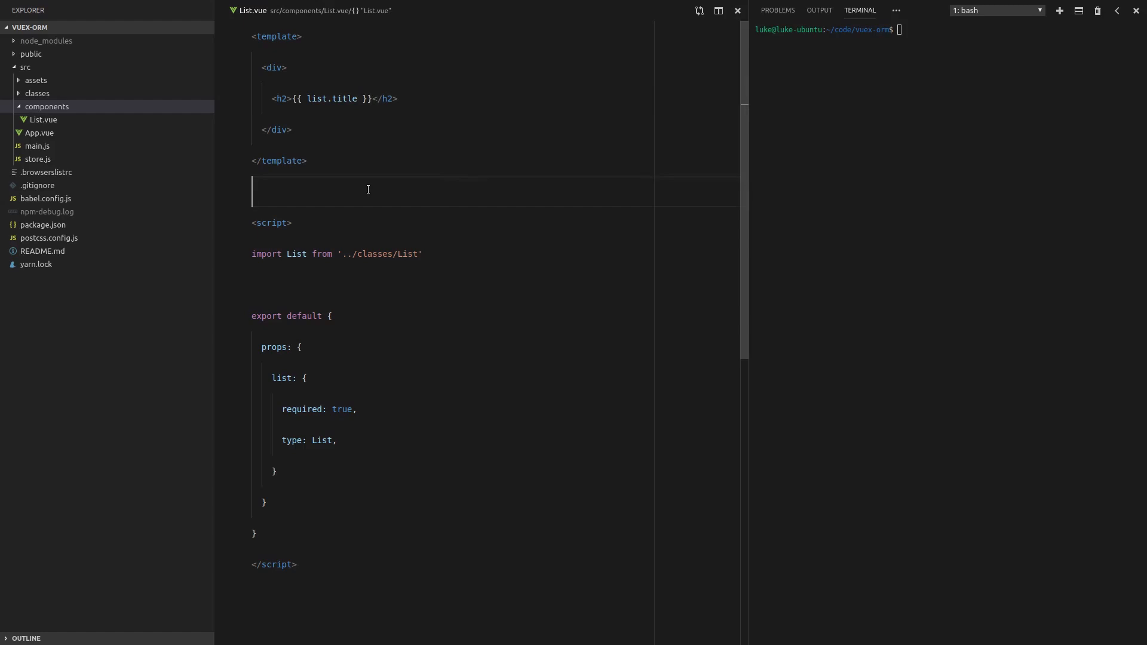
pyautogui.moveTo(38, 132)
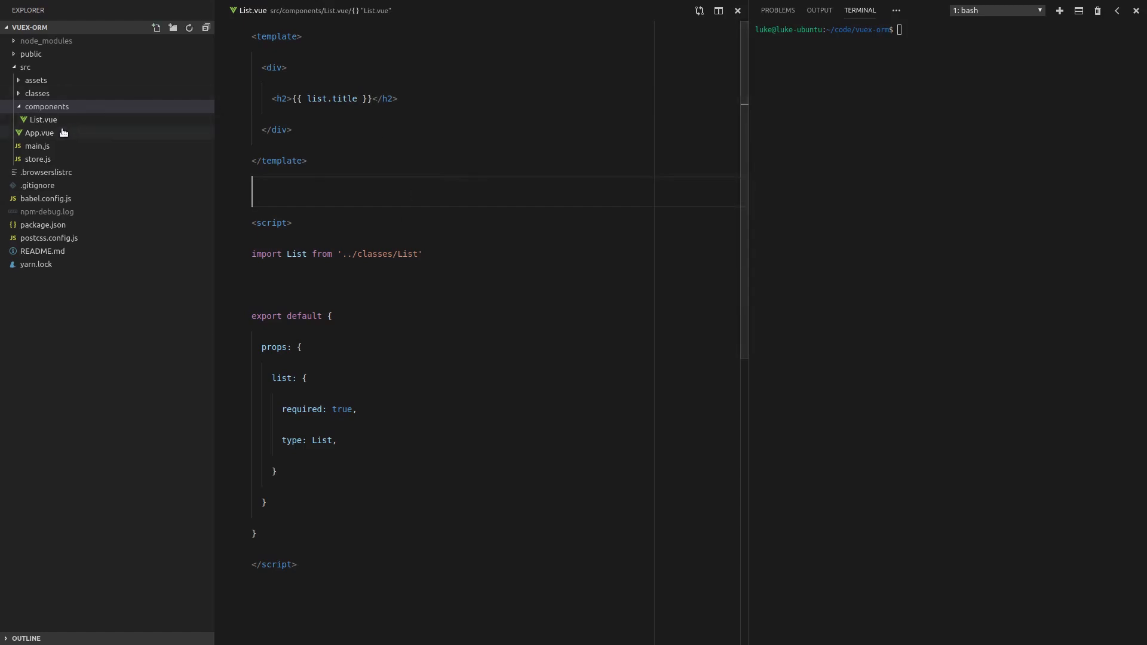
# - In App.vue import ListComponent from './components/List', removing the stray List class import
pyautogui.click(40, 133)
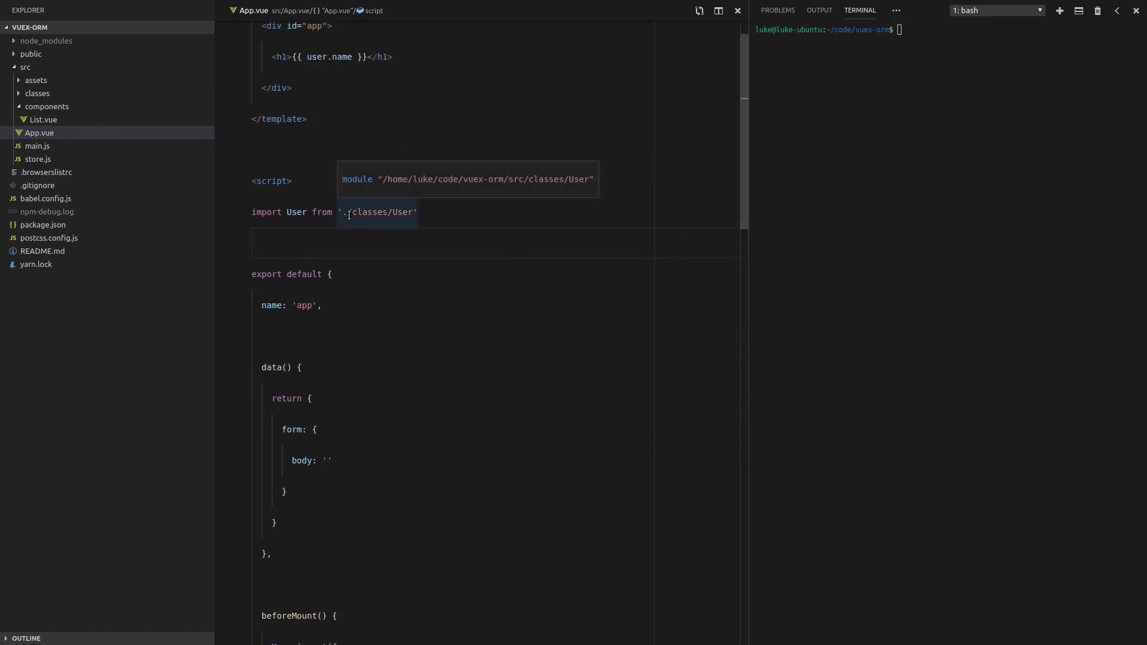
pyautogui.write('import')
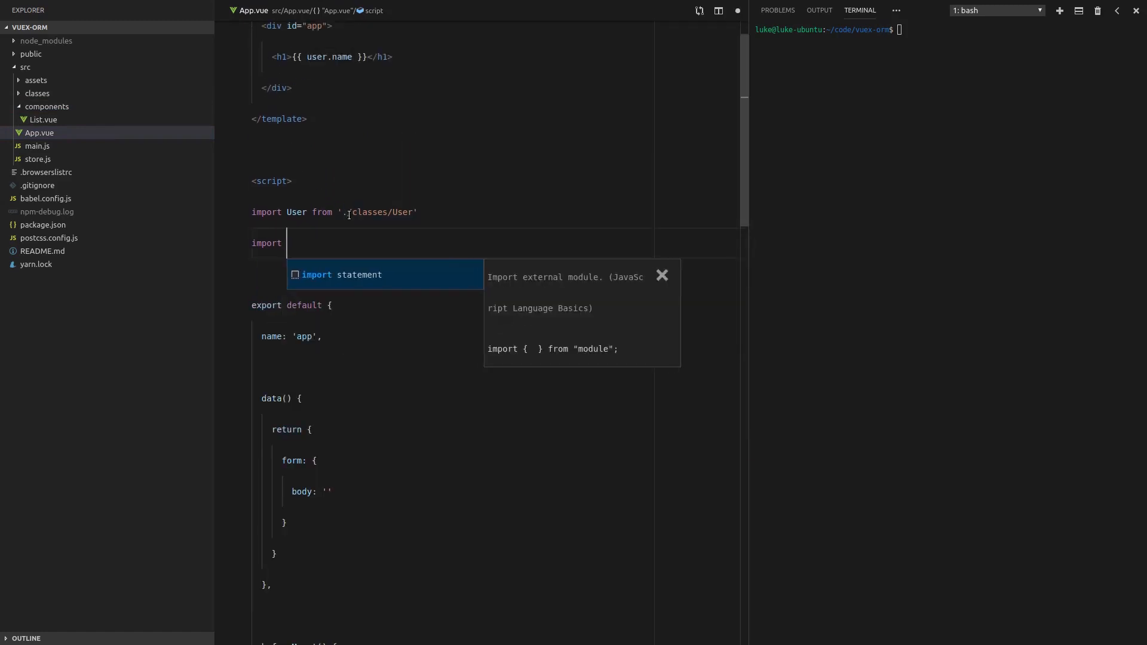
pyautogui.write('ListCo')
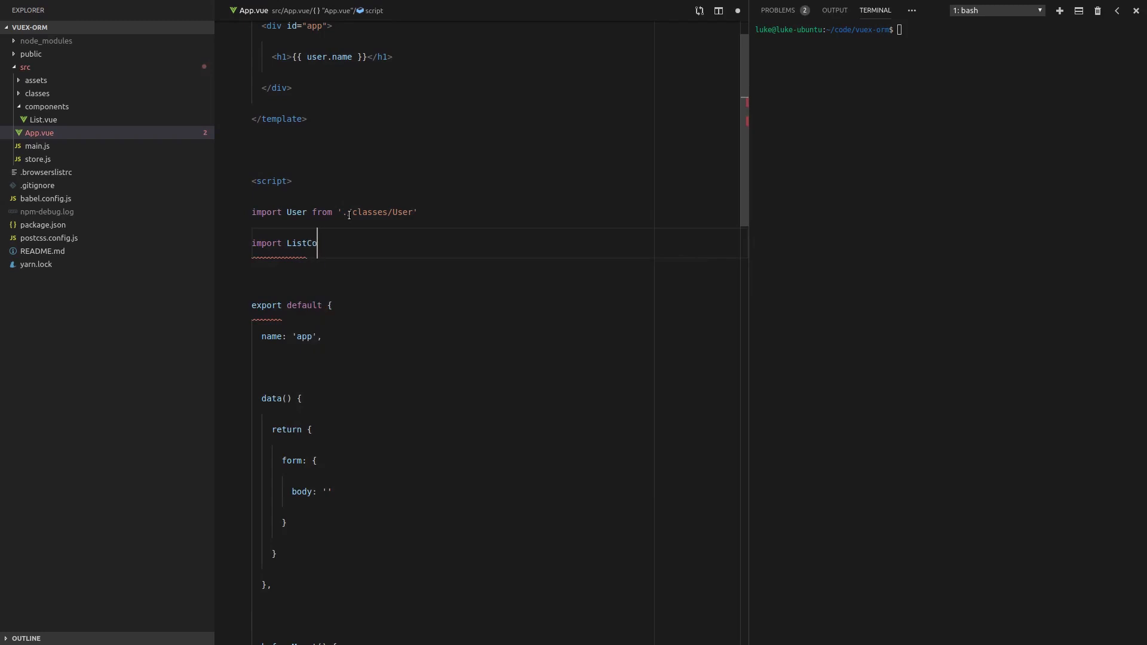
pyautogui.write('mponent')
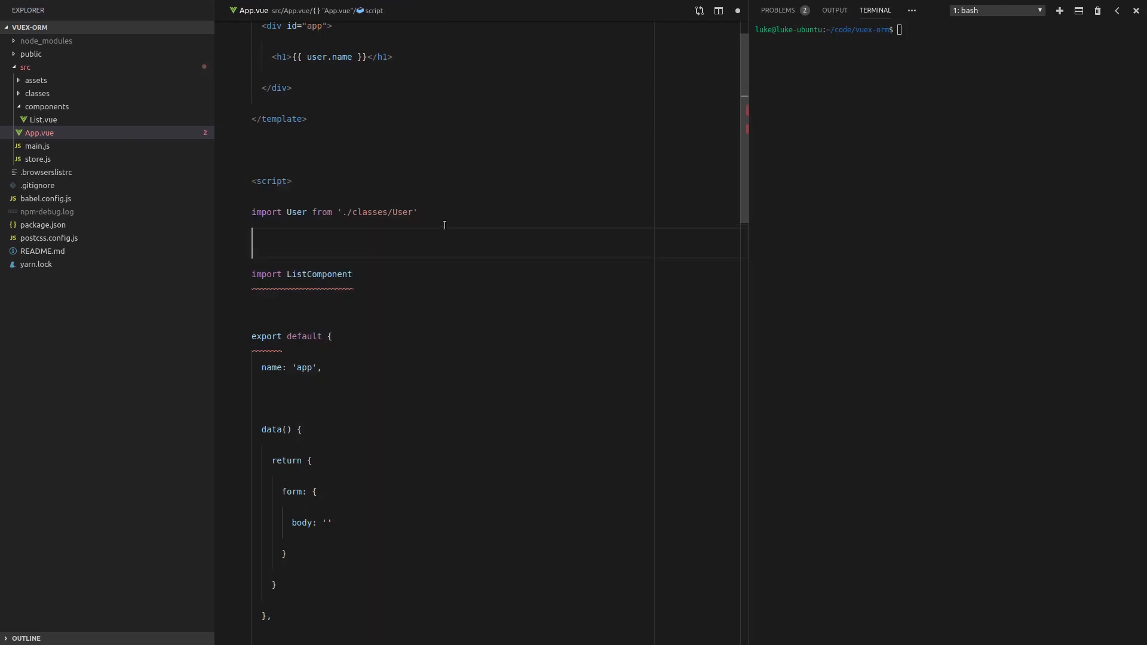
pyautogui.write('List')
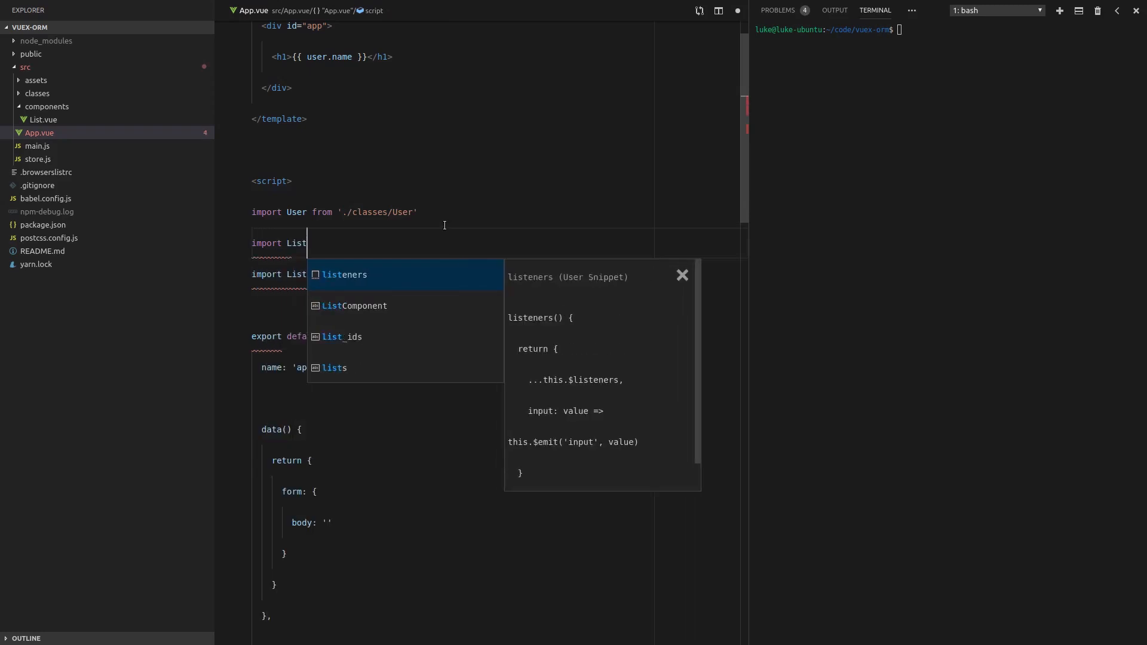
pyautogui.write("from './cla")
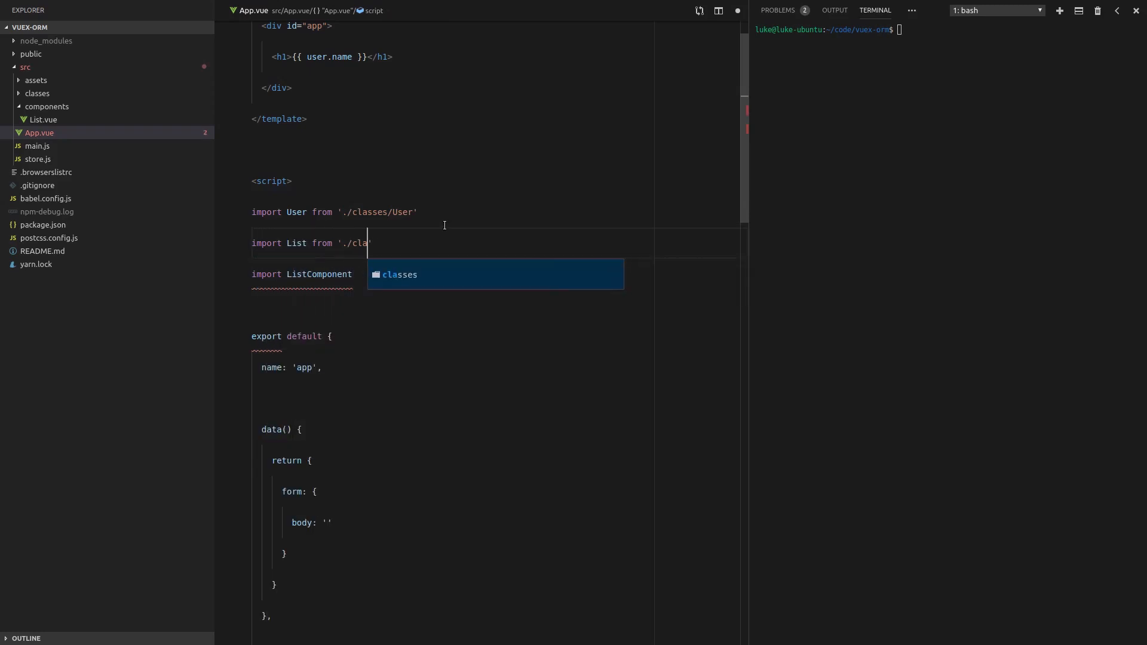
pyautogui.write("sses/List'")
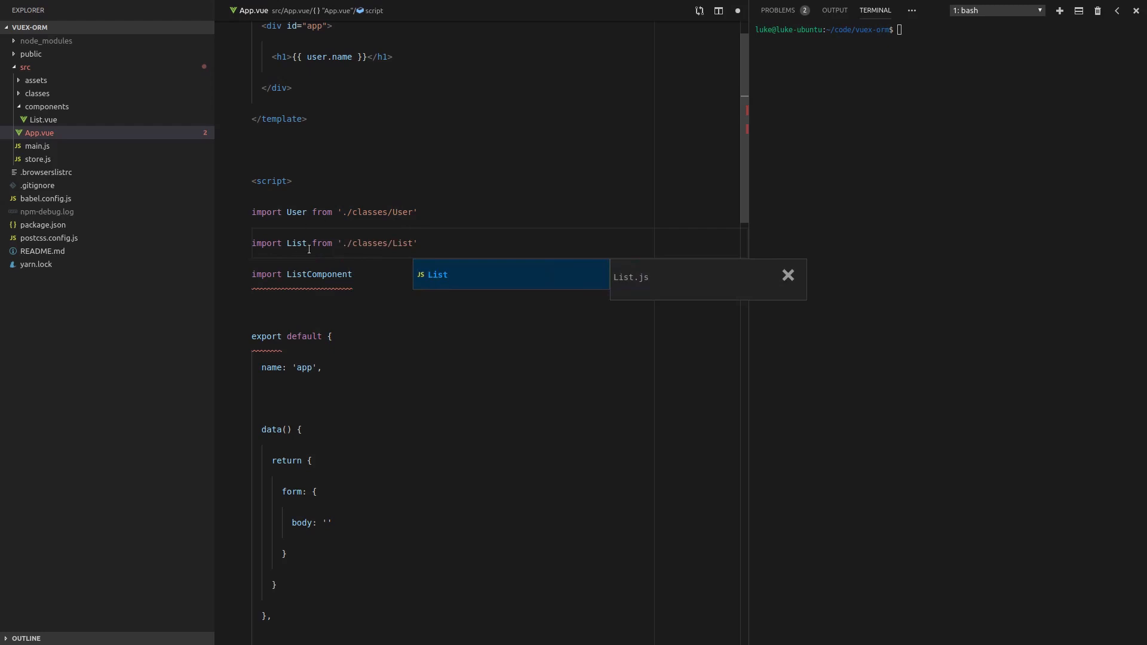
pyautogui.doubleClick(318, 274)
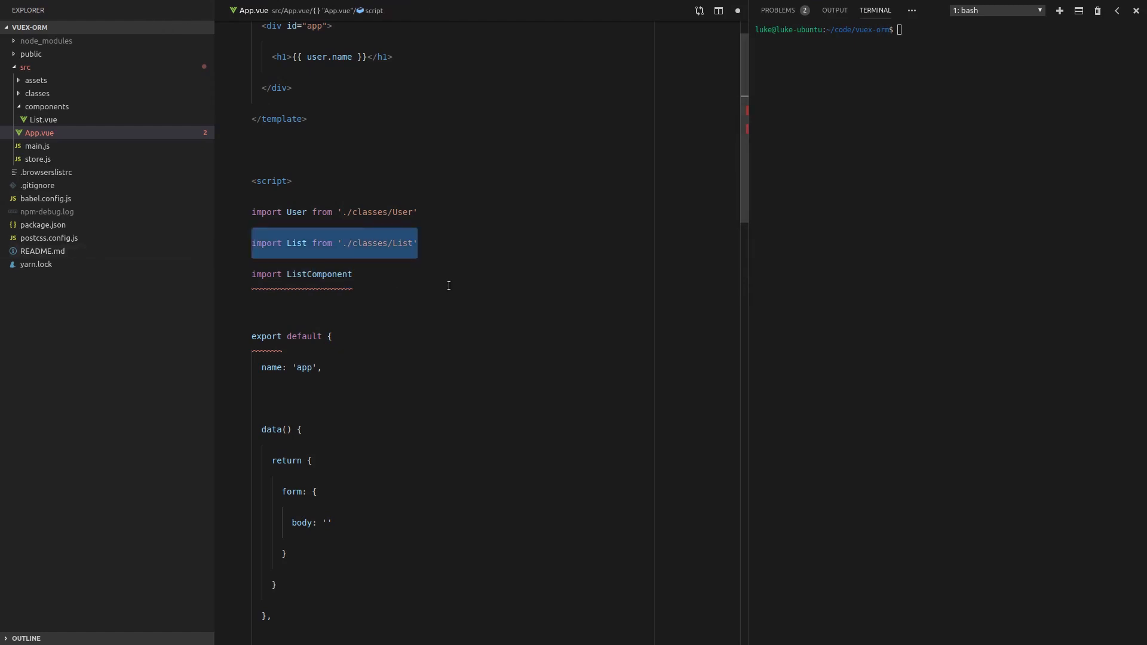
pyautogui.press('Delete')
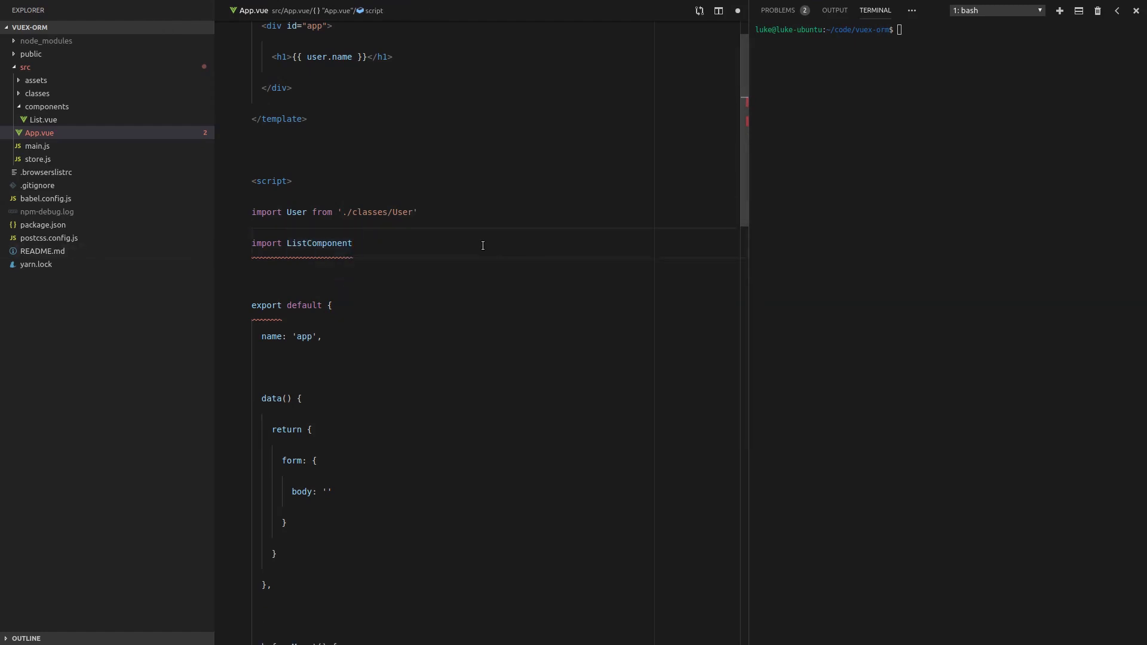
pyautogui.write("from './components/List")
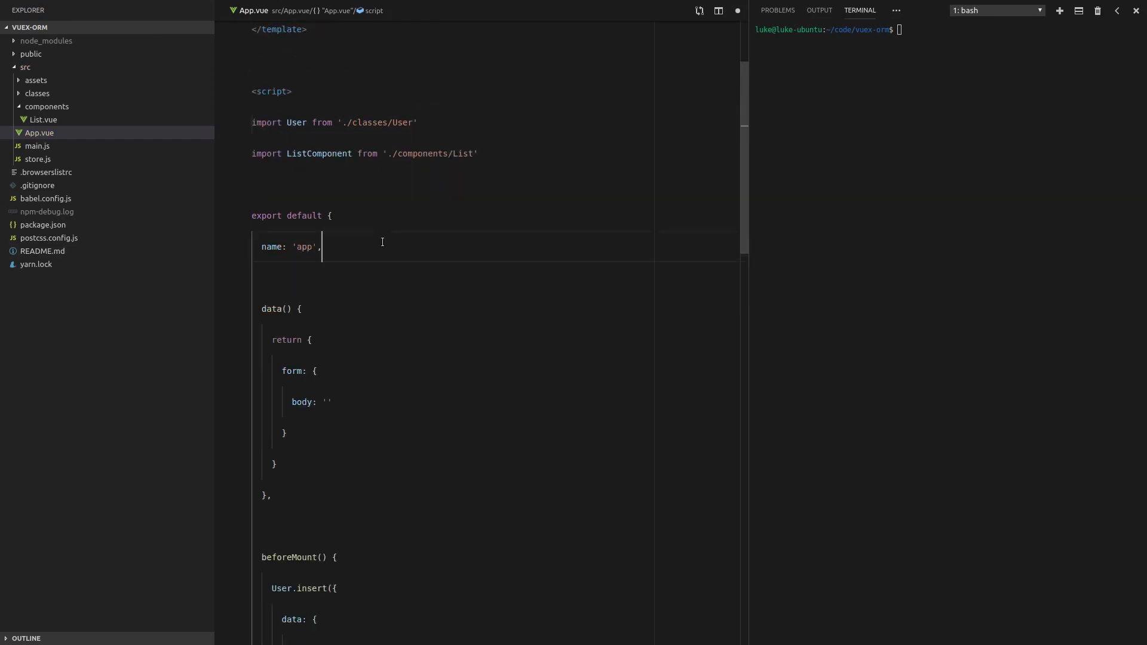
# - Register ListComponent in App.vue's components block
pyautogui.write('componen')
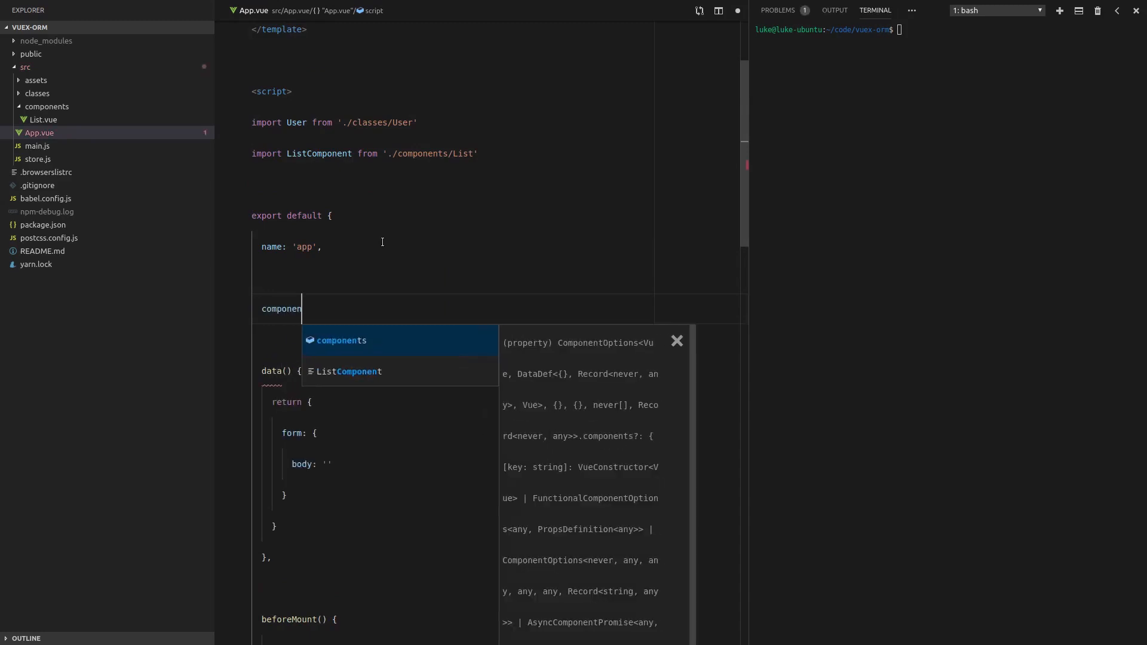
pyautogui.press('Tab')
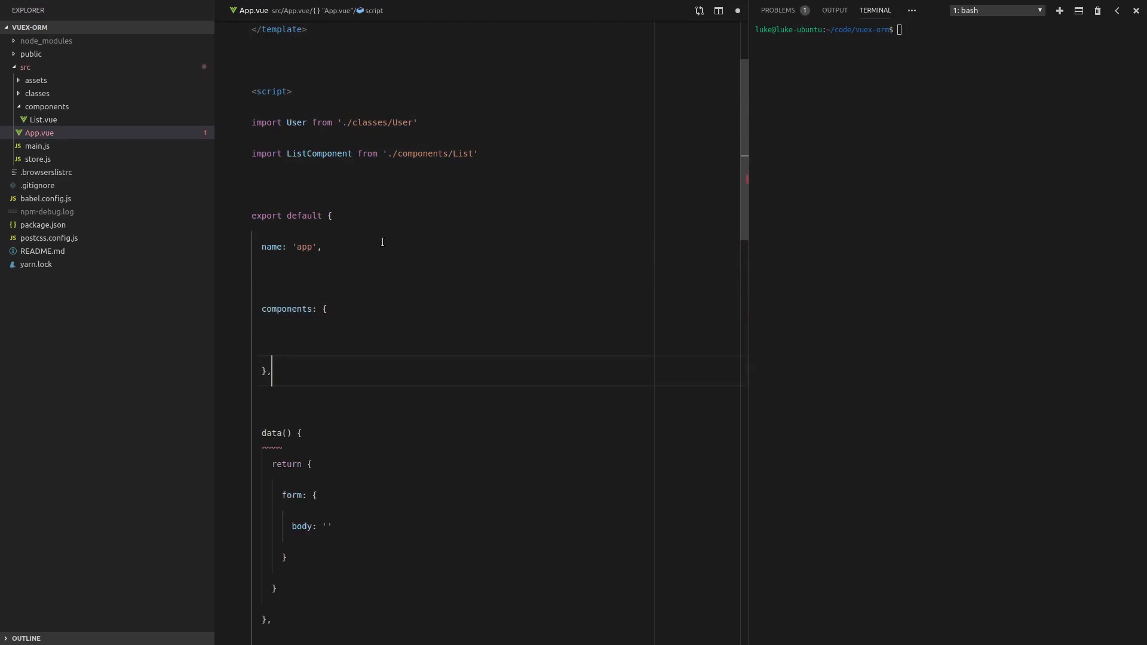
pyautogui.write('ListComponent,')
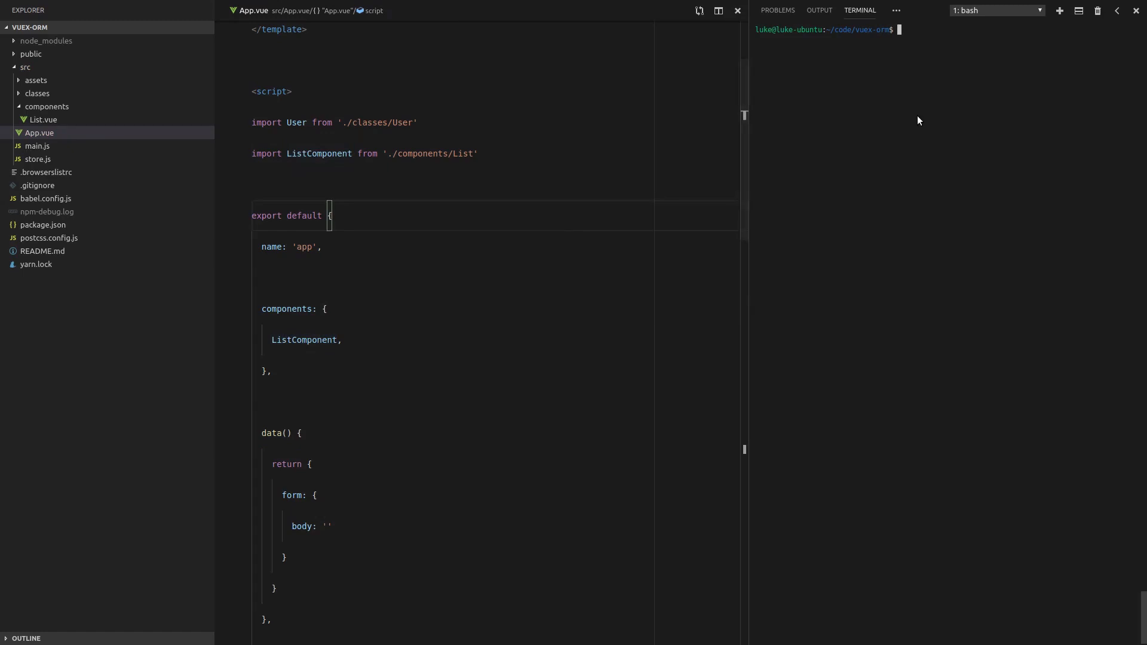
# - Run yarn serve, then add <List v-for="list in users.list" :key="list.id" /> to App's template
pyautogui.write('yarn serve')
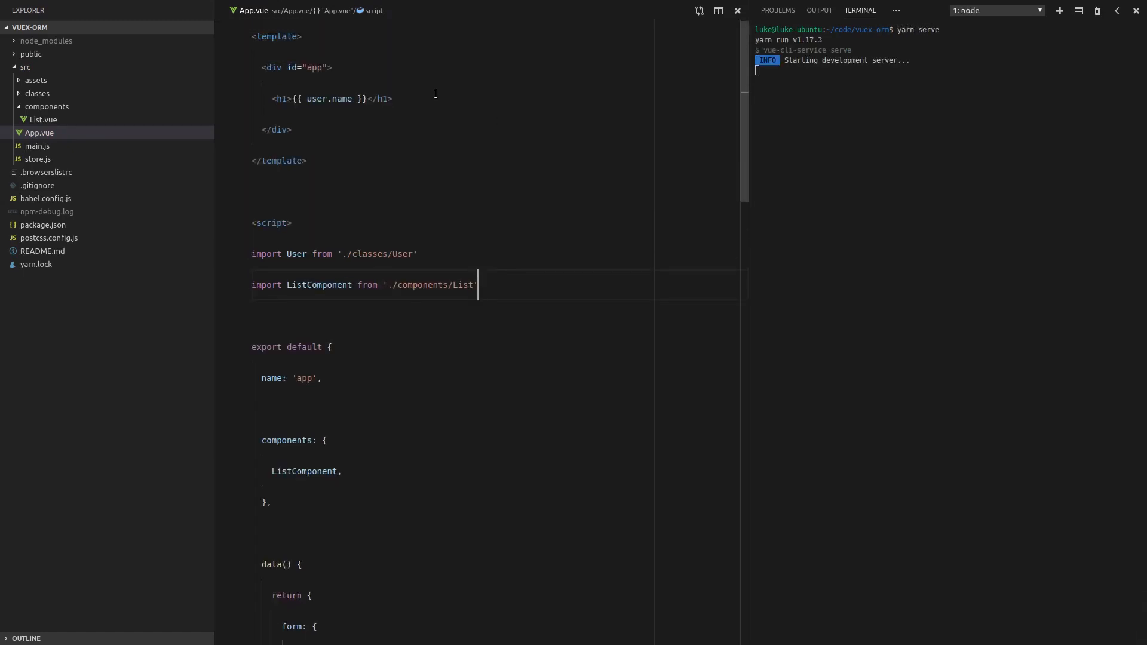
pyautogui.write('<List')
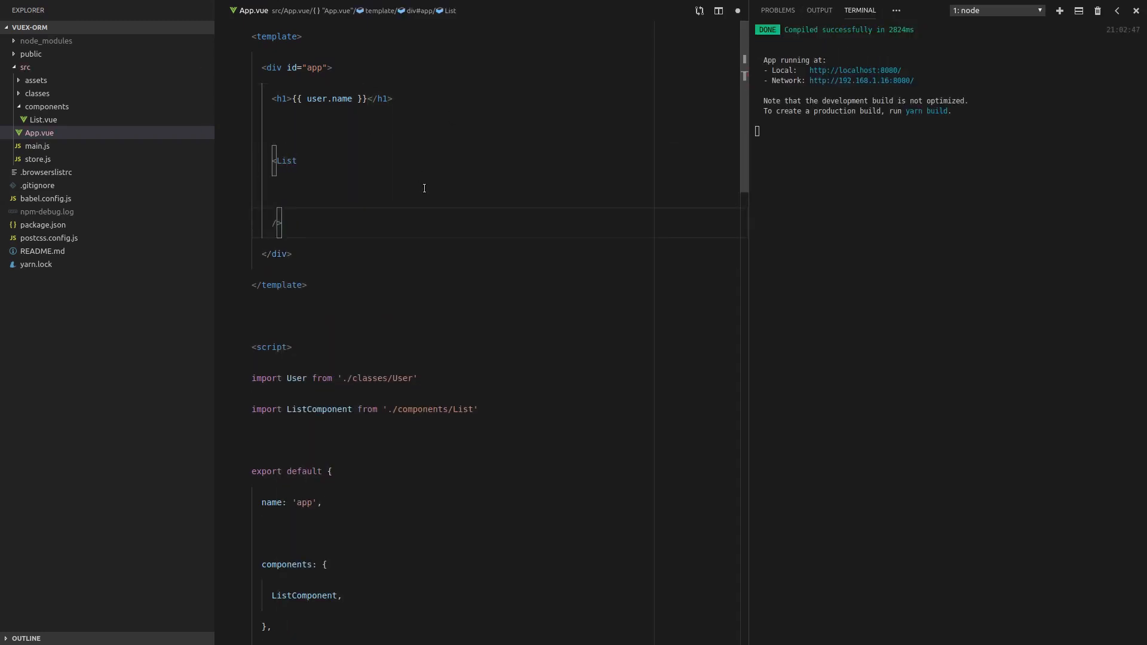
pyautogui.write('v-for="list in')
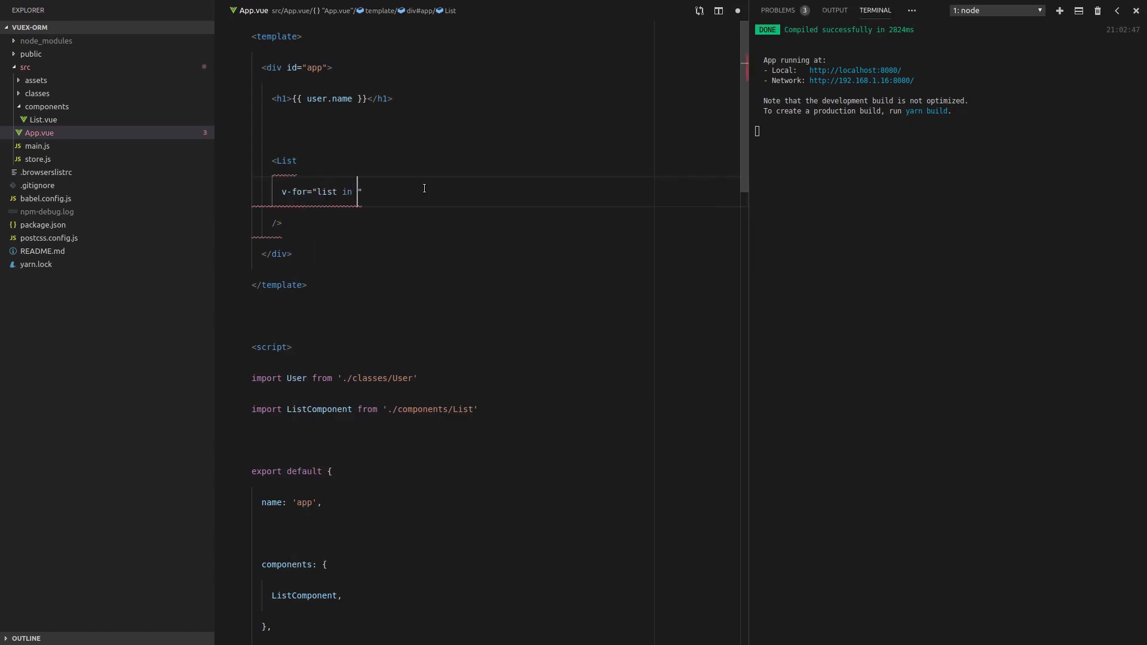
pyautogui.write('users.list')
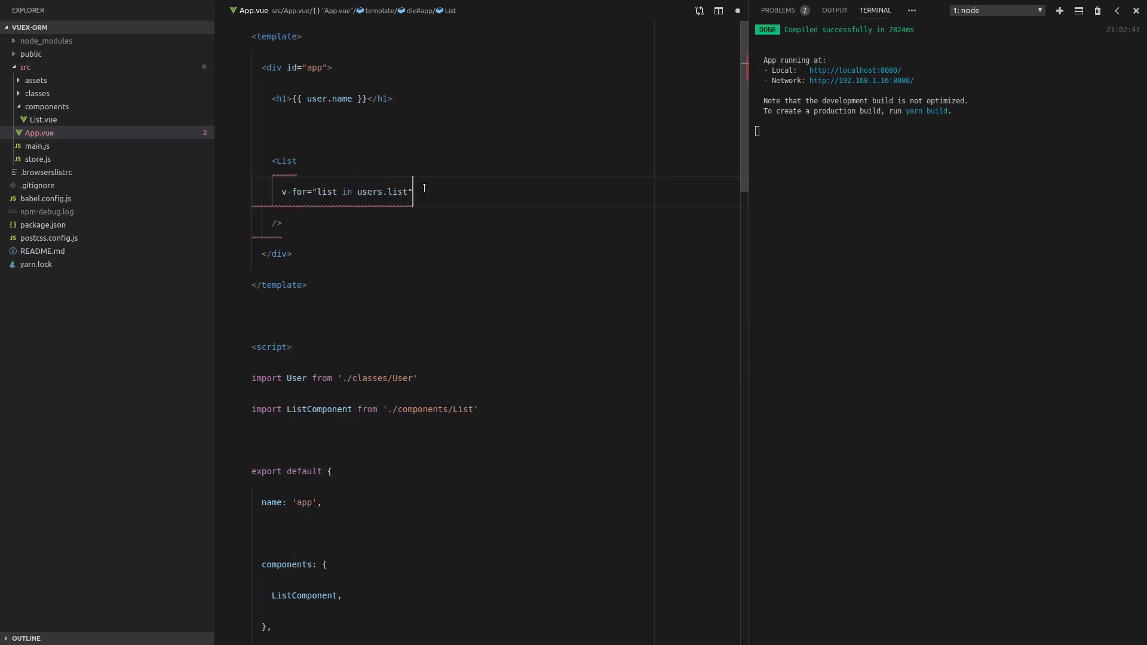
pyautogui.write(':key=')
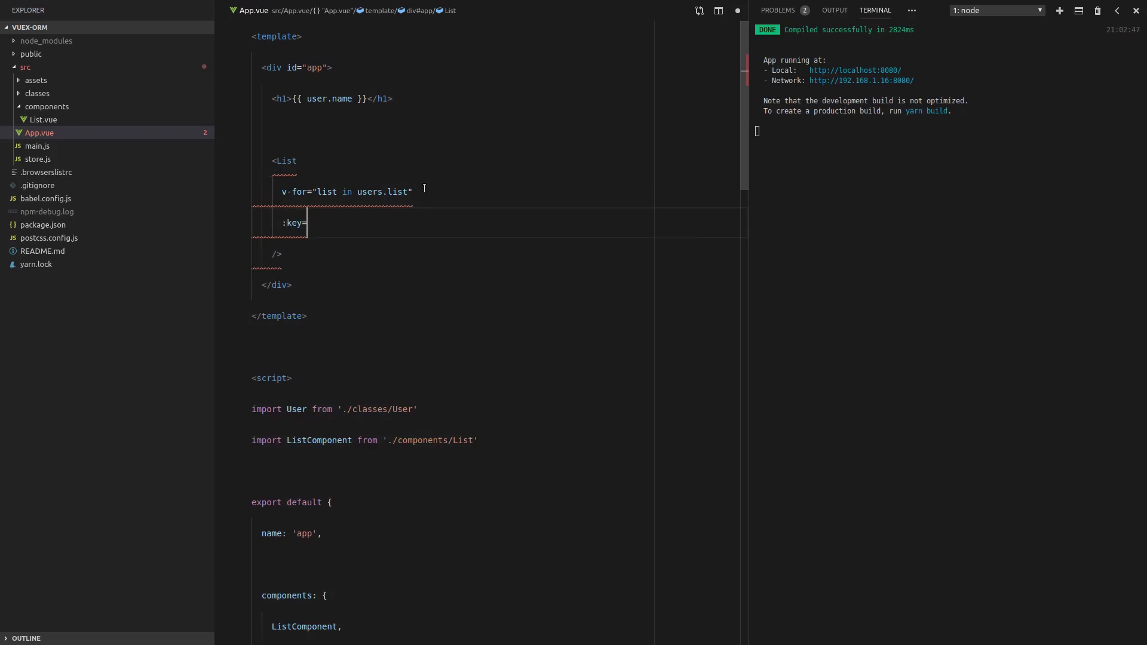
pyautogui.write('"list.id"')
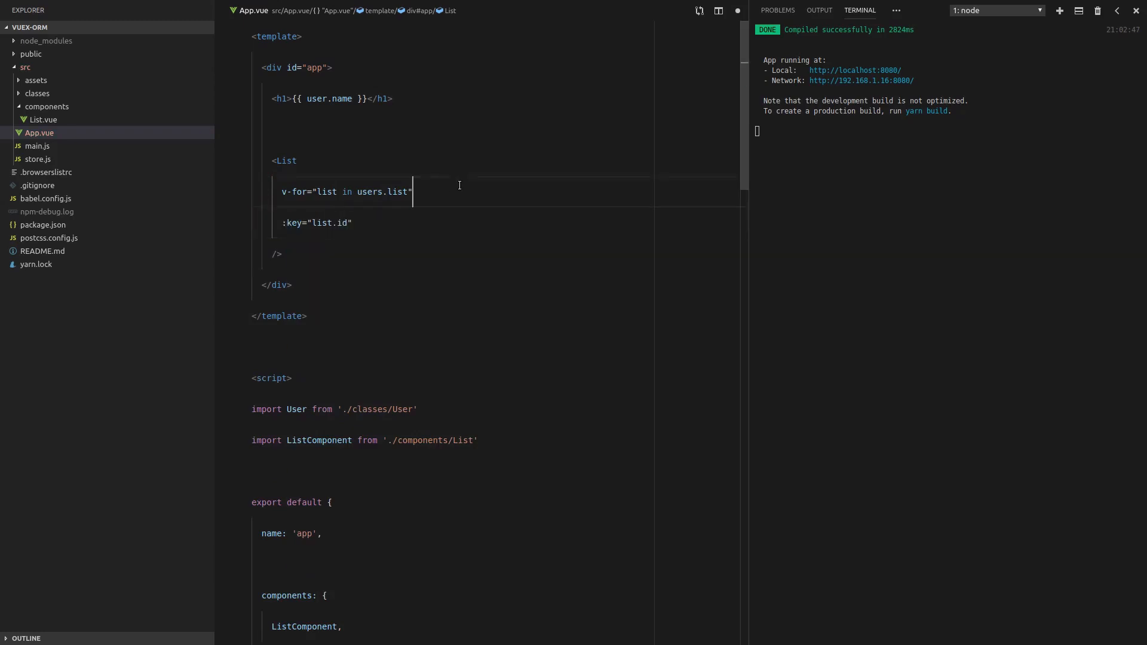
# - Review the user computed query, then bind :list="list" on the List element
pyautogui.scroll(-3)
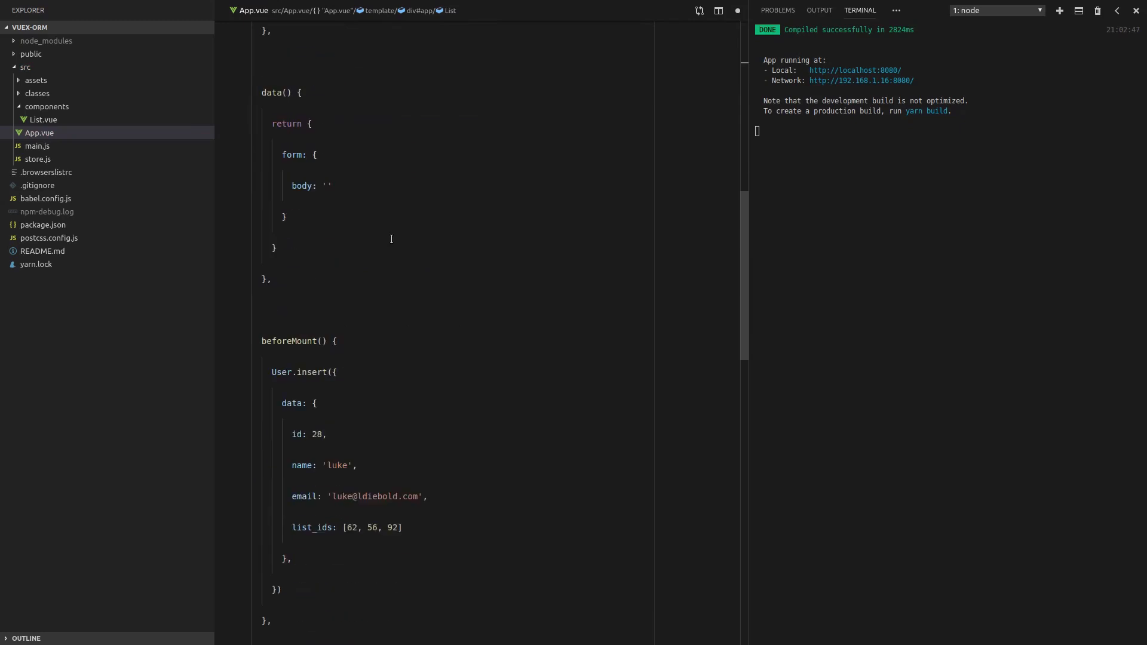
pyautogui.scroll(-3)
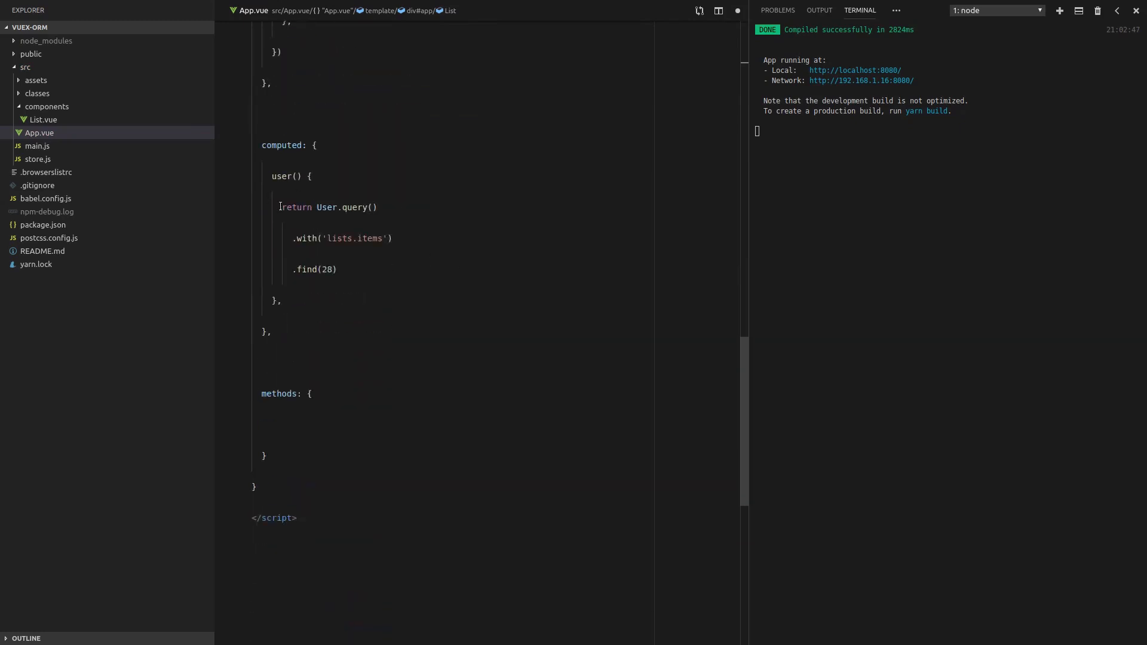
pyautogui.click(376, 206)
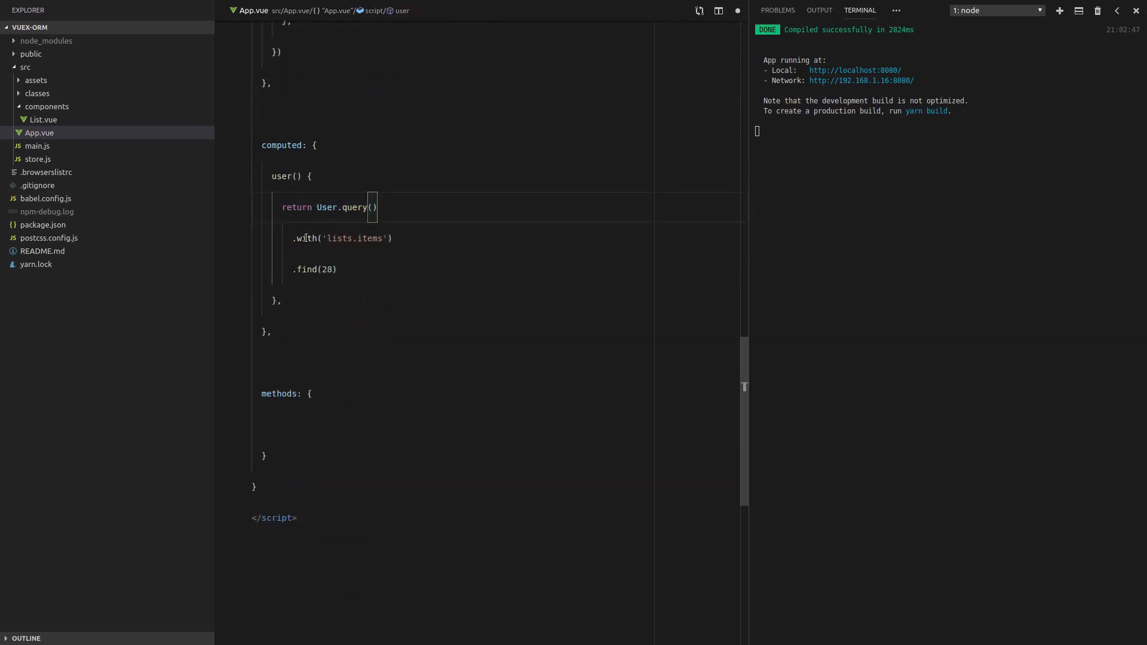
pyautogui.moveTo(291, 238); pyautogui.dragTo(393, 237)
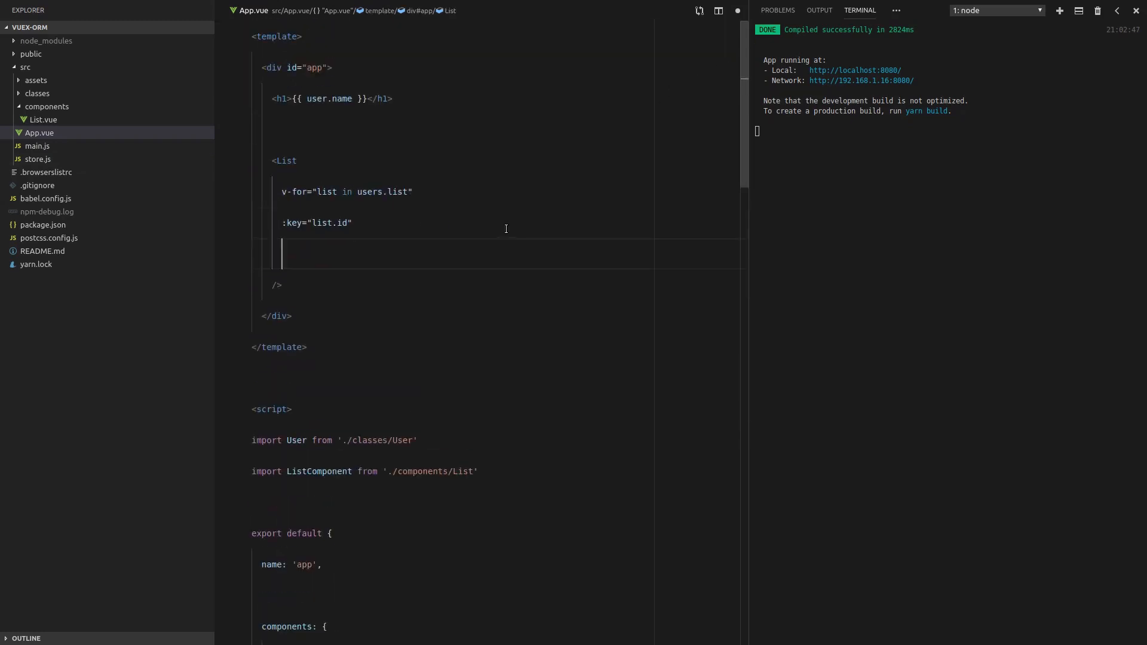
pyautogui.write(':list=')
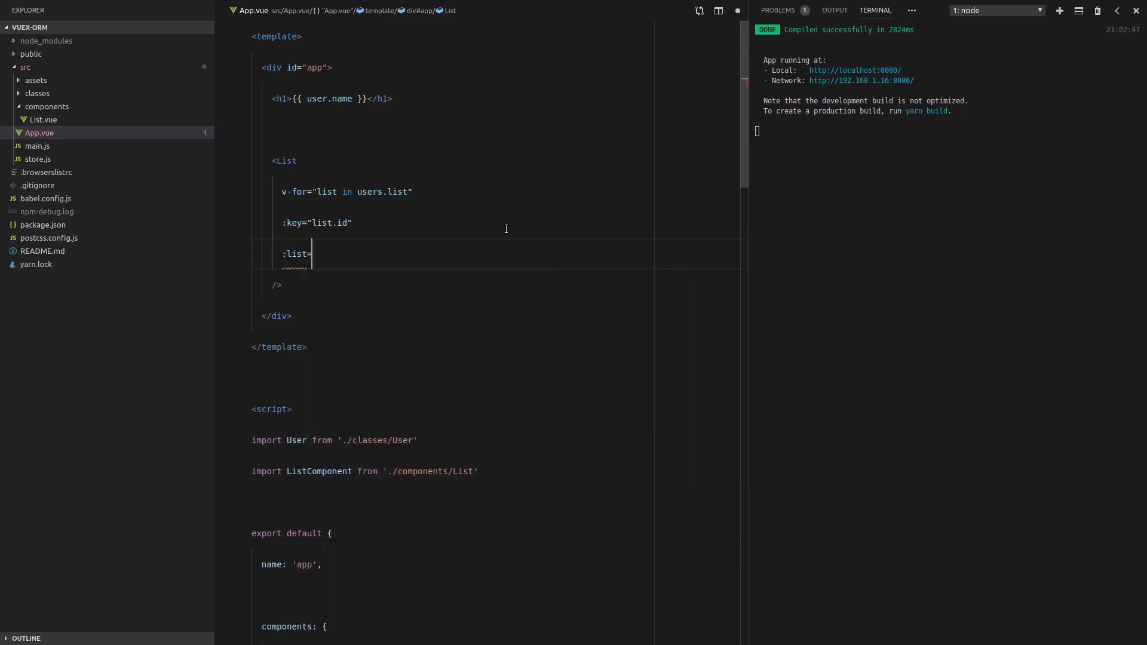
pyautogui.write('"list"')
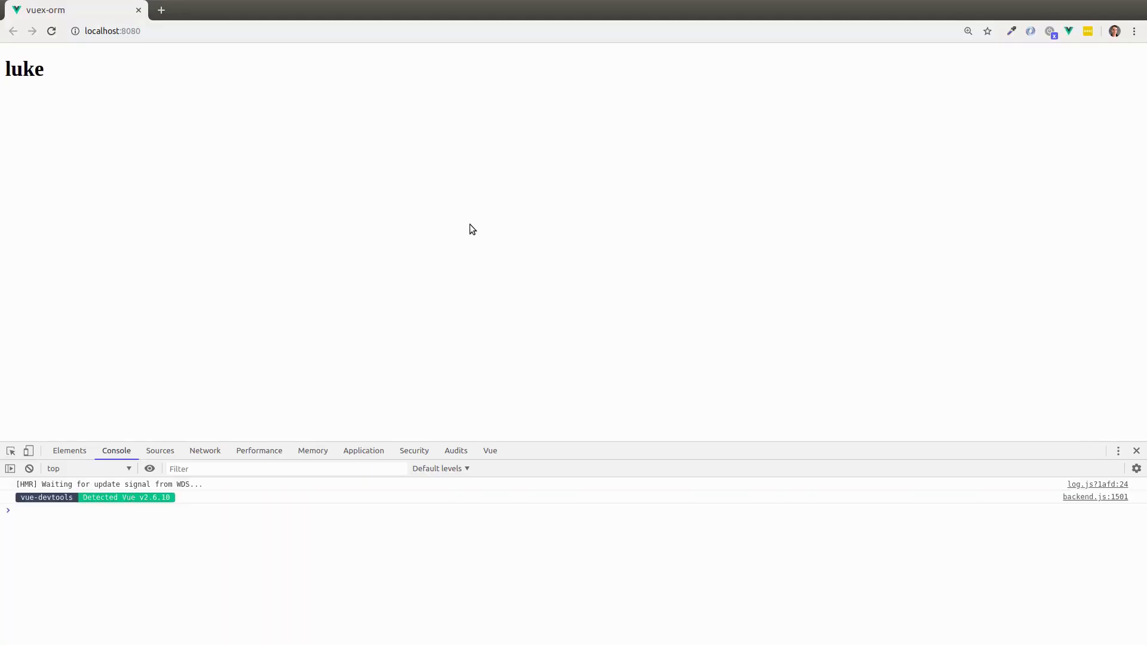
pyautogui.moveTo(62, 182)
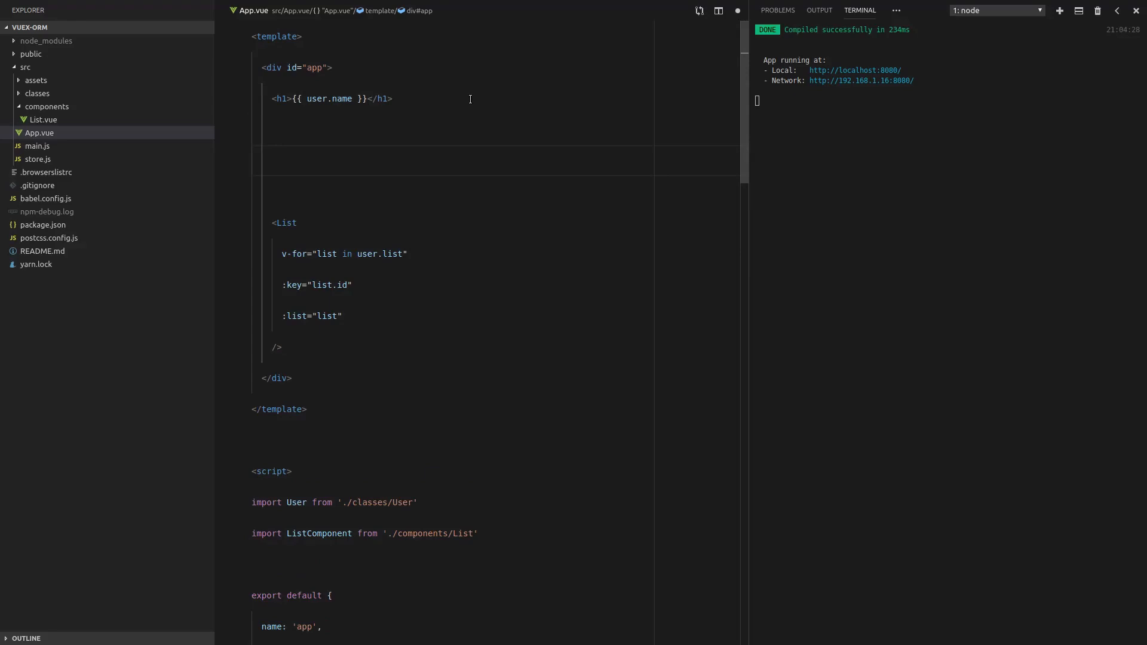
# - Add an Add List button and an input bound with v-model="form.title"
pyautogui.write('<button></button>')
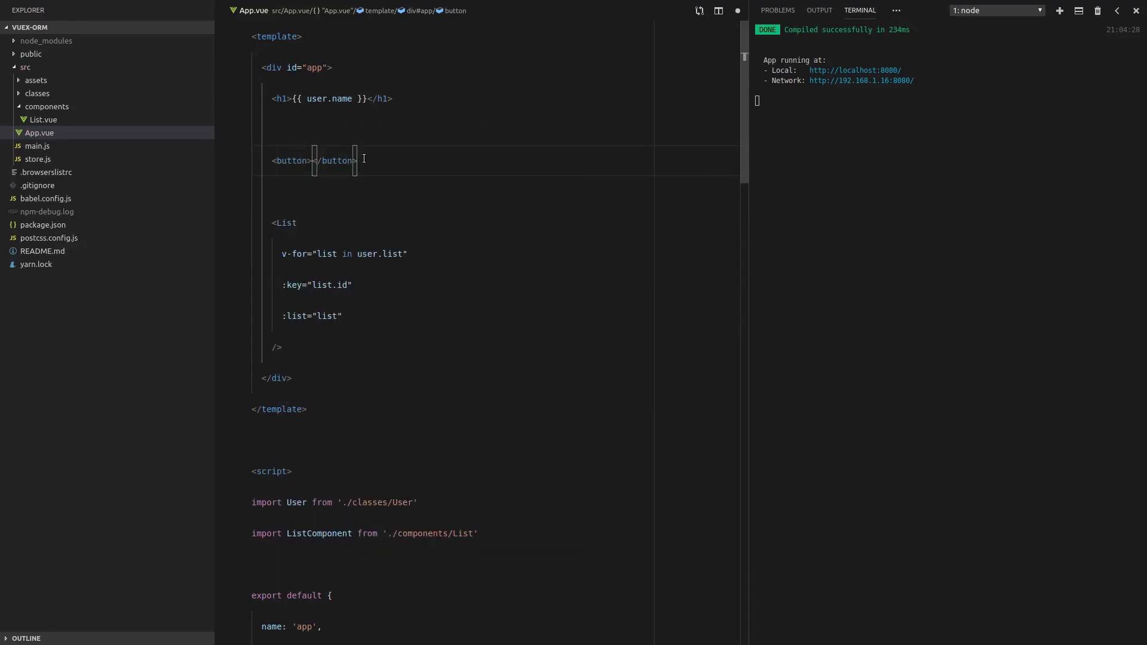
pyautogui.write('Add List')
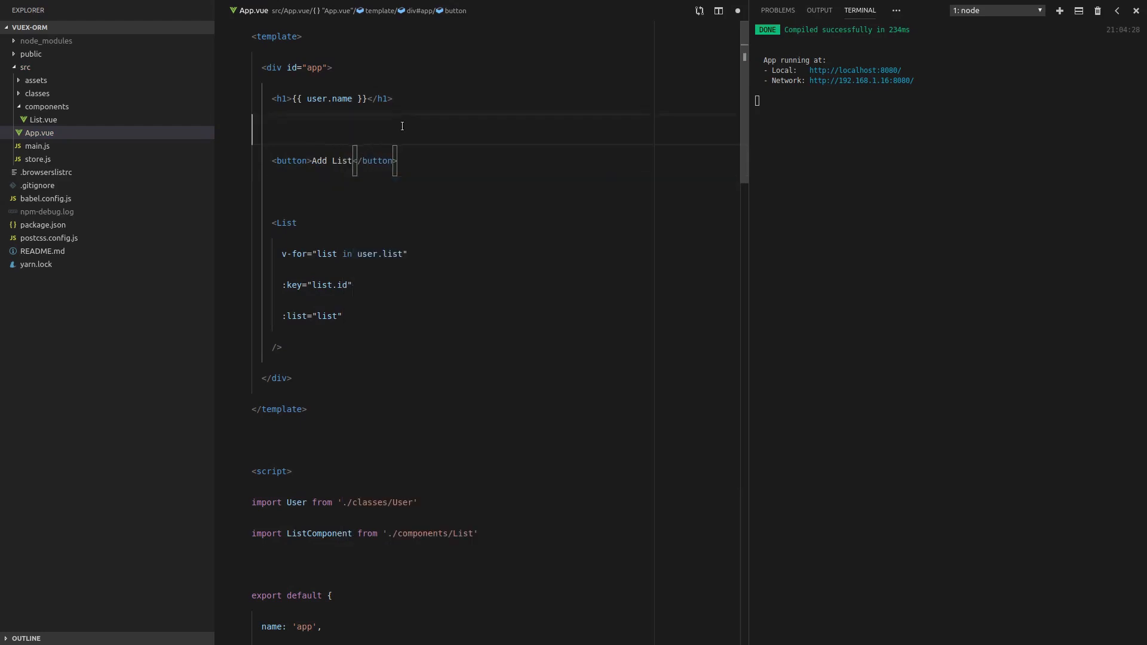
pyautogui.write('<input')
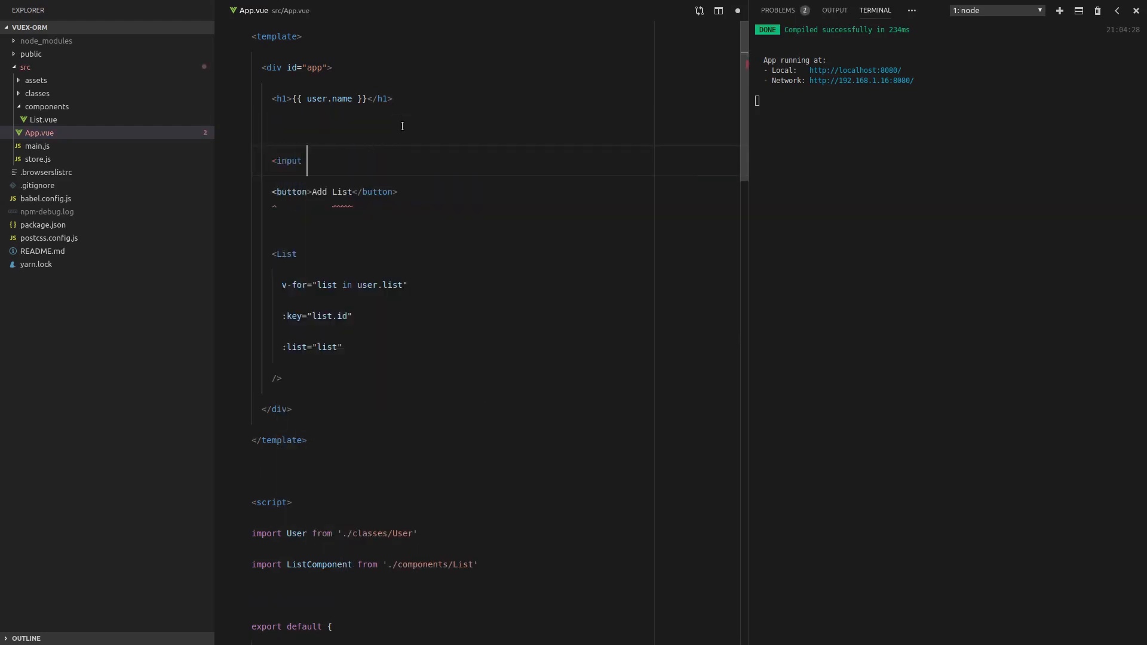
pyautogui.write('v-model="form" />')
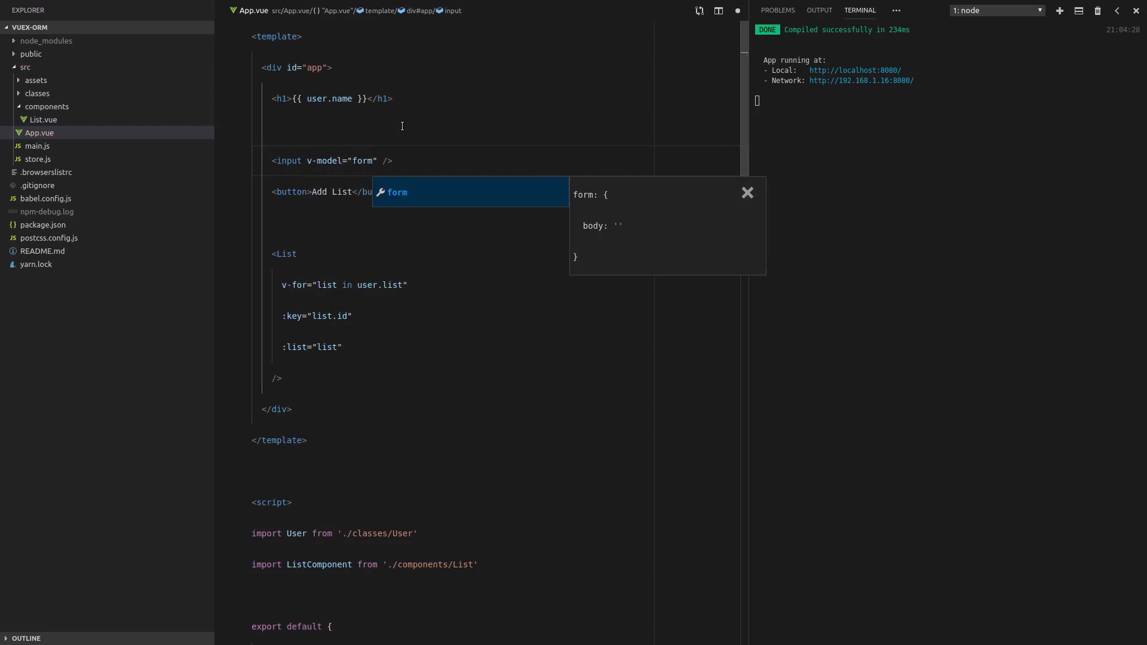
pyautogui.write('.tit')
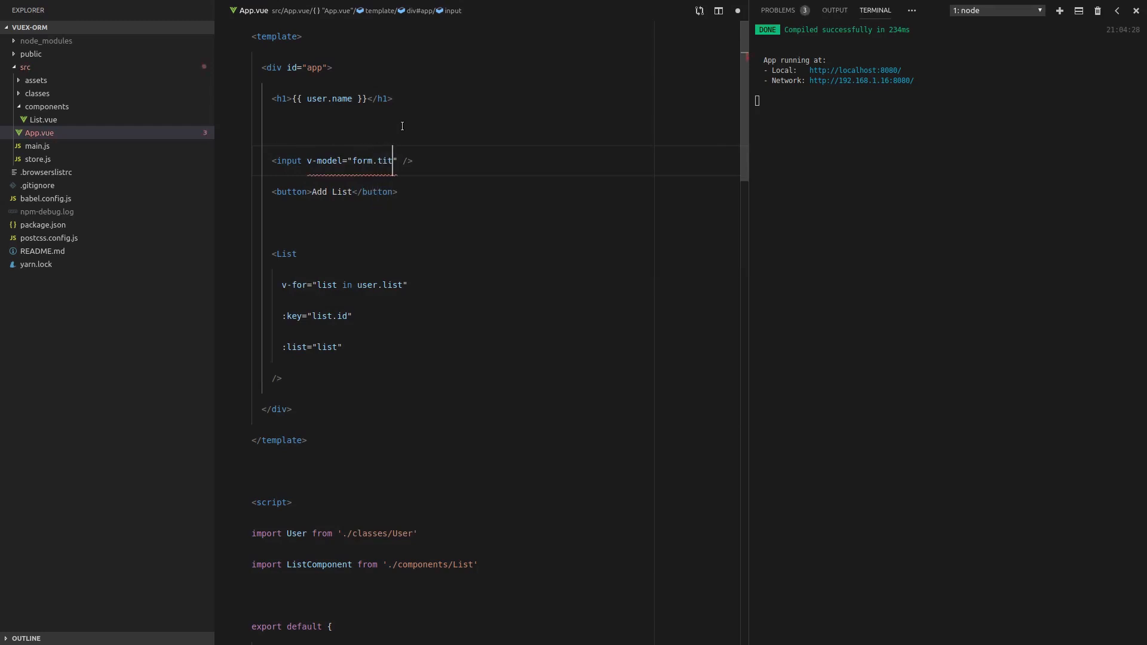
# - Rename form.body to title in App.vue's data()
pyautogui.write('data() {')
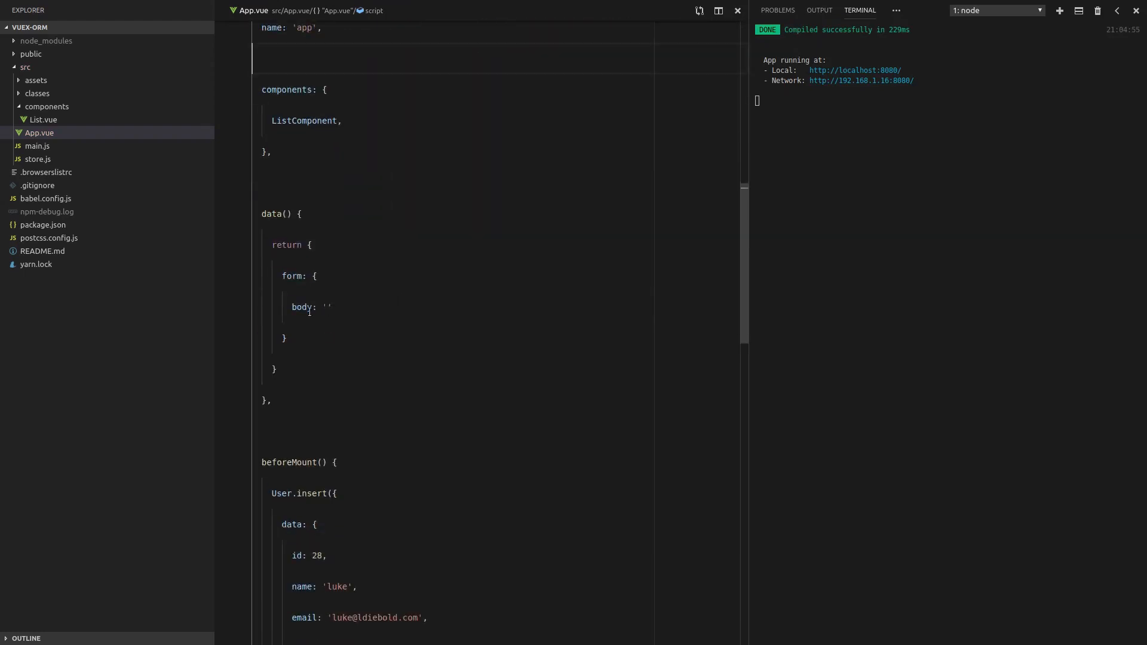
pyautogui.write('title" />')
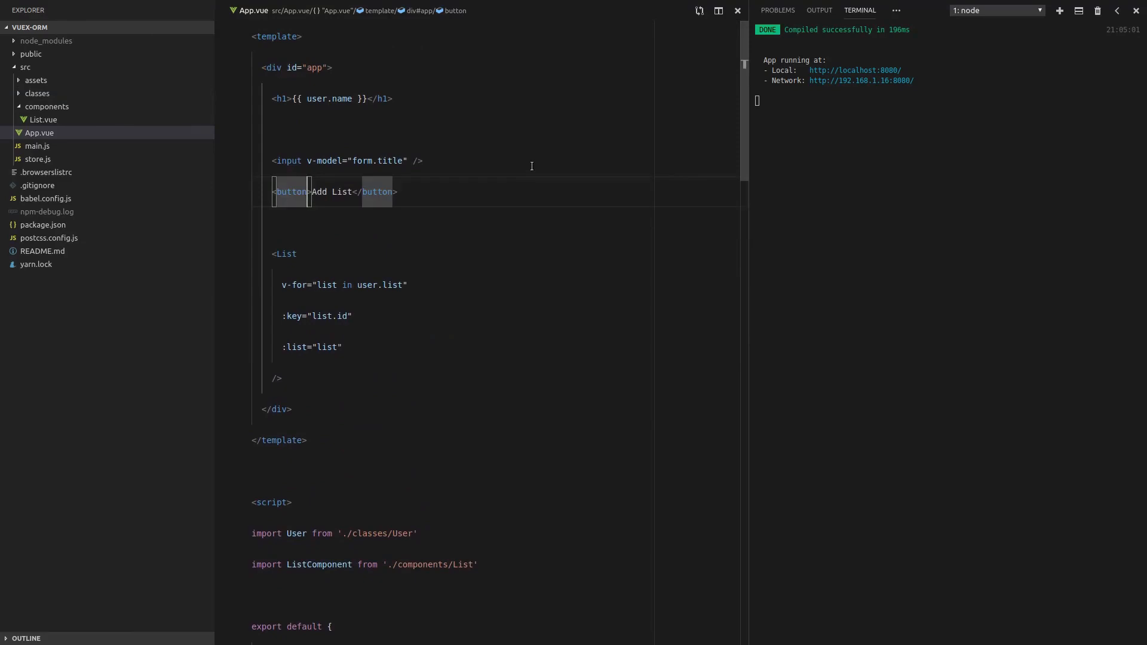
pyautogui.write('@click="')
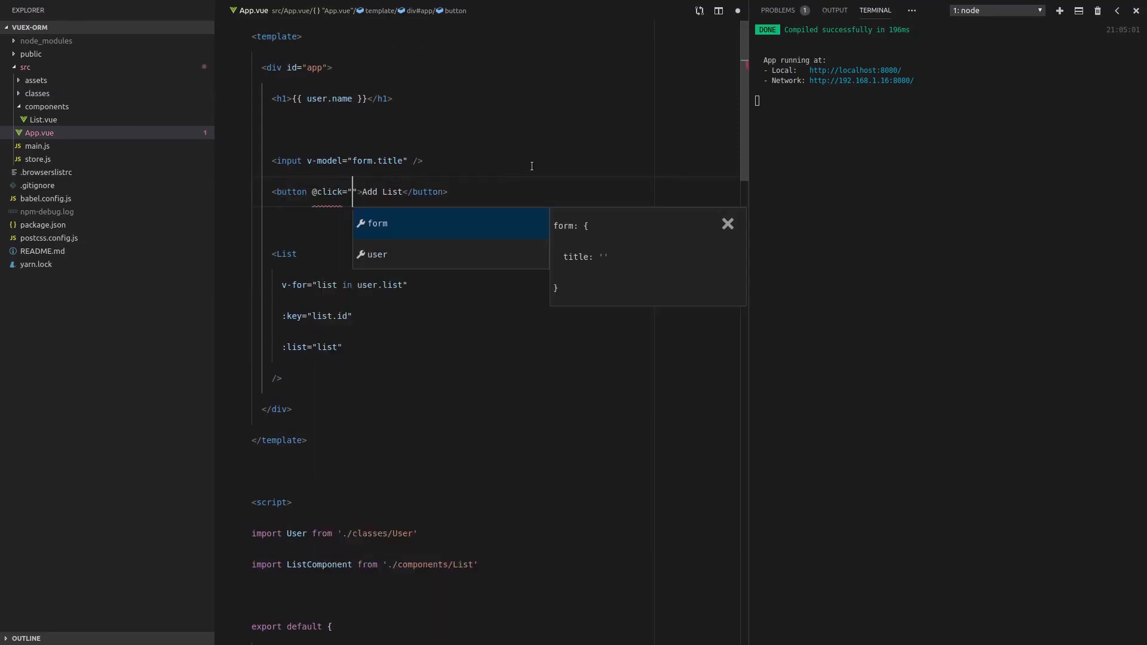
pyautogui.write('addList')
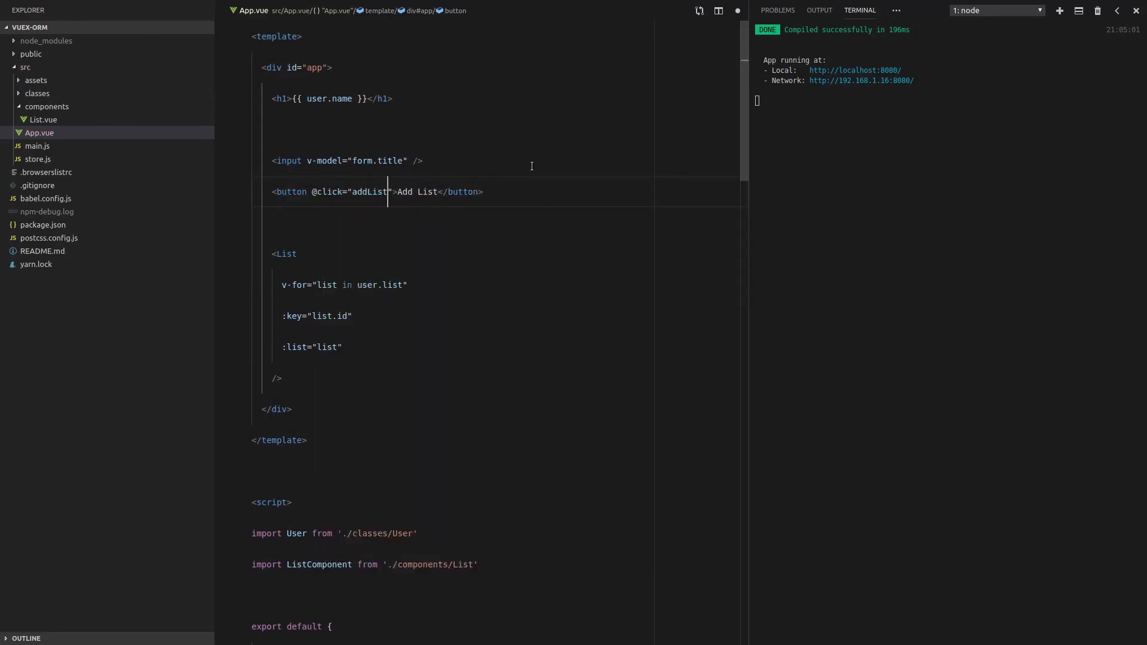
pyautogui.doubleClick(369, 191)
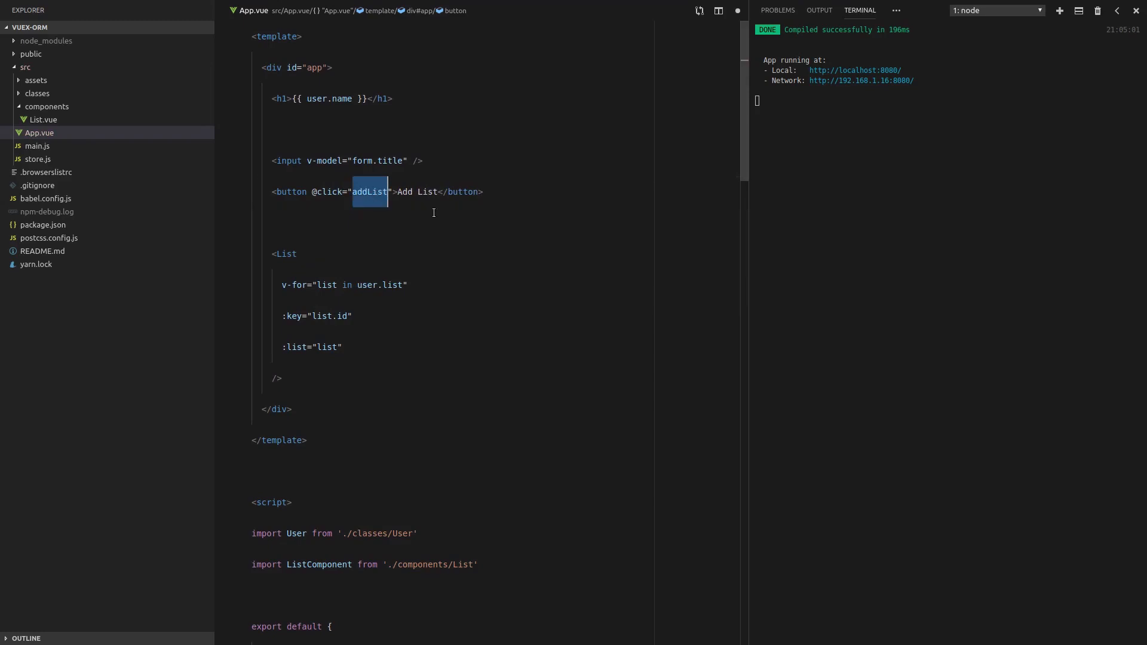
pyautogui.scroll(-3)
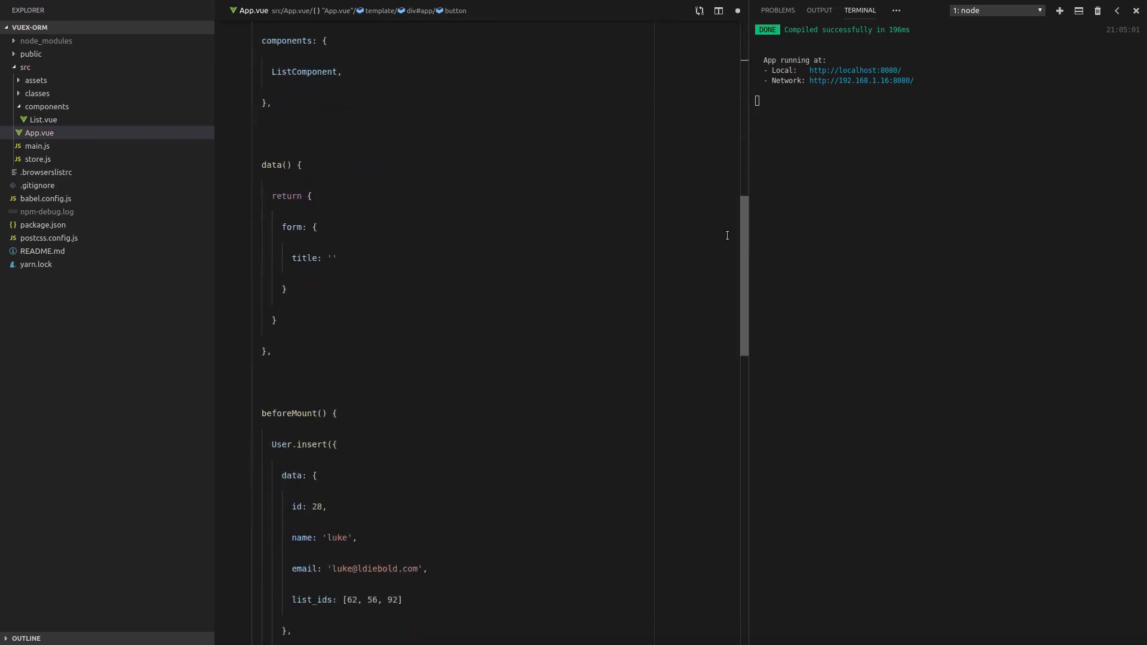
pyautogui.scroll(-3)
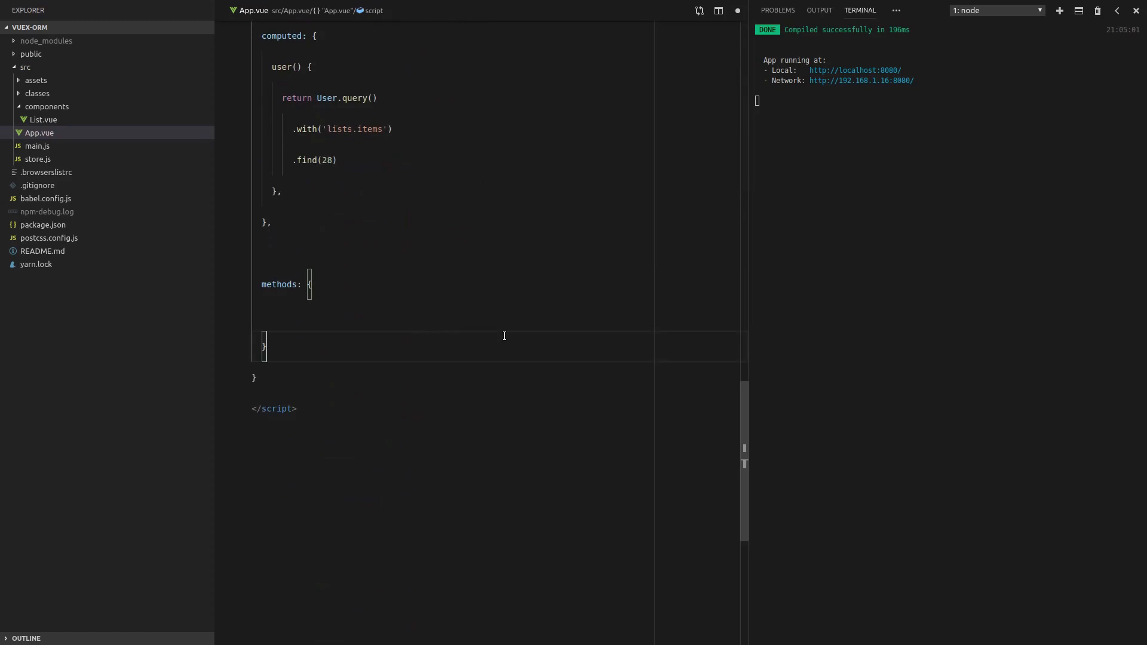
# - Define the addList method calling List.insert({ data: this.form })
pyautogui.write('addList() {')
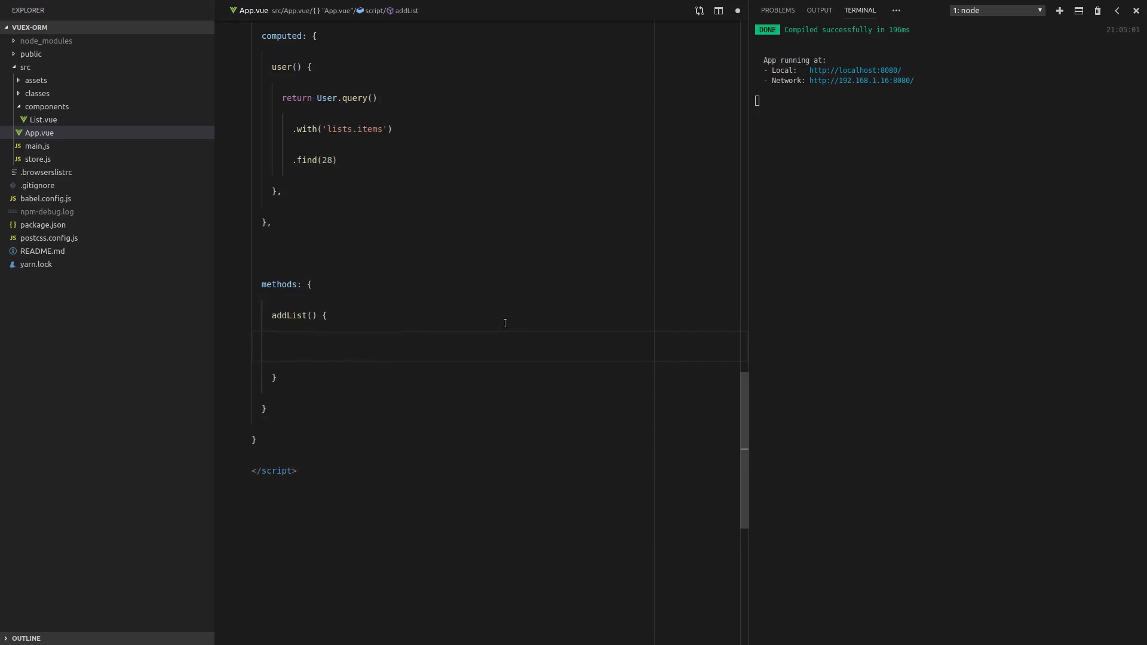
pyautogui.write('List.insert({ data: thi')
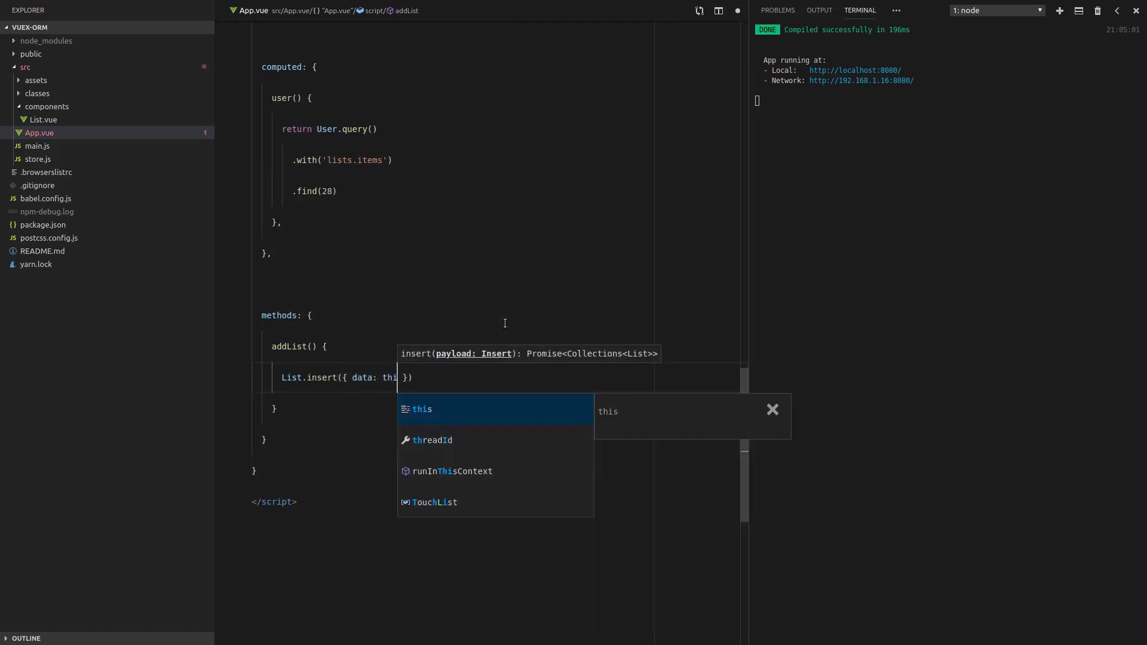
pyautogui.write('.form')
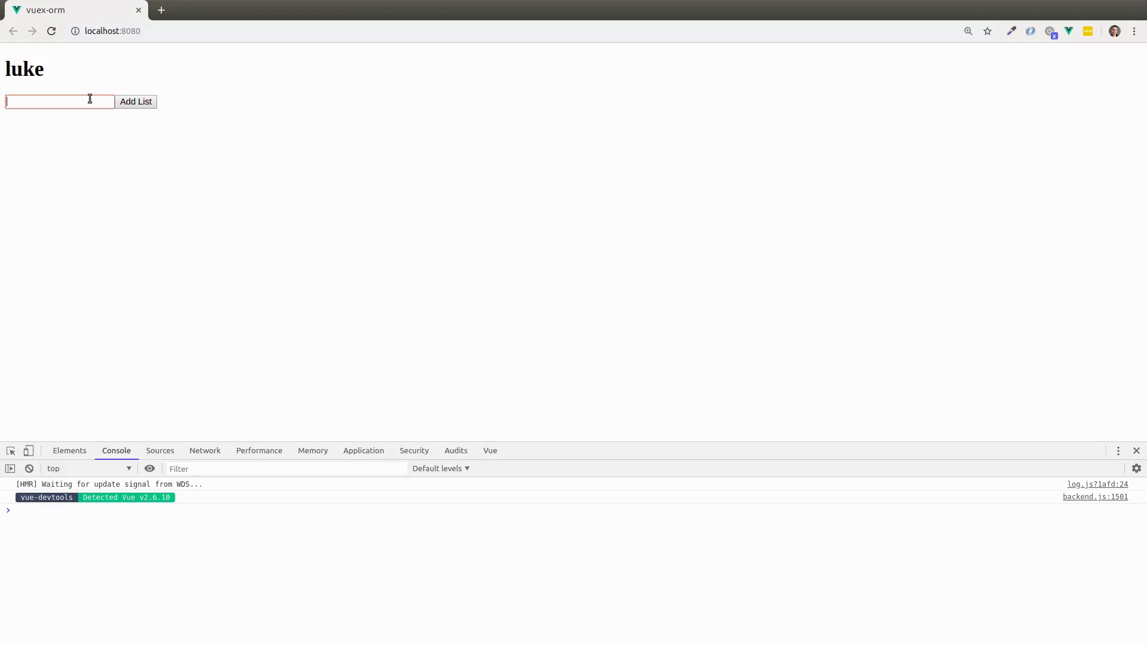
# - Enter Shopping in the app's input and inspect the Vuex state in the Vue devtools
pyautogui.write('Shopping')
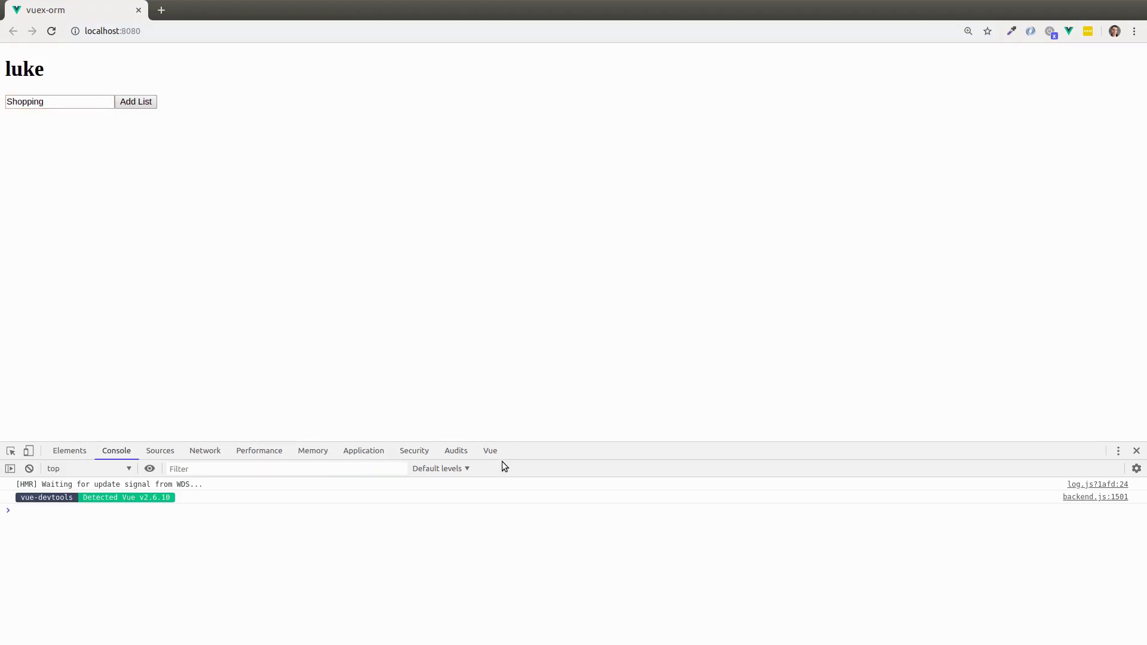
pyautogui.click(490, 450)
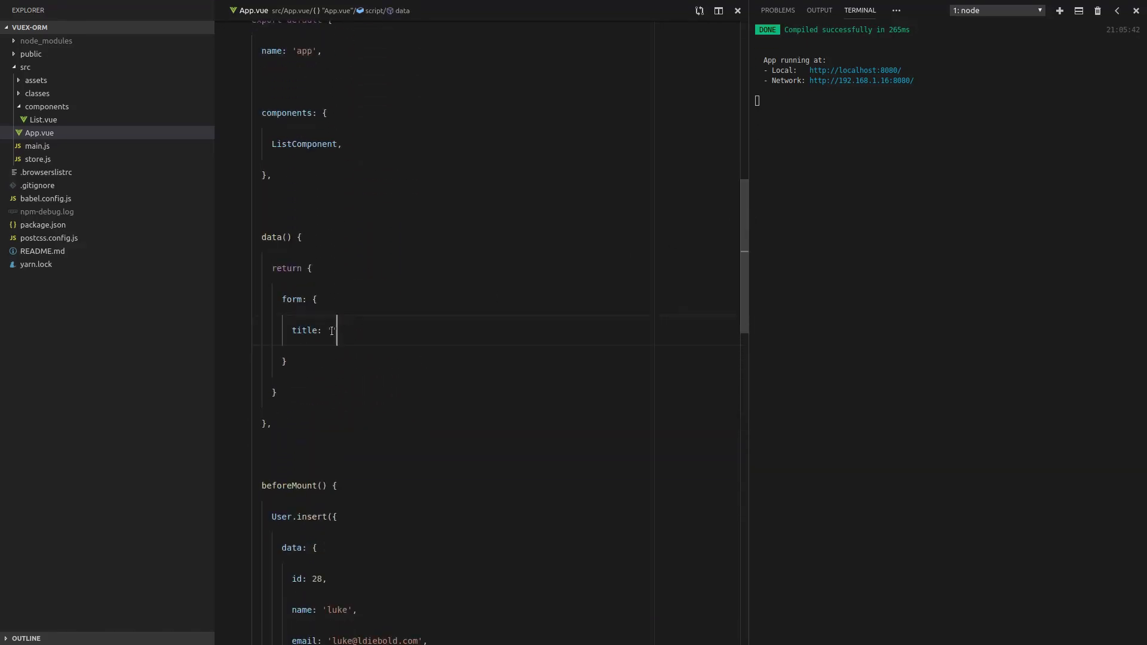
# - Add user_id: 28 to the form data after title: ''
pyautogui.write("'',")
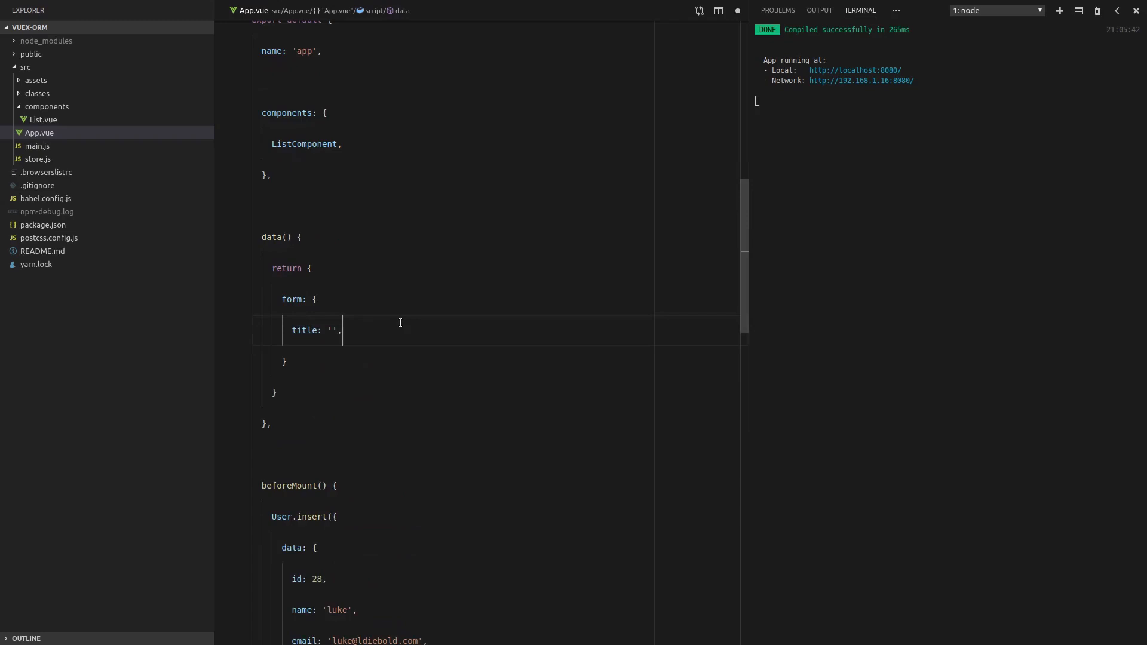
pyautogui.write('user_')
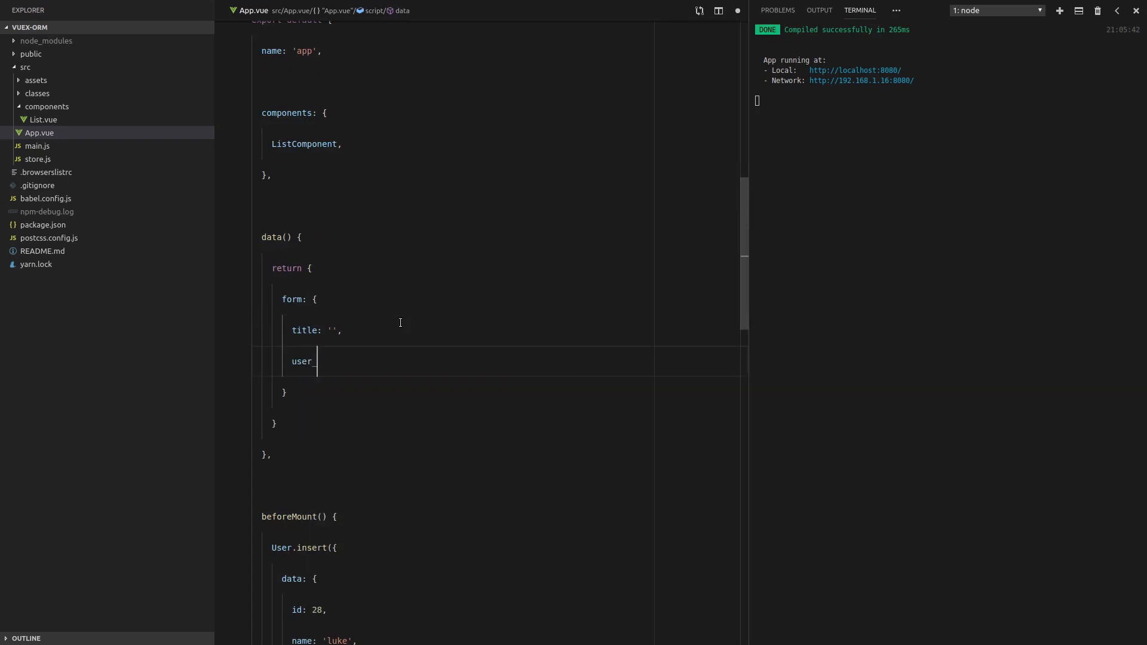
pyautogui.write('id:')
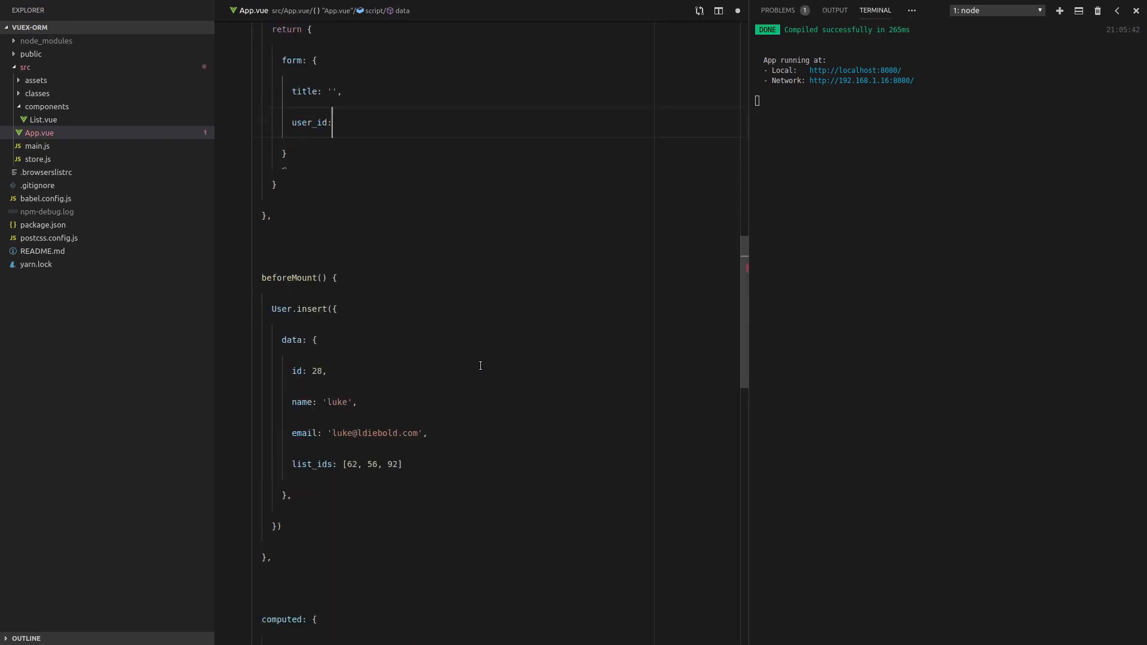
pyautogui.doubleClick(315, 370)
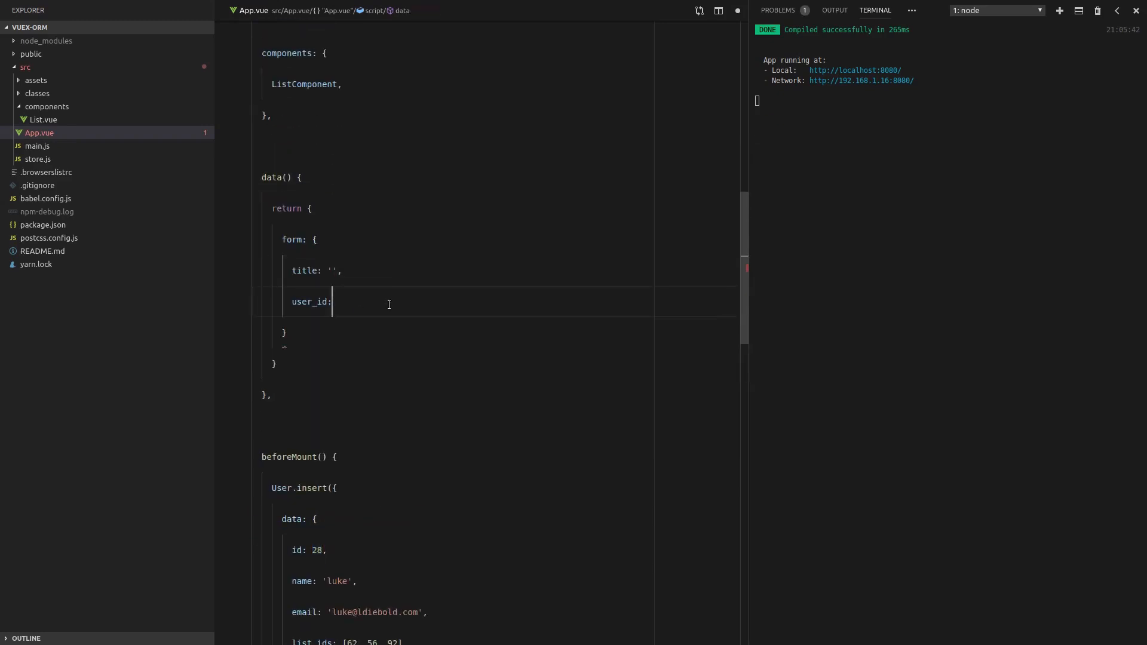
pyautogui.write('28,')
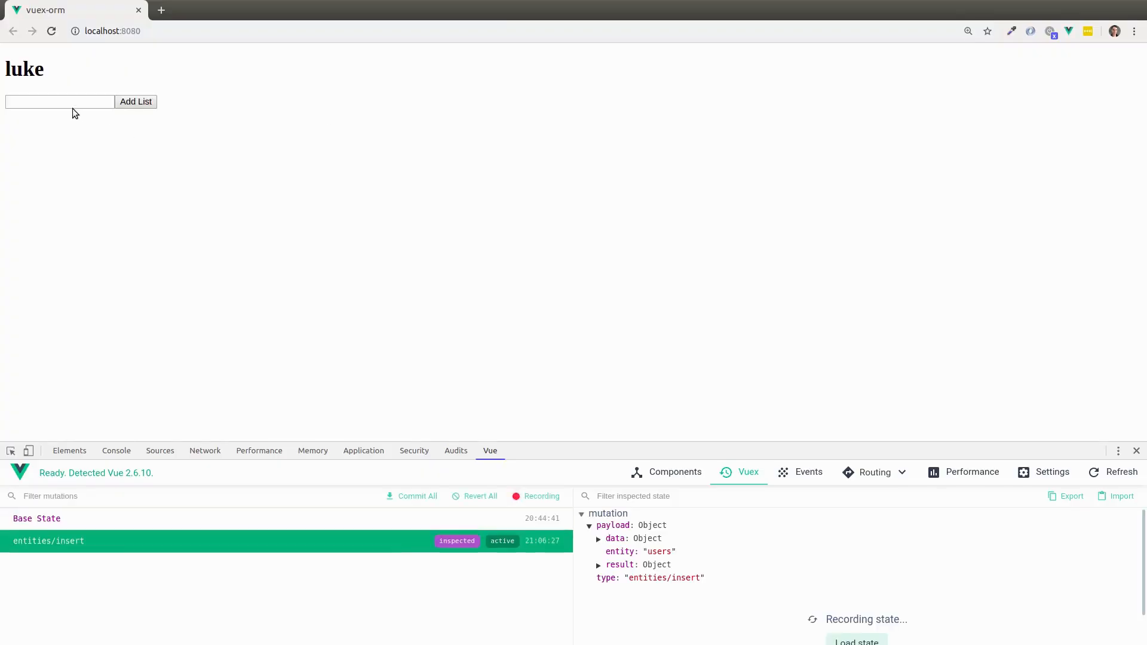
# - Enter Shopping as the new list title in the browser app
pyautogui.write('Shoppi')
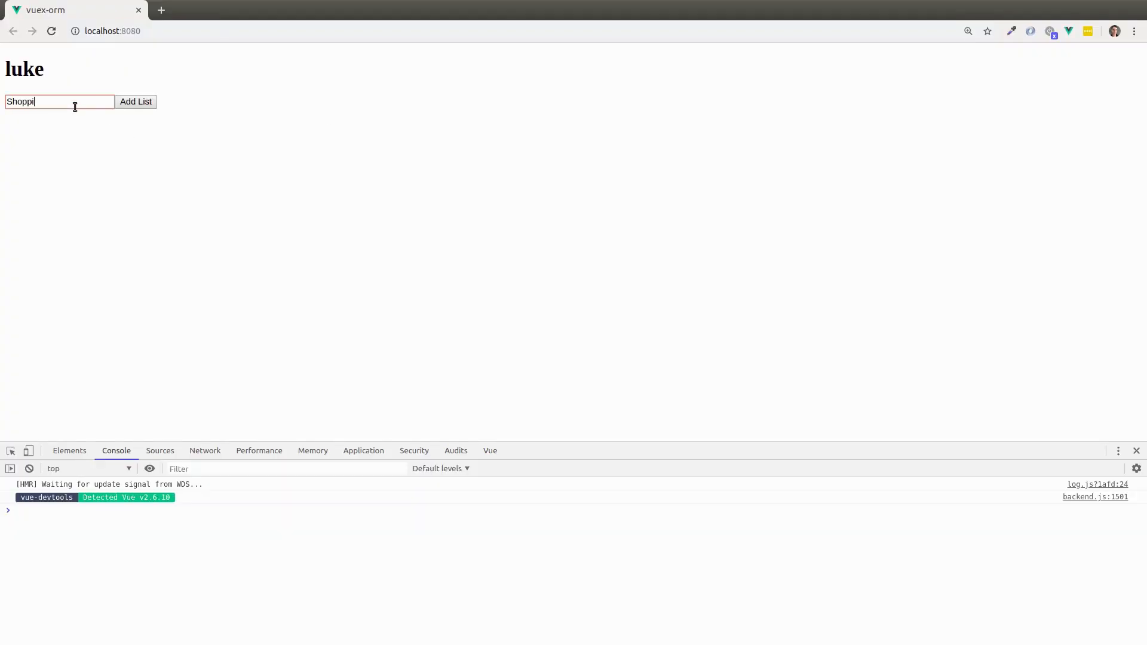
pyautogui.write('ng')
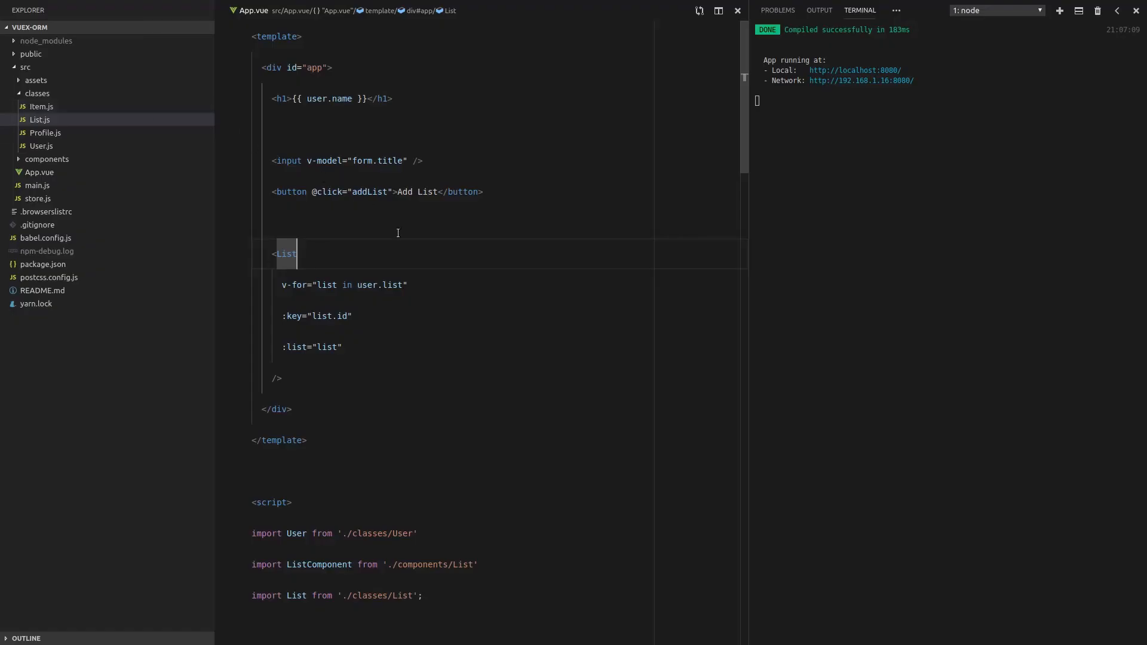
# - Change the v-for to iterate user.lists, then retest adding a Shopping list in the browser
pyautogui.scroll(-3)
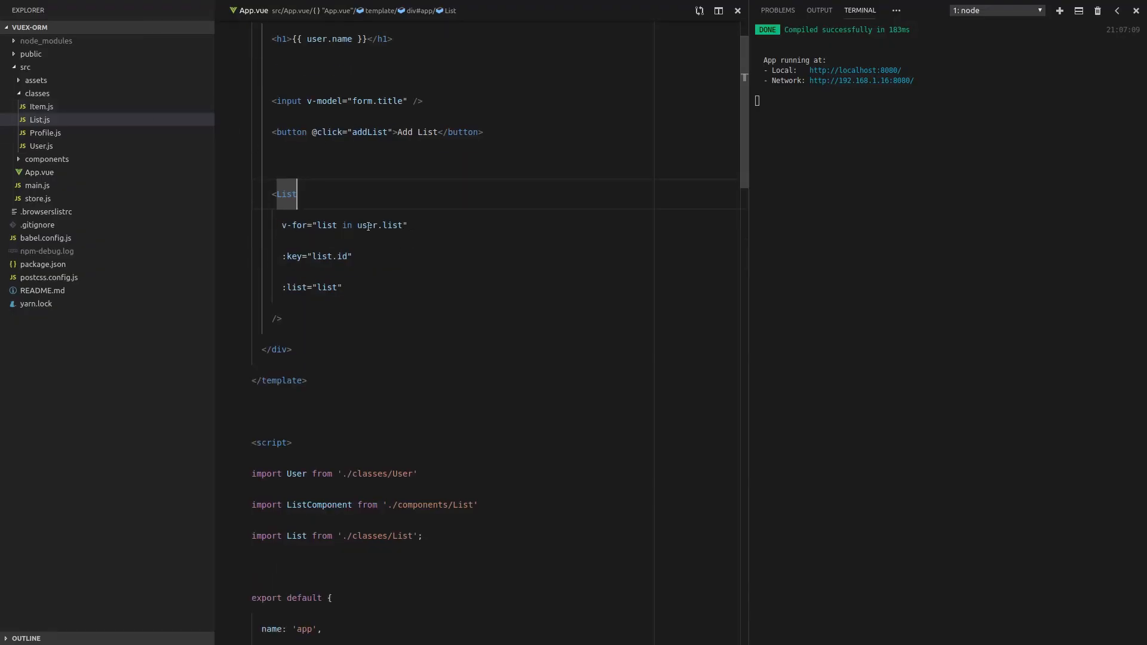
pyautogui.write('s')
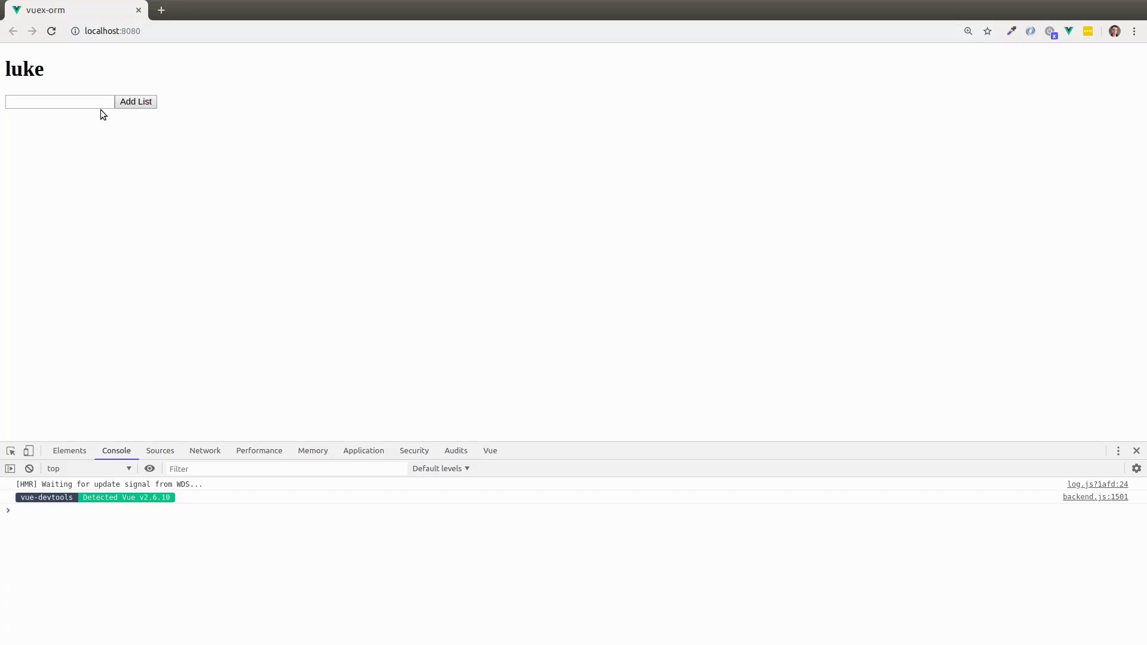
pyautogui.write('Shopping')
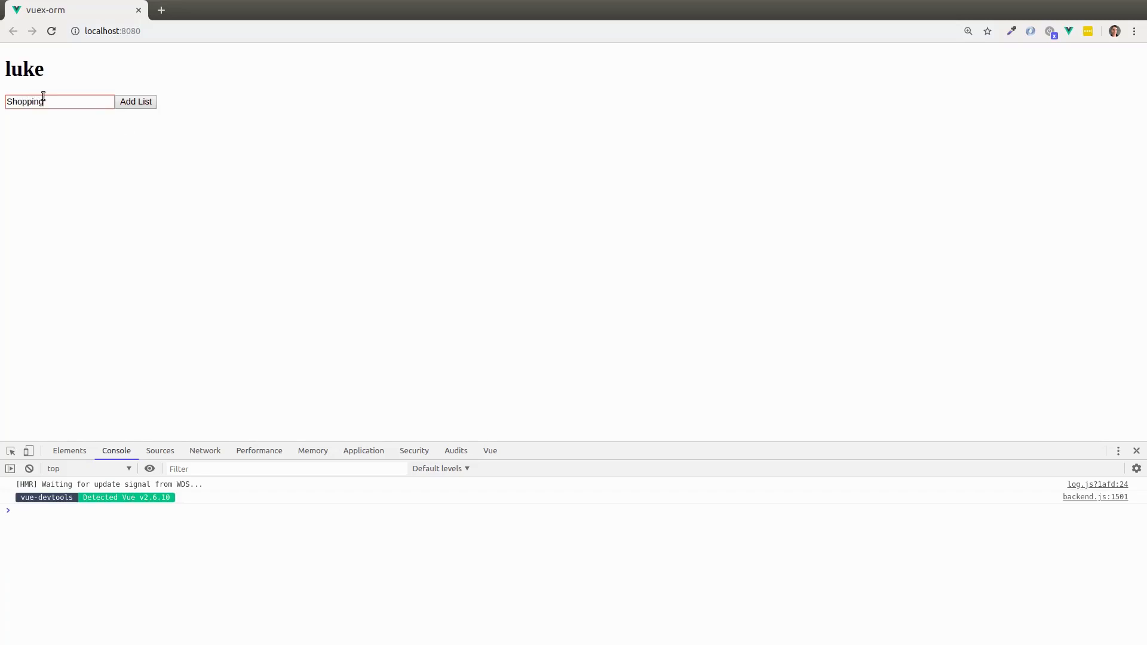
pyautogui.click(135, 102)
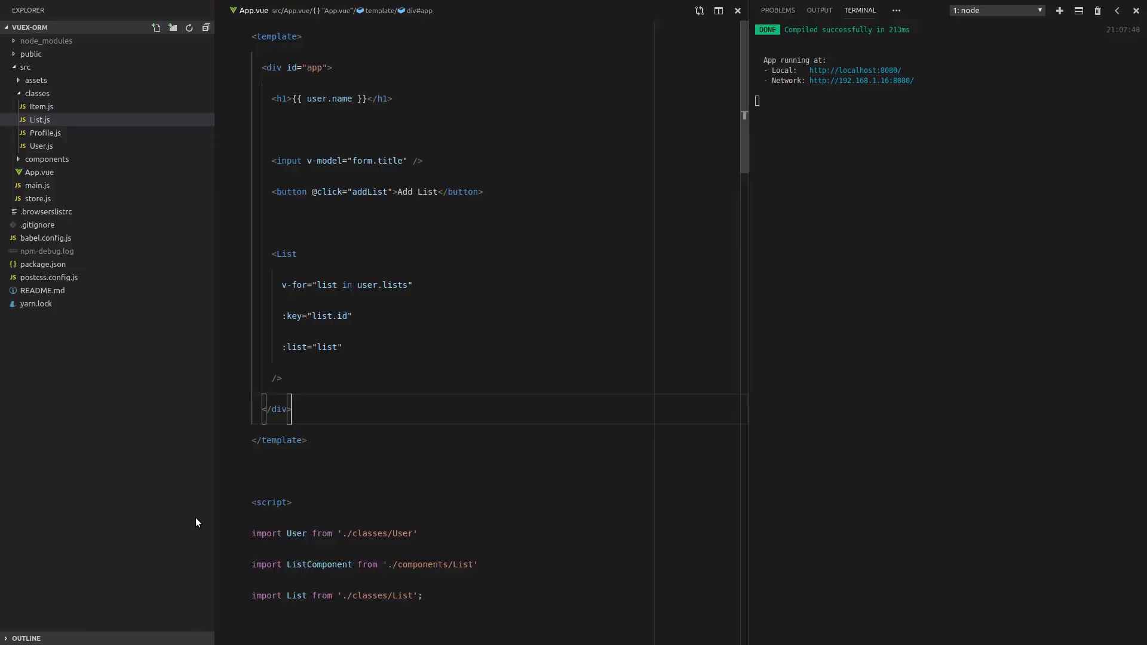
pyautogui.scroll(-3)
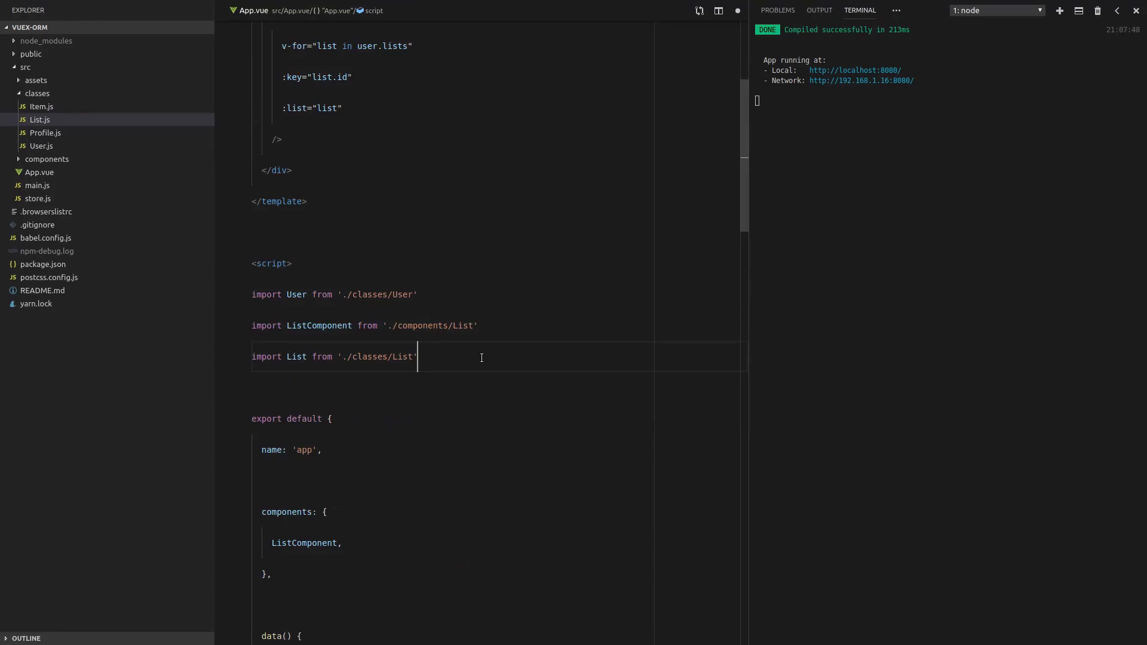
pyautogui.scroll(-3)
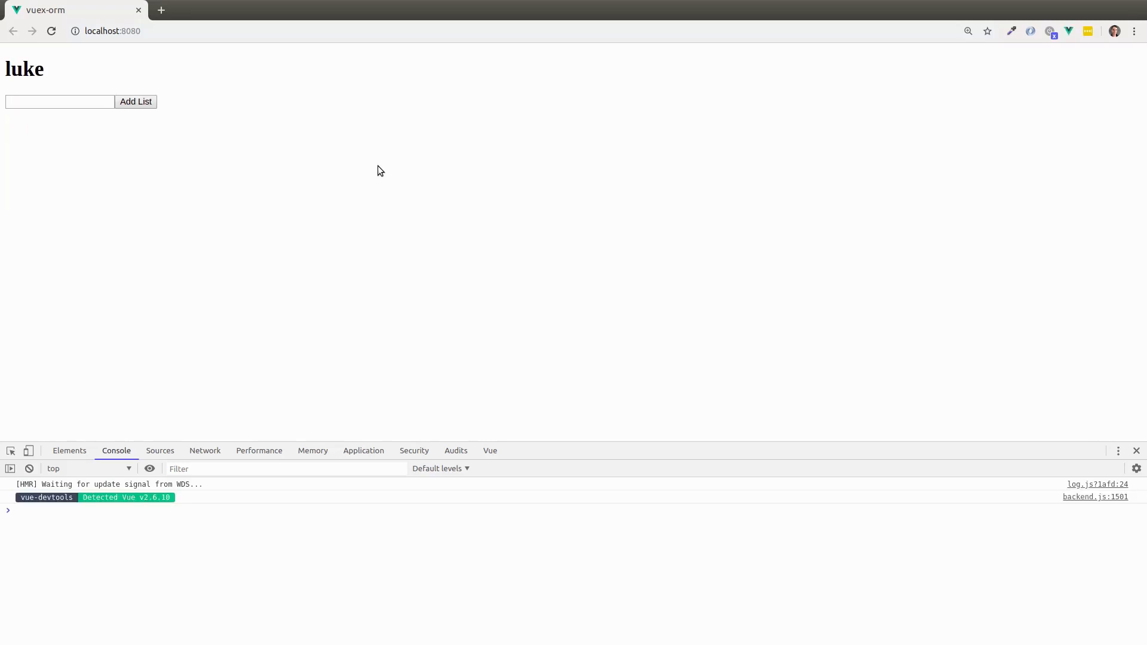
# - Add the Shopping list, then add a second list titled Todo
pyautogui.write('Sh')
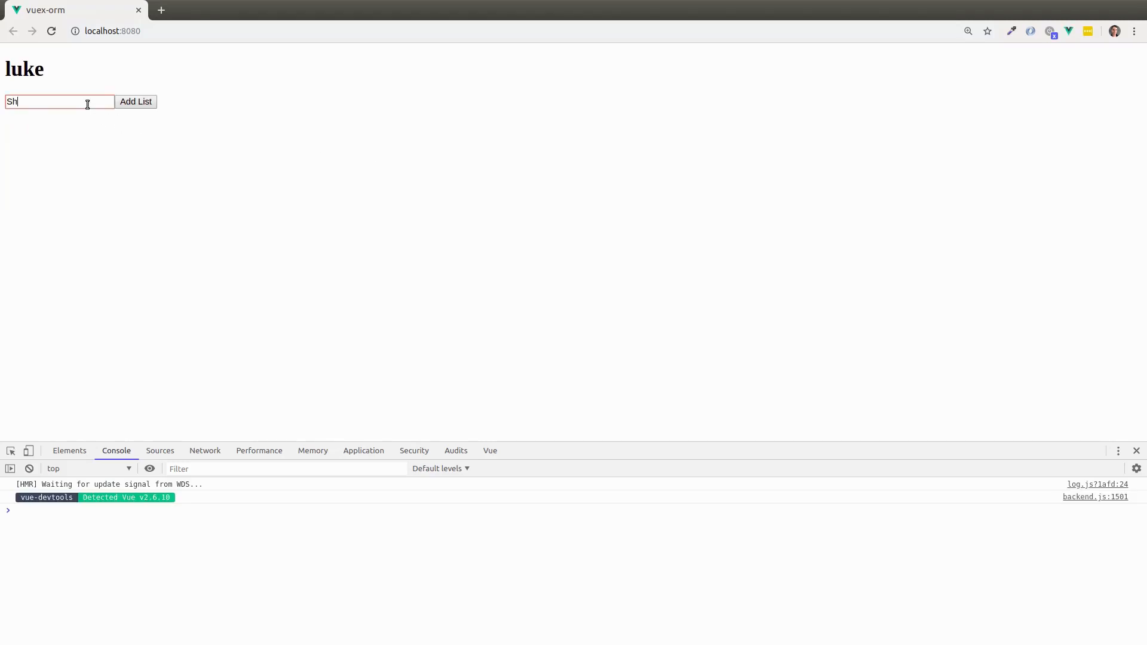
pyautogui.click(135, 100)
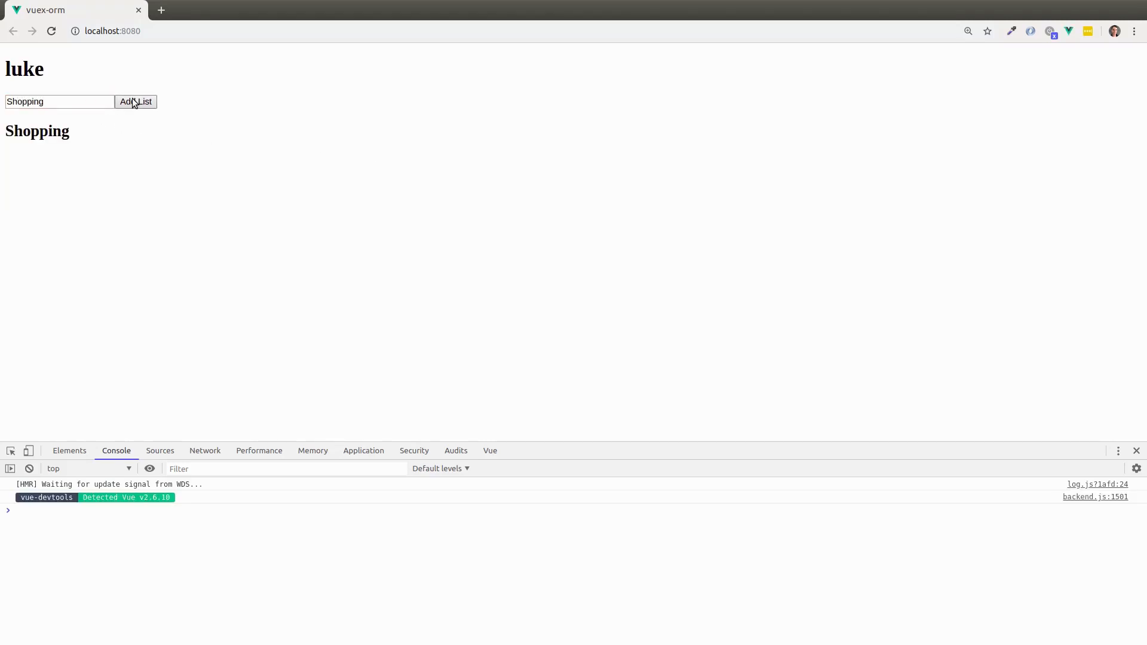
pyautogui.write('Todo')
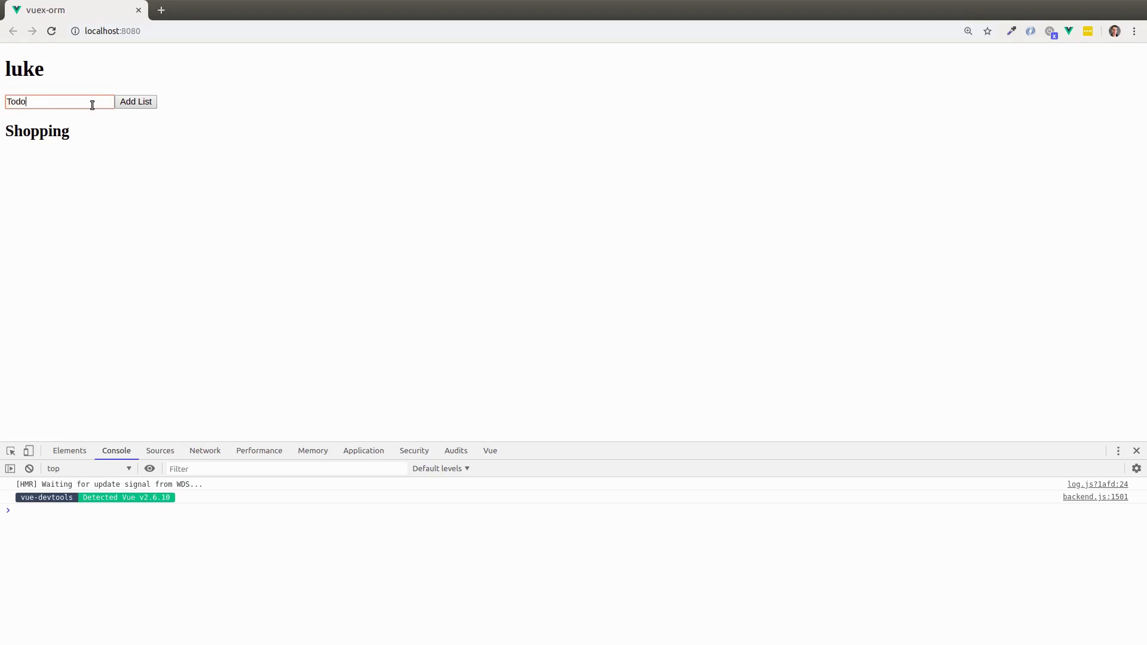
pyautogui.click(135, 101)
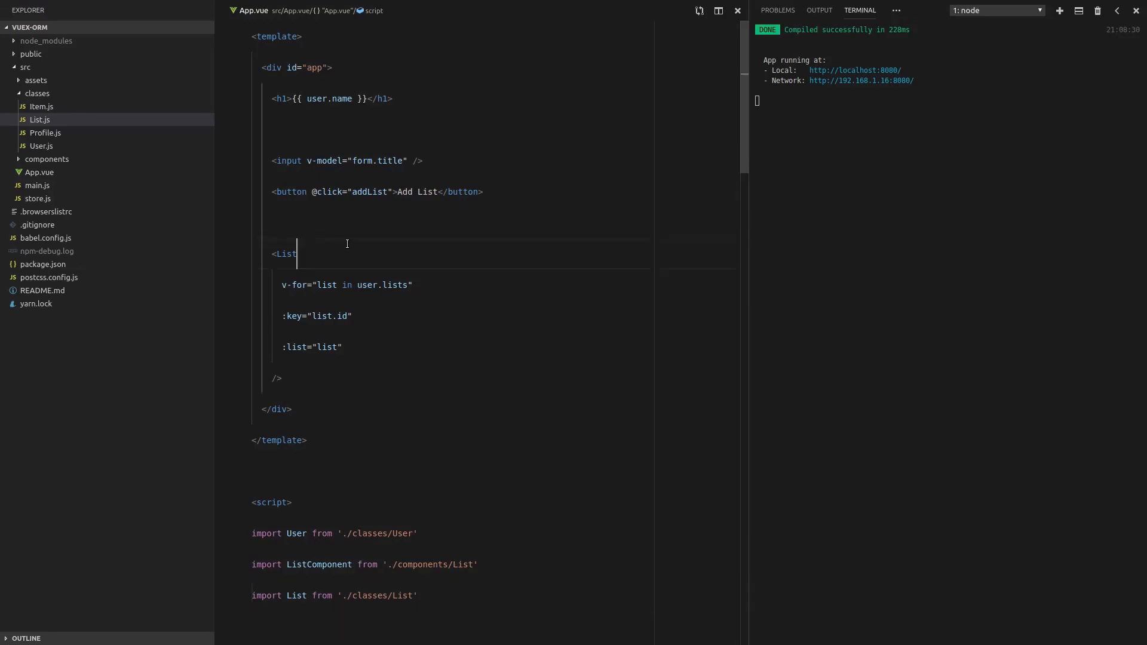
# - In components/List.vue add an input bound via v-model to form.body and an empty button
pyautogui.doubleClick(285, 253)
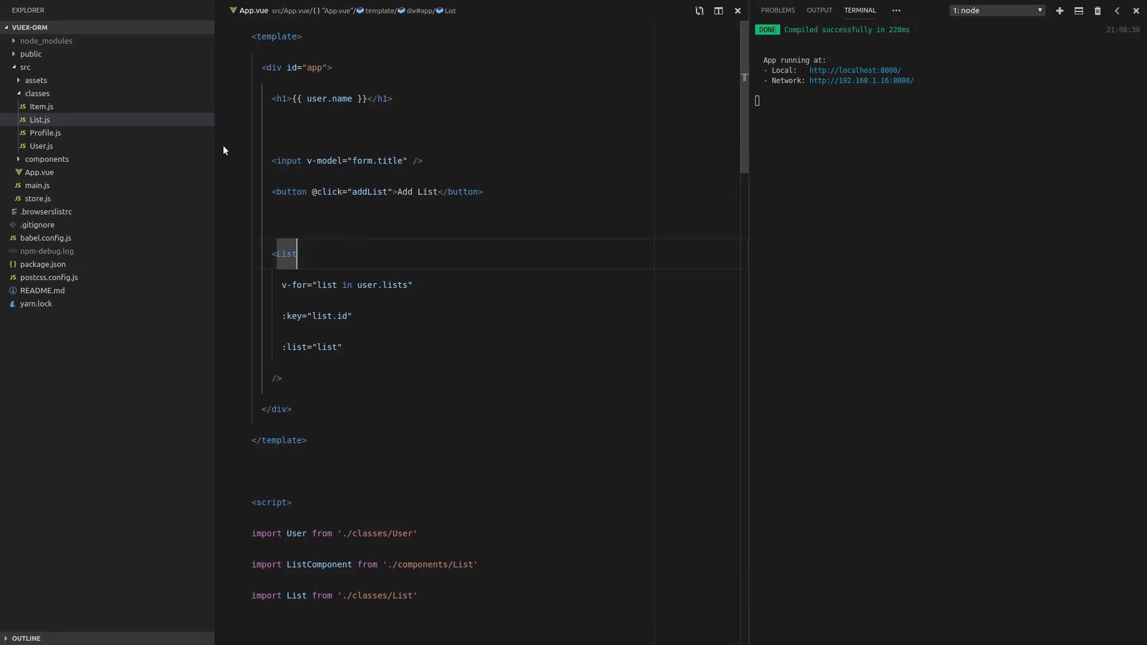
pyautogui.click(47, 159)
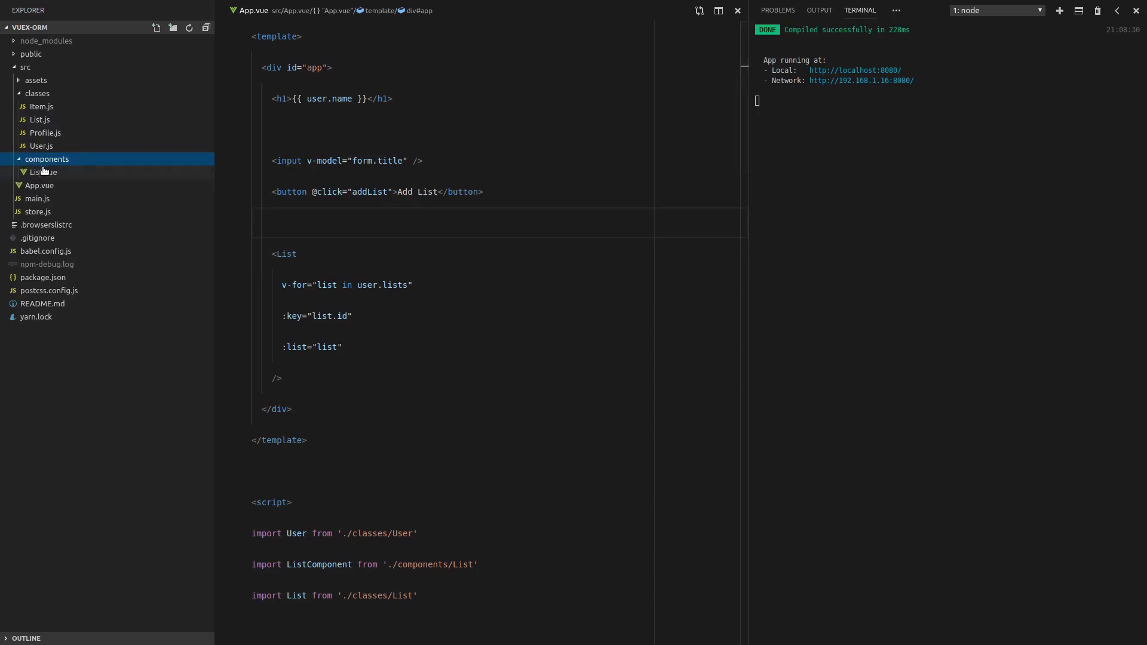
pyautogui.click(43, 172)
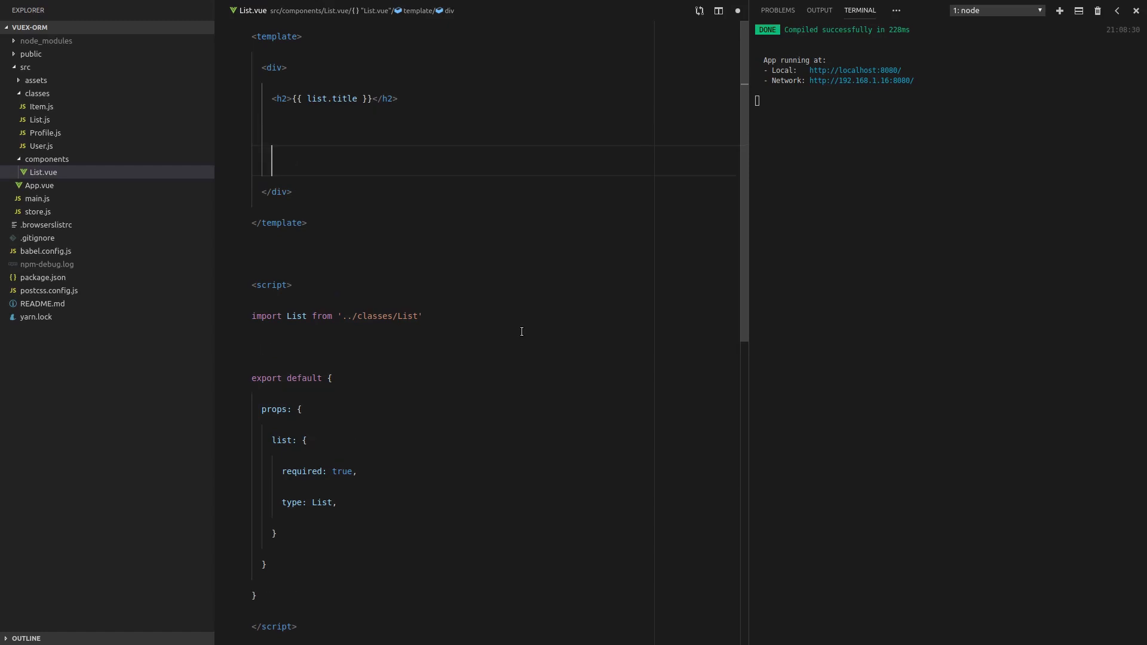
pyautogui.write('<bu')
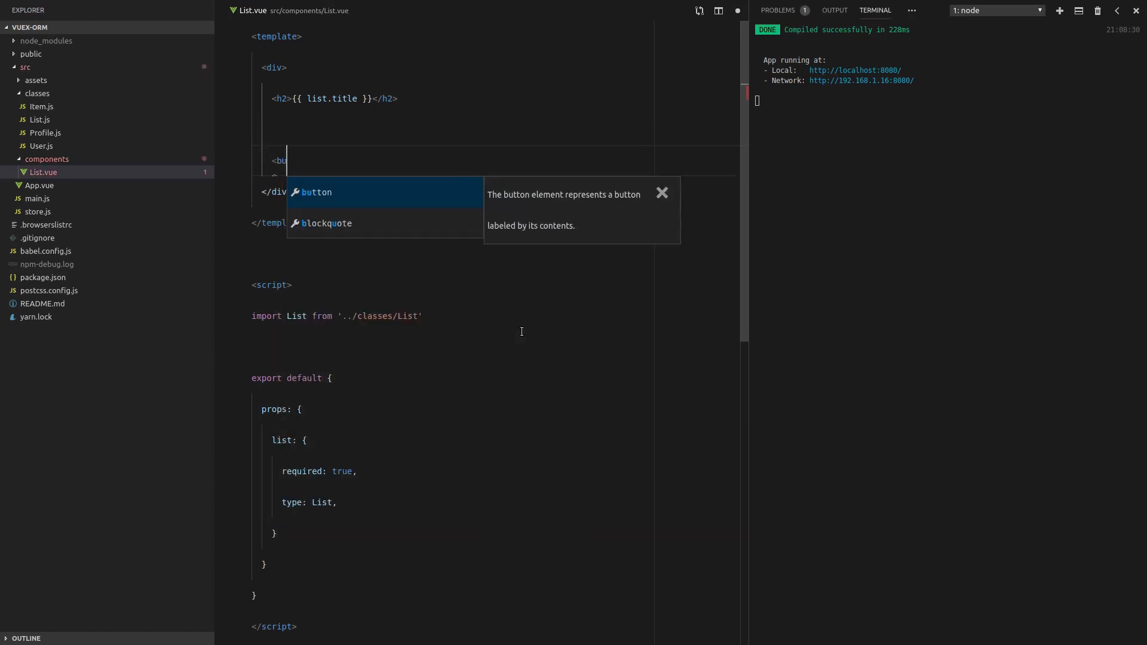
pyautogui.press('Tab')
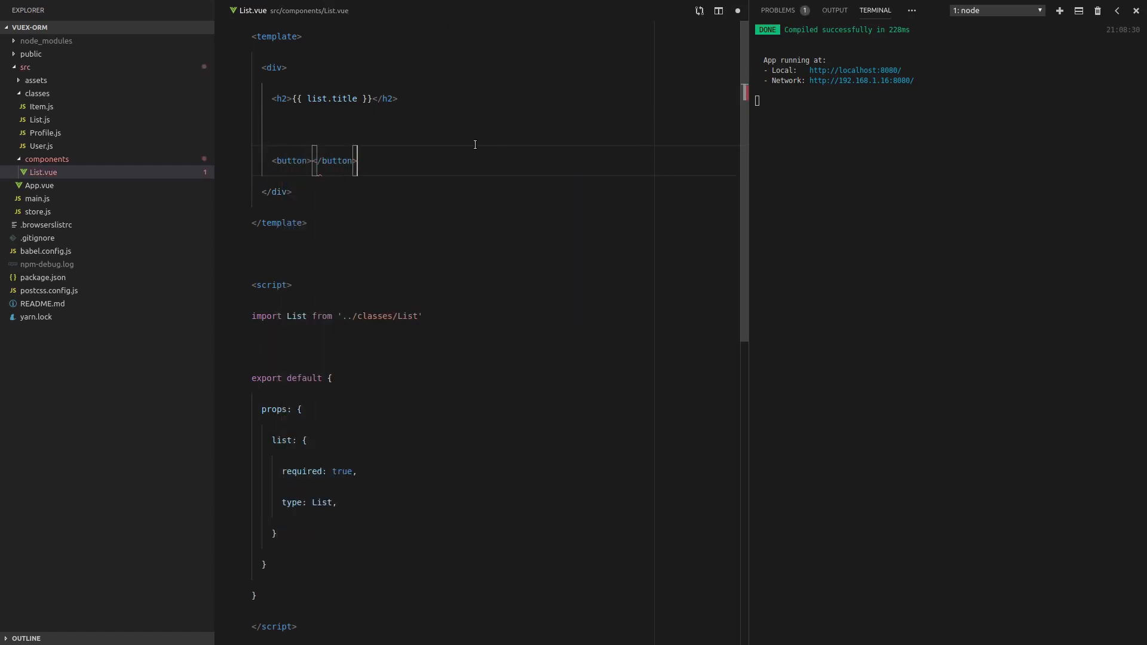
pyautogui.write('<input  />')
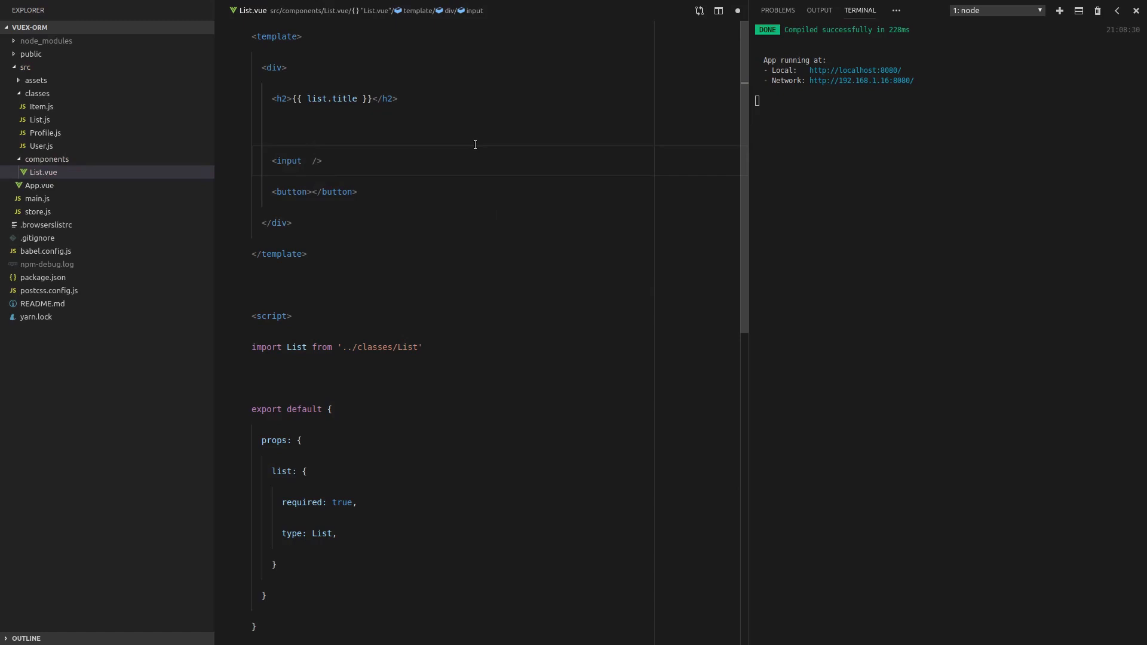
pyautogui.write('v-model="form')
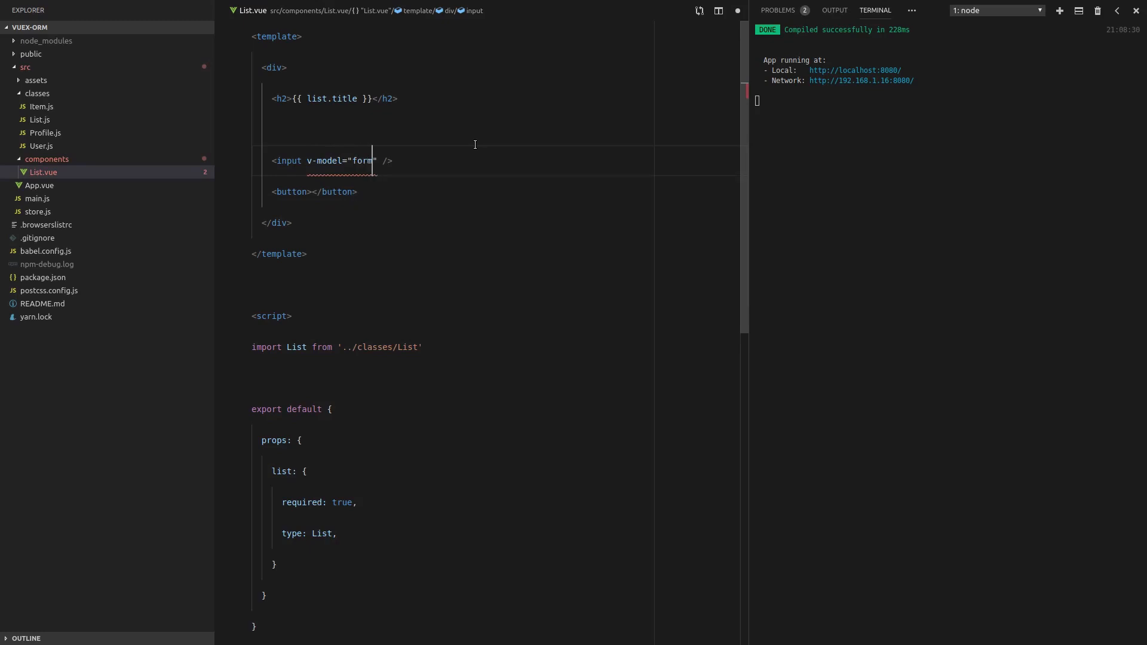
pyautogui.write('.body')
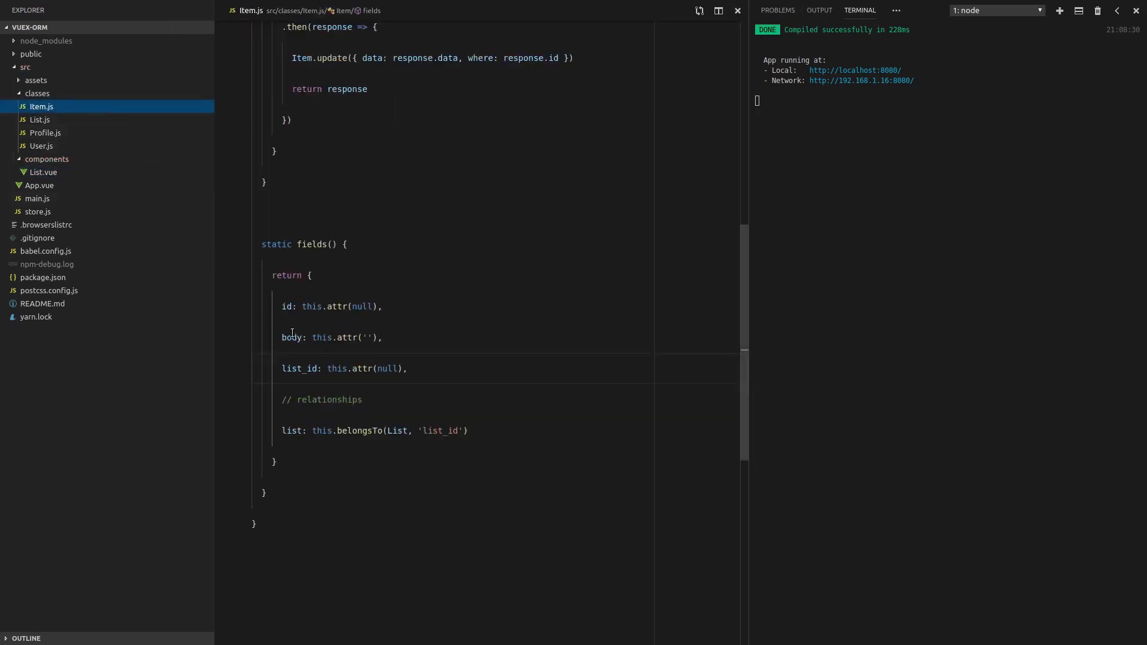
# - Add a data() returning form: { body: '' } to List.vue
pyautogui.click(43, 172)
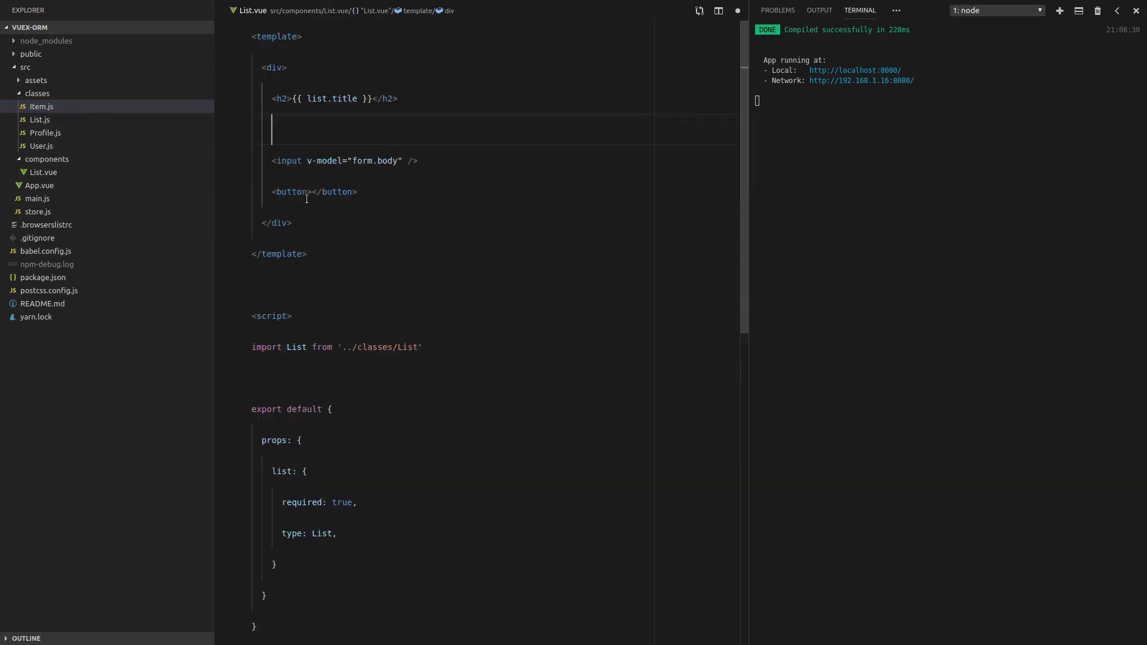
pyautogui.click(341, 160)
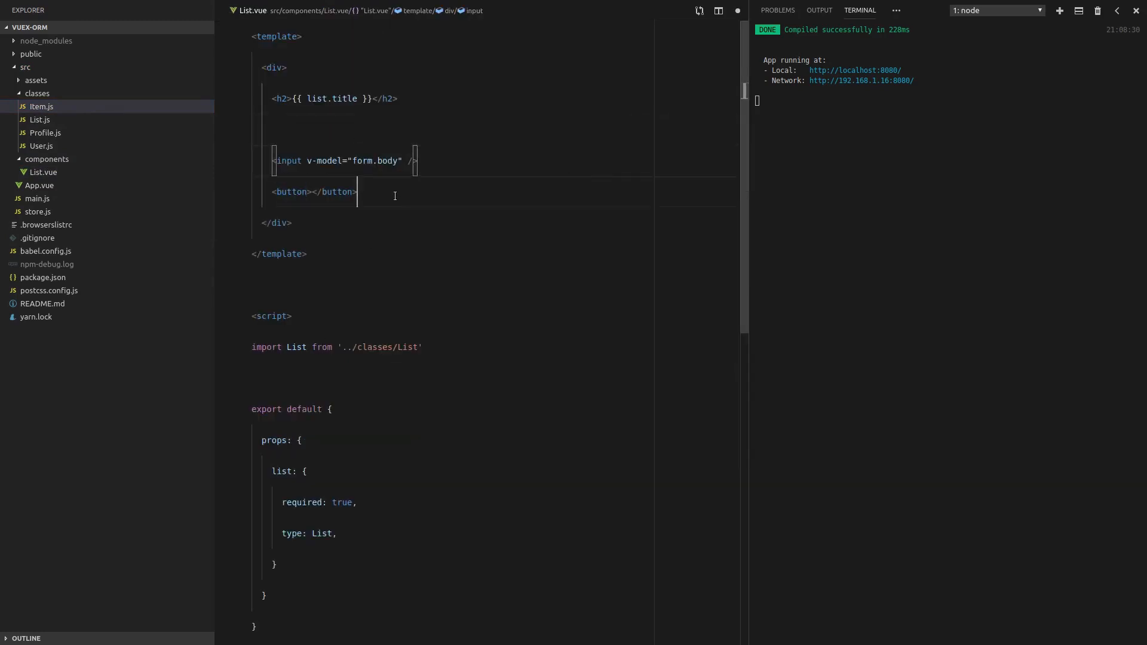
pyautogui.scroll(-3)
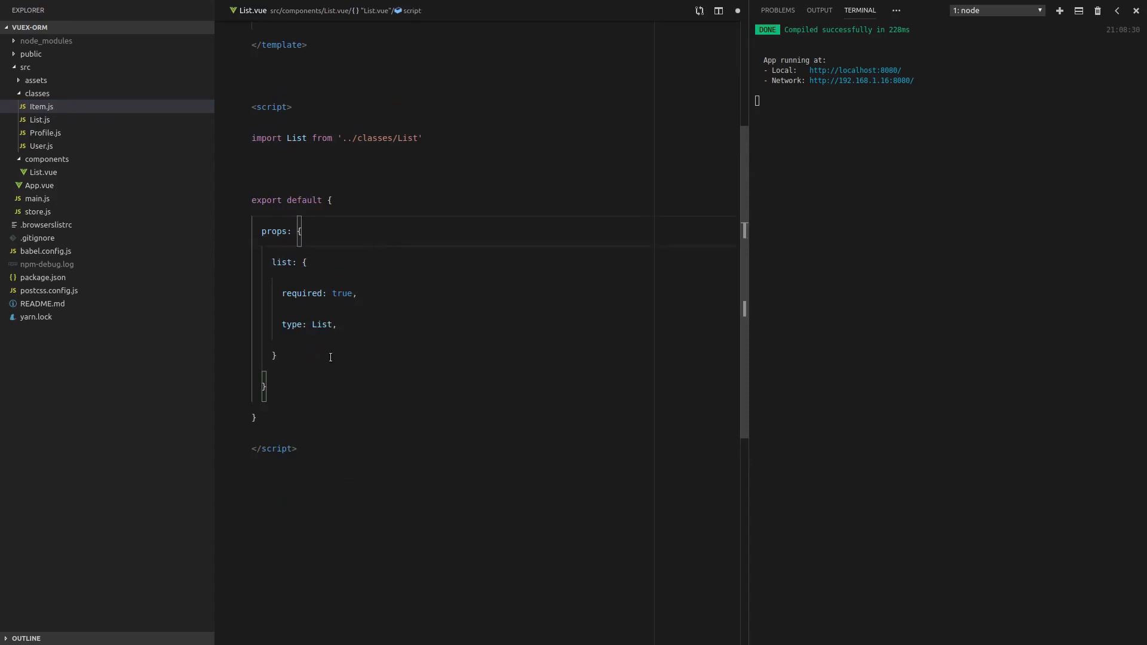
pyautogui.write('data() {')
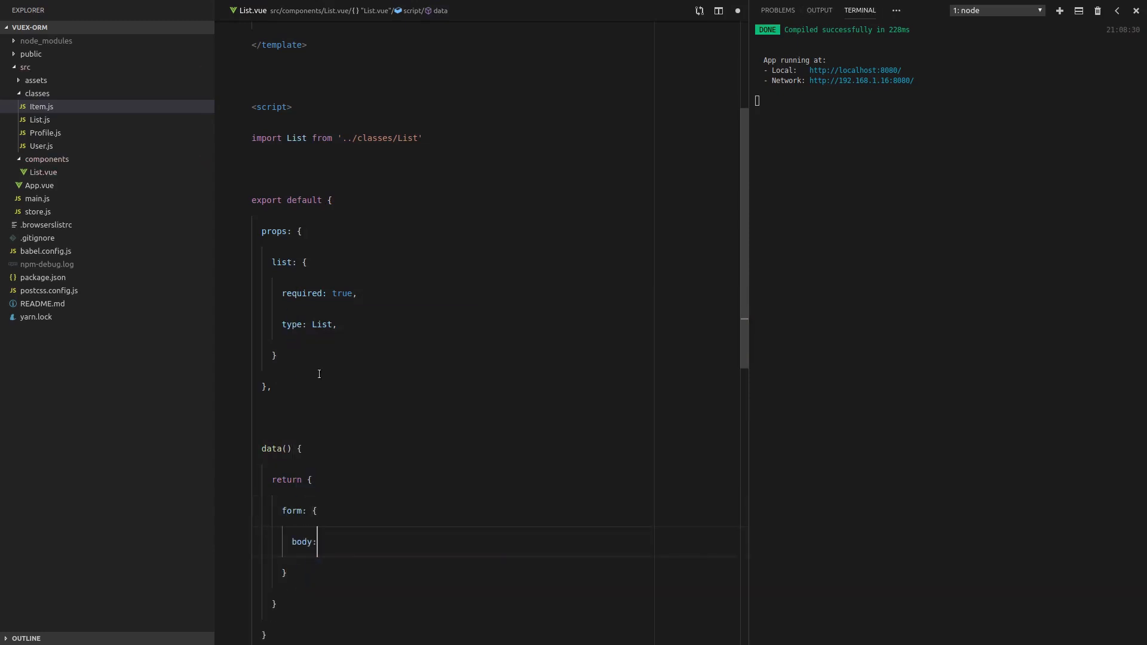
pyautogui.write("''")
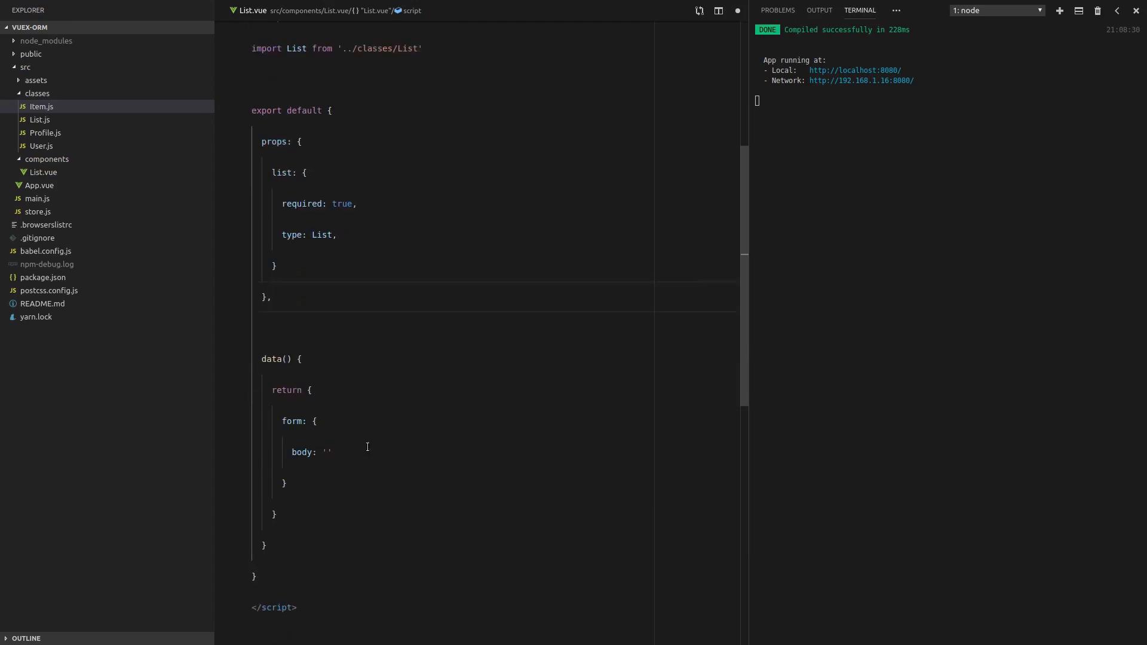
pyautogui.scroll(3)
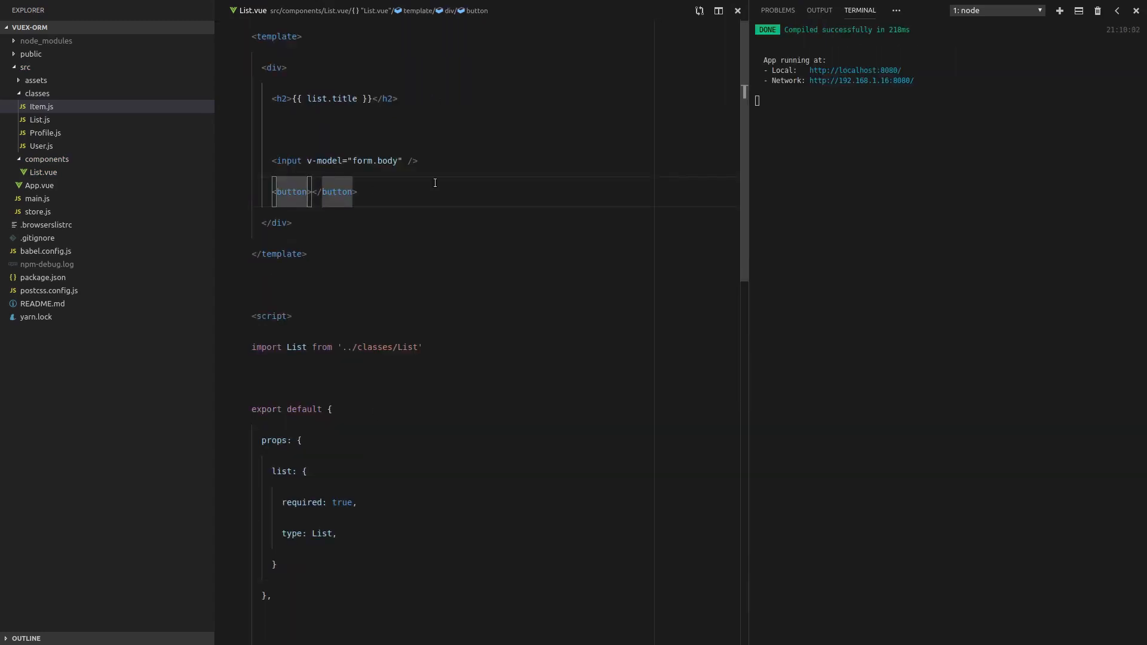
pyautogui.write('@click="')
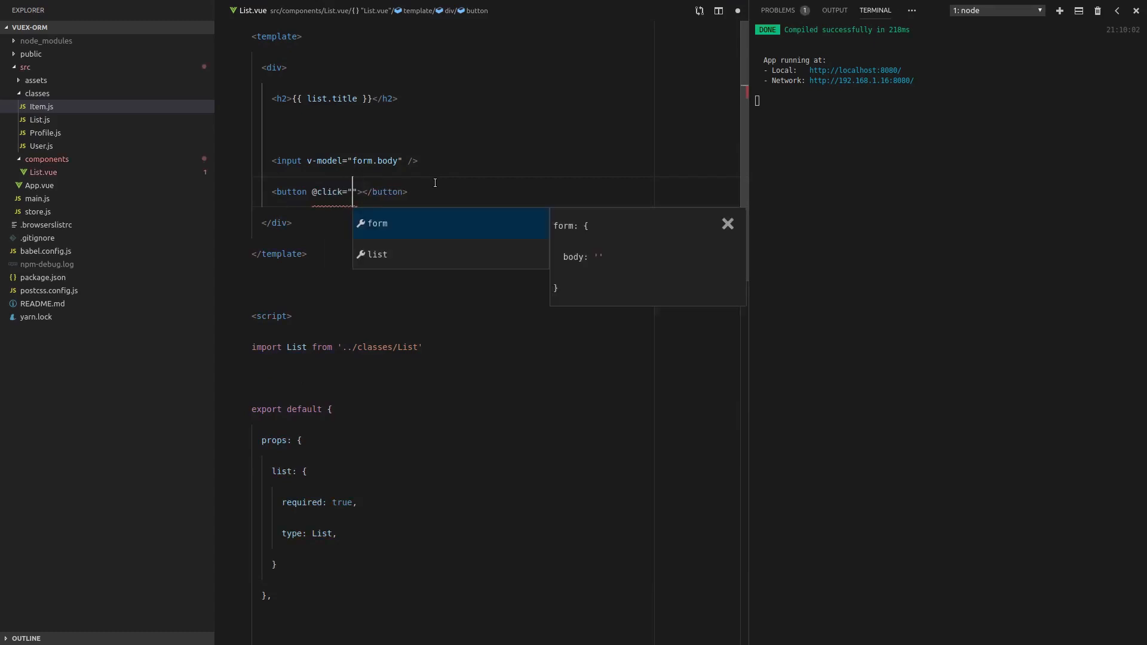
pyautogui.write('addItem')
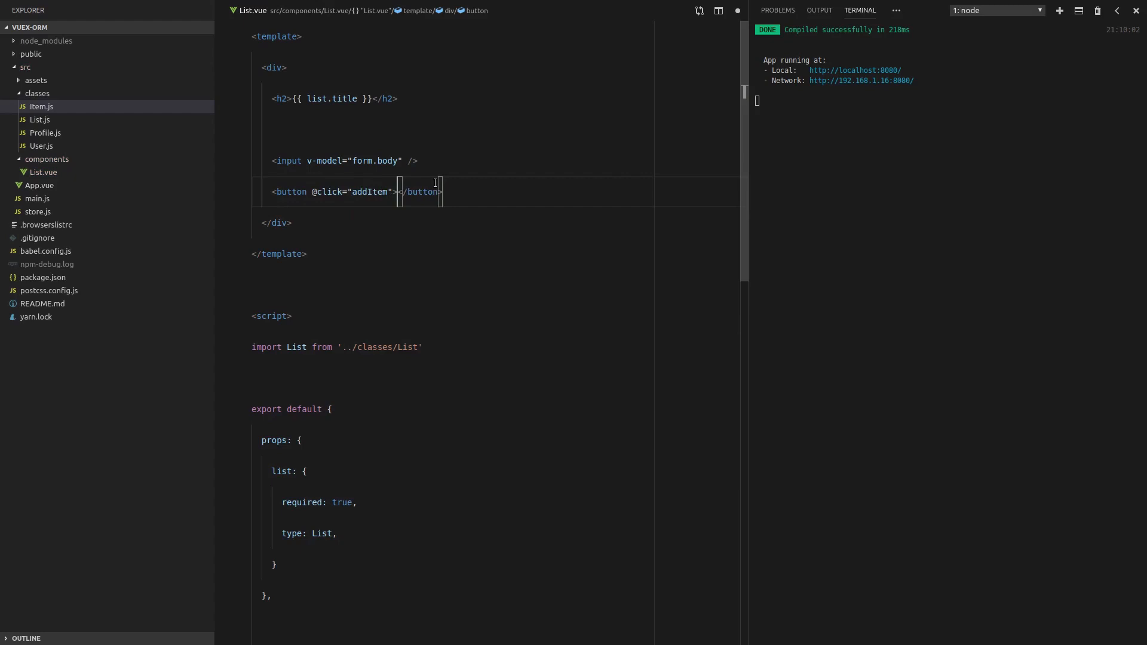
pyautogui.write('Add Item')
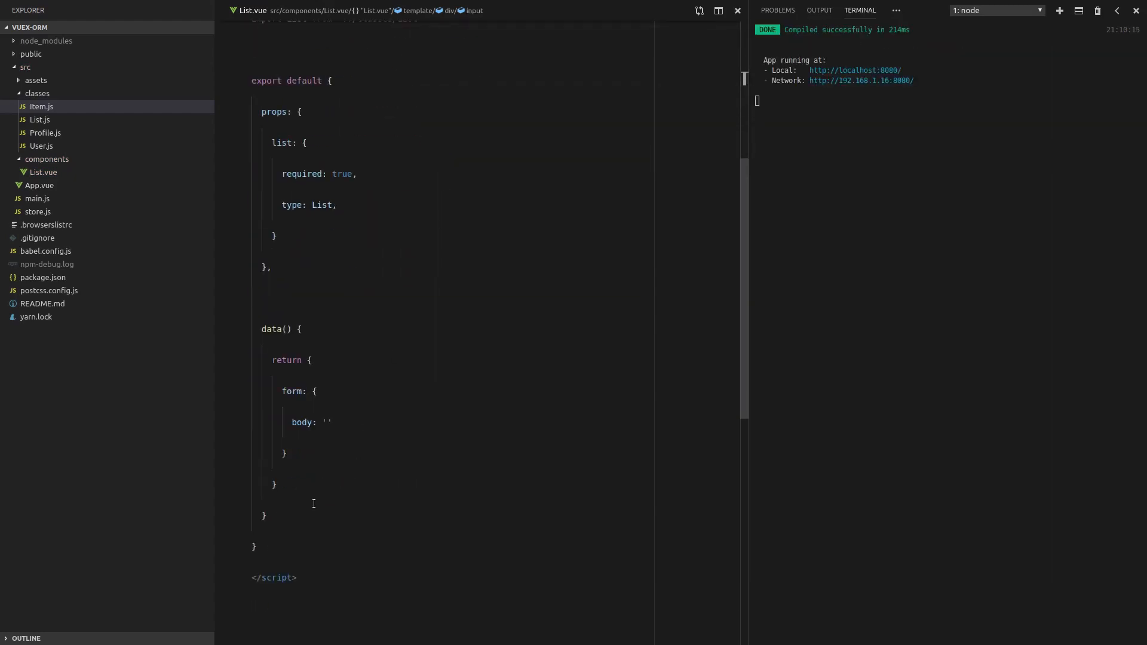
# - Add a methods block with addItem() calling console.log('test')
pyautogui.write('method')
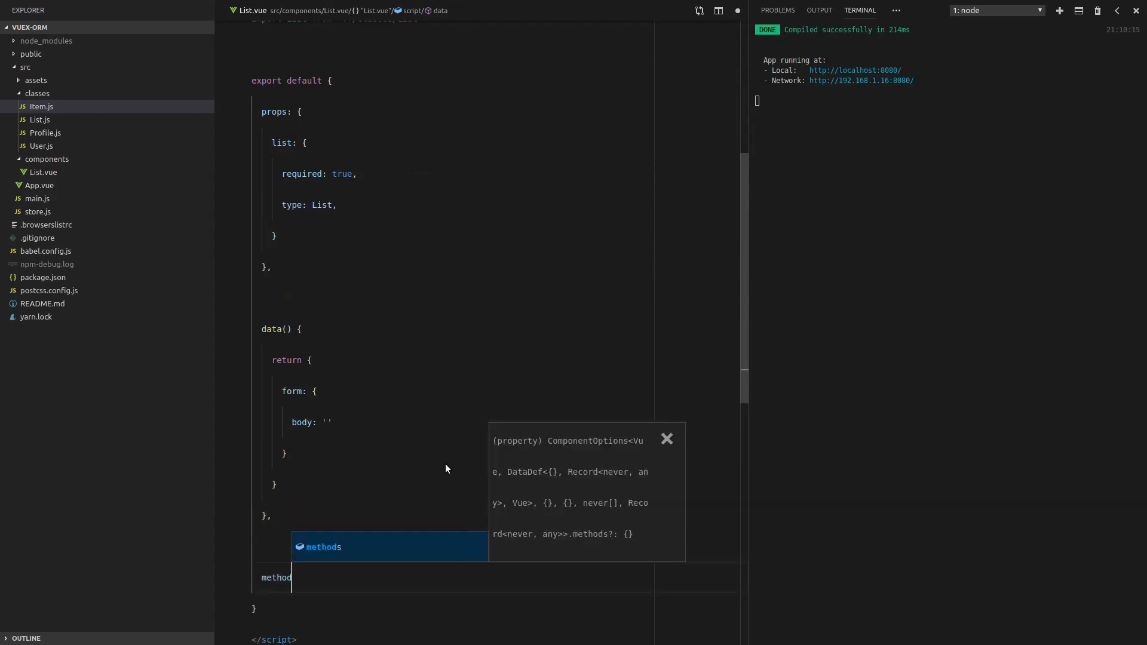
pyautogui.press('Tab')
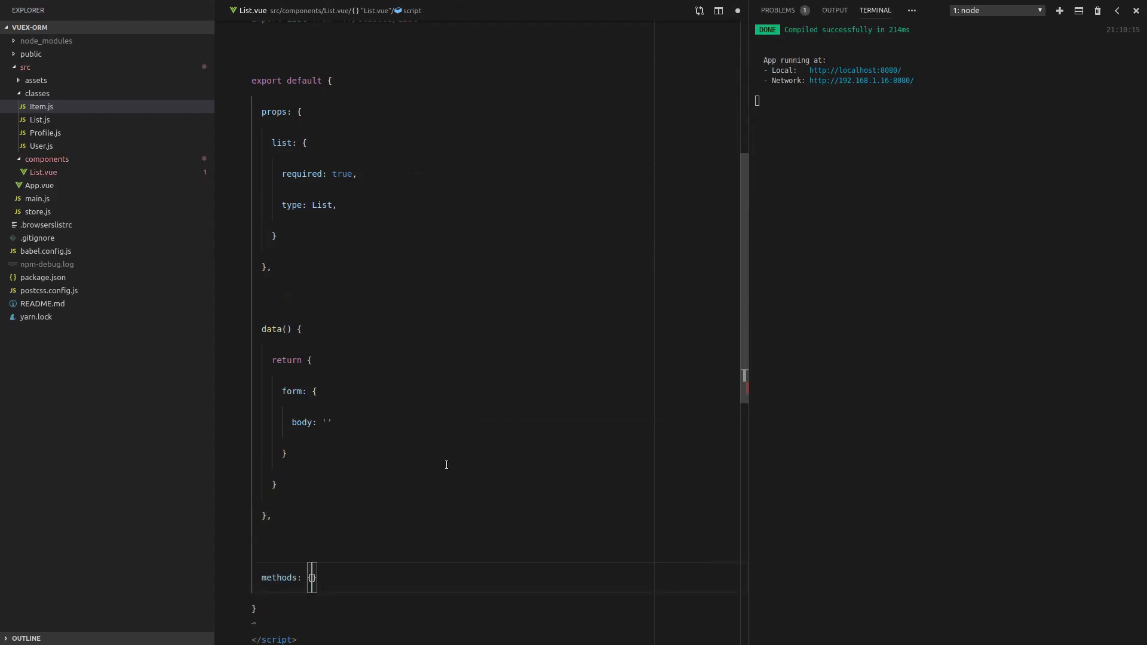
pyautogui.write('addI')
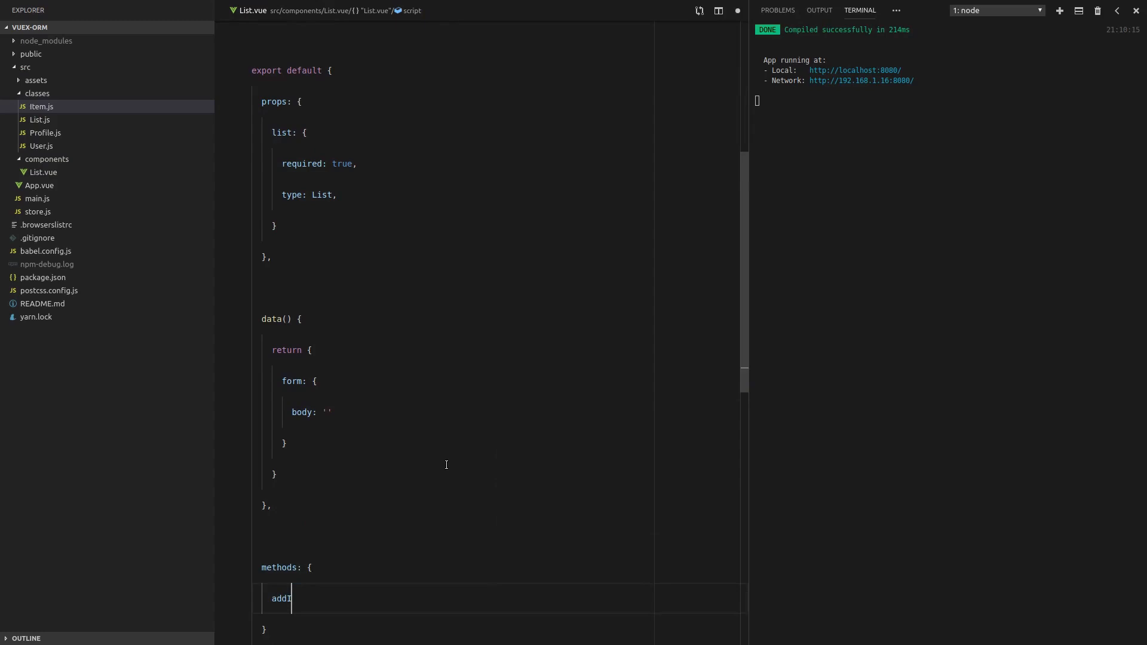
pyautogui.write('tem() {')
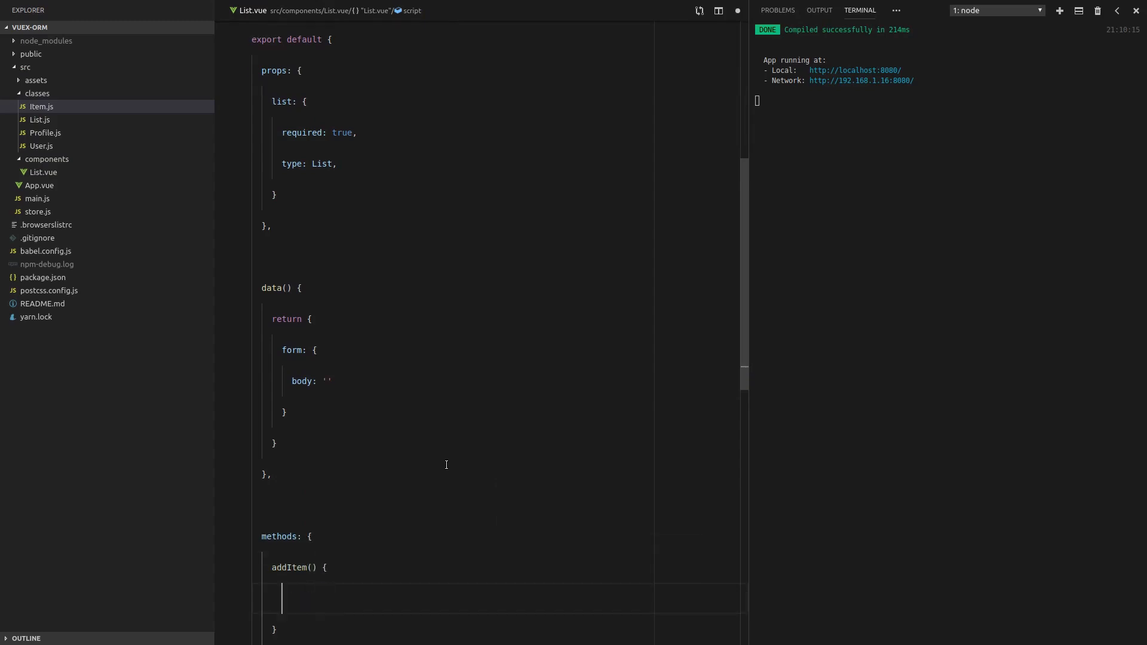
pyautogui.write('console.')
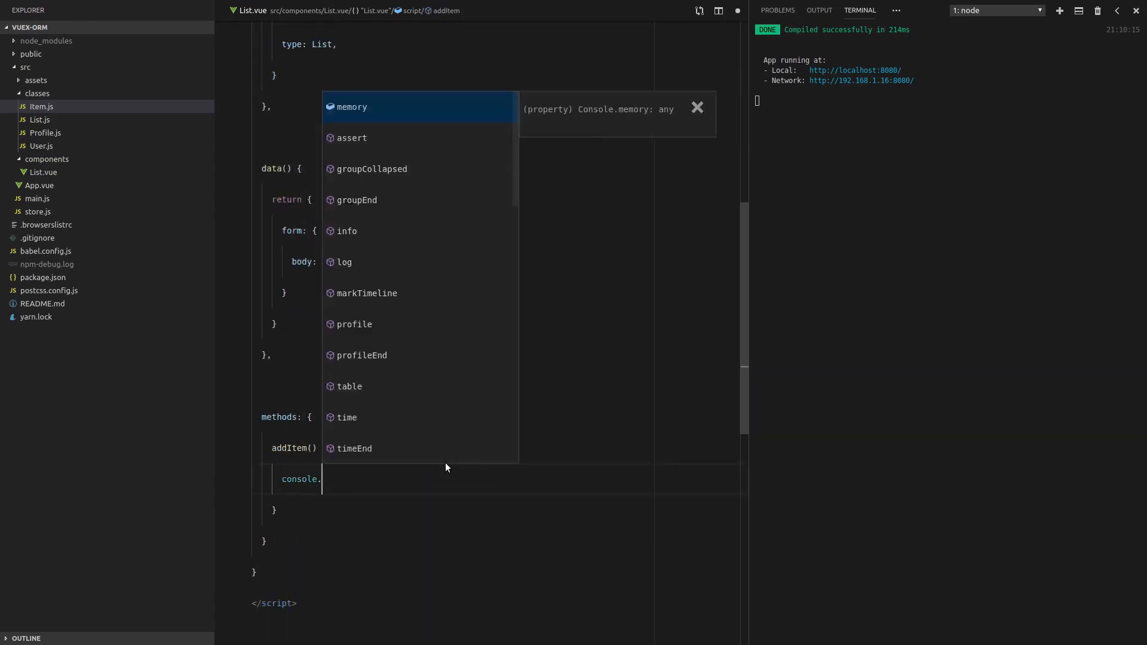
pyautogui.write("log('test')")
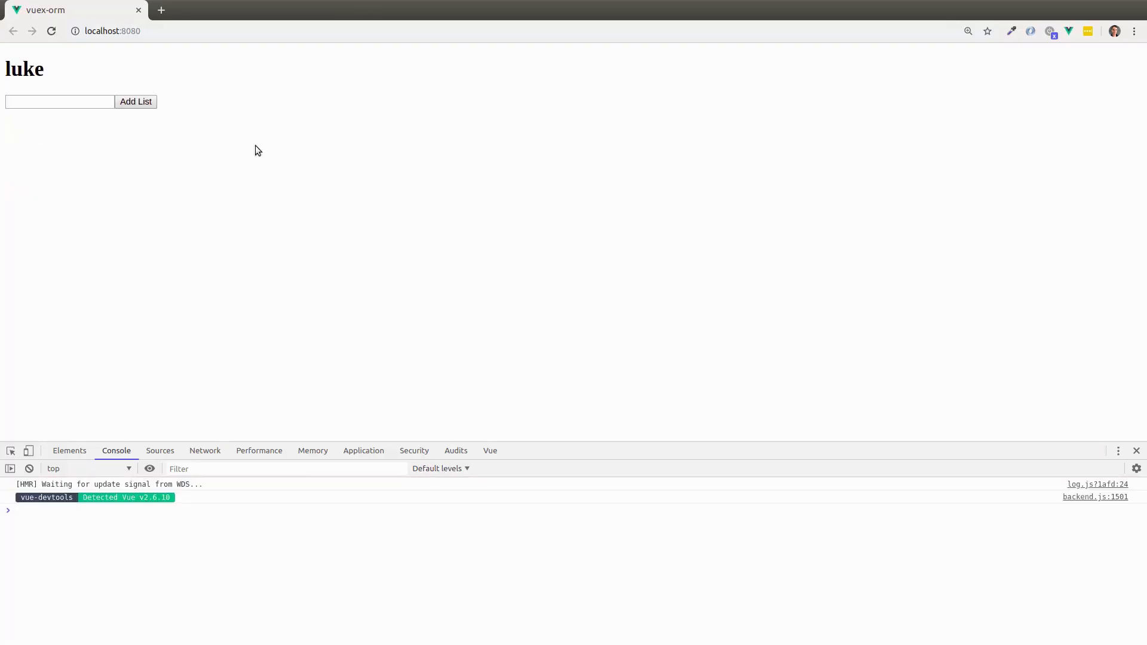
# - Create a shopping list in the browser and try its Add Item button
pyautogui.write('shopping')
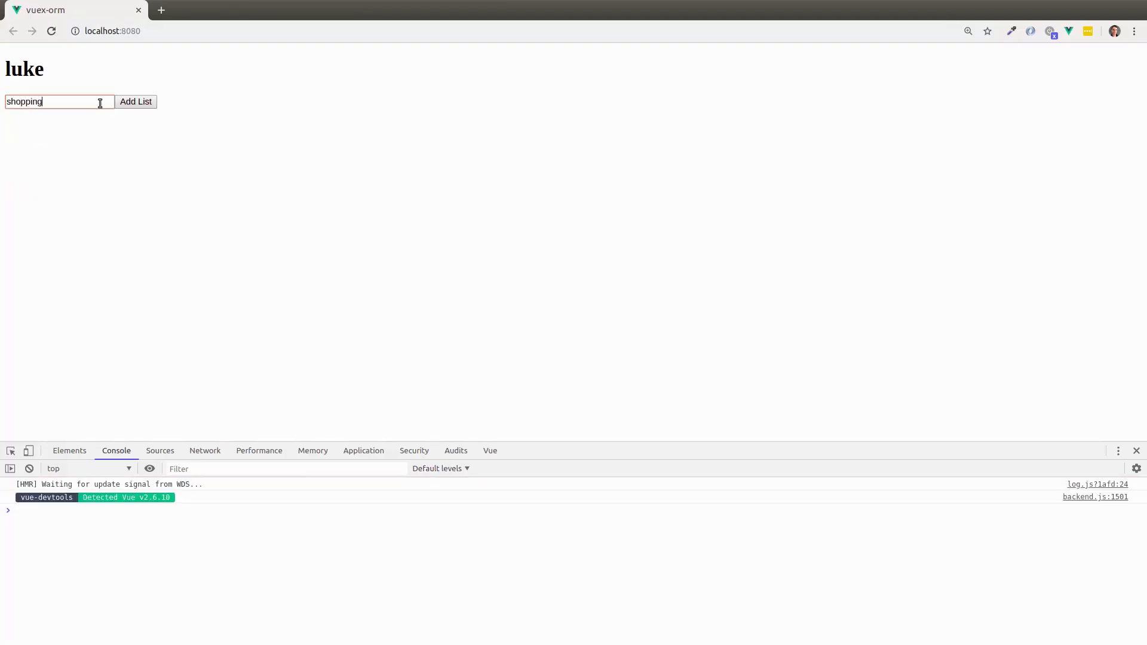
pyautogui.click(135, 101)
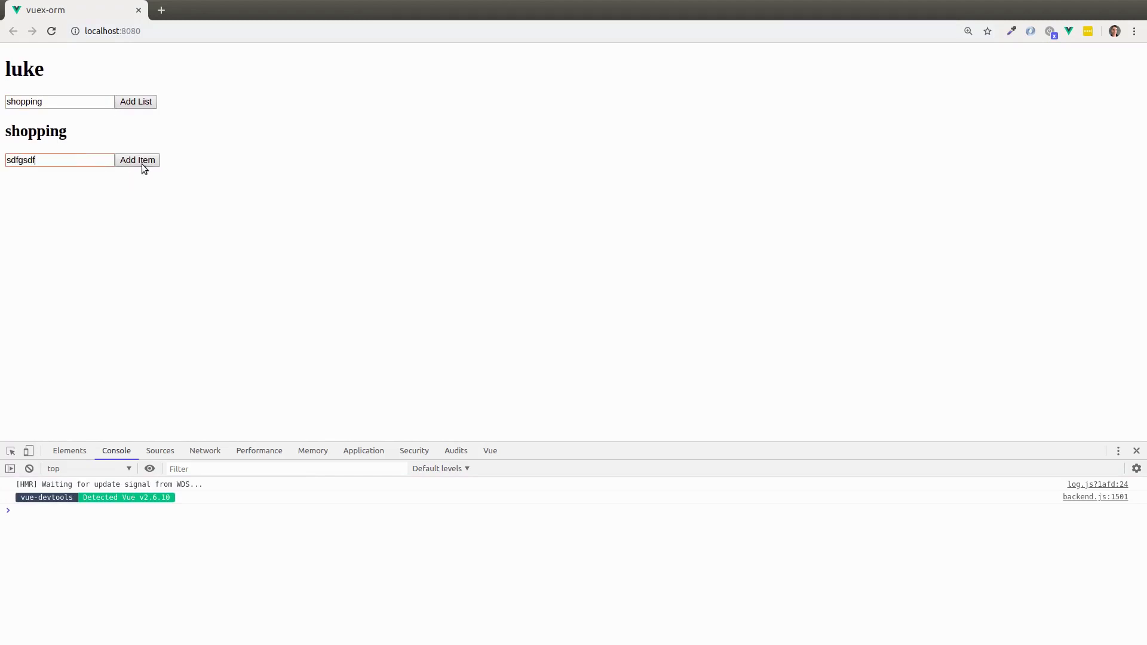
pyautogui.click(136, 160)
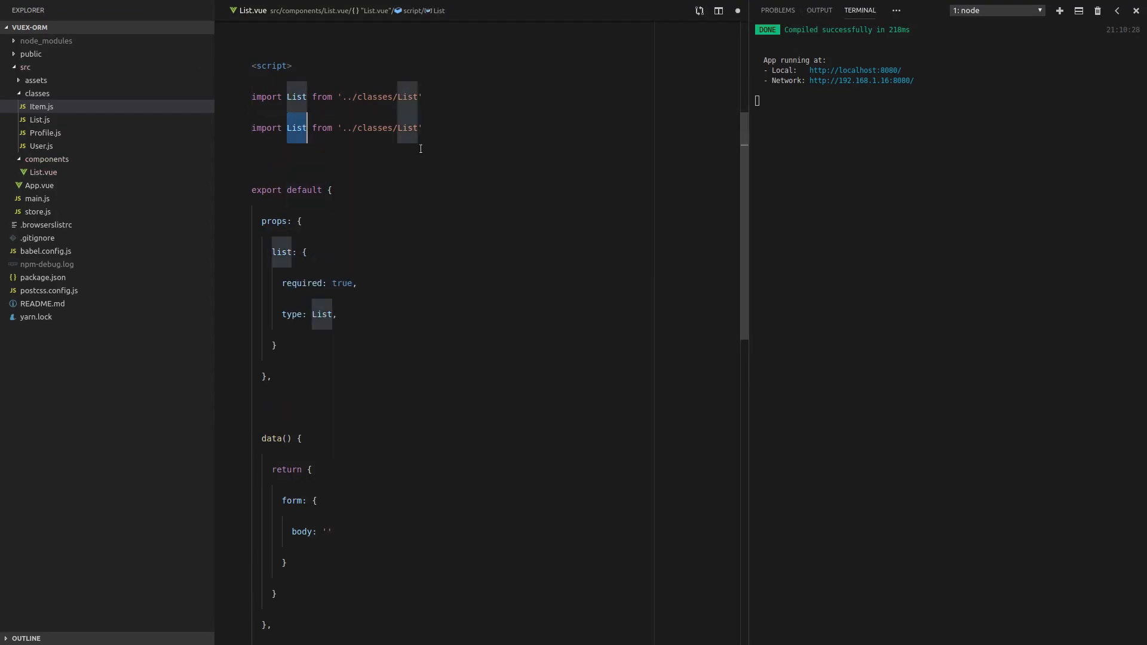
# - Make addItem call Item.insert({ data: this.body })
pyautogui.write('Item() {')
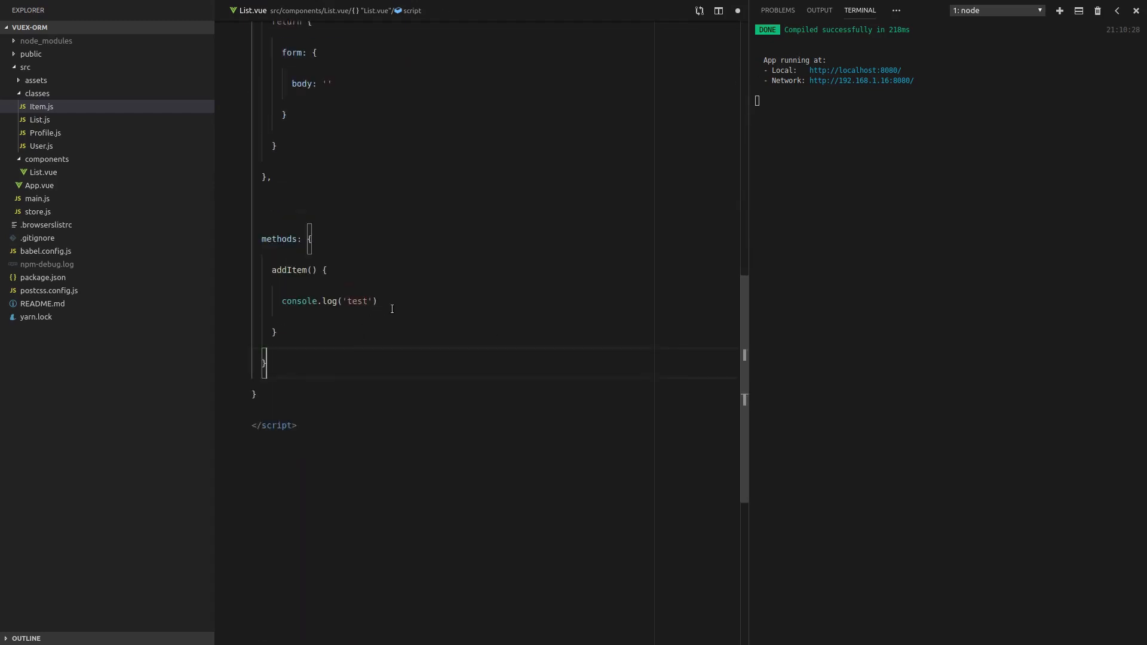
pyautogui.write('Item')
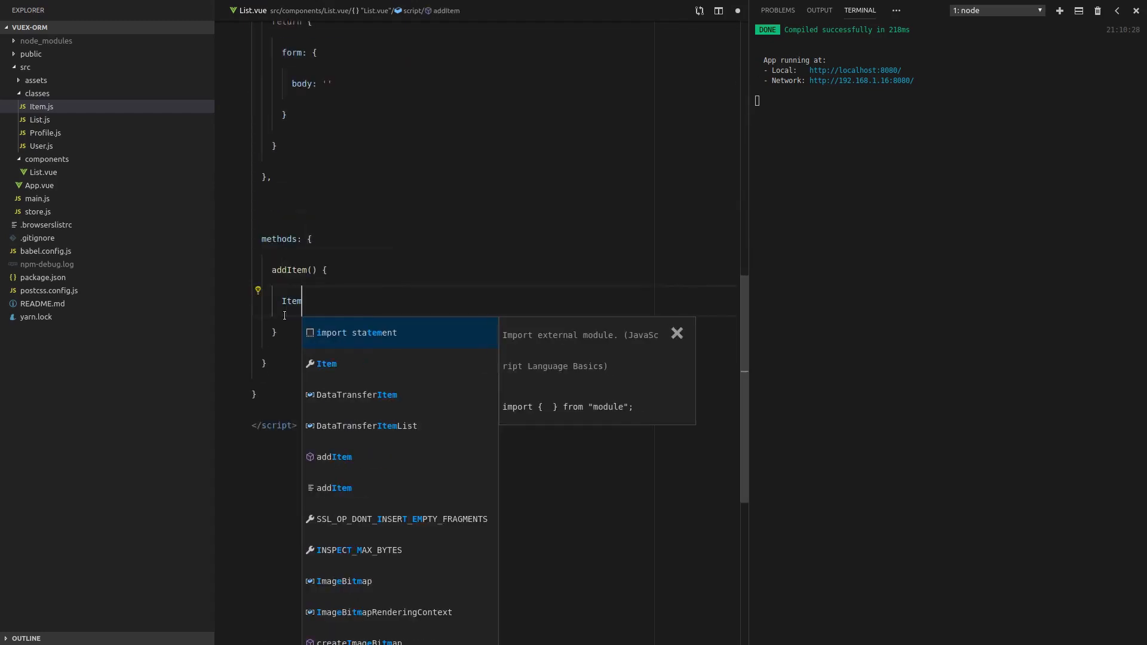
pyautogui.write('.insert({')
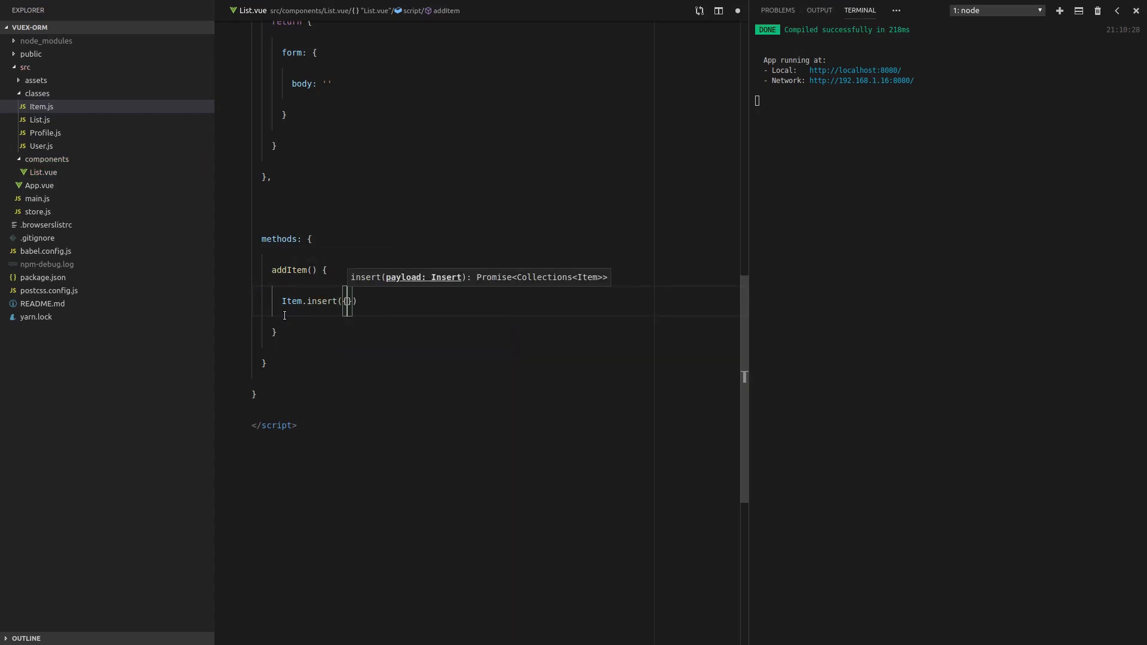
pyautogui.write('data: t')
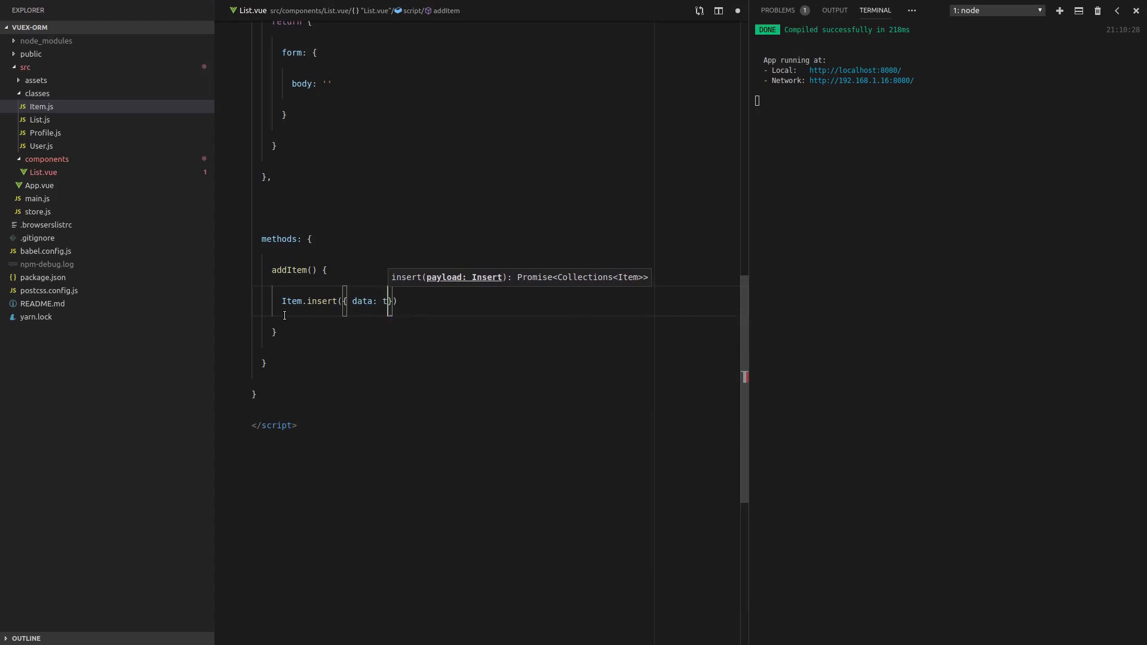
pyautogui.write('his.body')
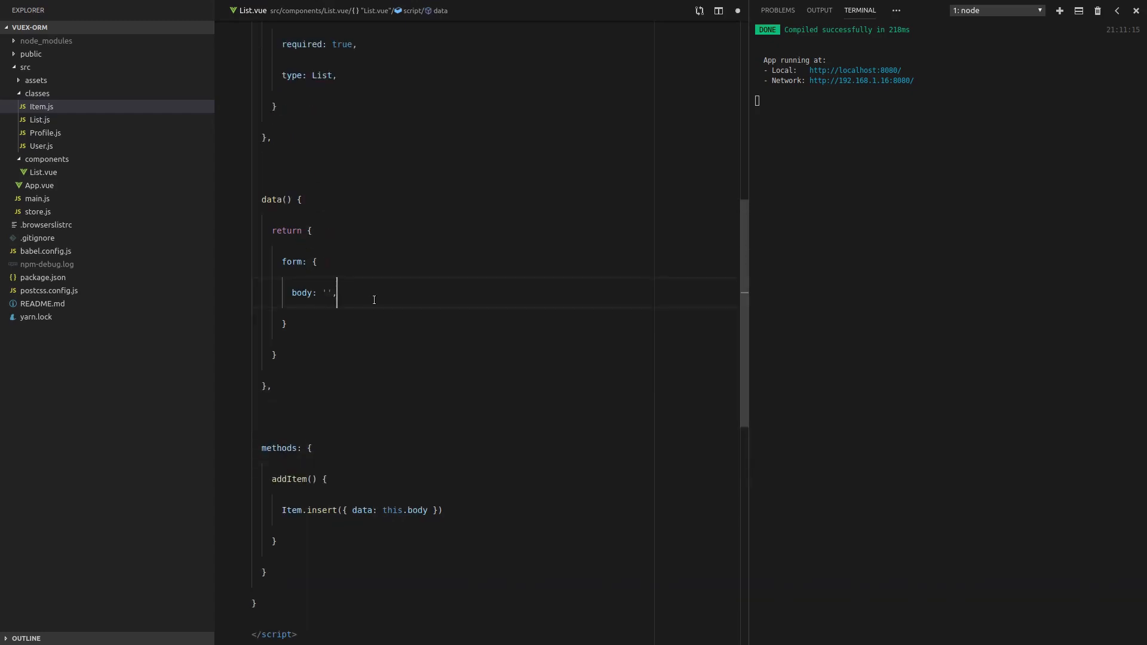
# - Add list_id: this.list.id to the form data beneath body
pyautogui.press('Enter')
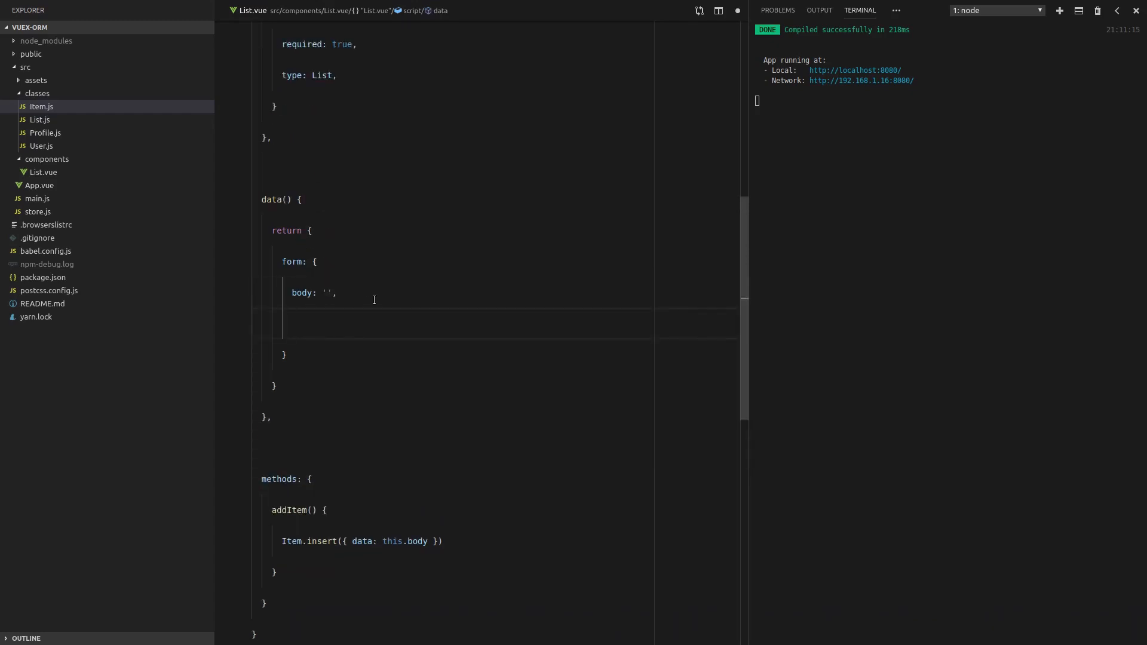
pyautogui.write('list_id:')
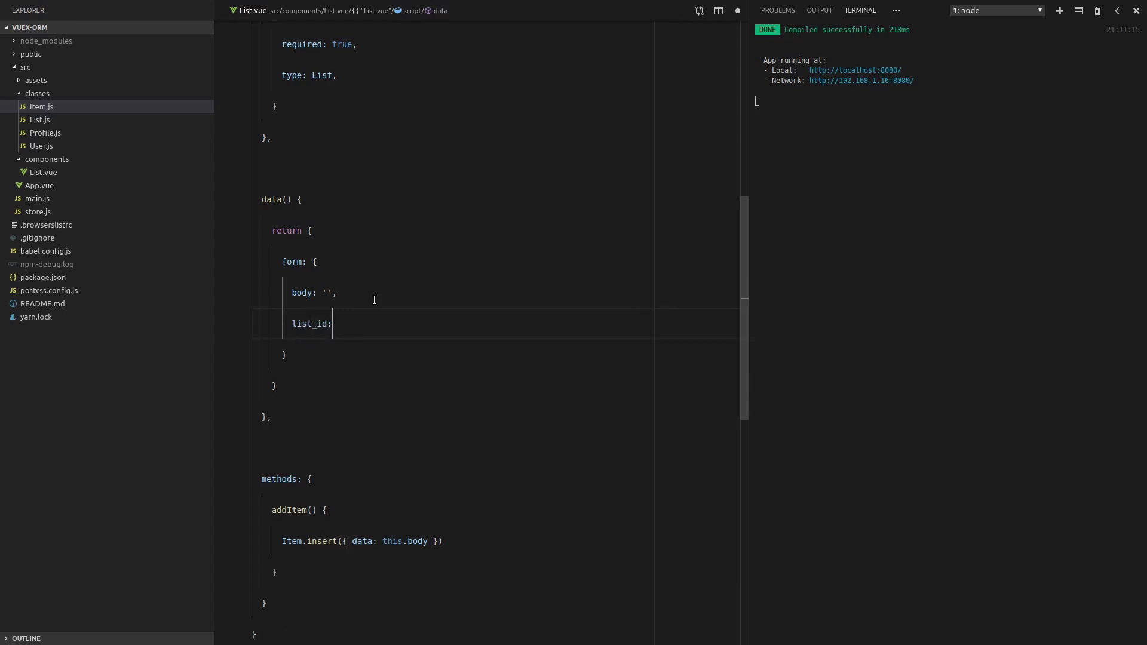
pyautogui.write('this.list.id')
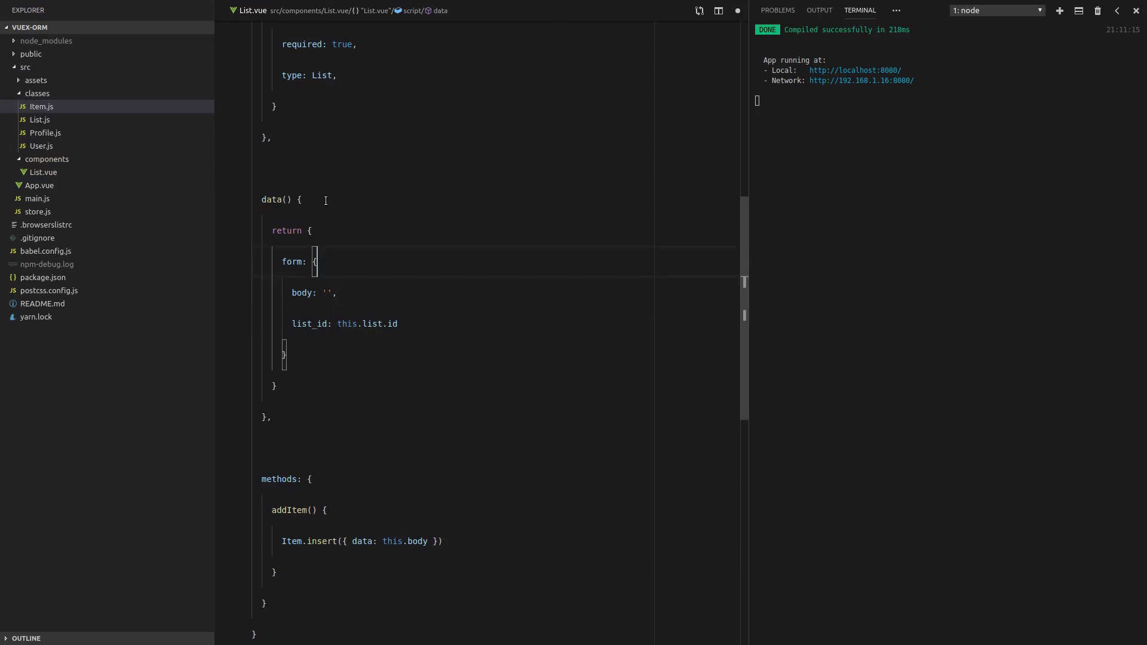
pyautogui.doubleClick(301, 323)
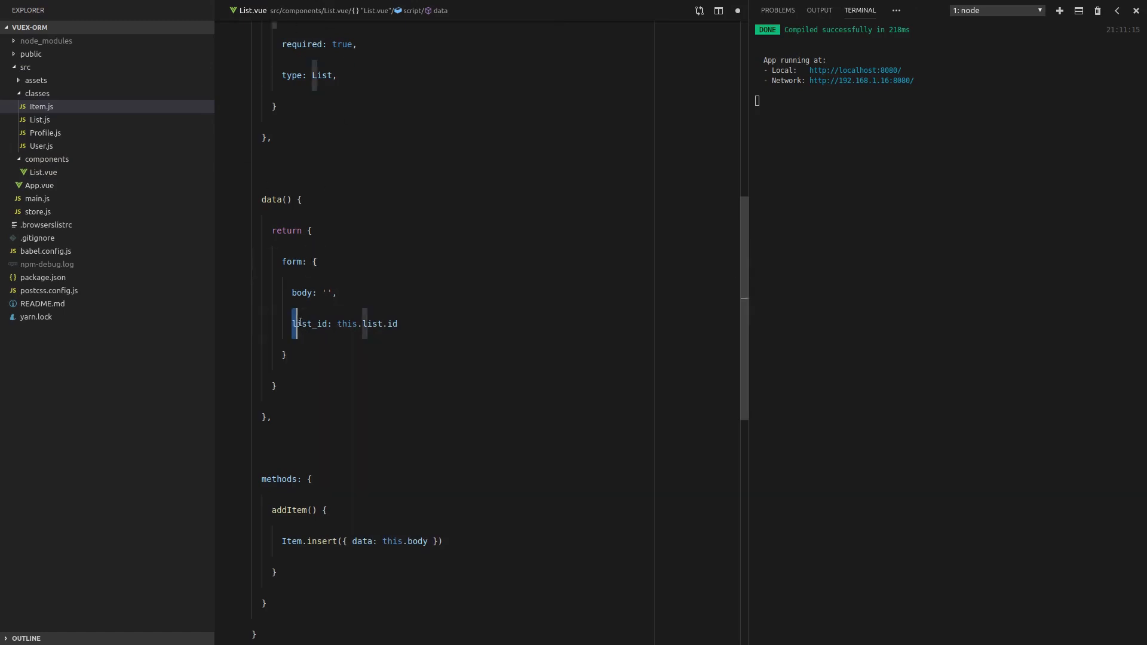
pyautogui.doubleClick(344, 323)
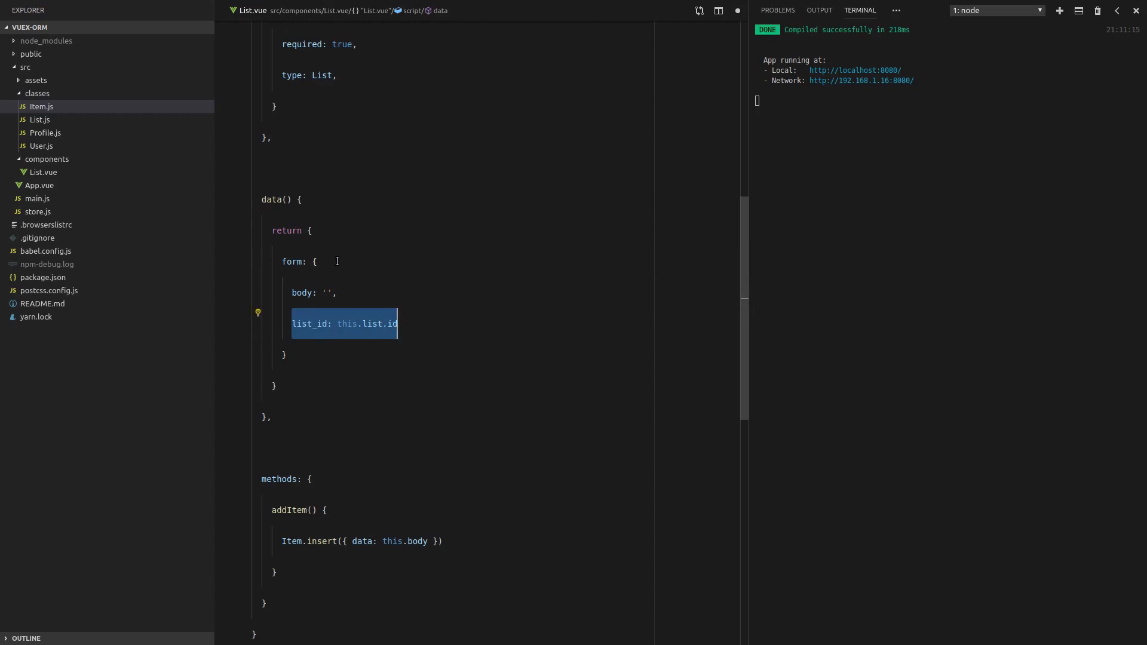
pyautogui.scroll(-3)
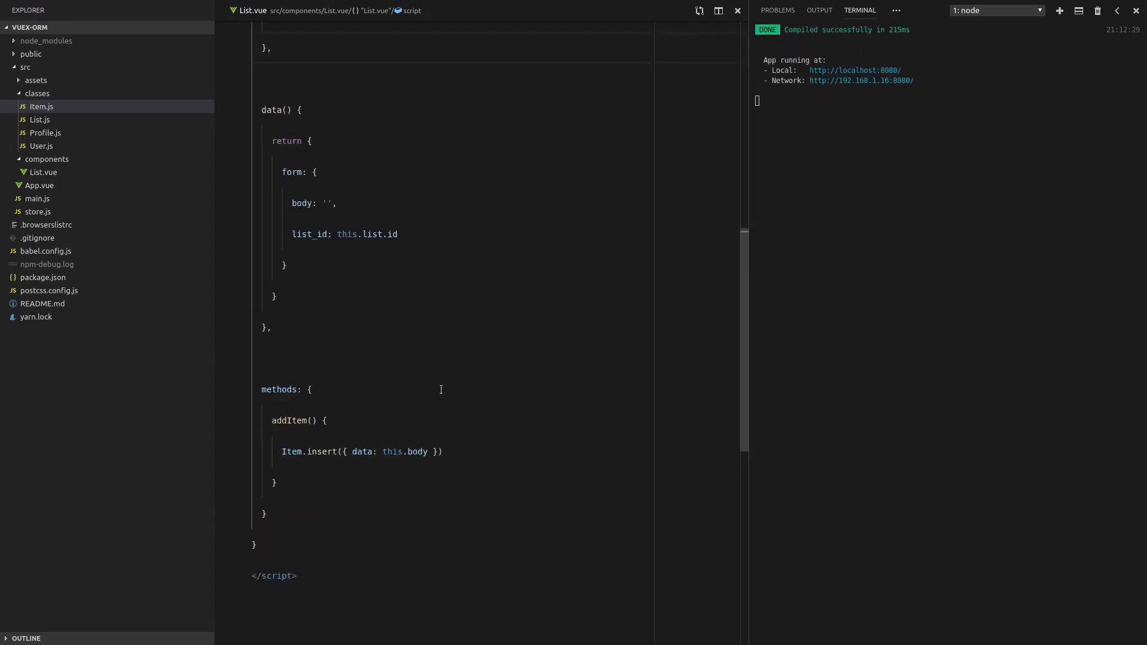
pyautogui.scroll(3)
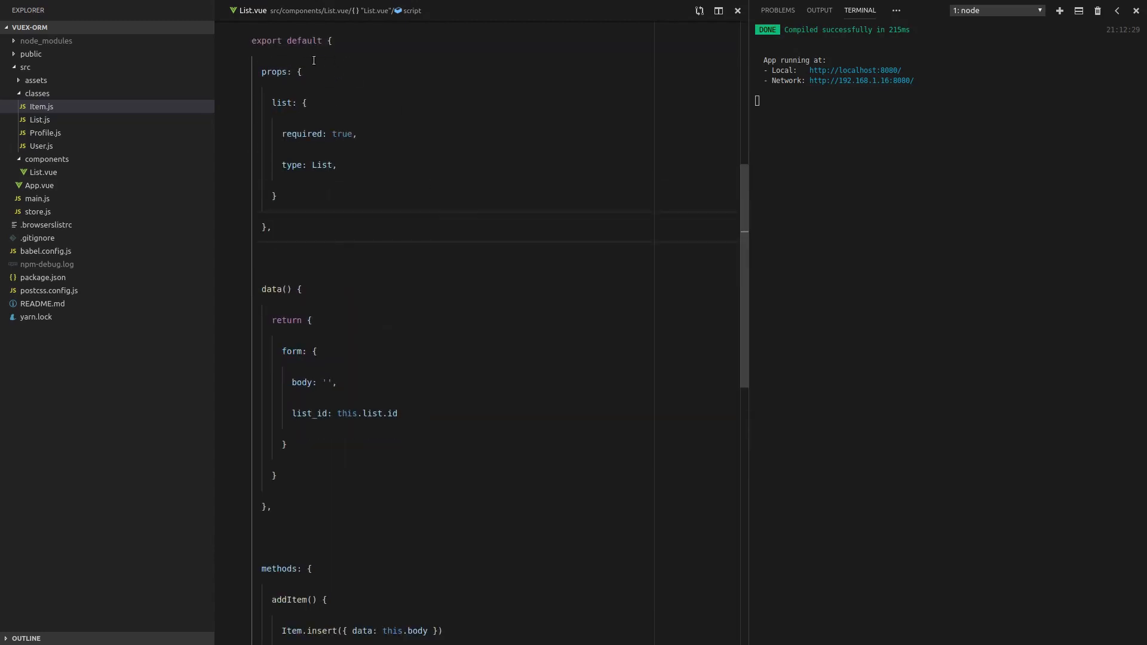
pyautogui.doubleClick(282, 102)
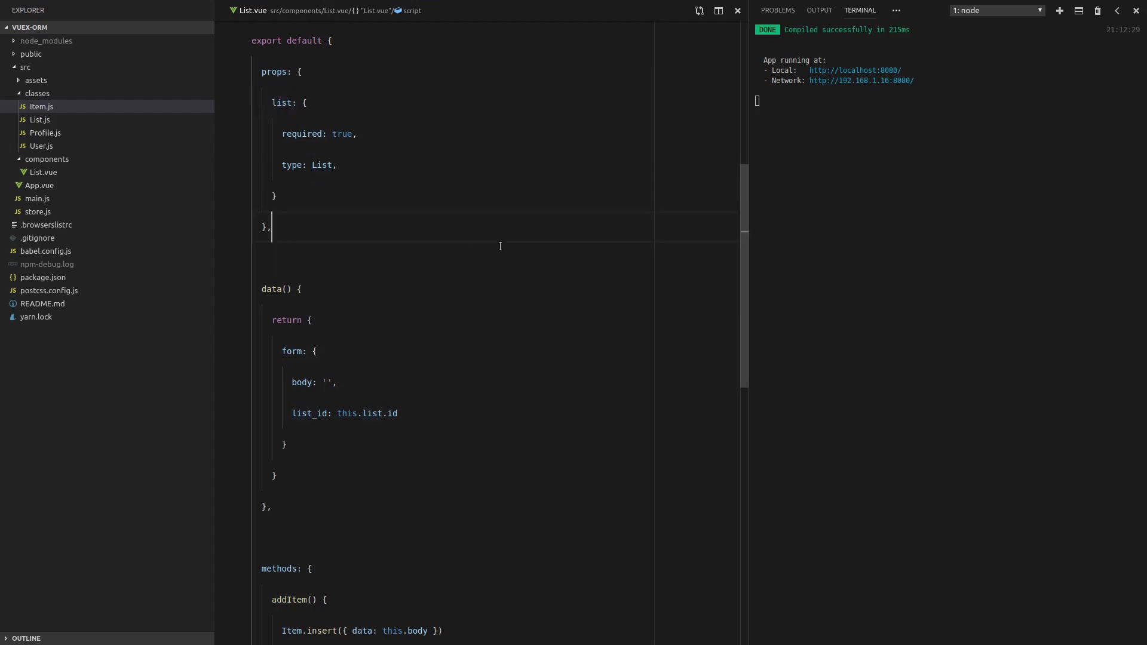
# - Write filledList() computed returning List.query().with('items').find(this.list.id)
pyautogui.write('computed: {')
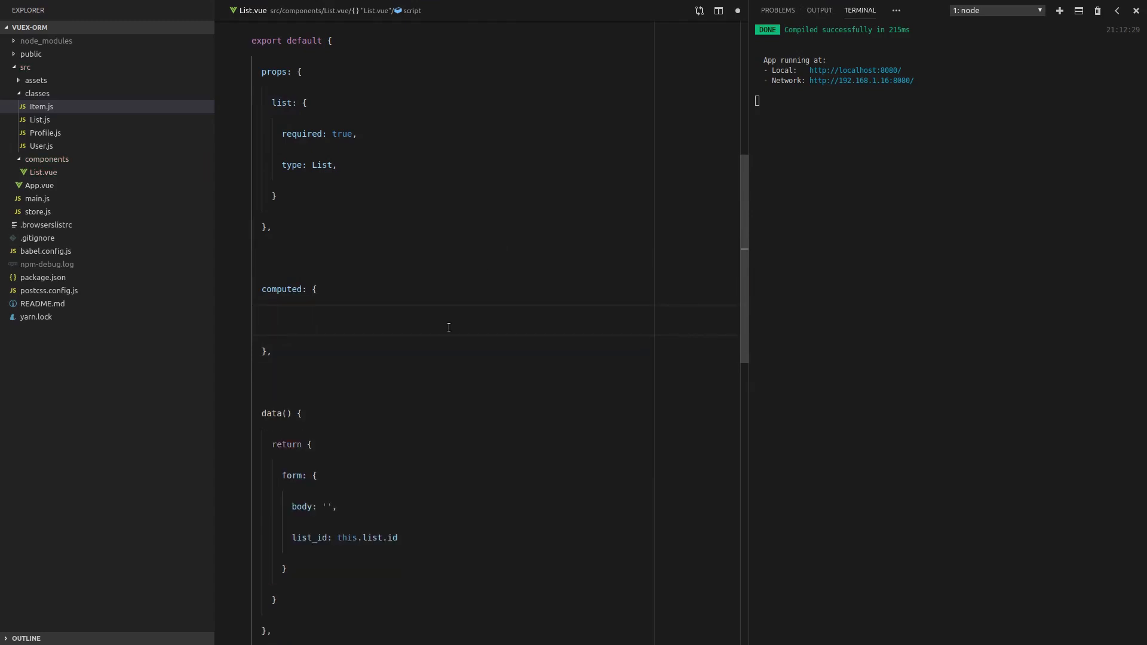
pyautogui.write('filledList() {')
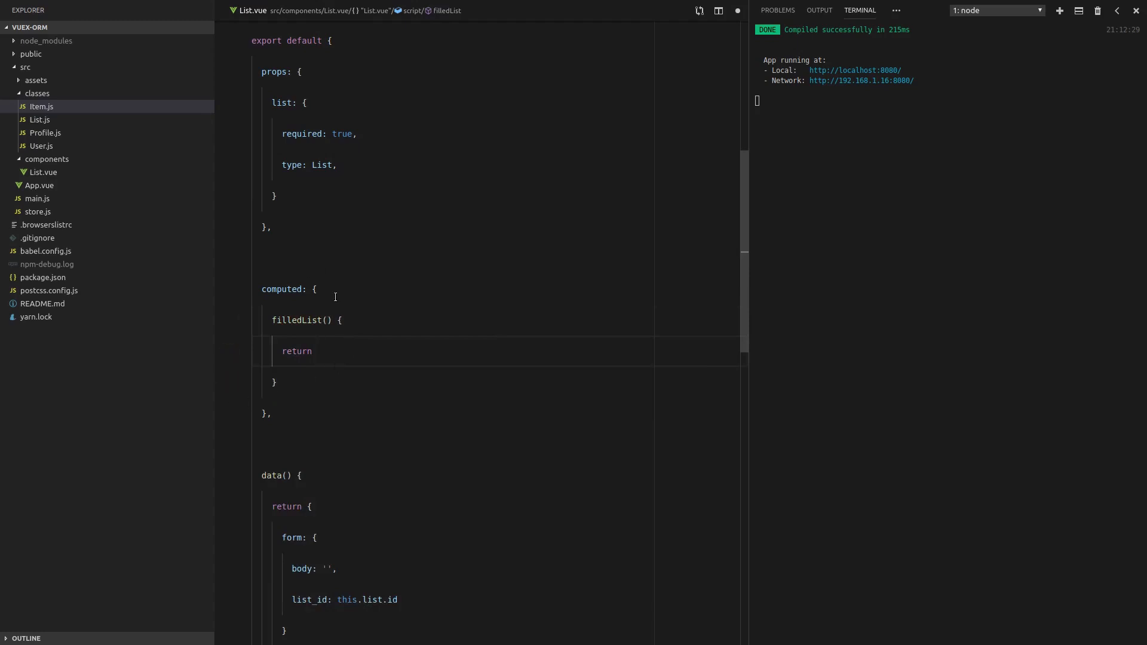
pyautogui.moveTo(556, 331)
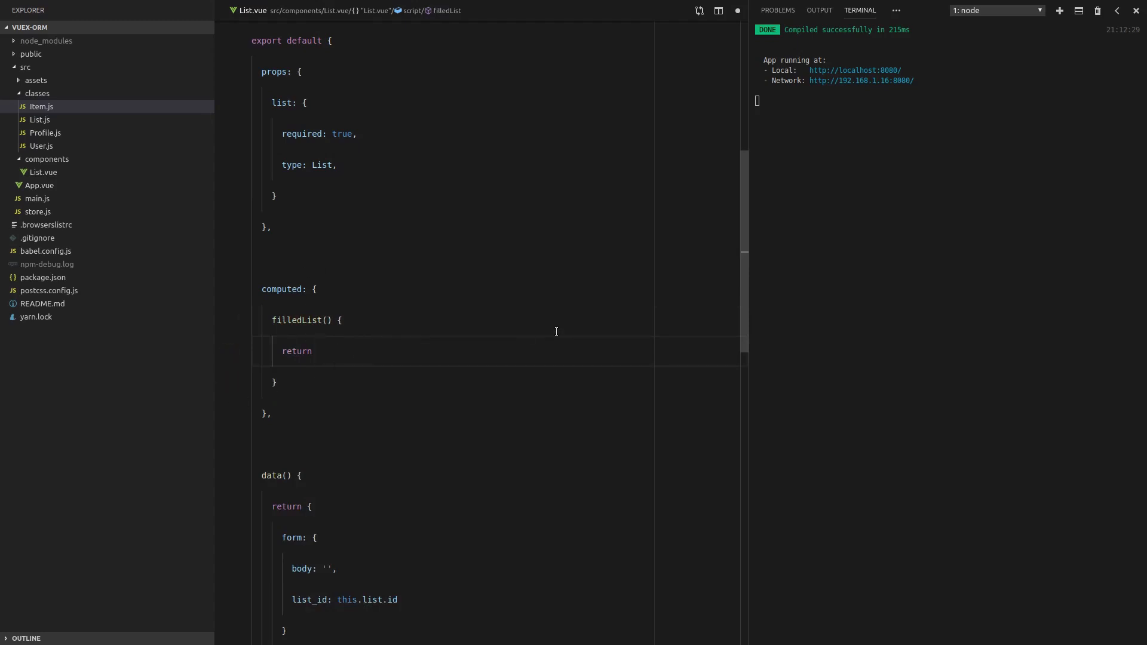
pyautogui.write('List.')
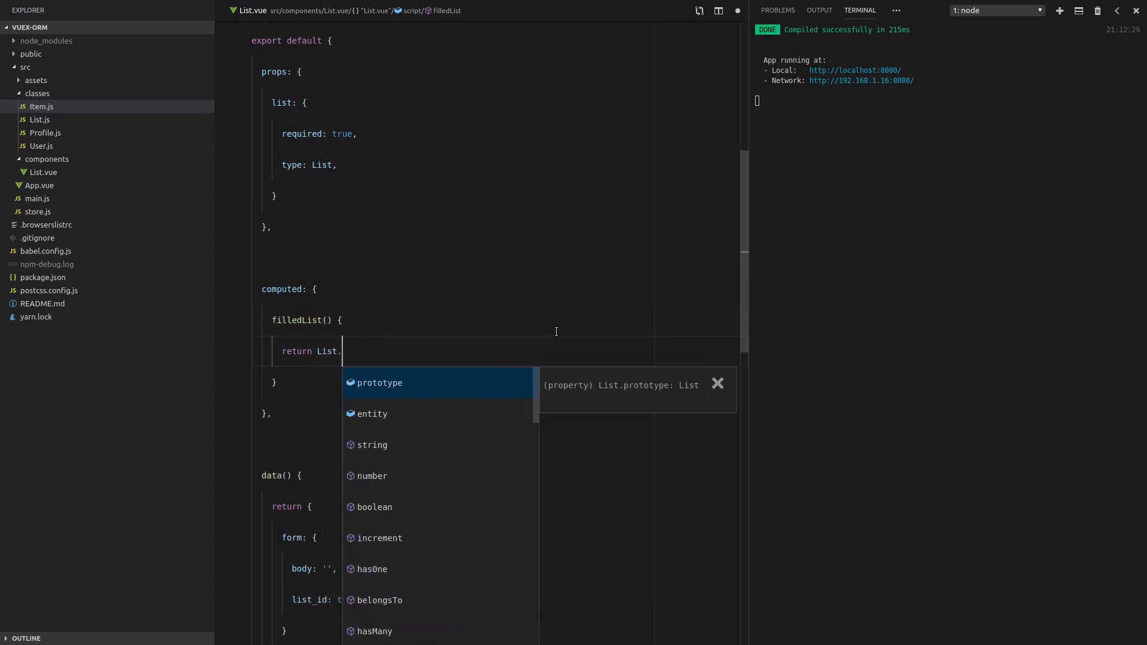
pyautogui.write('query(')
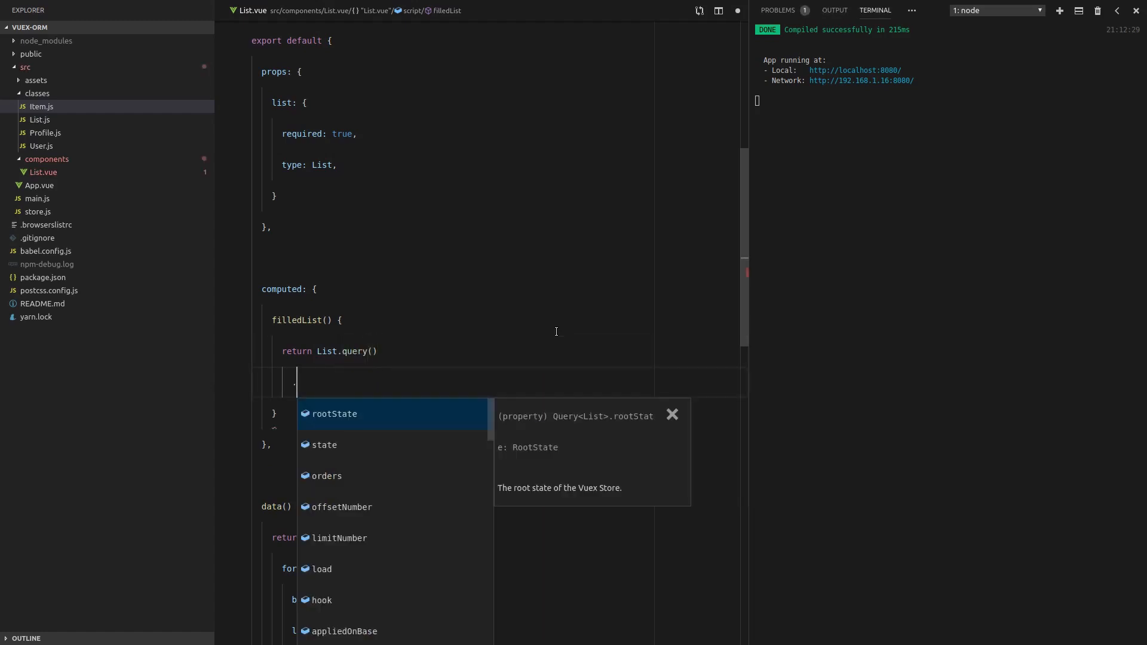
pyautogui.write(".with('items')")
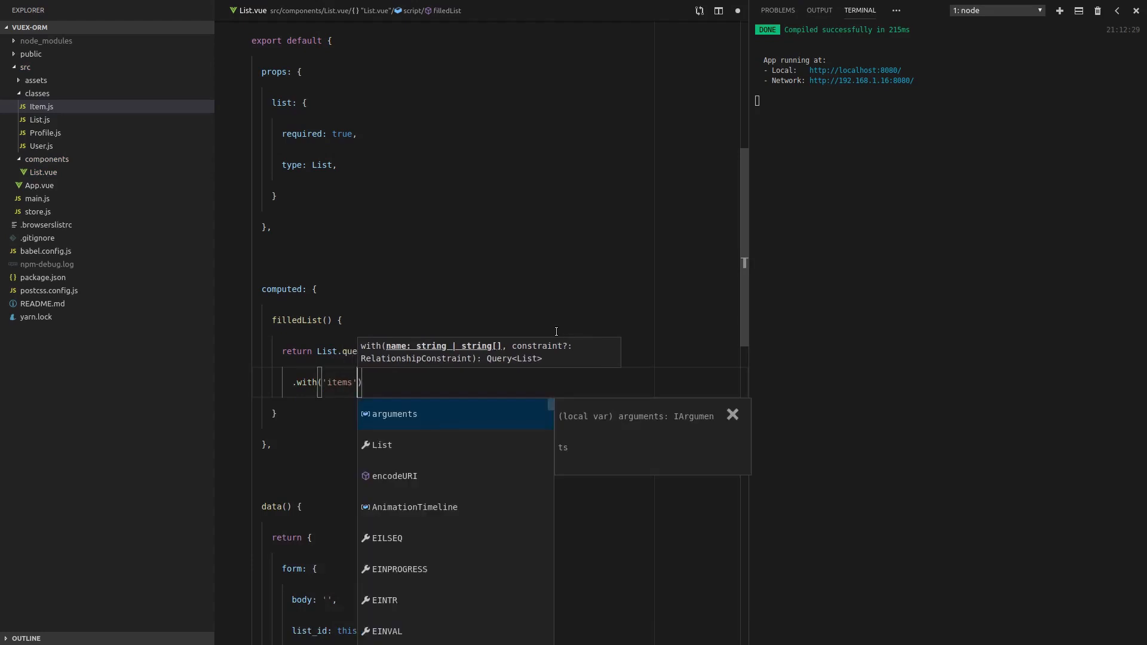
pyautogui.write('.find')
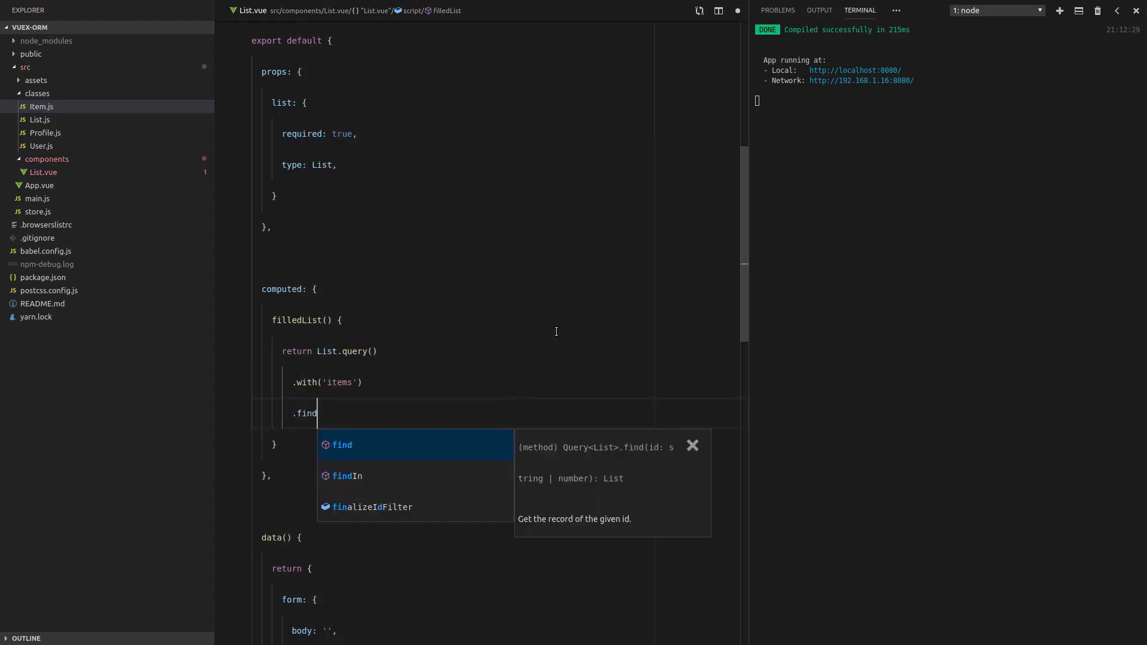
pyautogui.write('(this.list.id')
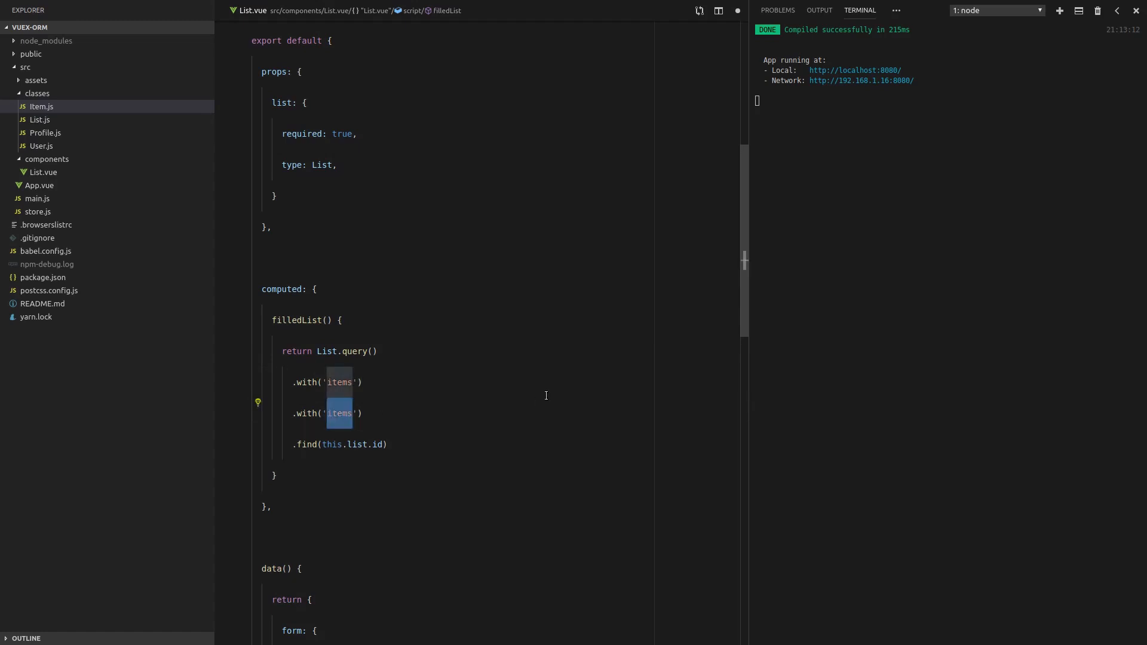
pyautogui.write('otherthing')
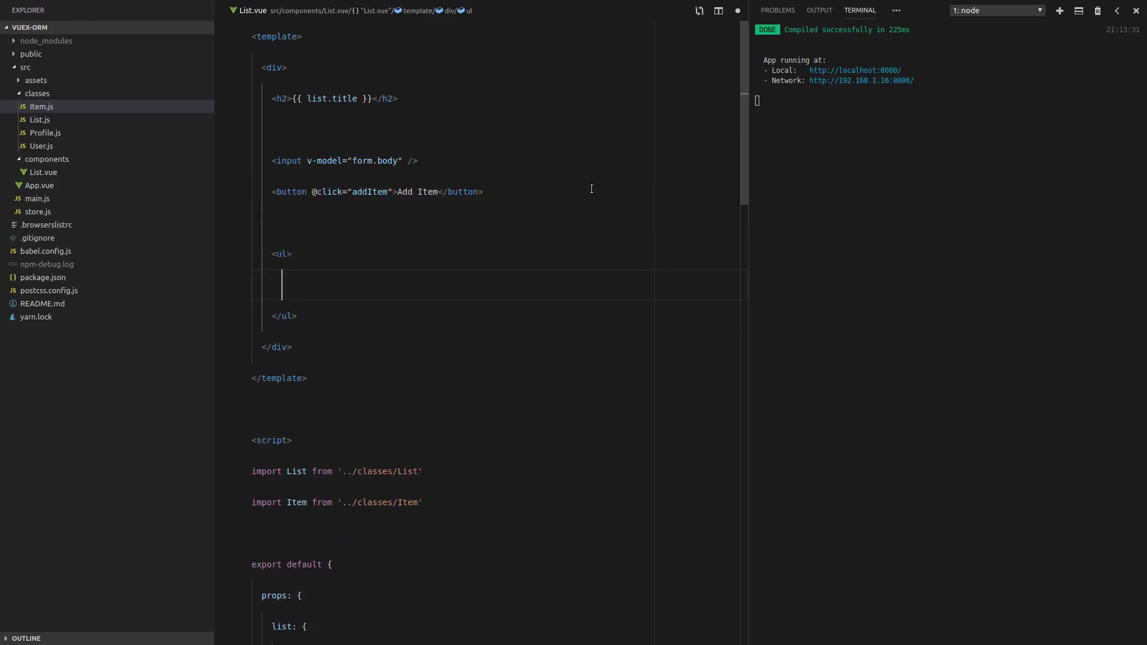
# - Add an li with v-for="item in filledList.items", :key="item.id" and v-text="item.body"
pyautogui.write('li')
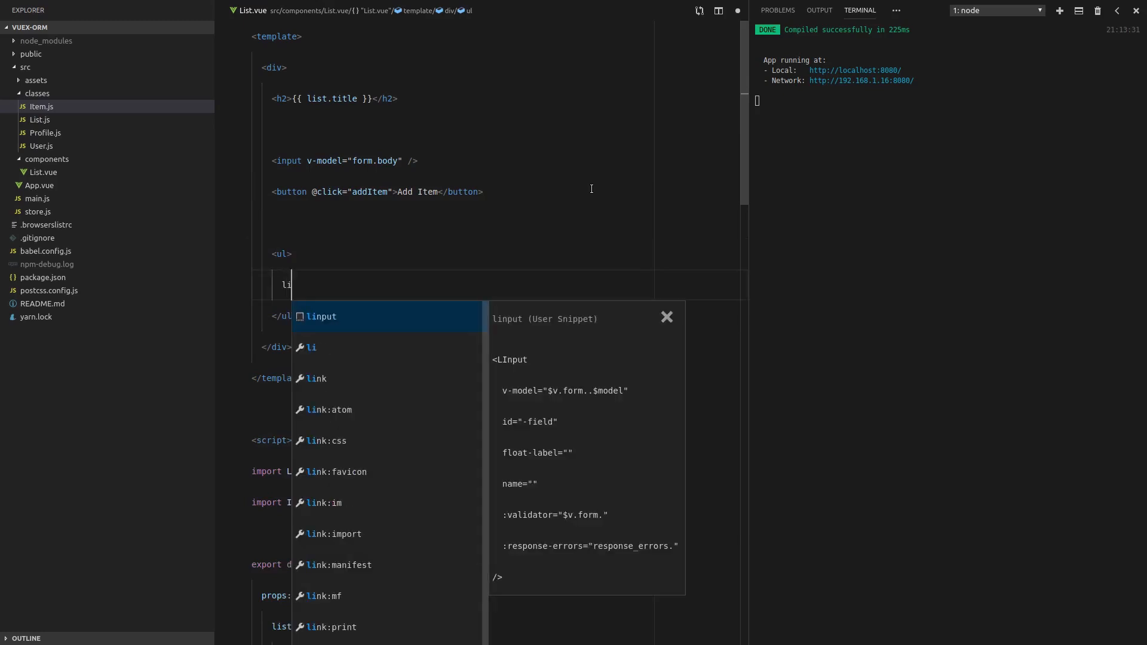
pyautogui.write('<')
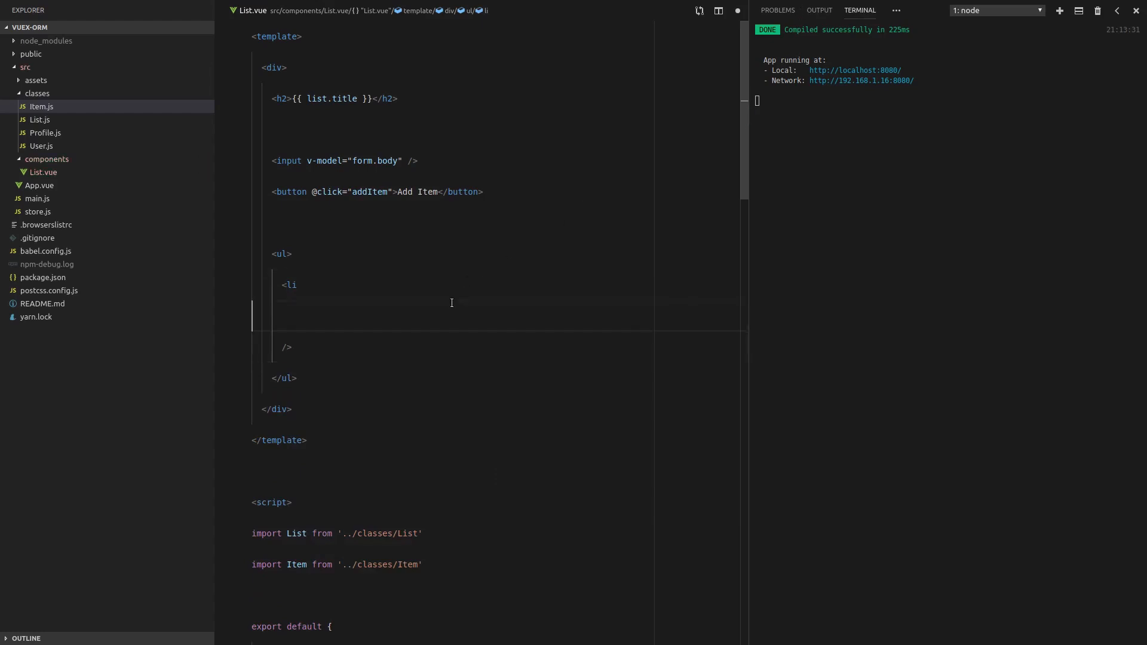
pyautogui.write('v-for="filledList.items')
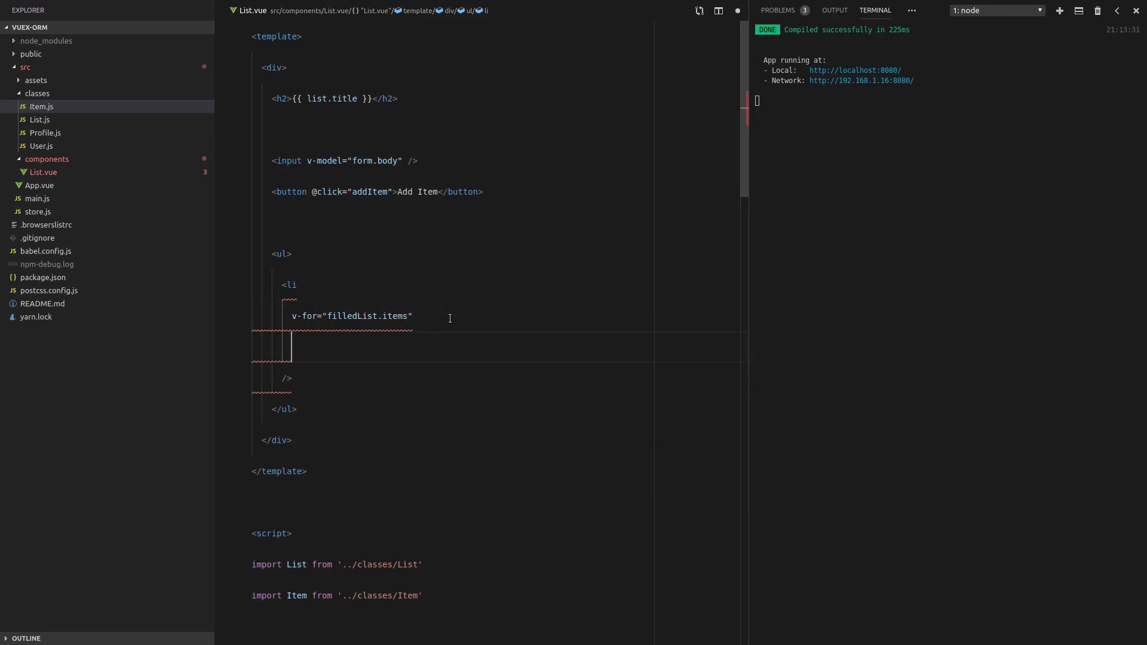
pyautogui.write(':key')
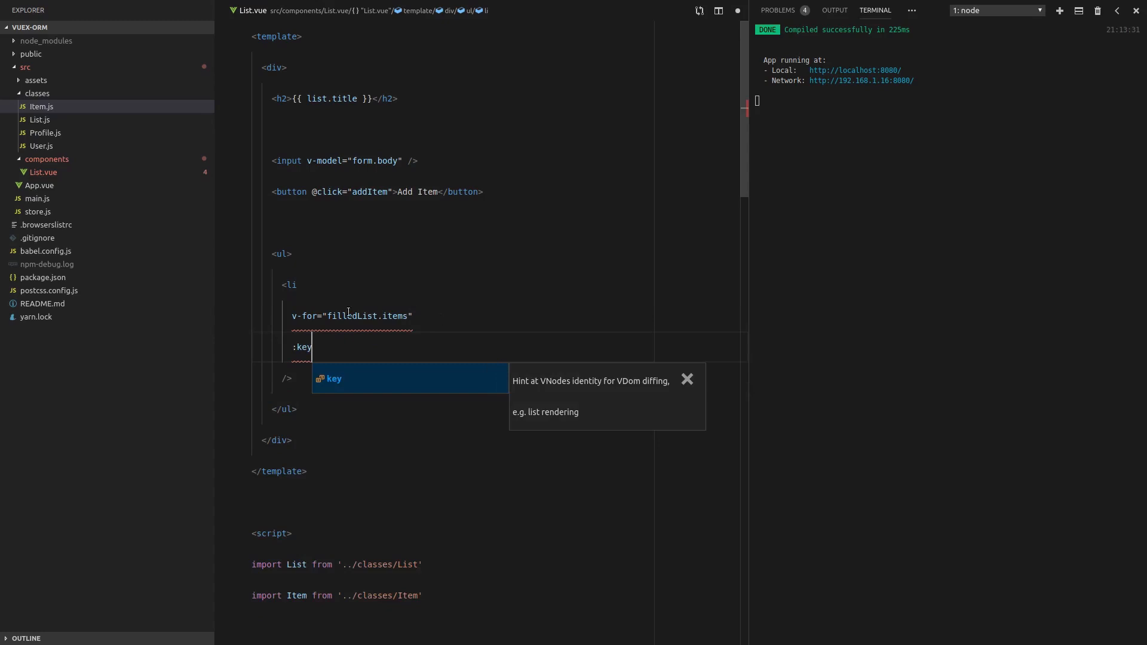
pyautogui.write('item in')
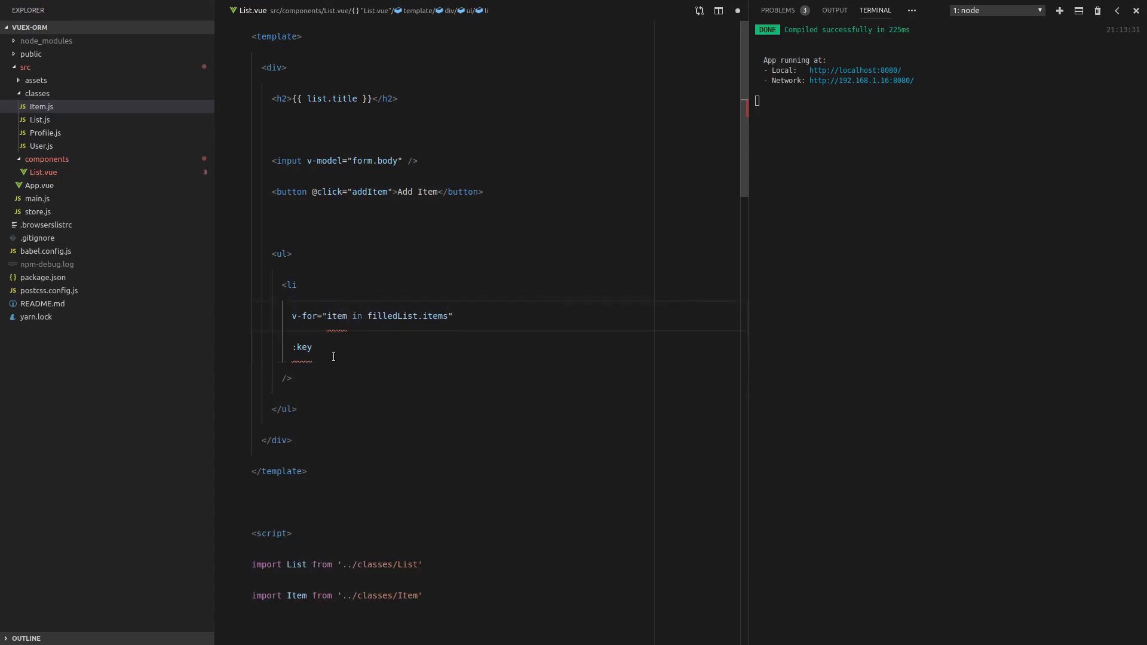
pyautogui.write('=""')
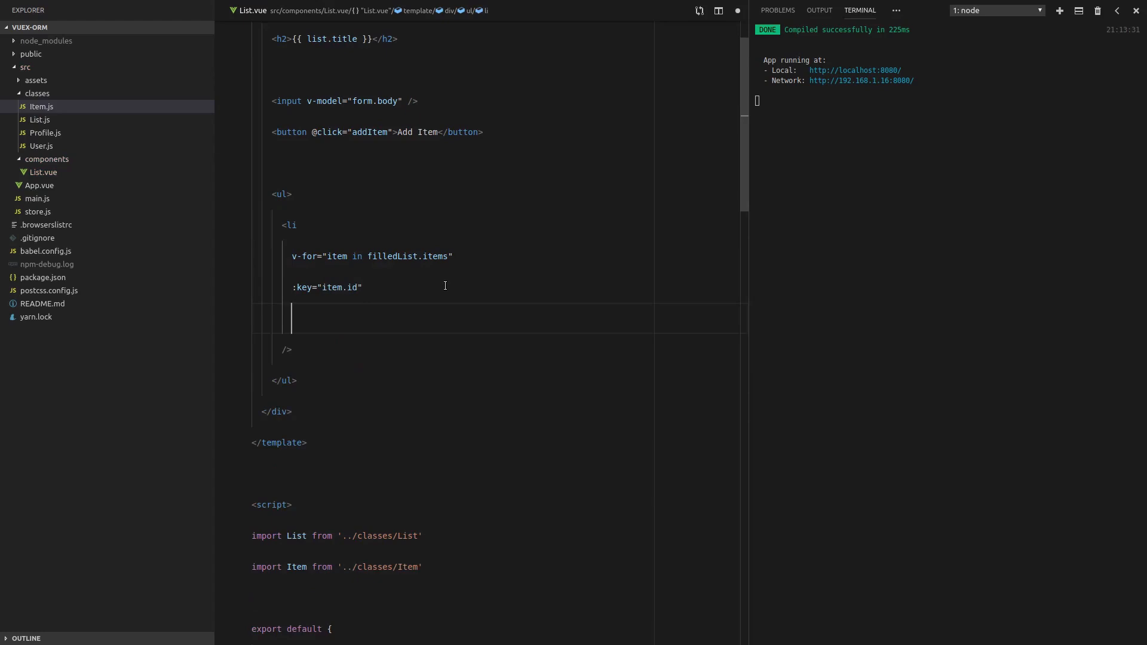
pyautogui.write('v-text=""')
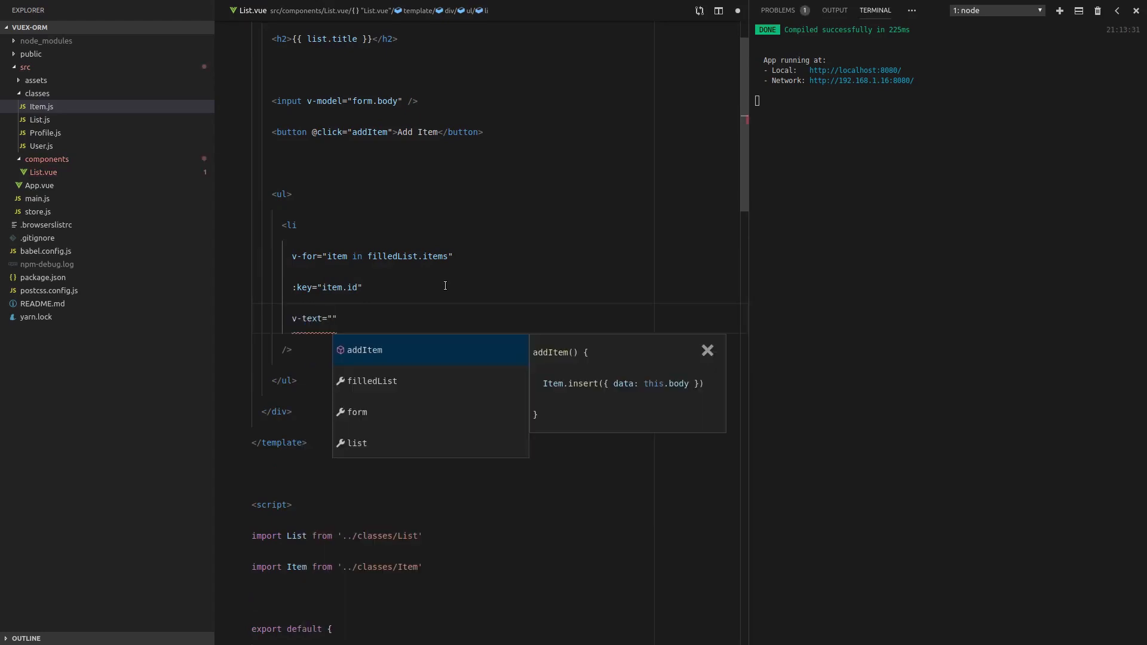
pyautogui.write('item.body')
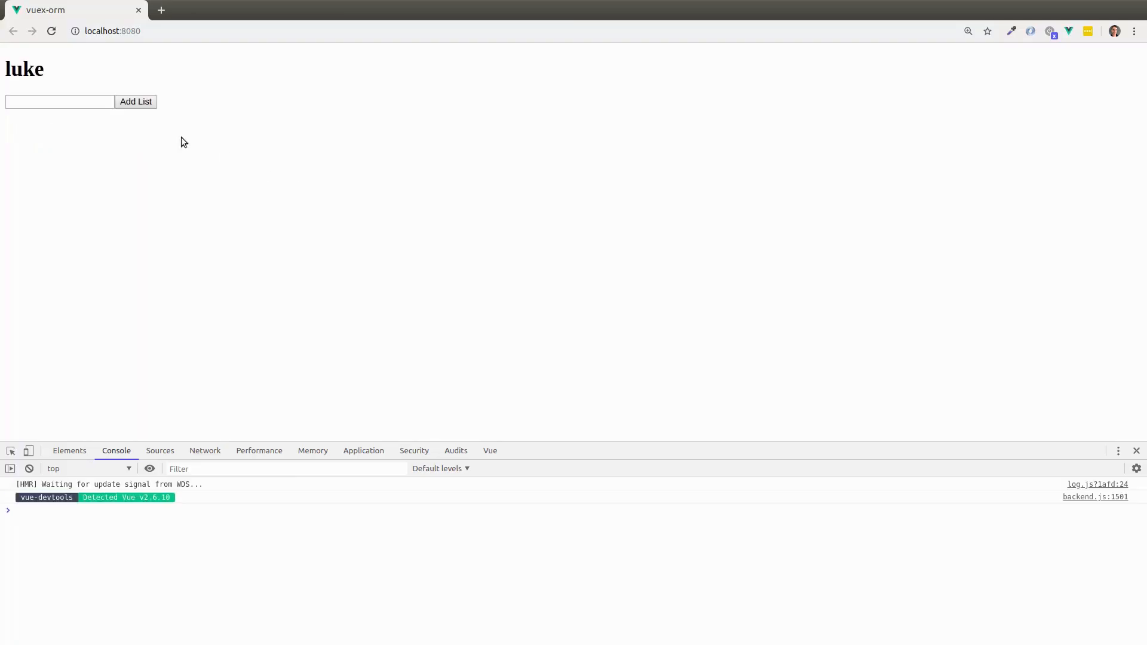
# - Create the Shopping list and add Banana, surfacing the uncaught TypeError in the console
pyautogui.click(59, 101)
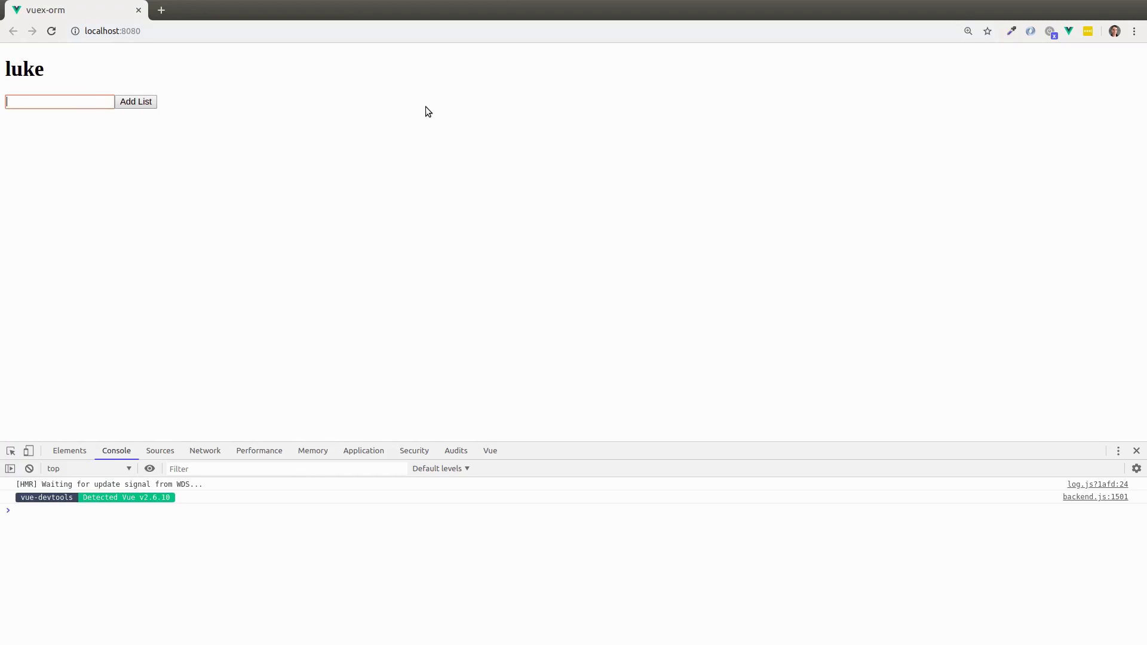
pyautogui.click(135, 102)
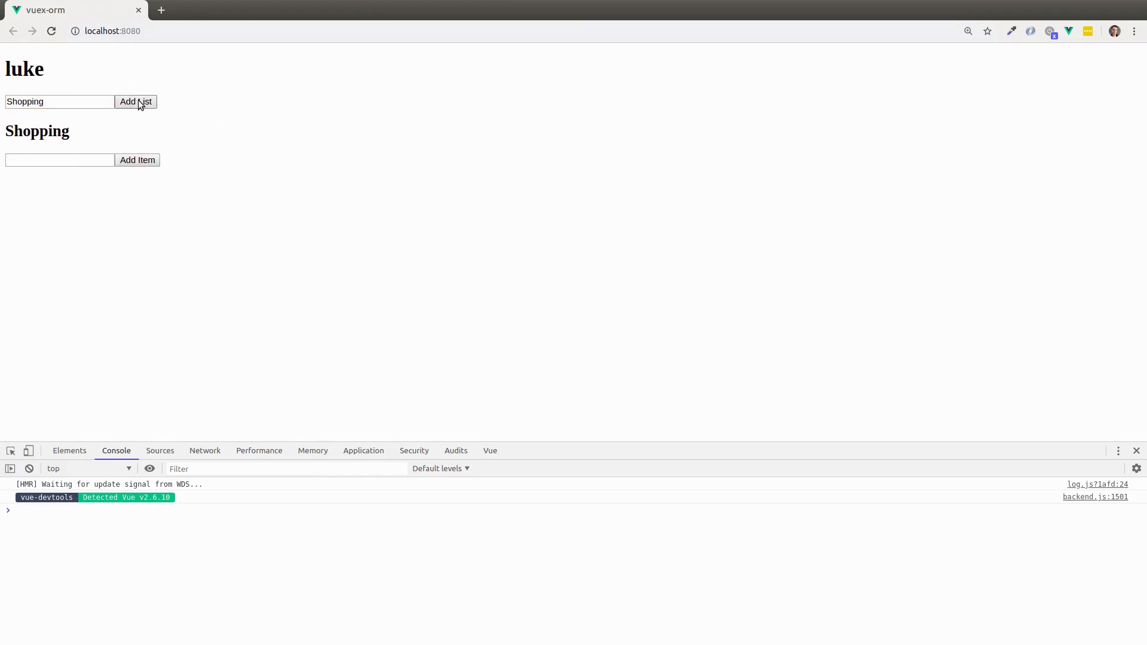
pyautogui.click(59, 159)
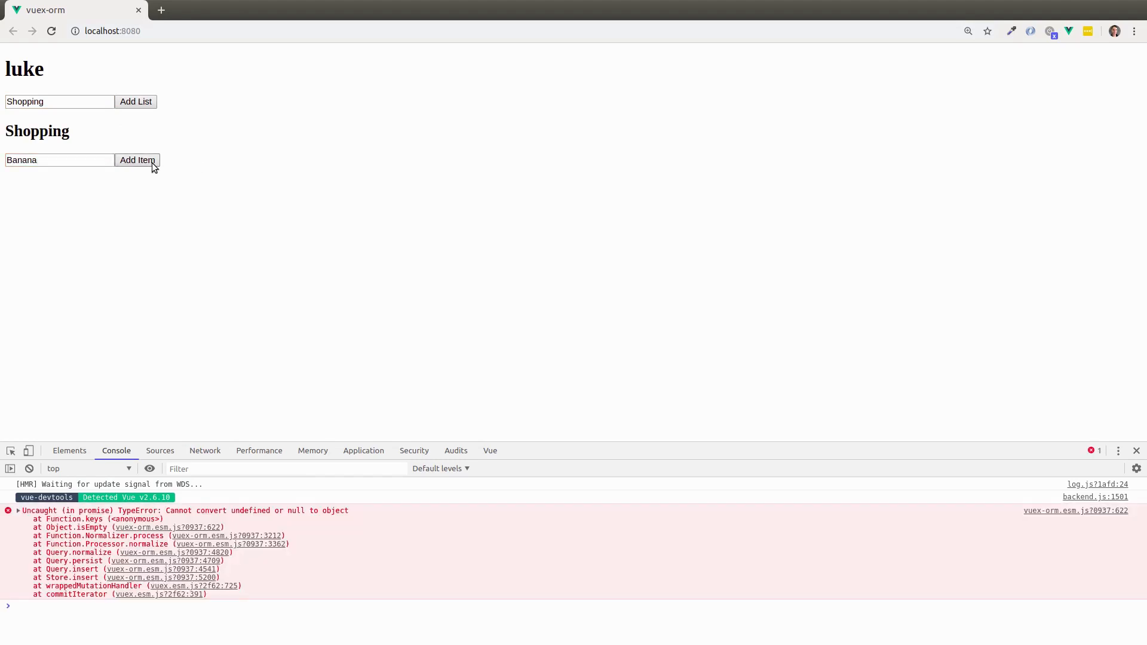
pyautogui.moveTo(315, 520)
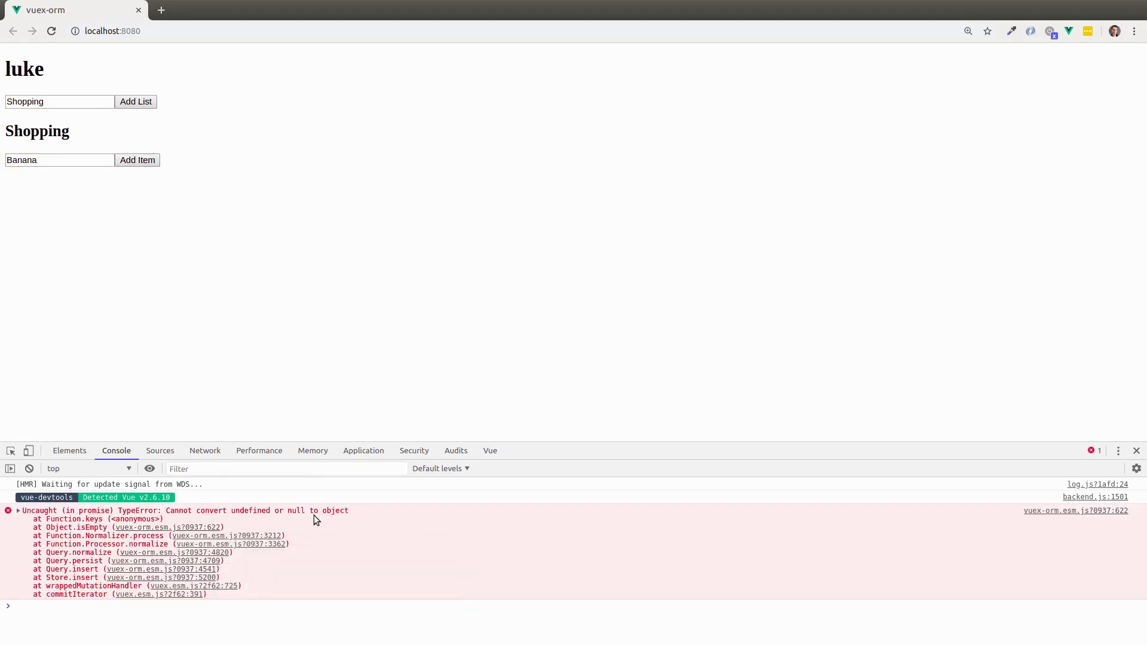
pyautogui.moveTo(315, 532)
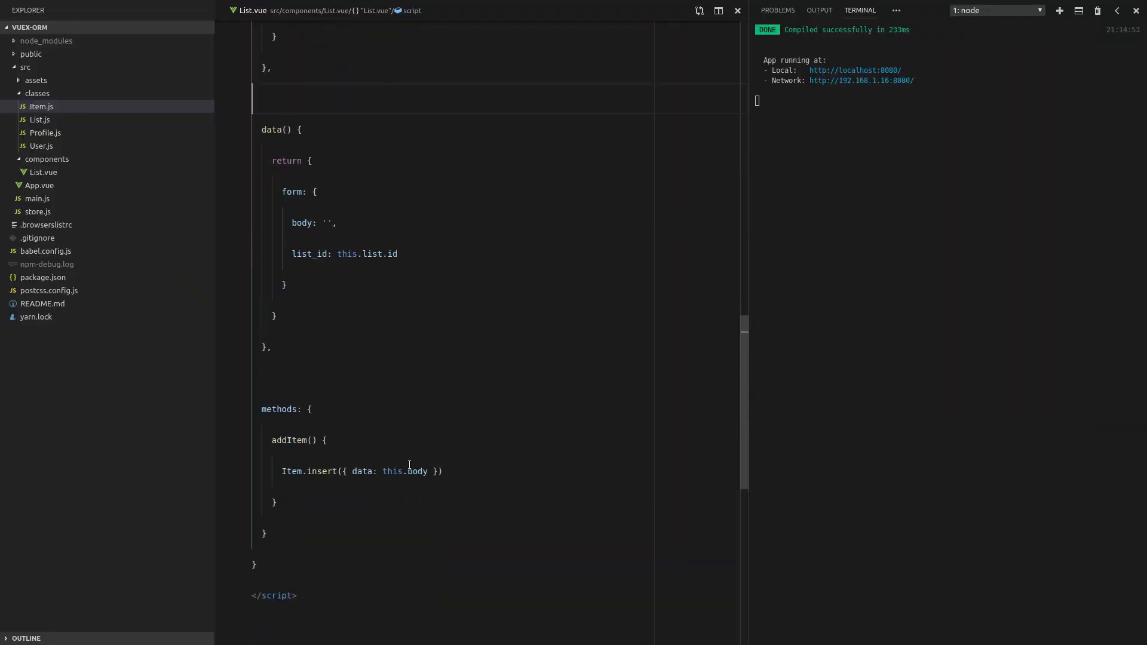
# - Replace this.body with form in the Item.insert({ data: ... }) call of addItem
pyautogui.doubleClick(418, 470)
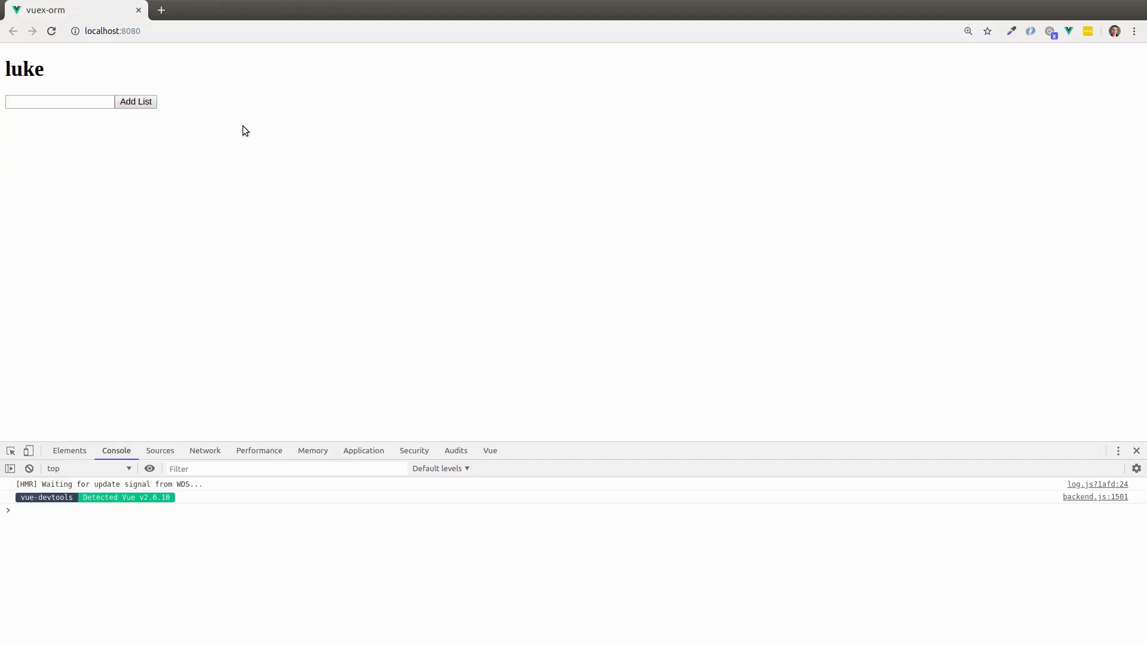
# - Create the Shopping list and add banana and Cherry items to it
pyautogui.write('Shoppin')
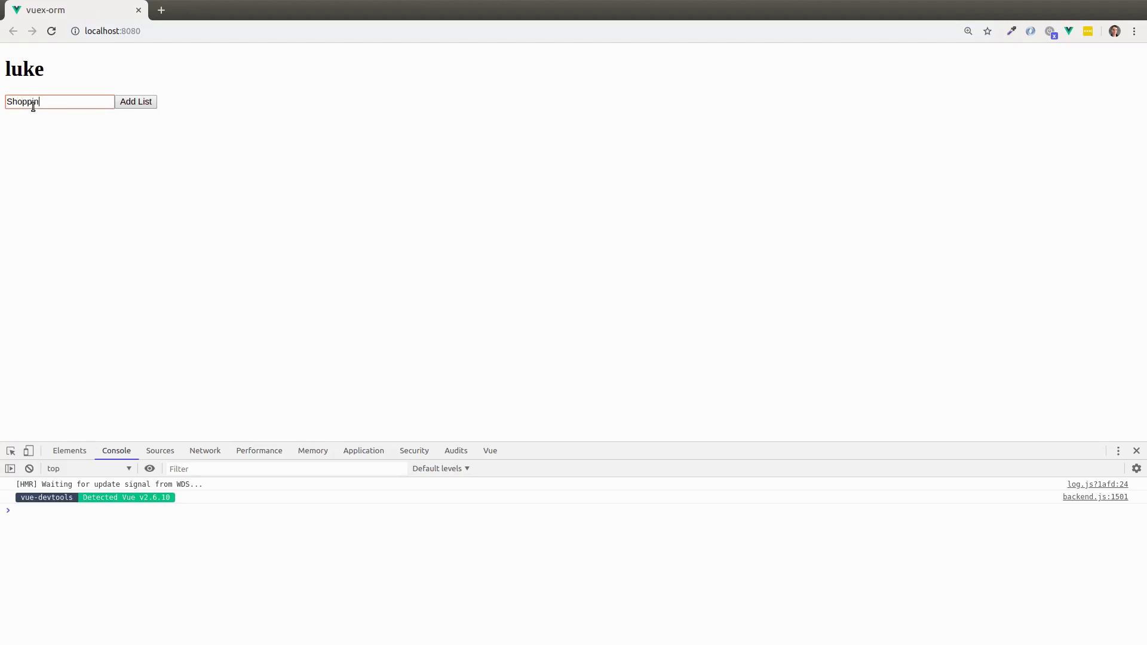
pyautogui.click(135, 102)
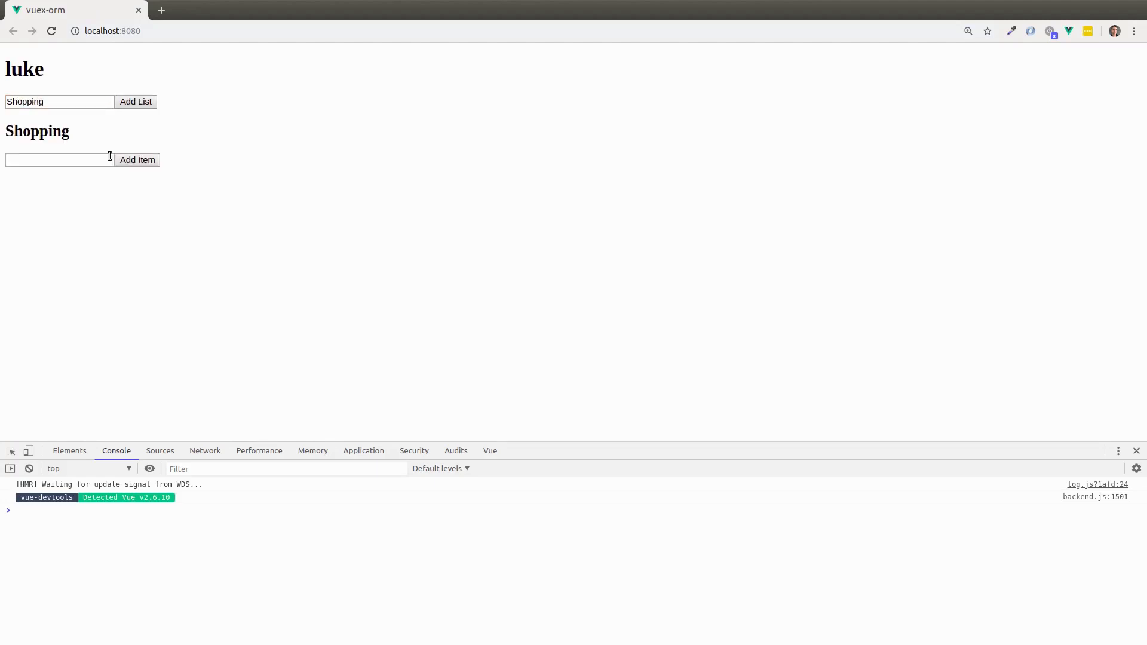
pyautogui.write('banana')
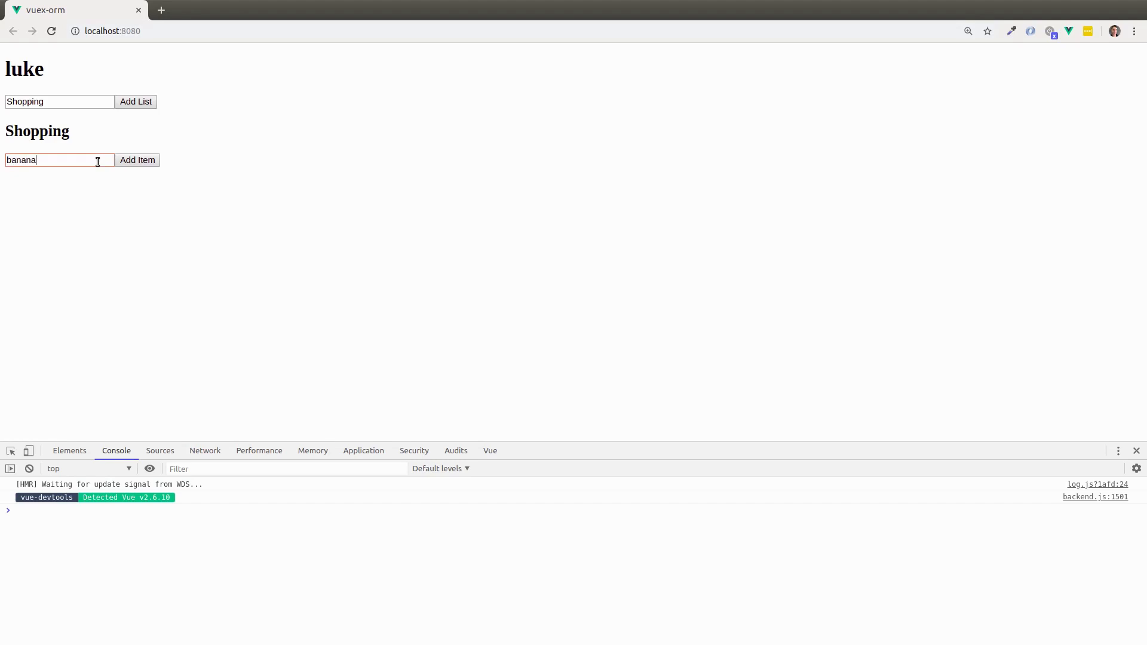
pyautogui.click(136, 160)
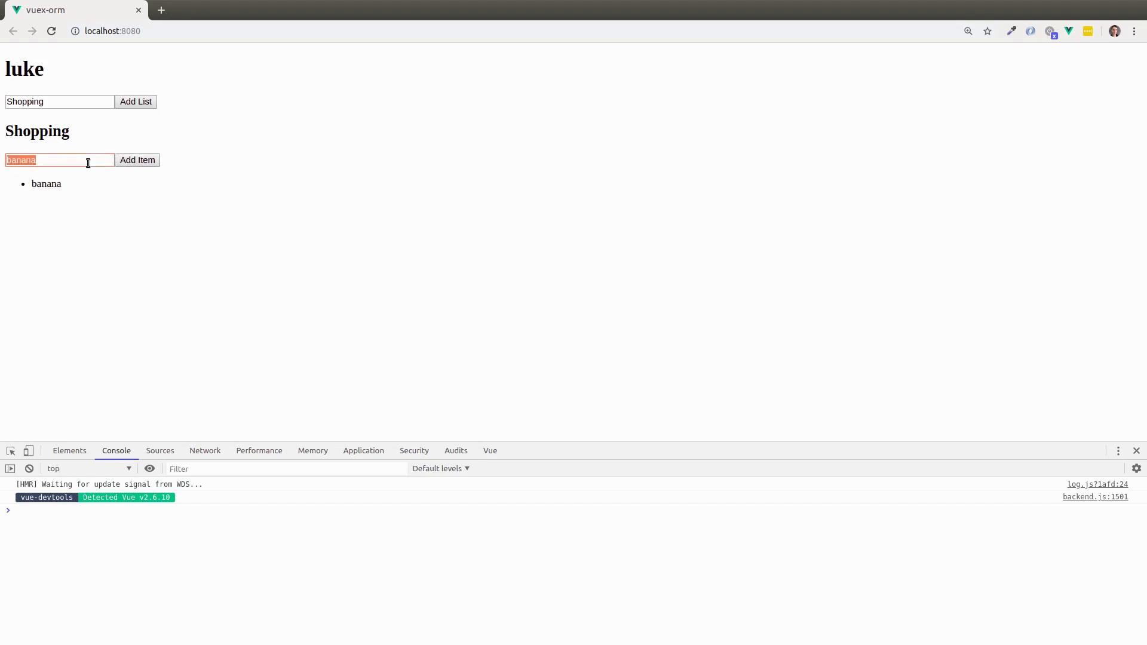
pyautogui.write('Cherry')
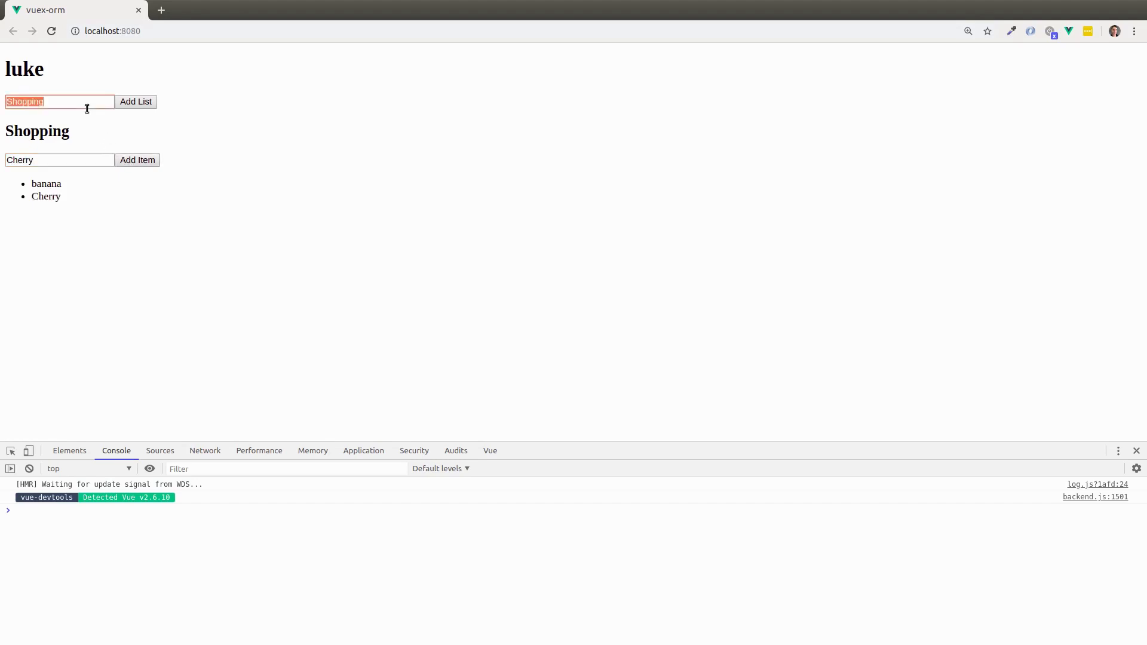
# - Create the Friends list and add Ben and Adam items to it
pyautogui.write('Friends')
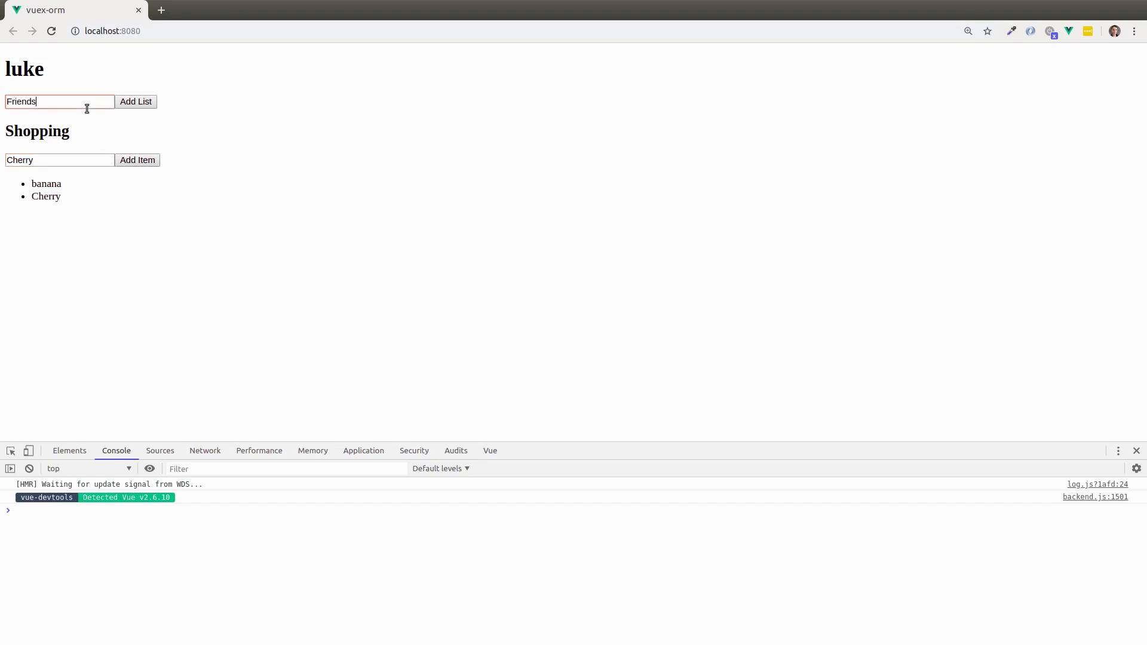
pyautogui.click(135, 101)
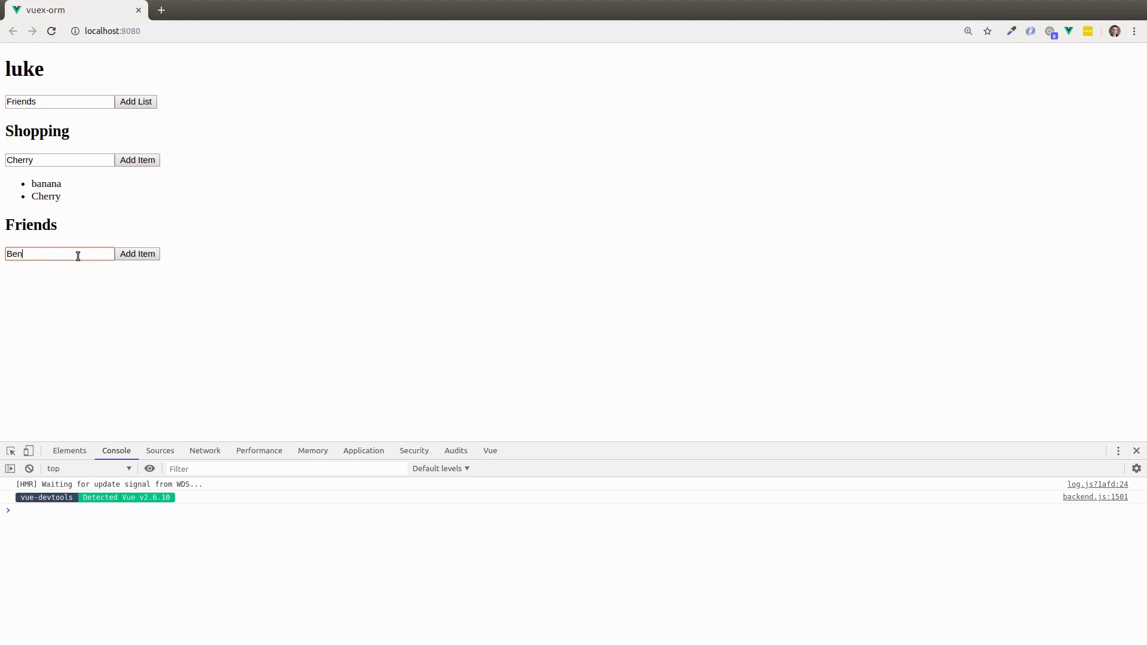
pyautogui.click(136, 254)
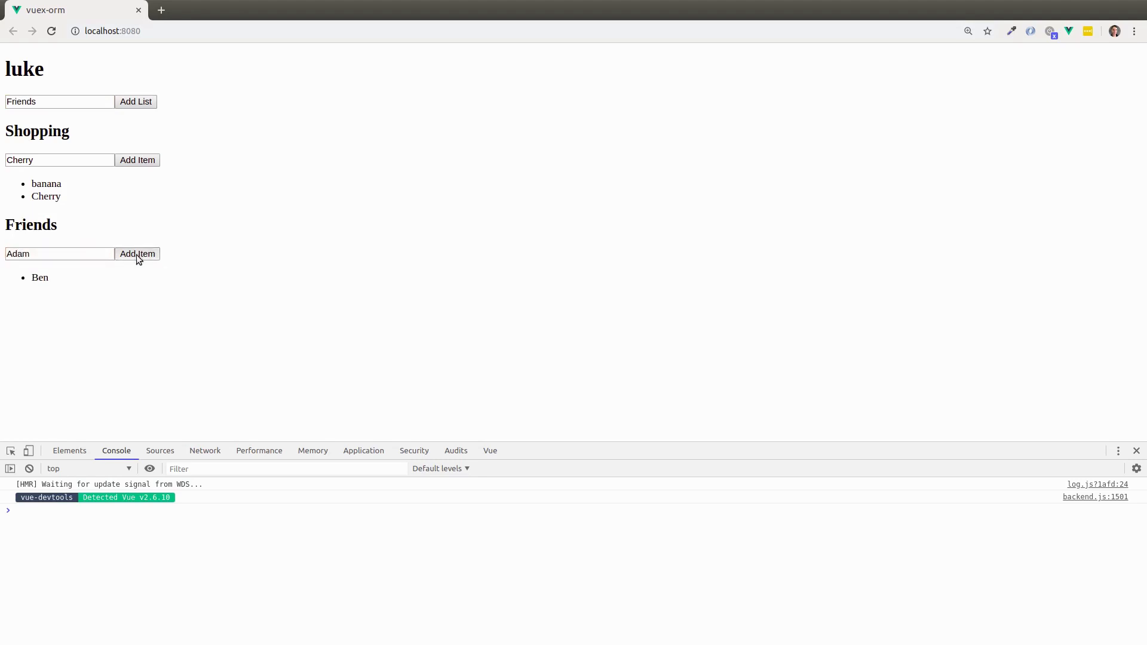
pyautogui.click(137, 253)
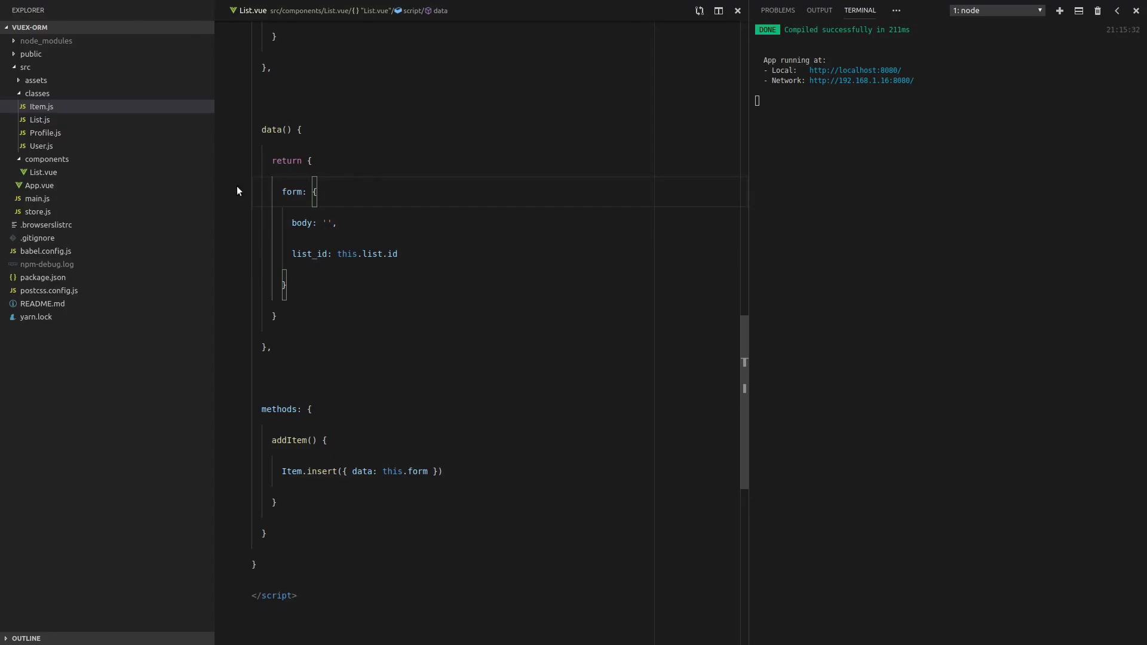
pyautogui.click(40, 185)
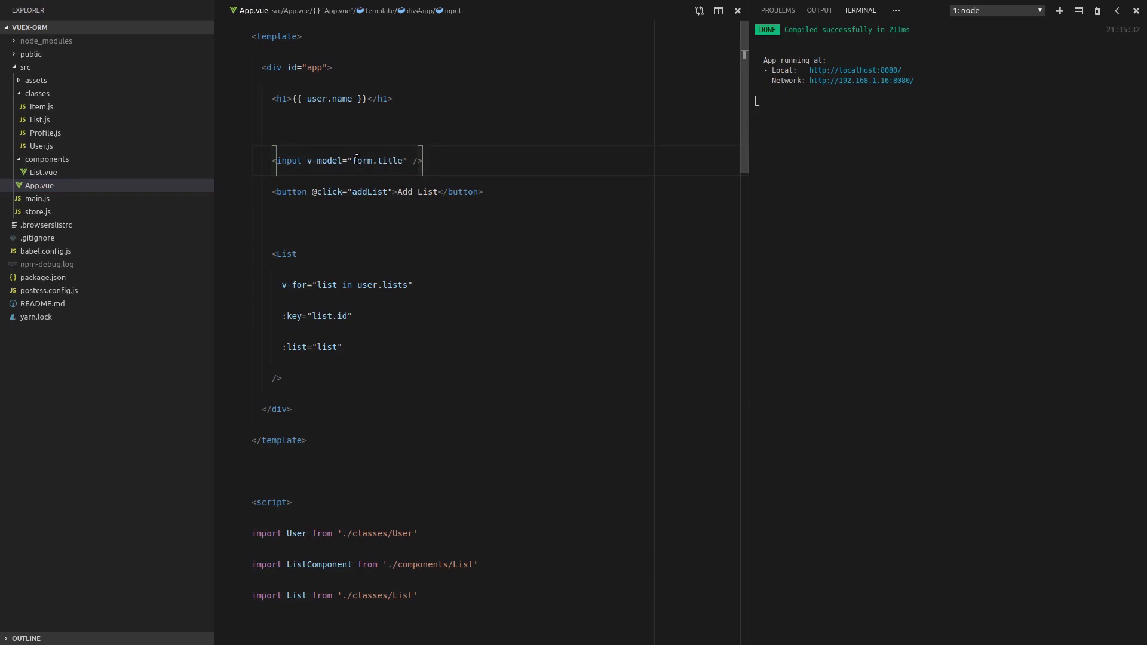
pyautogui.moveTo(355, 196)
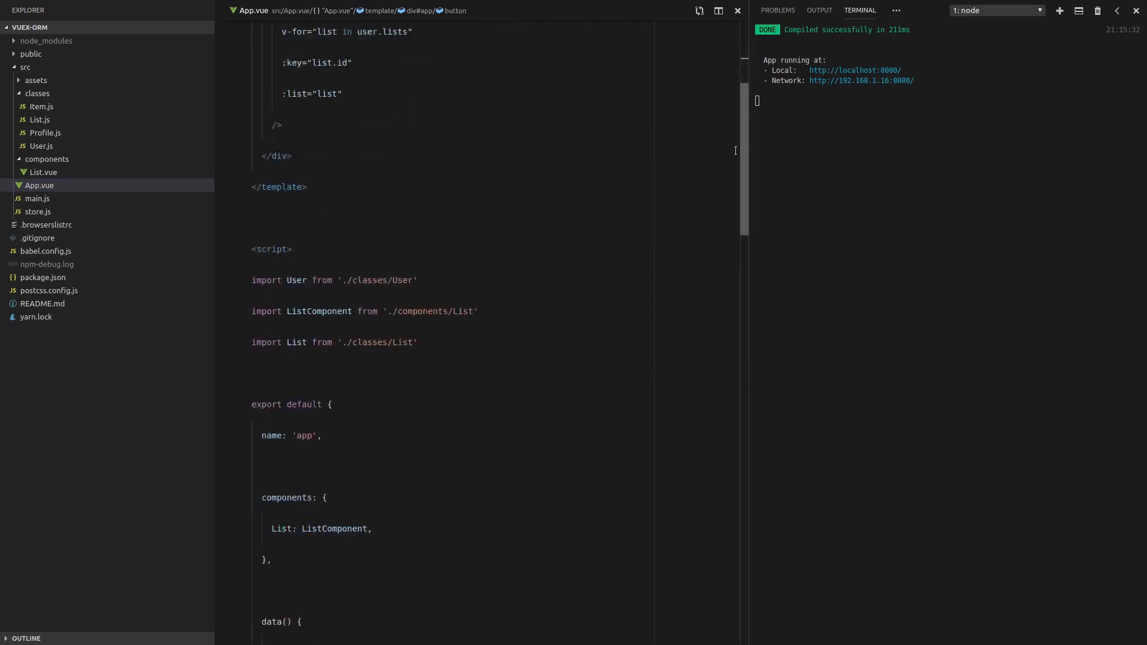
pyautogui.scroll(-3)
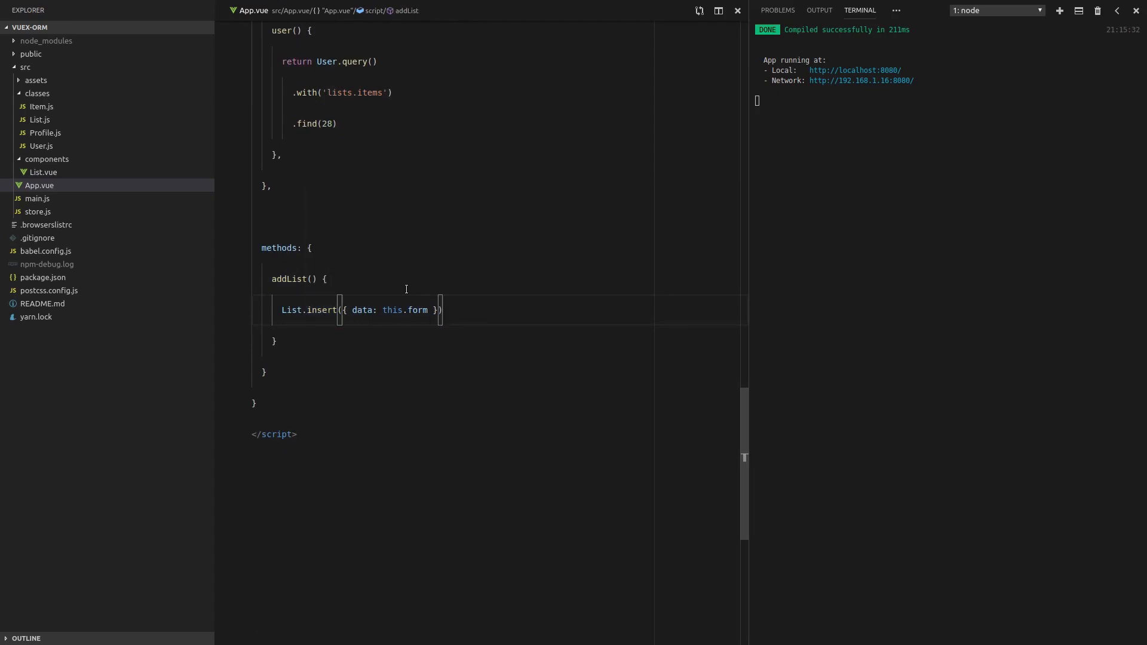
pyautogui.moveTo(746, 407)
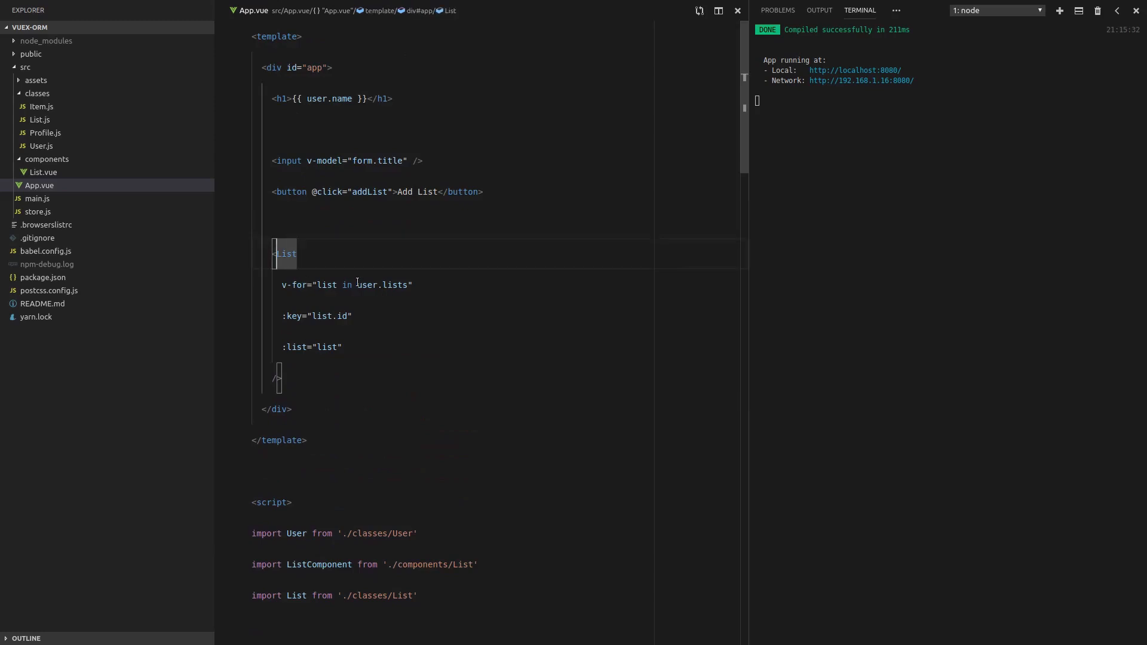
pyautogui.doubleClick(380, 284)
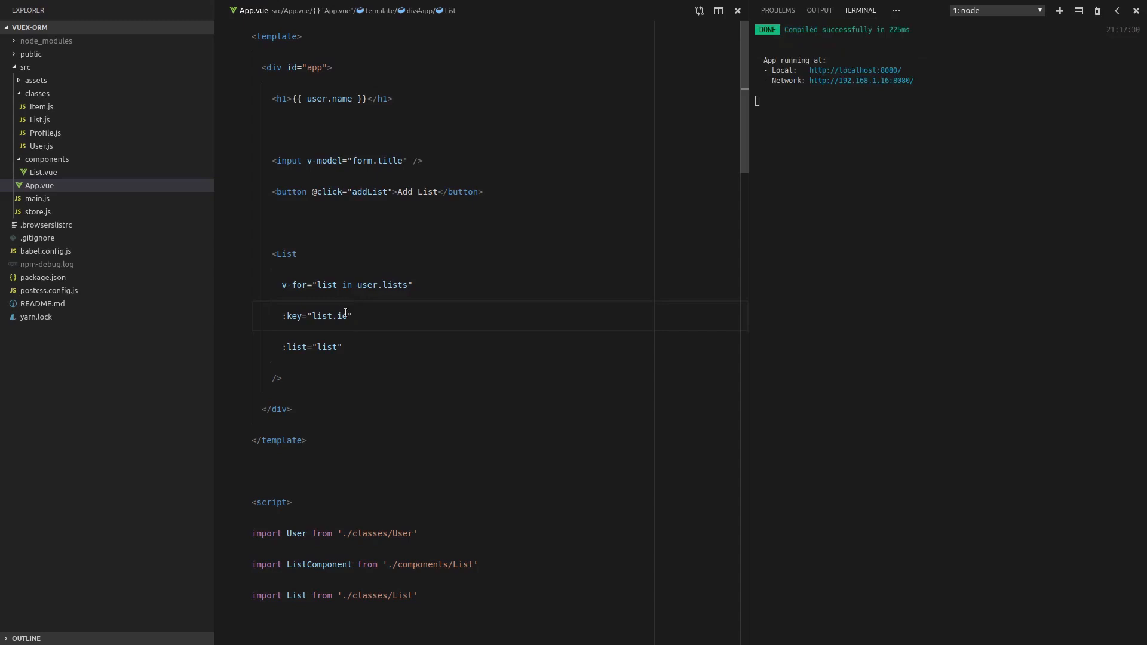
pyautogui.doubleClick(312, 347)
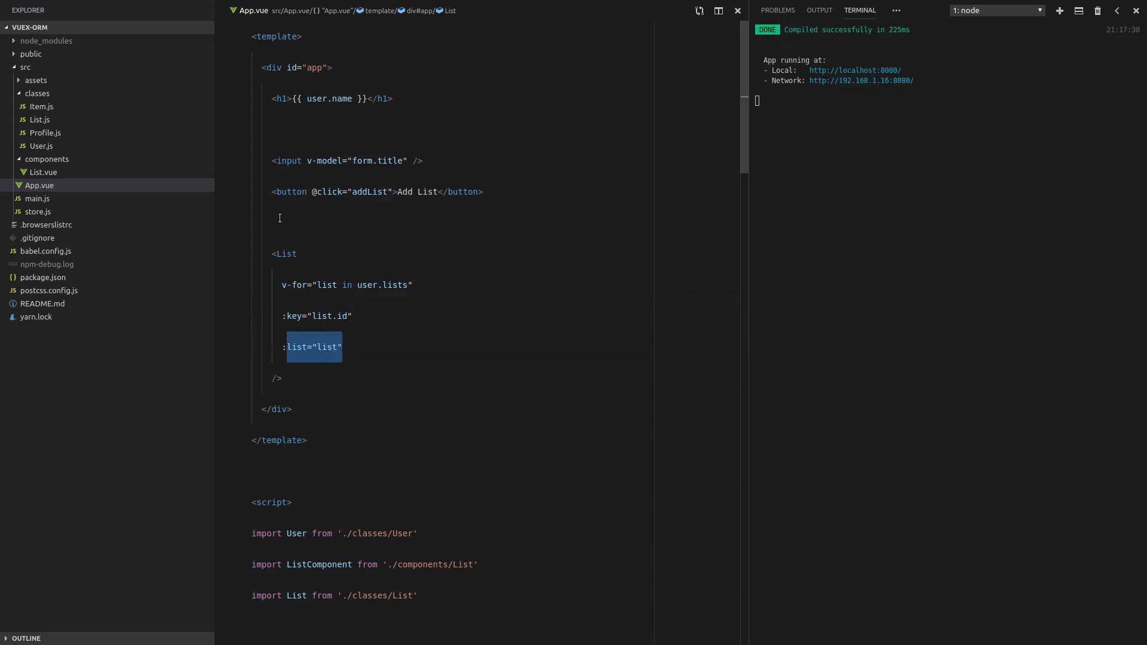
pyautogui.click(39, 120)
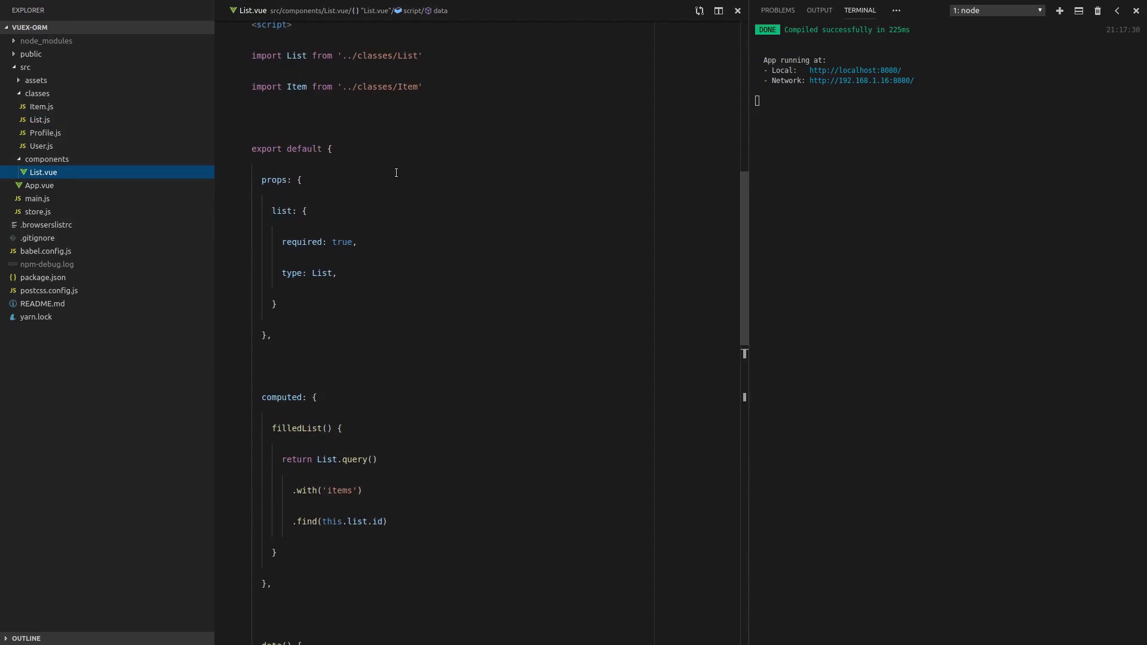
pyautogui.doubleClick(282, 211)
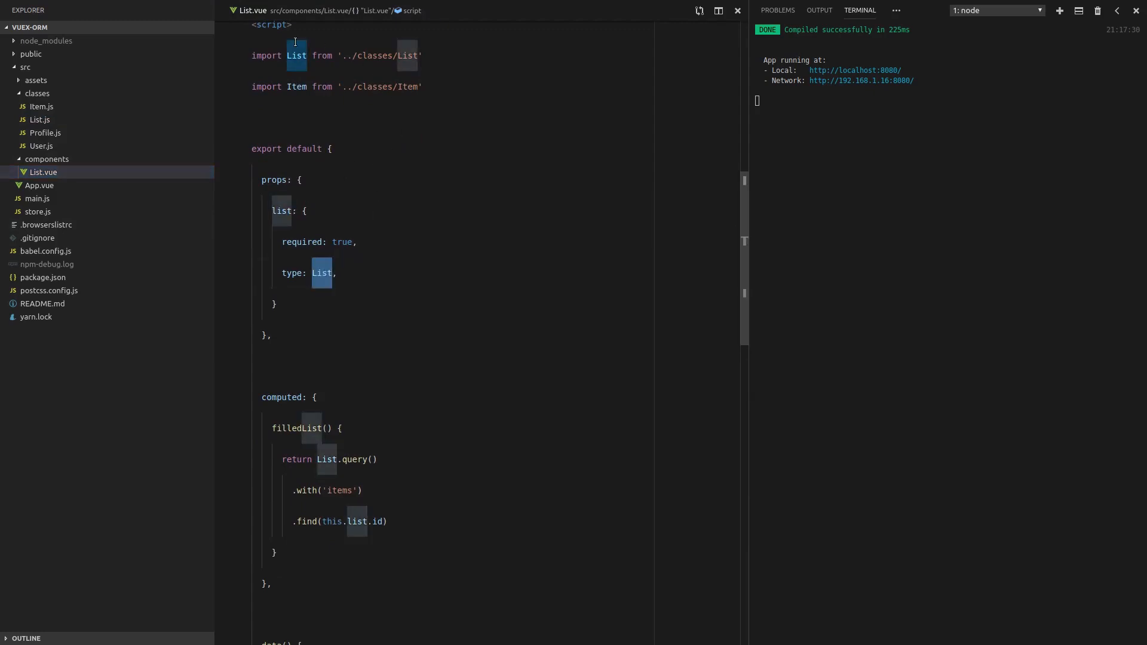
pyautogui.moveTo(40, 119)
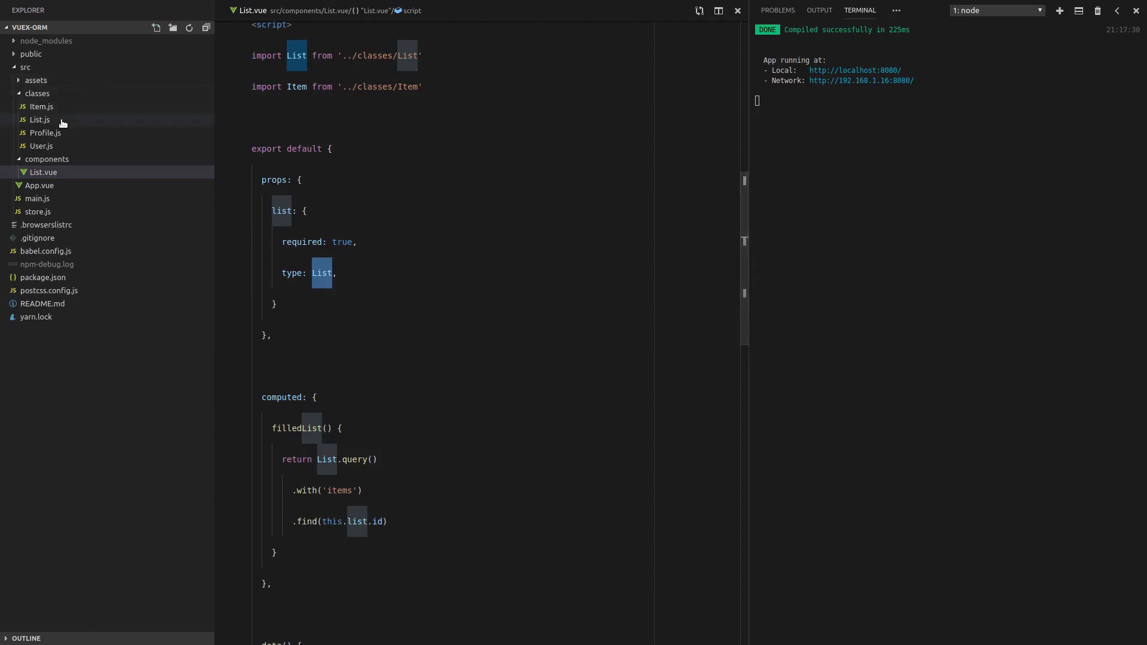
pyautogui.moveTo(38, 119)
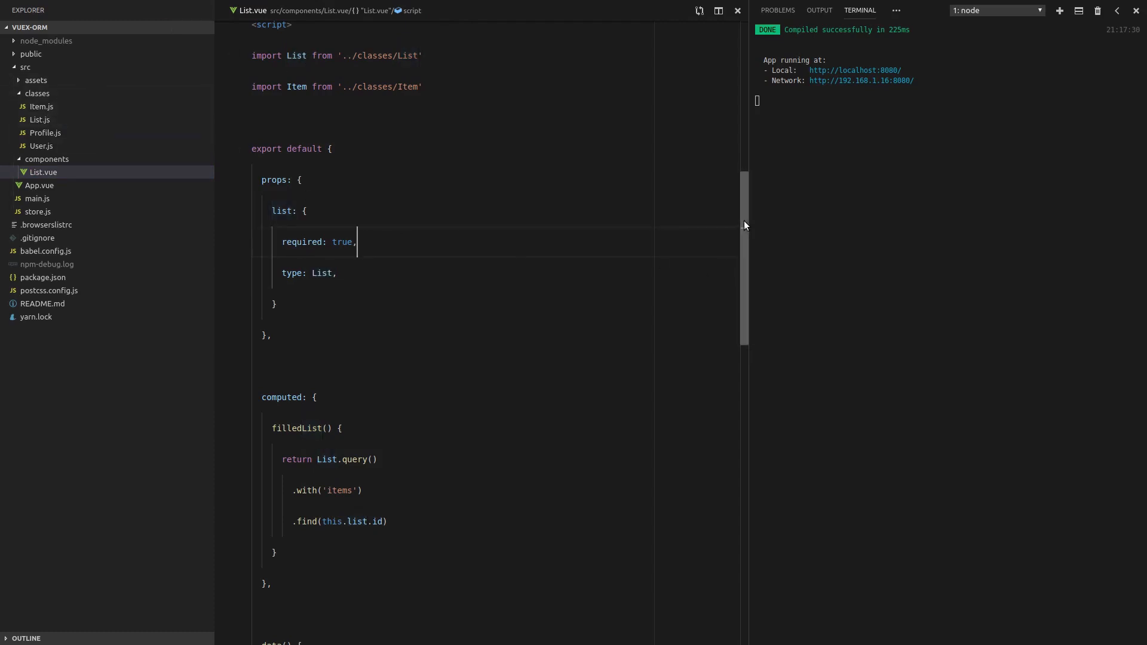
pyautogui.scroll(-3)
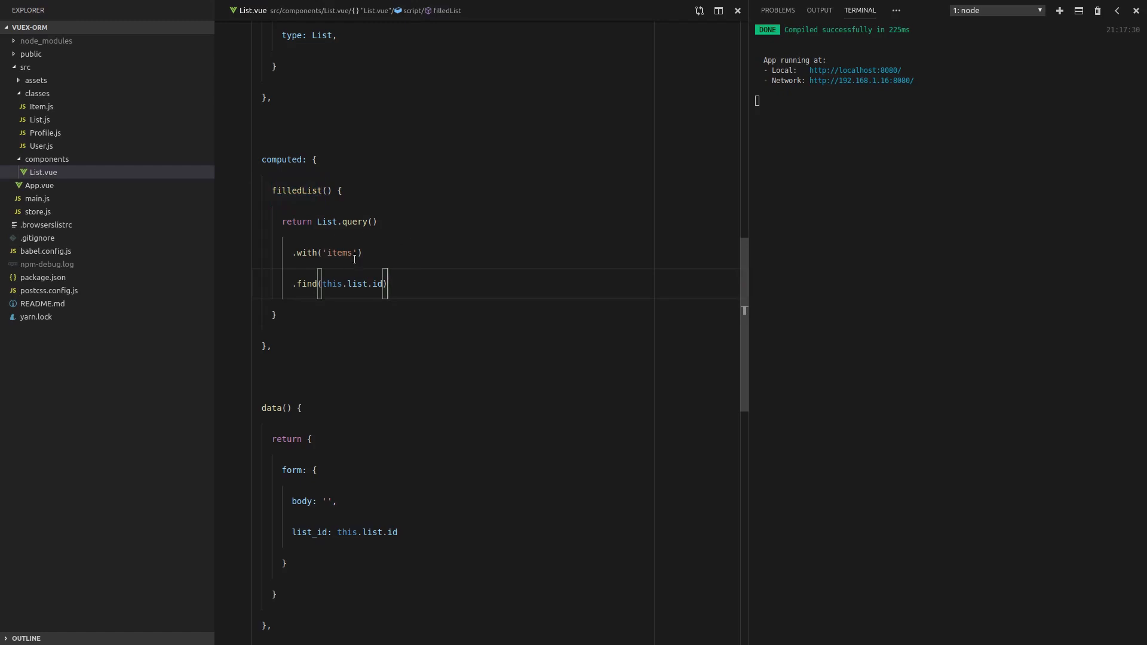
pyautogui.doubleClick(340, 254)
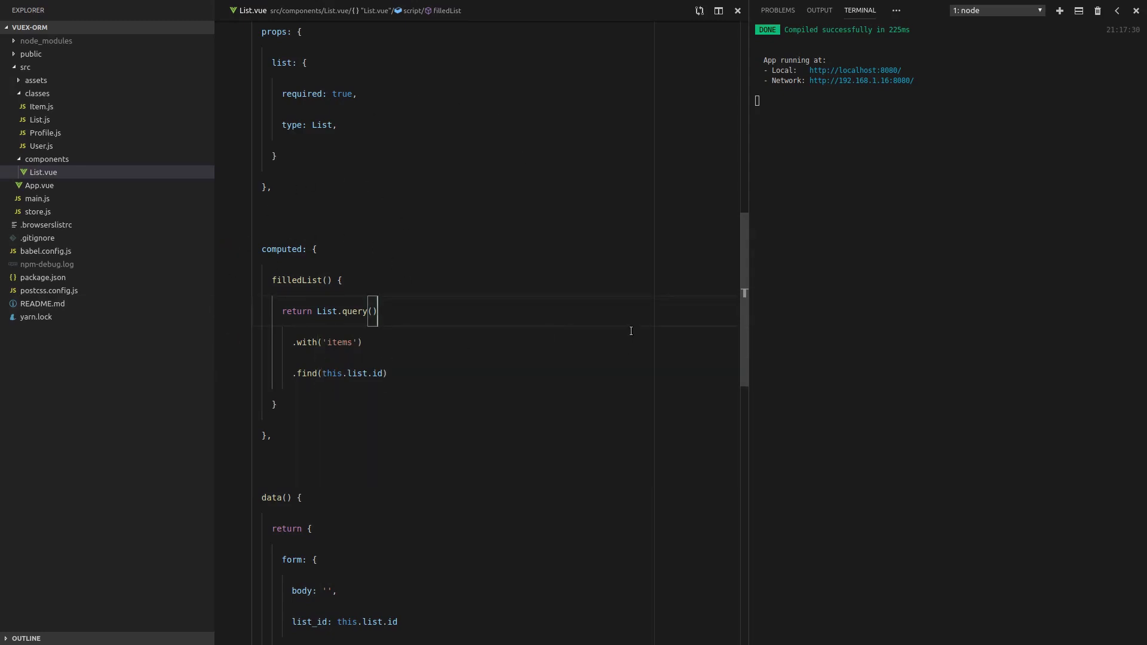
pyautogui.scroll(-3)
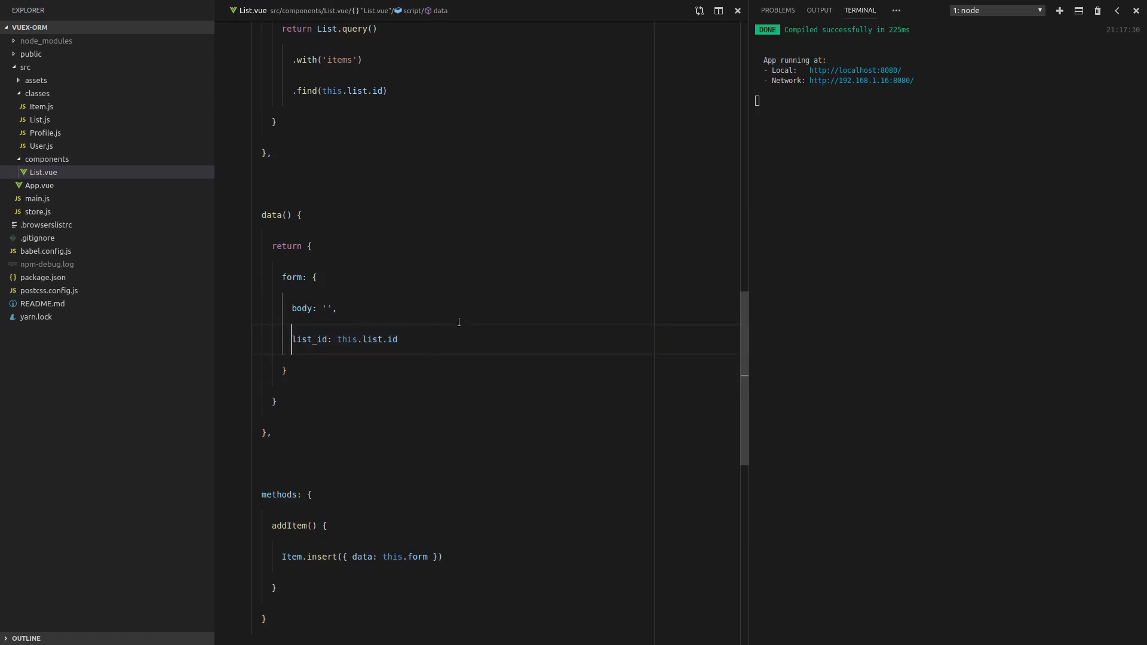
pyautogui.moveTo(327, 339); pyautogui.dragTo(399, 338)
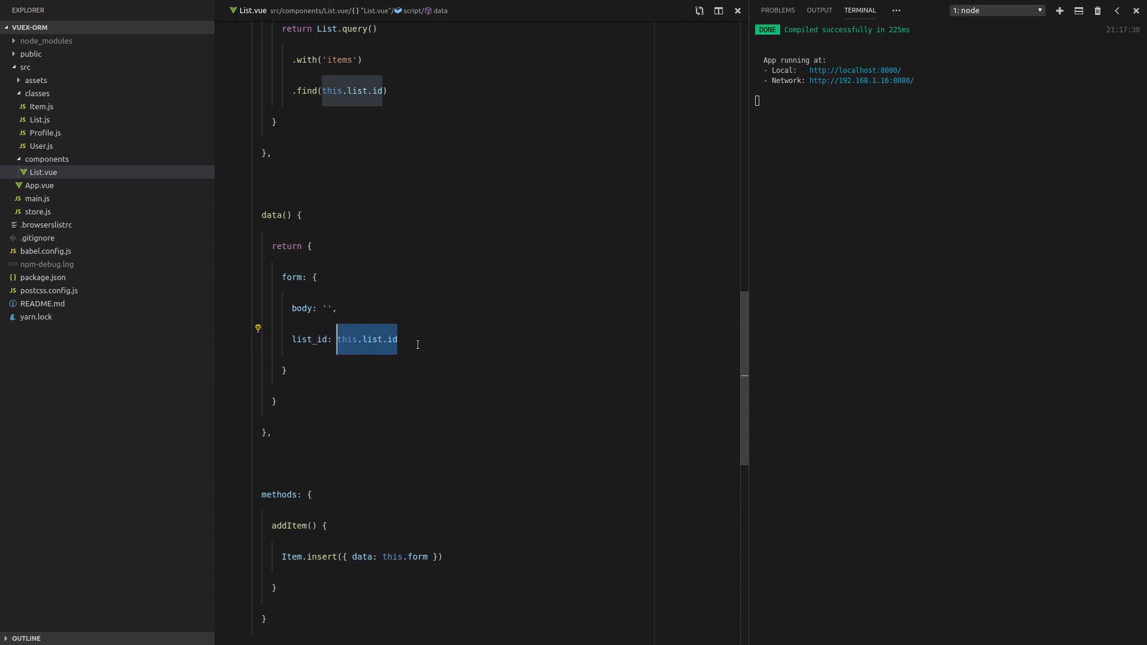
pyautogui.click(614, 454)
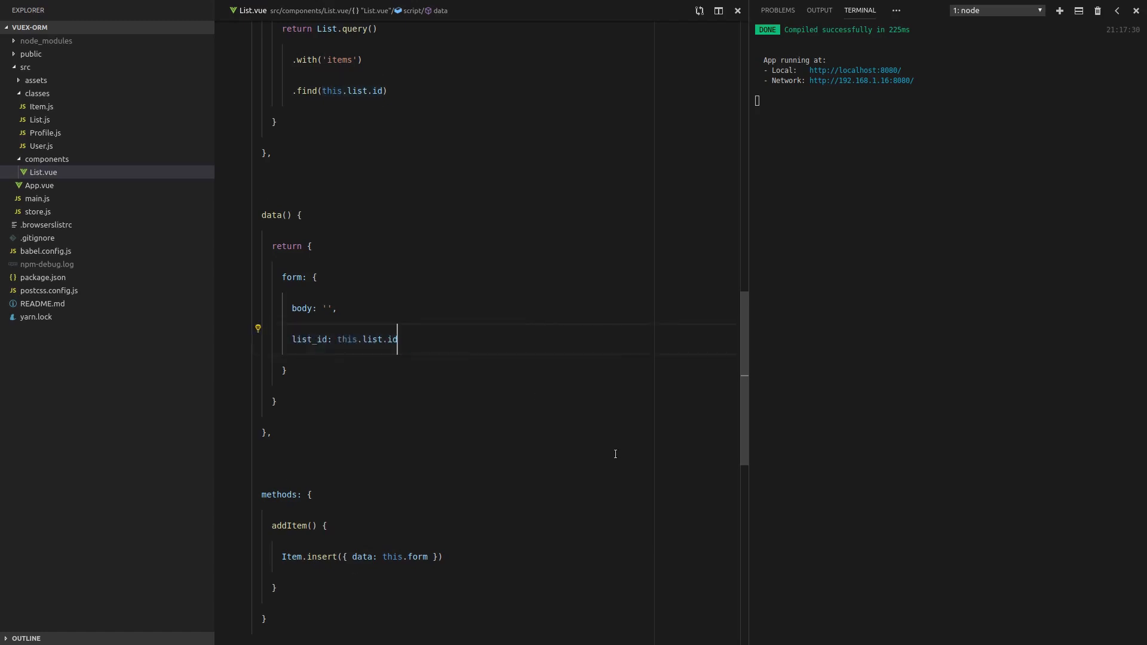
pyautogui.scroll(-3)
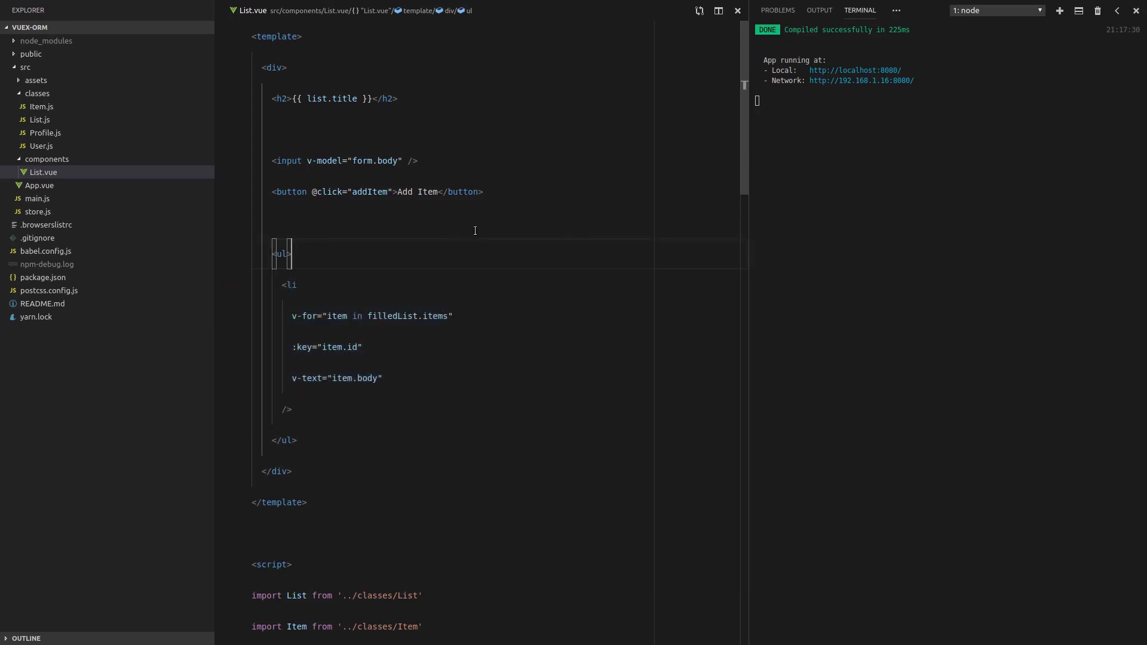
pyautogui.moveTo(271, 162); pyautogui.dragTo(483, 192)
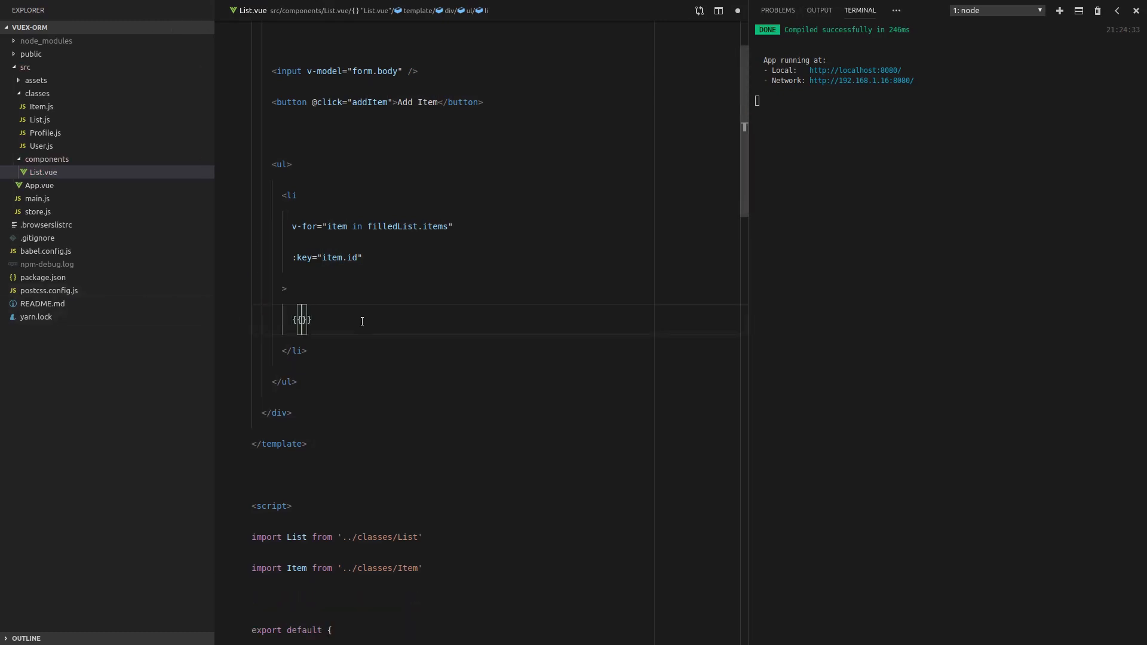
pyautogui.write('item.body')
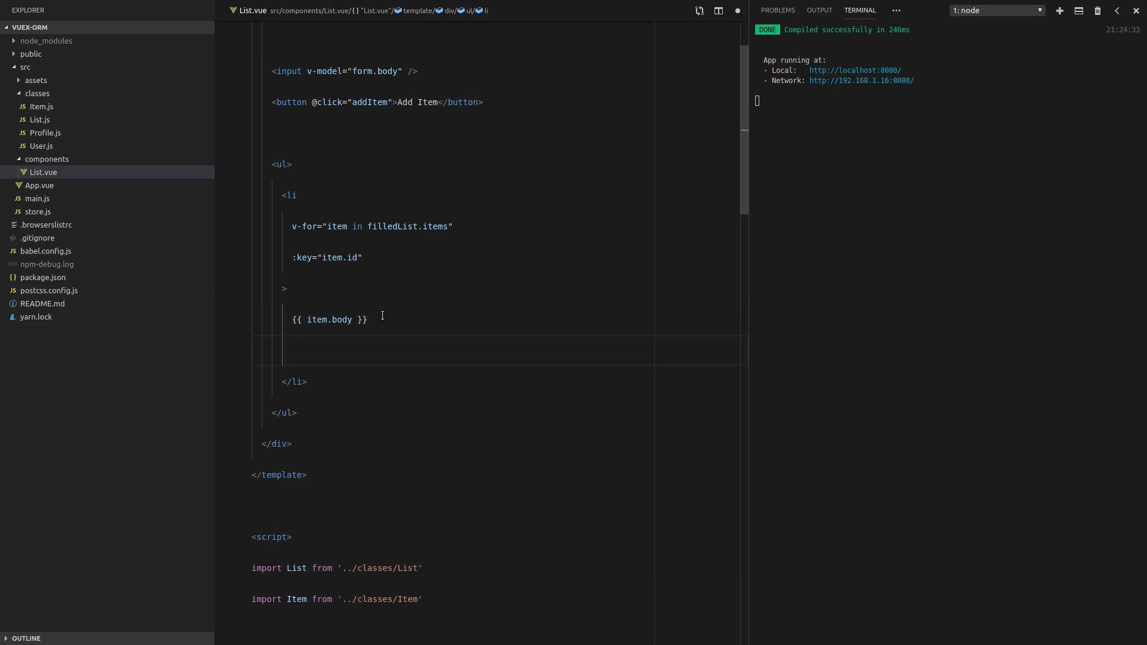
pyautogui.write('<button></button>')
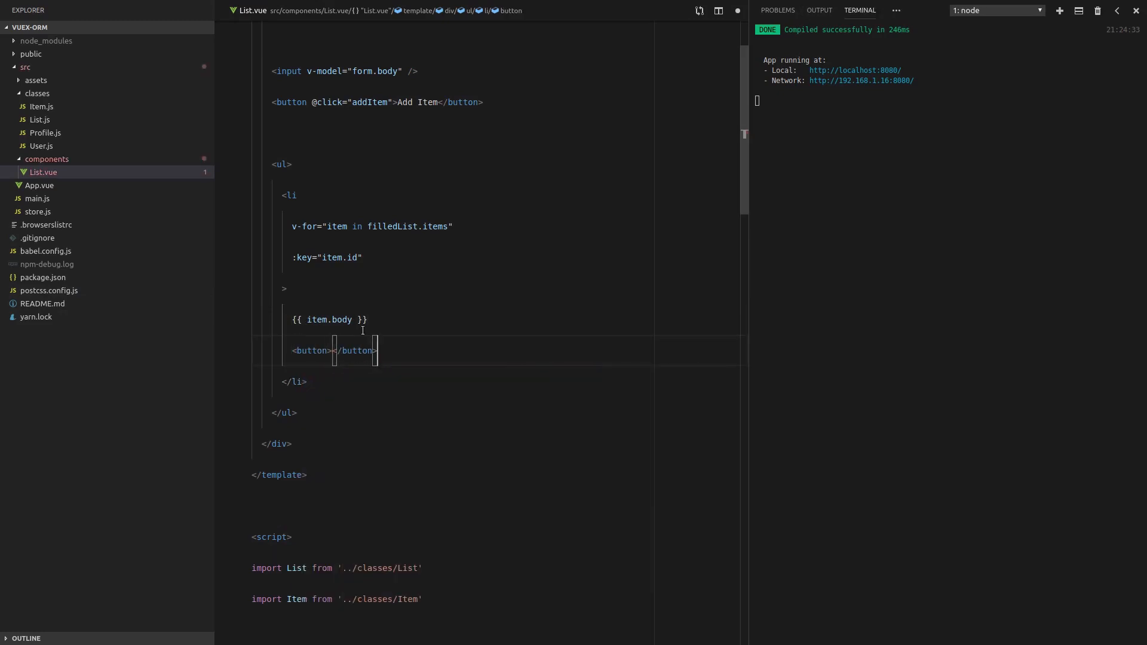
pyautogui.write('delete')
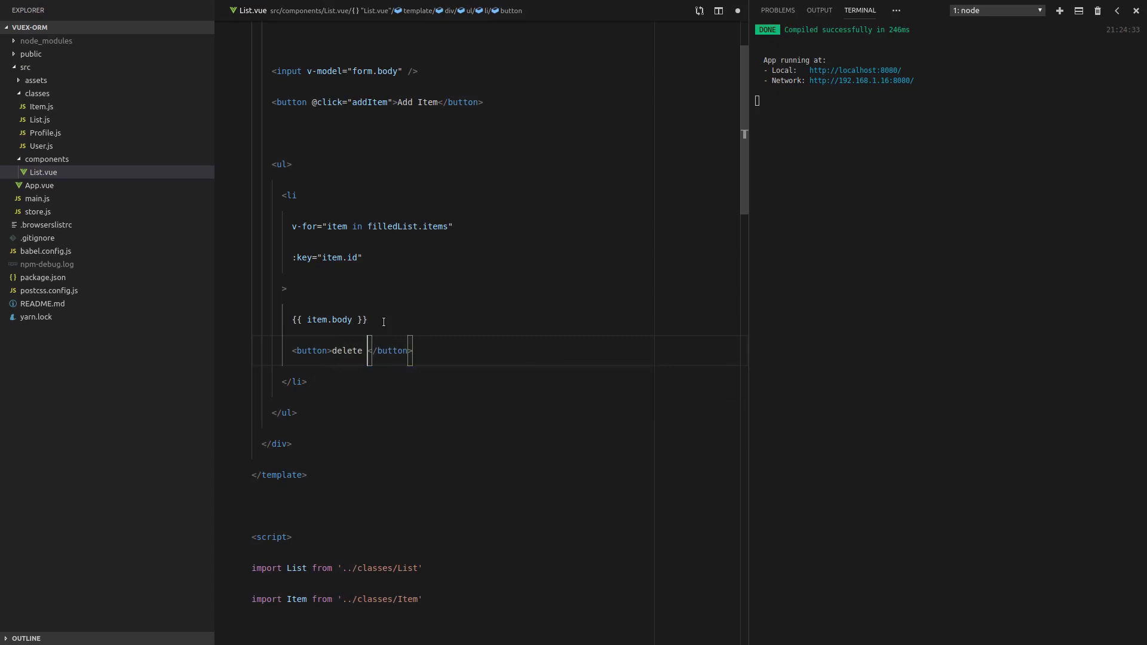
pyautogui.write('item')
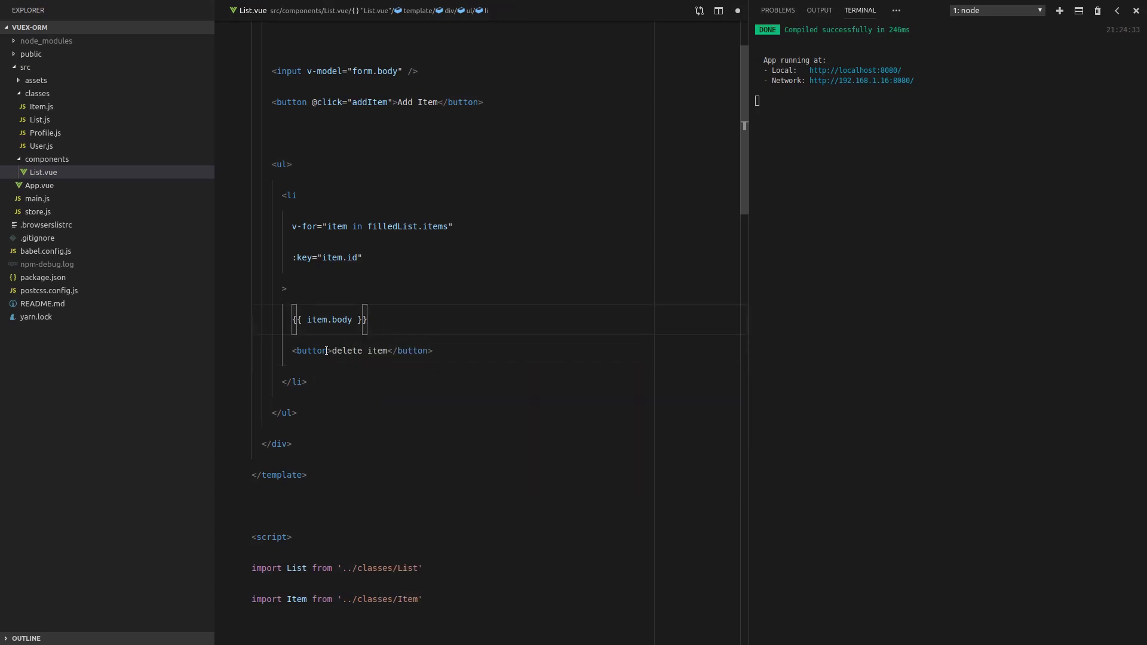
pyautogui.write('@click="deleteItem')
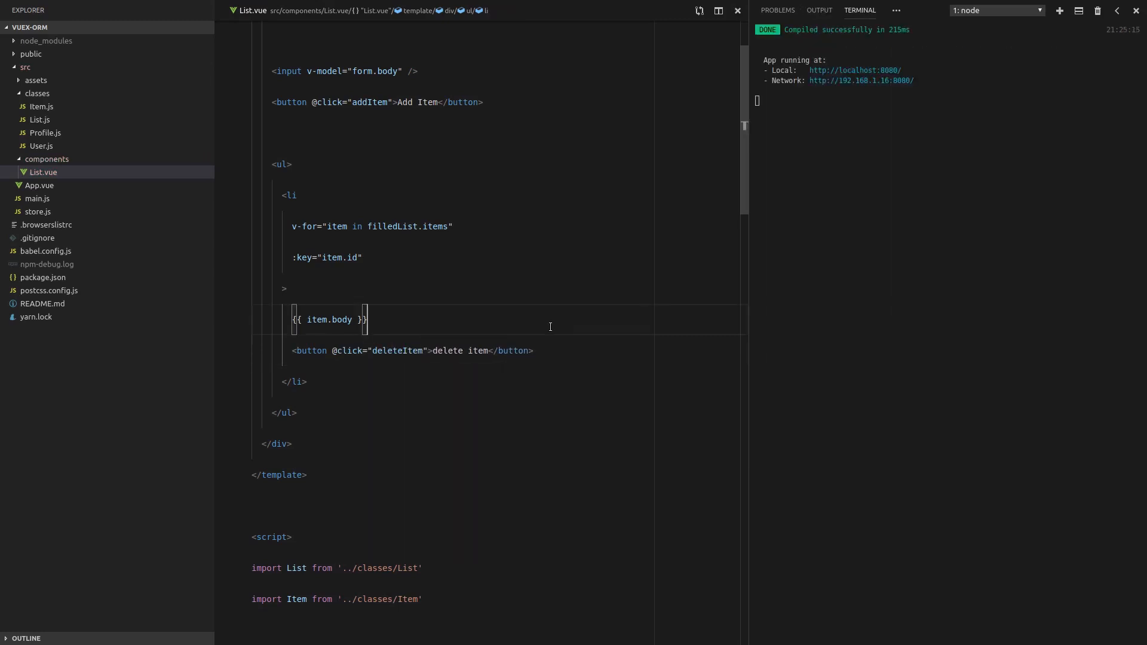
pyautogui.moveTo(320, 319)
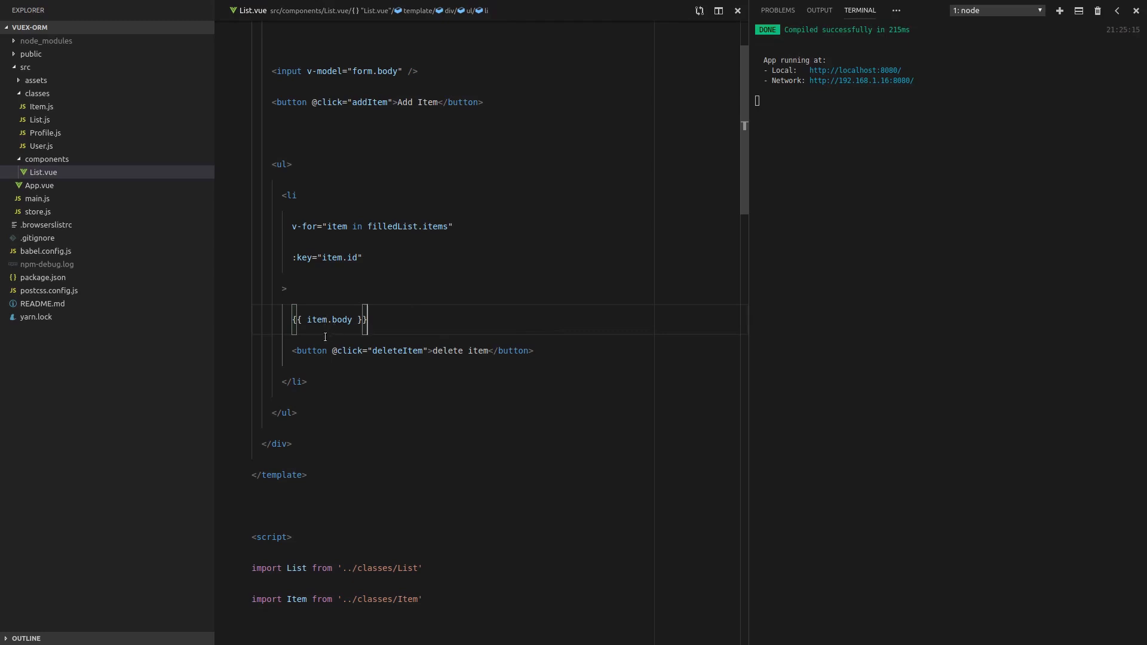
pyautogui.click(42, 106)
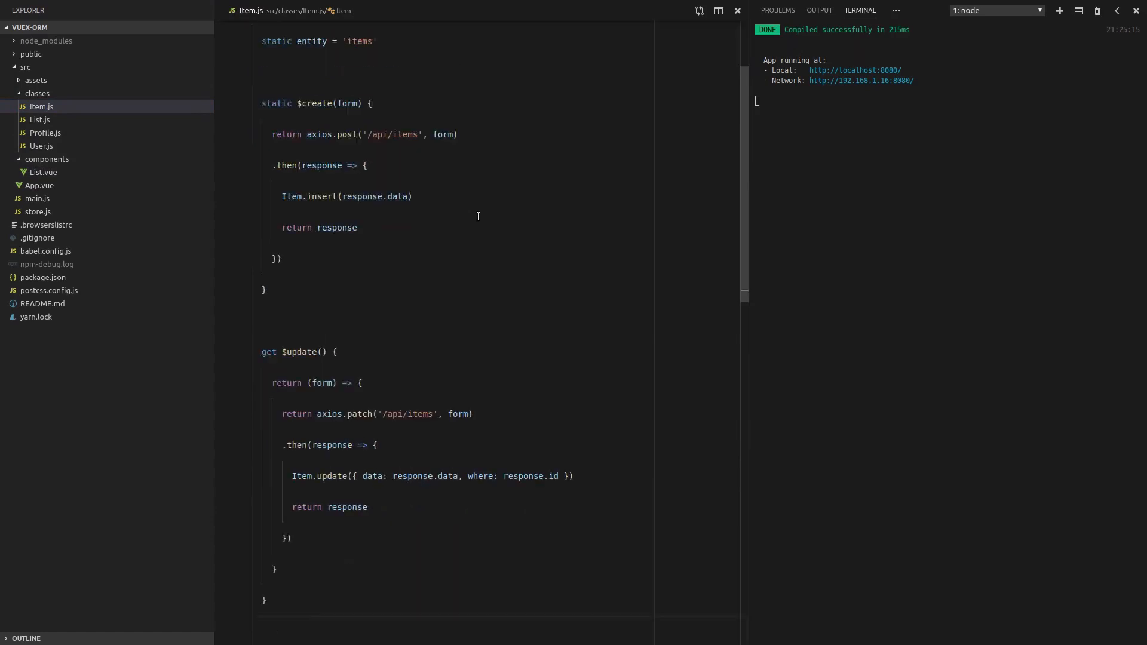
pyautogui.scroll(-3)
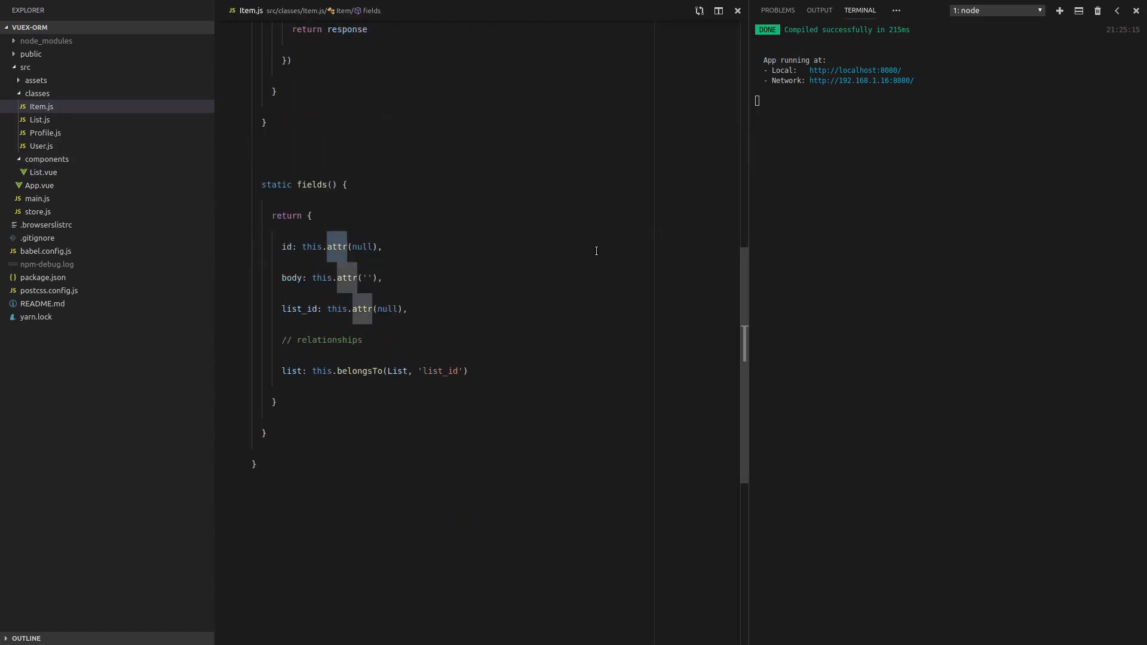
pyautogui.write('increment')
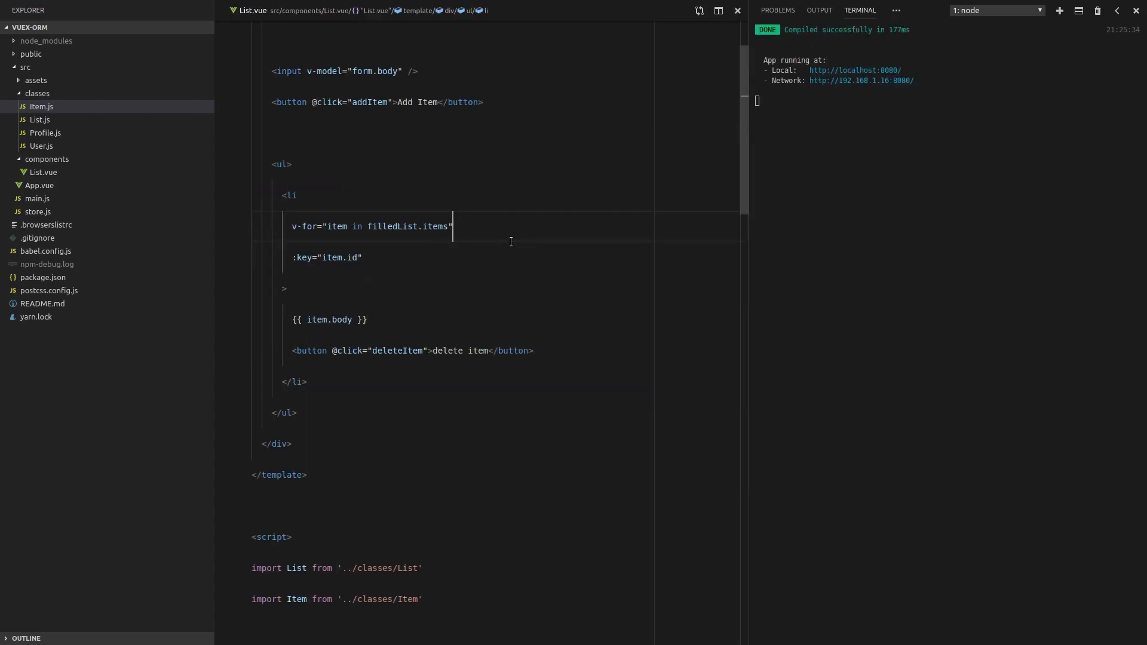
# - Shorten the button label from 'delete item' to 'delete'
pyautogui.scroll(-3)
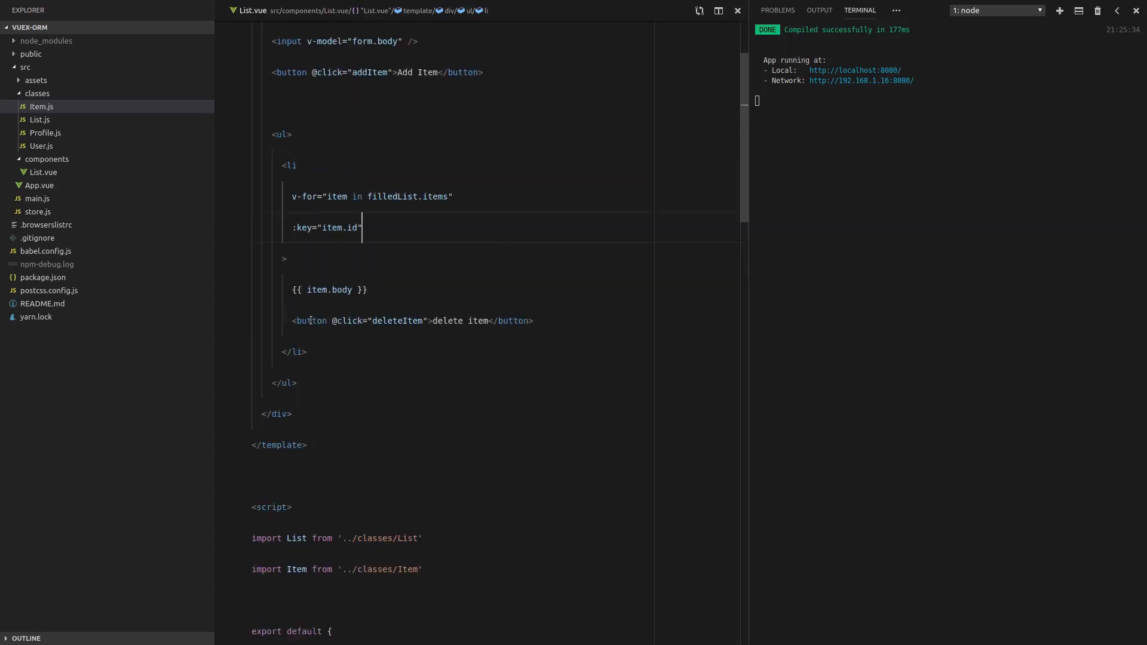
pyautogui.doubleClick(397, 321)
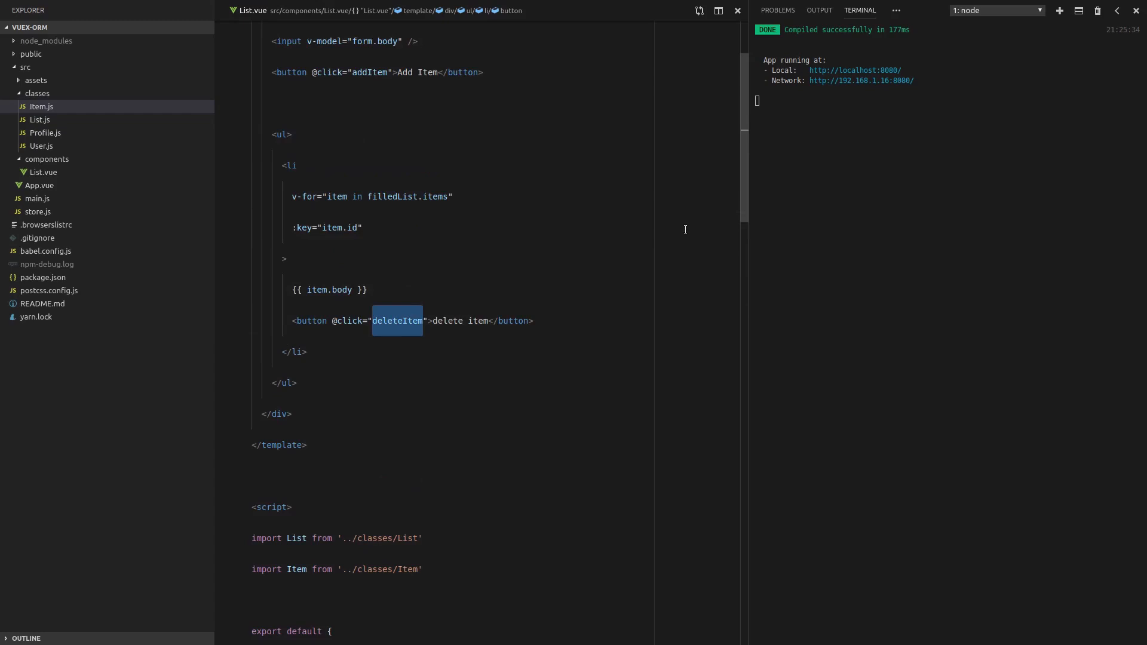
pyautogui.doubleClick(477, 320)
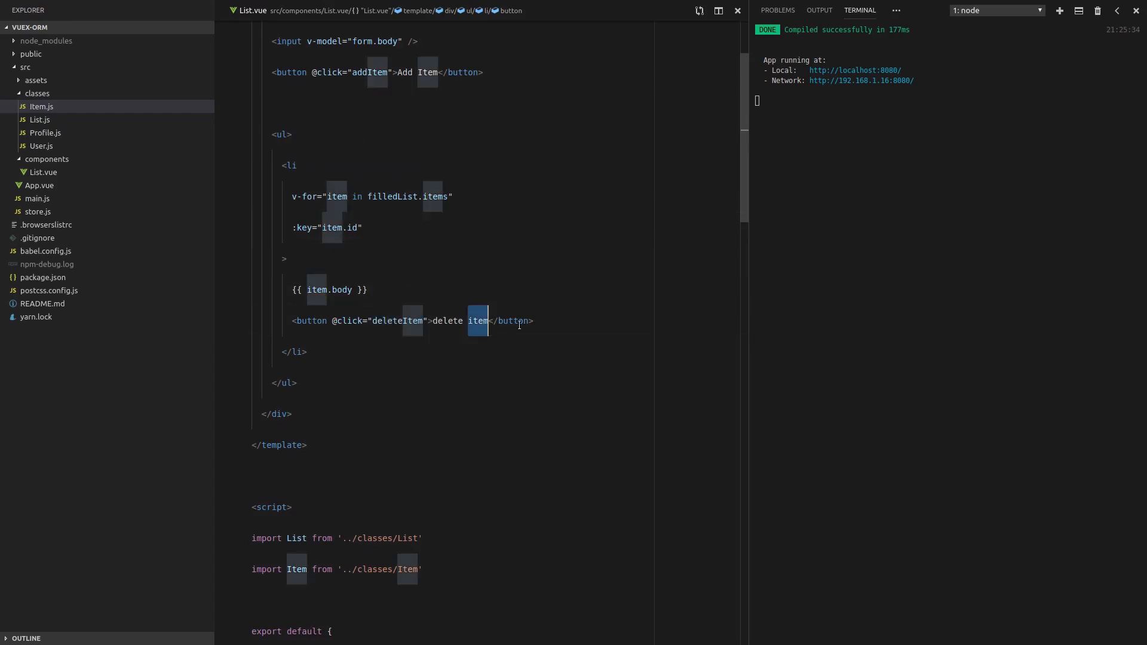
pyautogui.press('Delete')
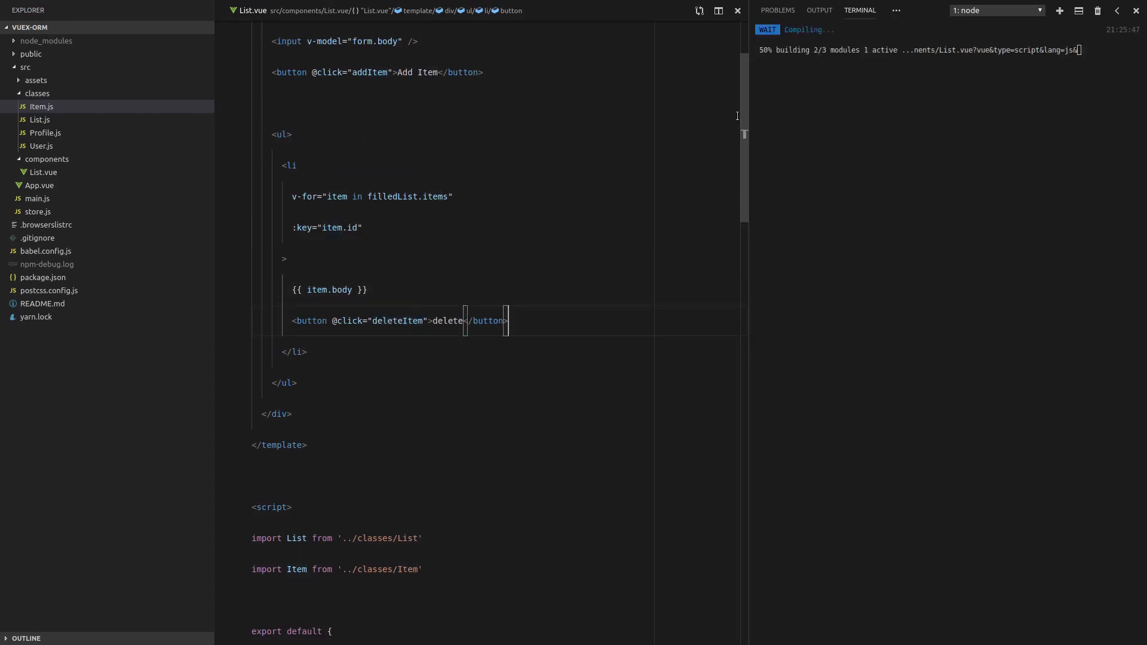
# - Change the handler to deleteItem(item) and start a deleteItem(item) entry under methods
pyautogui.scroll(-3)
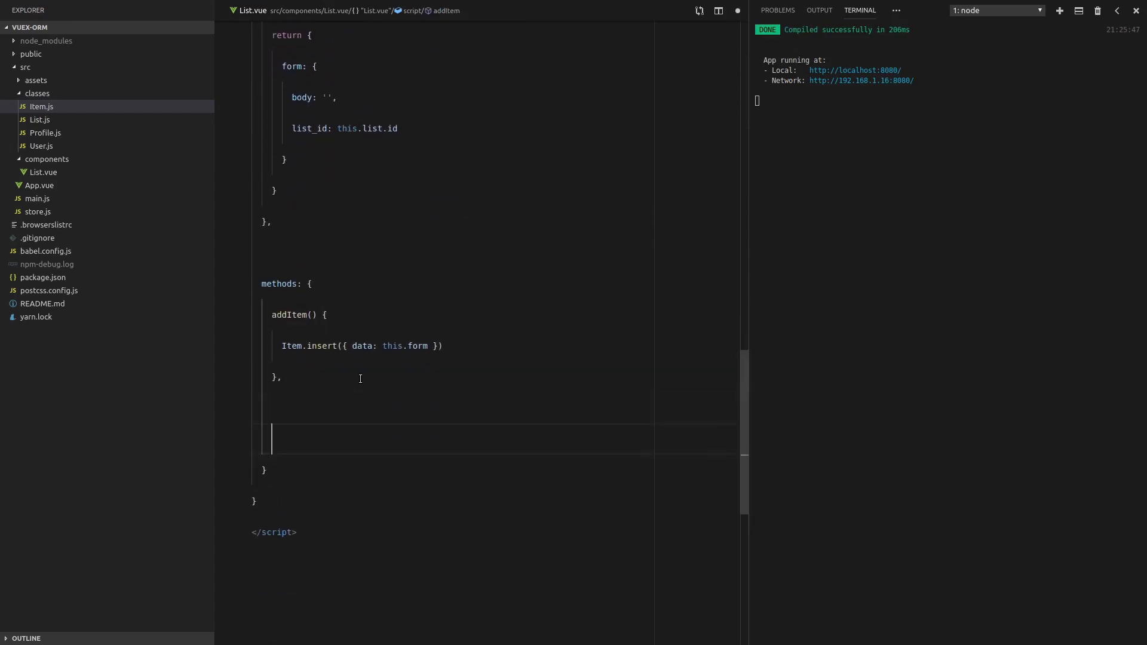
pyautogui.write('deleteItem(item)')
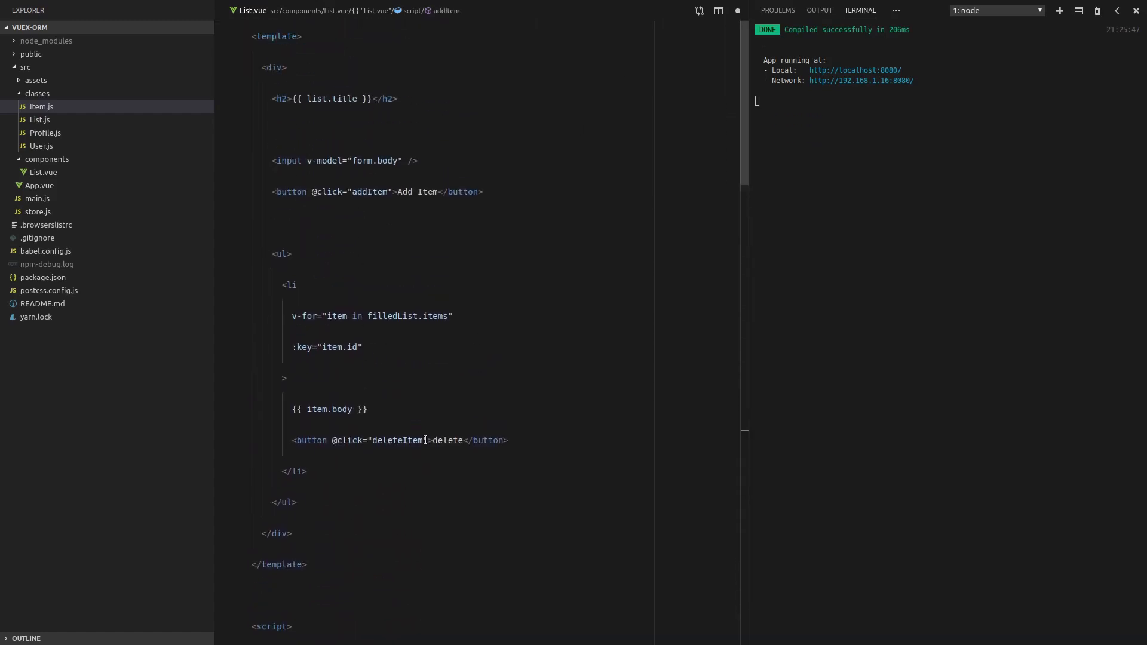
pyautogui.write('(item')
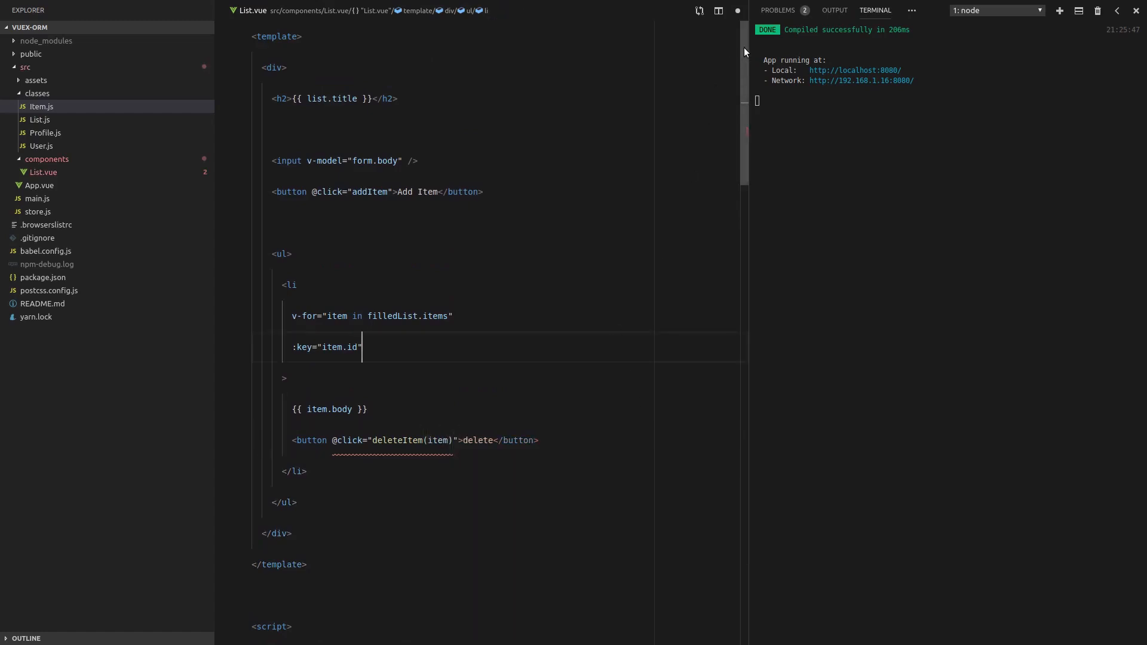
pyautogui.scroll(-3)
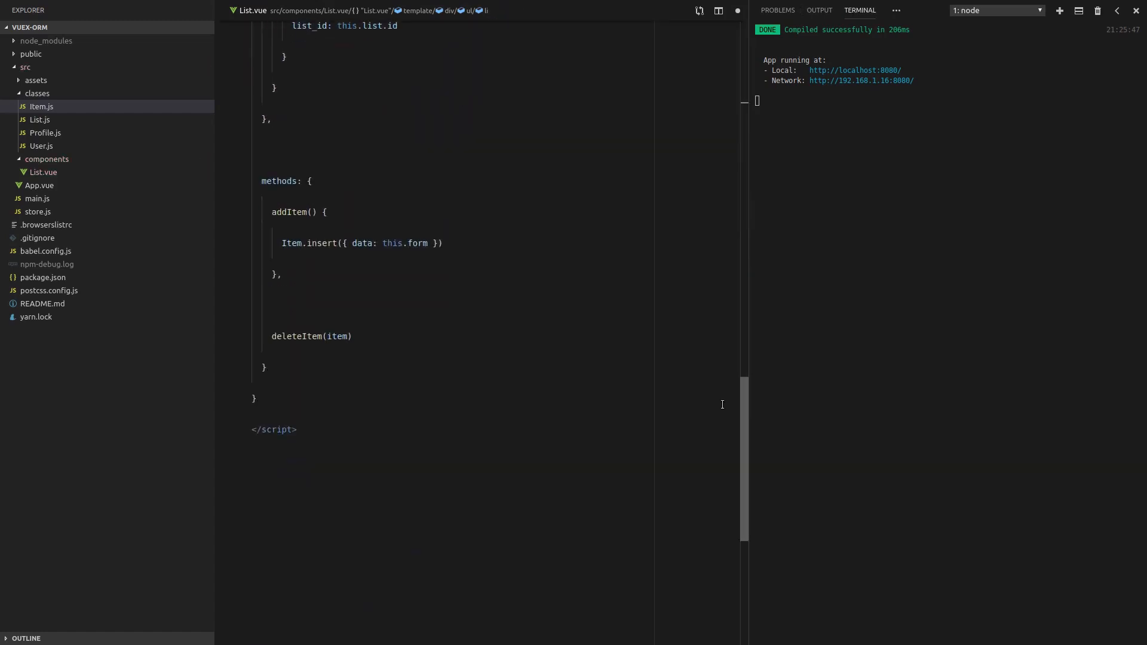
# - Fill deleteItem(item) with Item.delete({ where: item.id })
pyautogui.write('{')
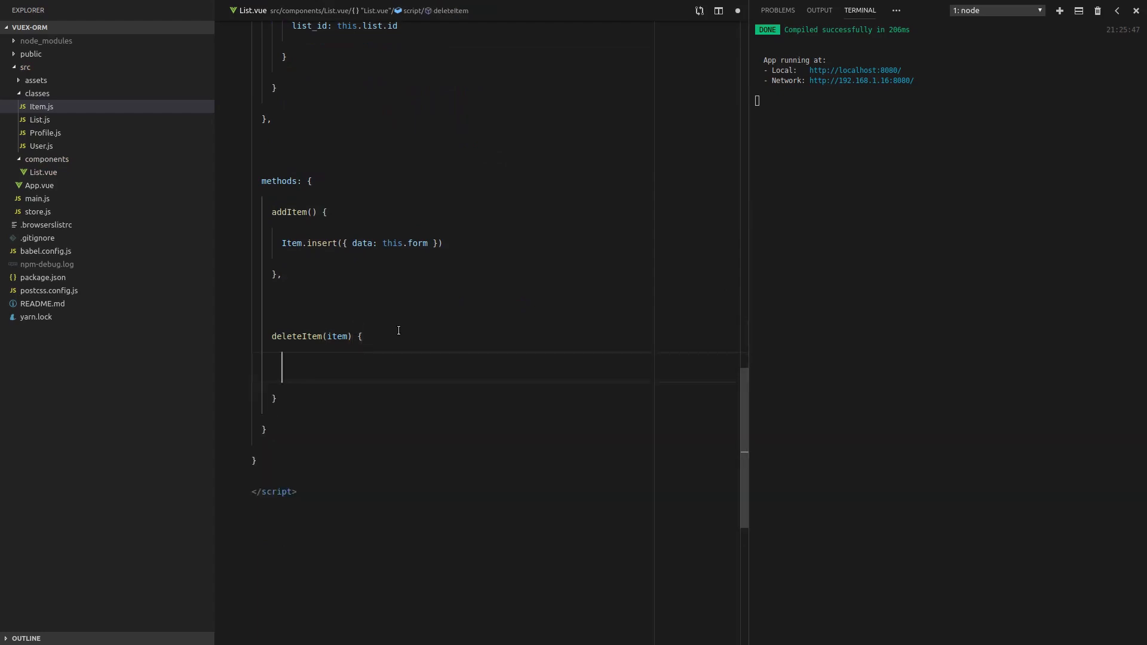
pyautogui.write('Item')
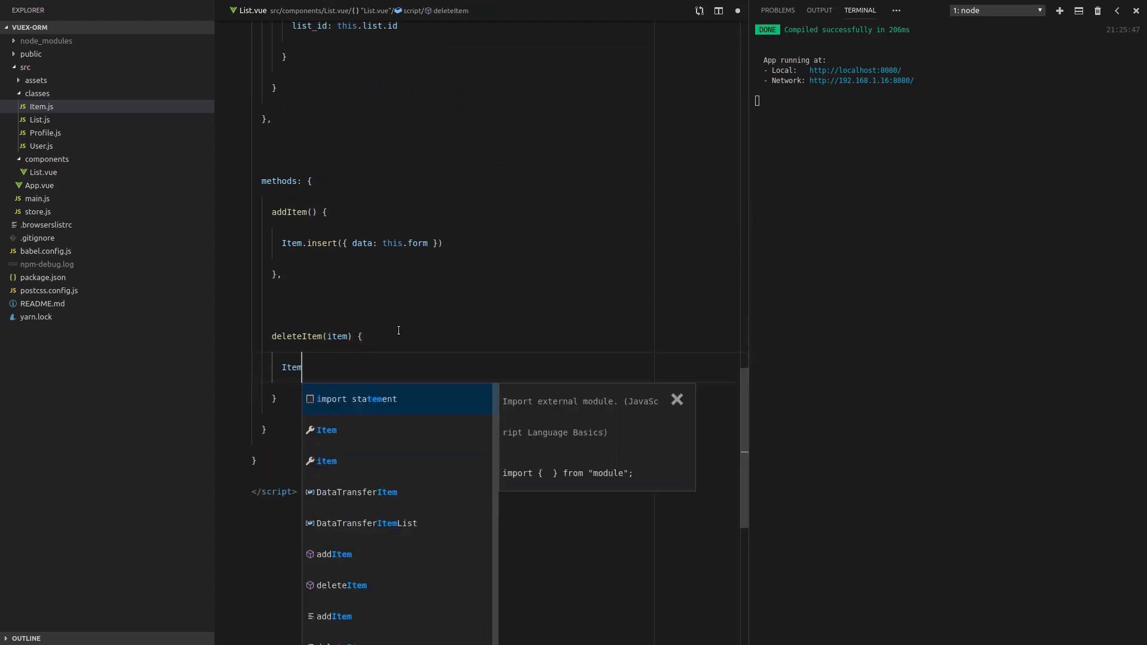
pyautogui.write('.delete({')
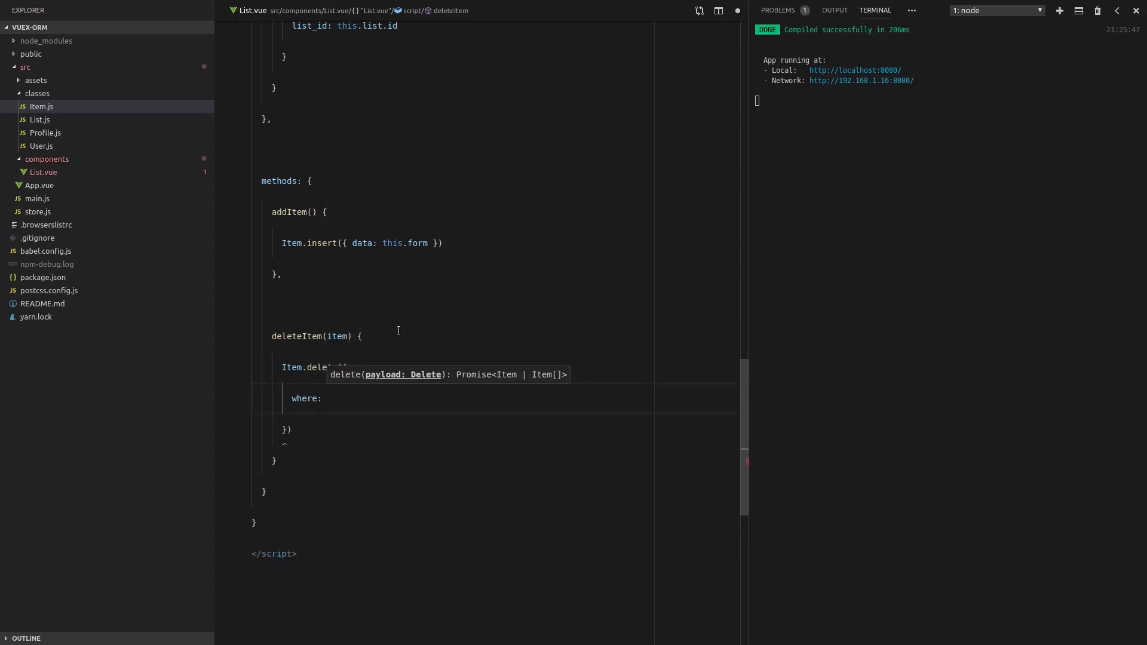
pyautogui.write('item.id')
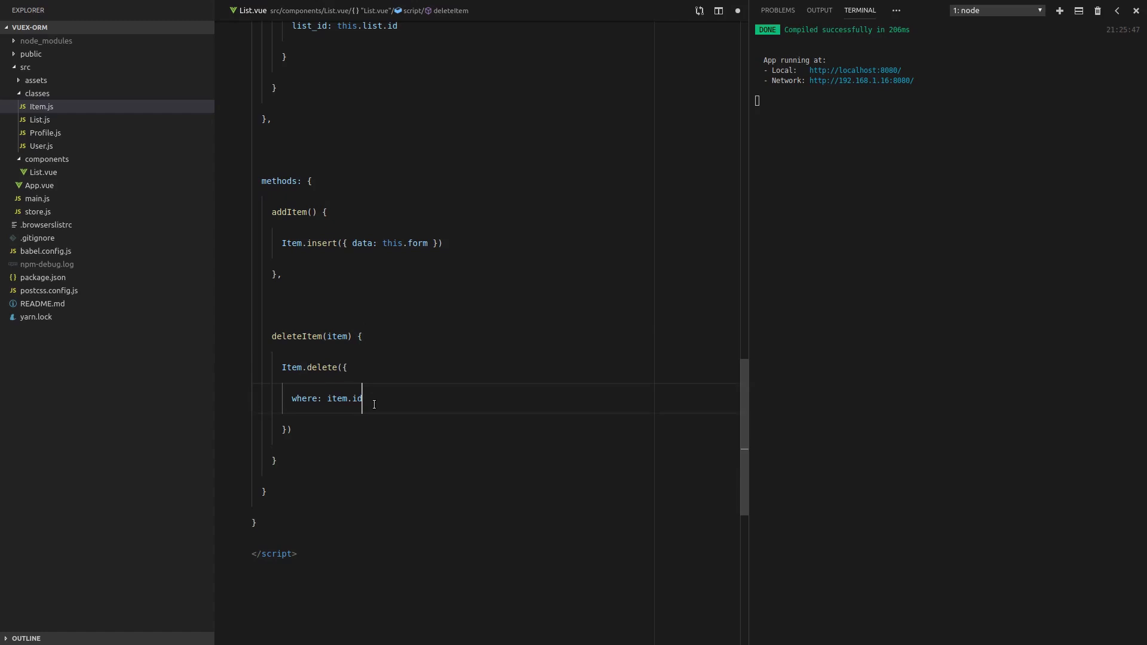
pyautogui.moveTo(373, 393)
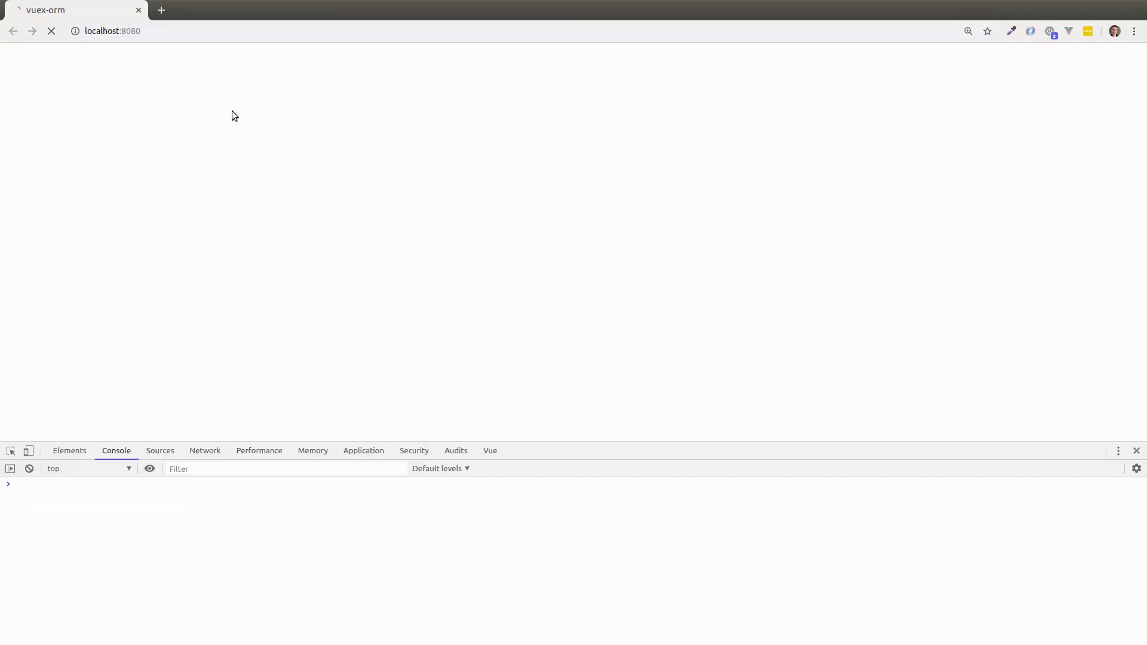
# - Create Shopping with banana and fish, then delete both items to confirm removal works
pyautogui.write('Shoppi')
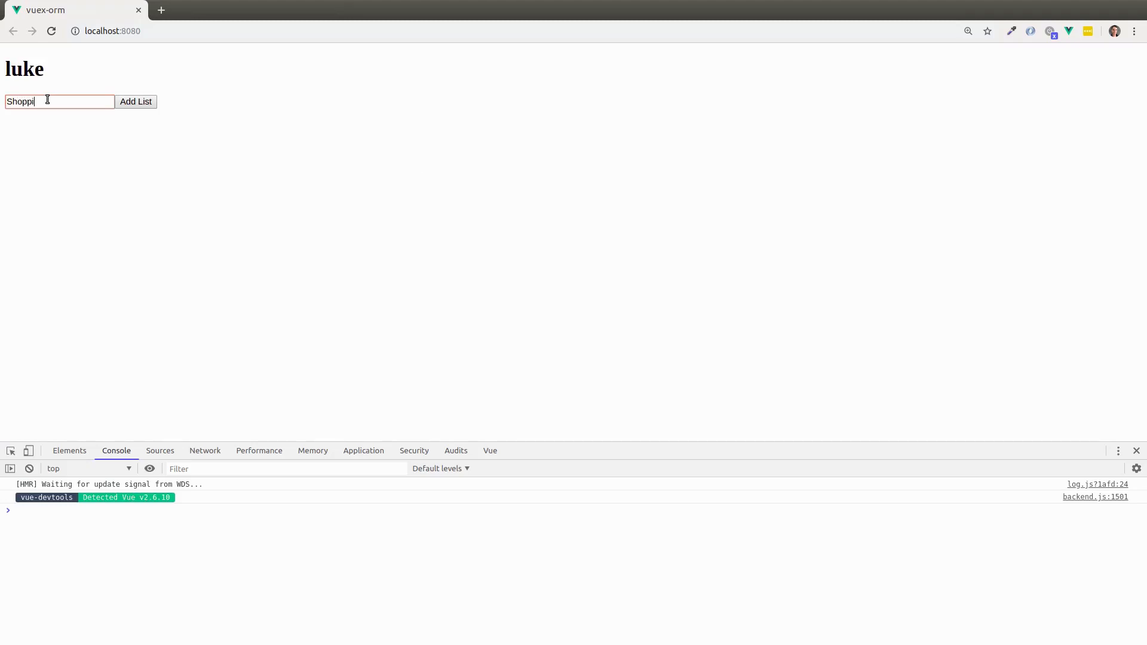
pyautogui.click(135, 102)
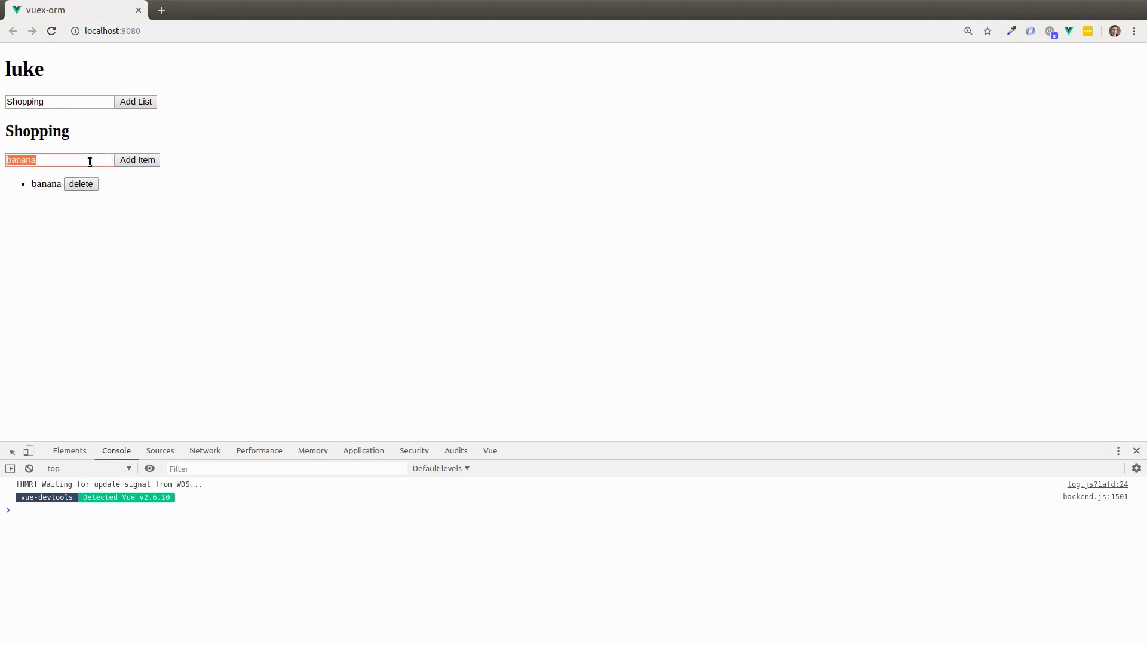
pyautogui.click(136, 160)
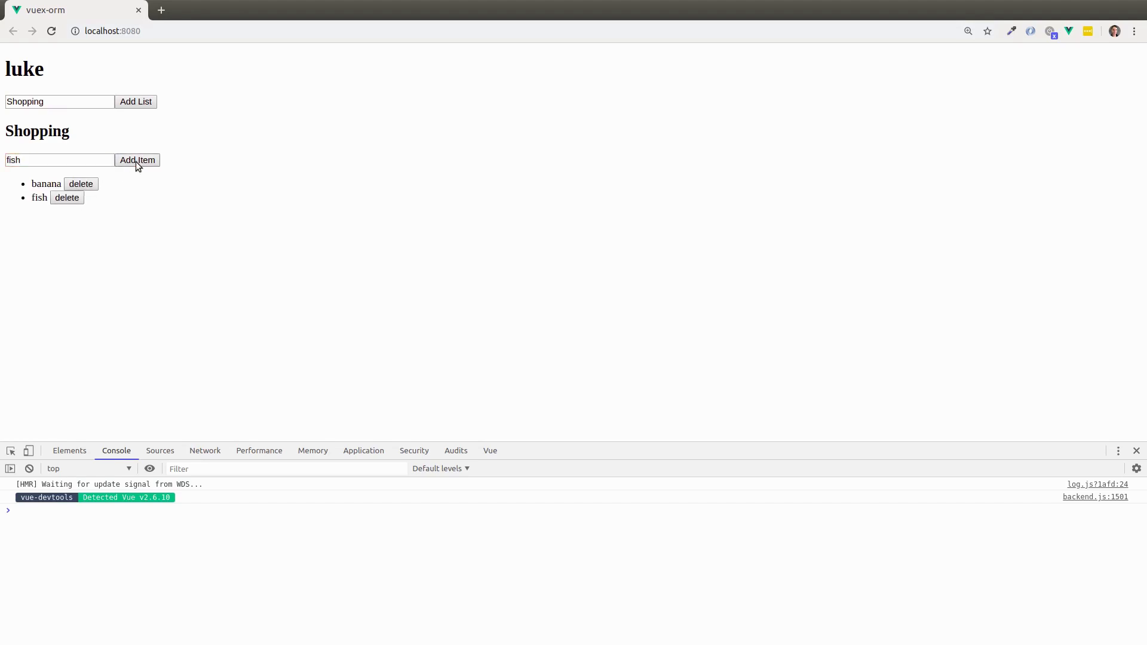
pyautogui.click(67, 197)
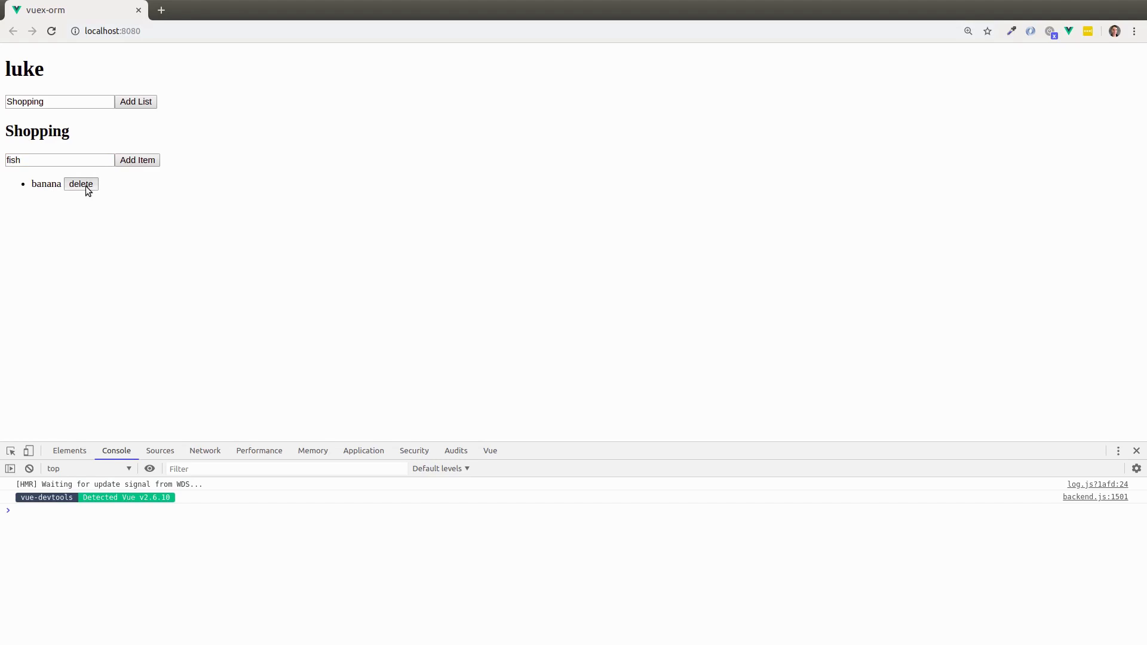
pyautogui.click(80, 184)
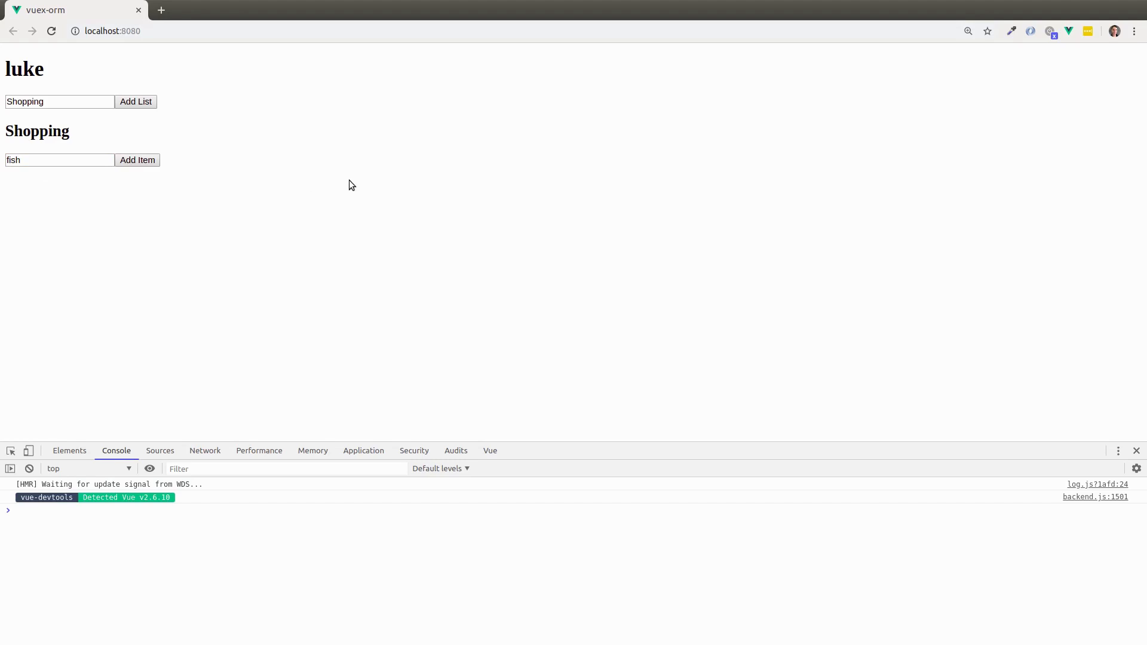